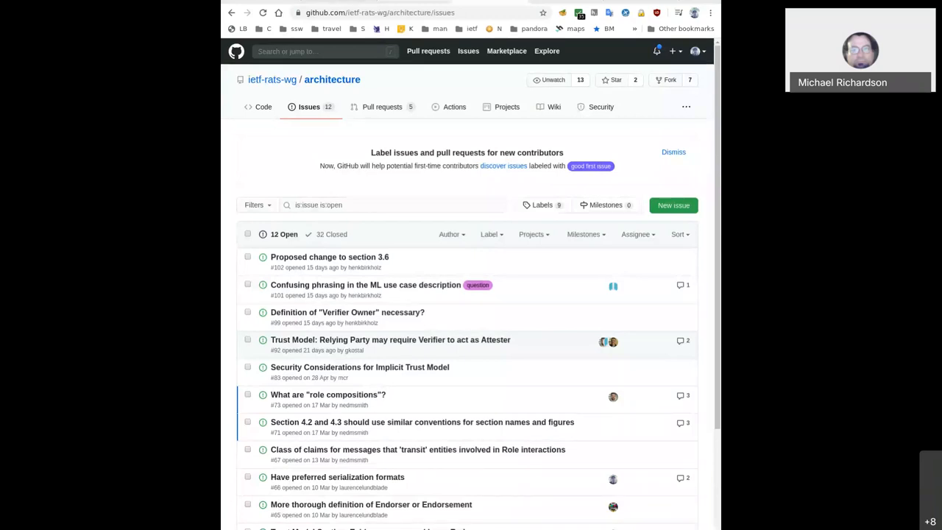
mouse_move(503, 303)
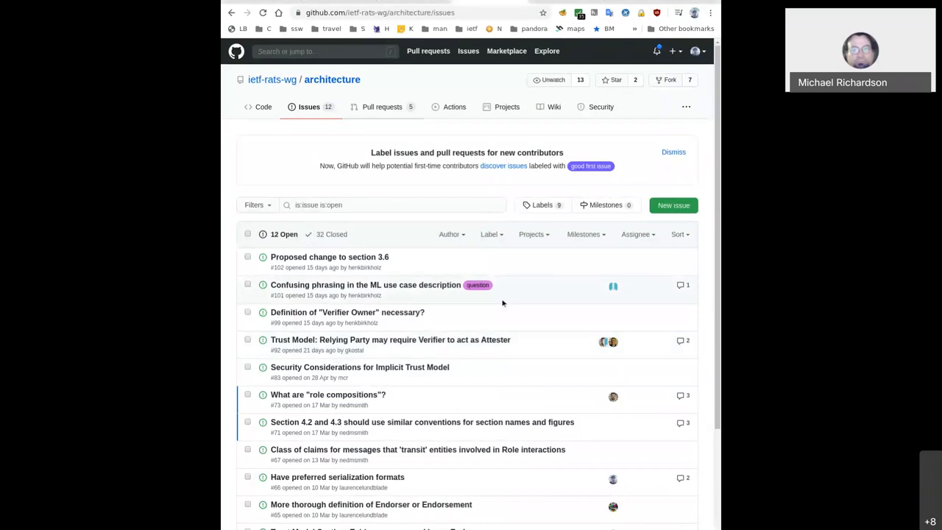
mouse_move(421, 422)
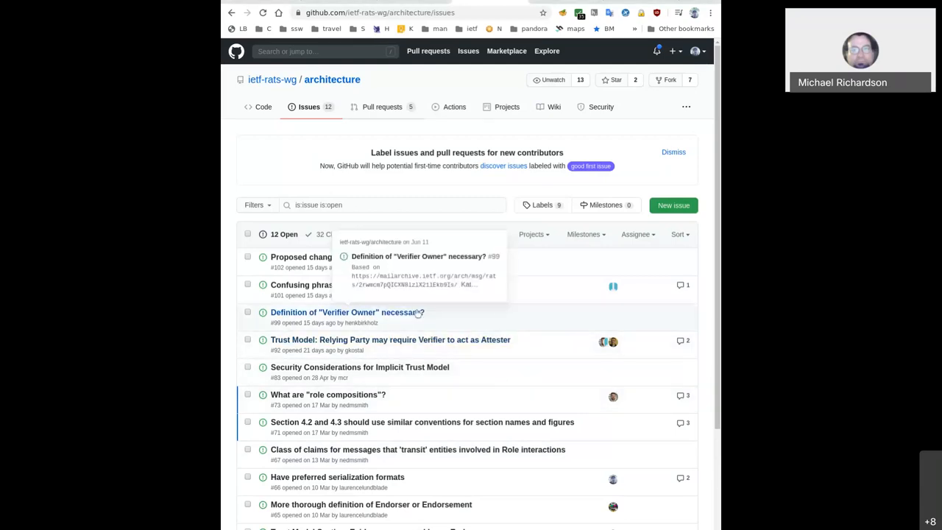
mouse_move(458, 144)
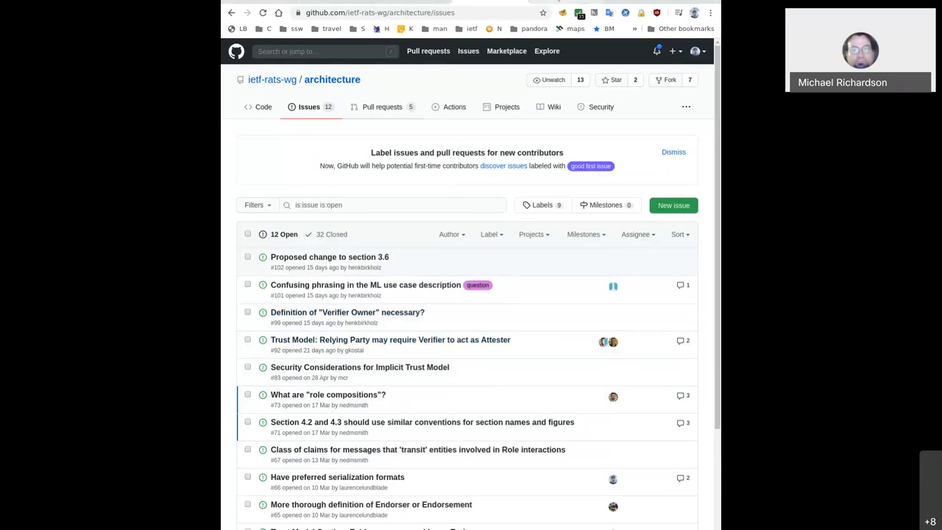
Bring up pull request #106 on the Hardware Watchdog case from the pull requests list and read through it
click(383, 106)
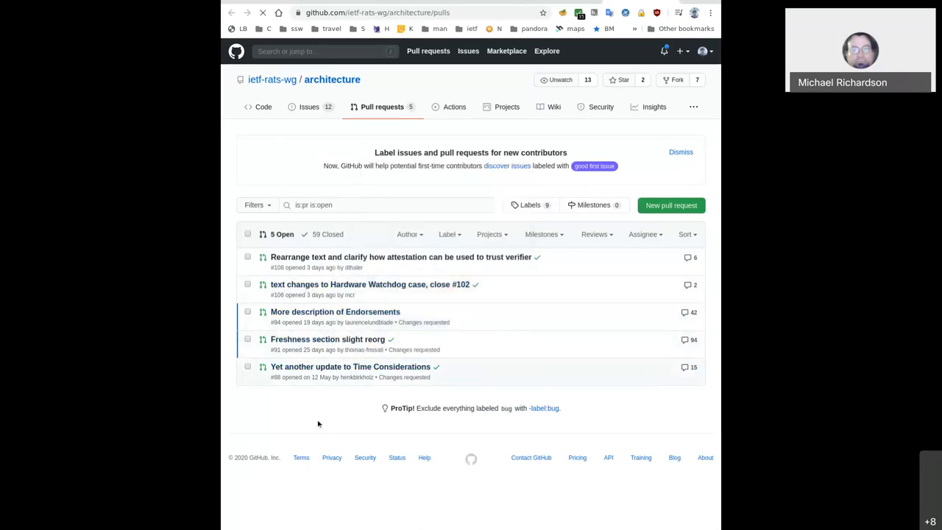
click(368, 284)
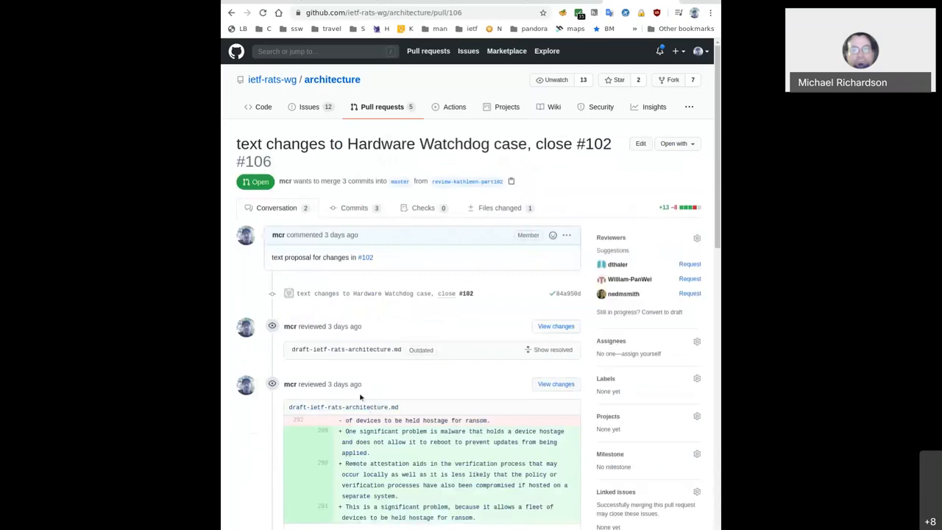
scroll(down, 3)
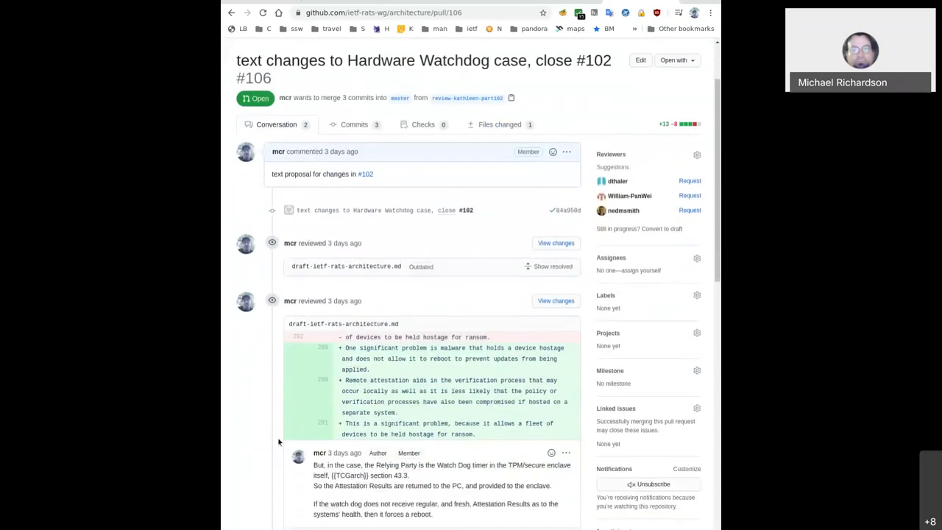
scroll(down, 3)
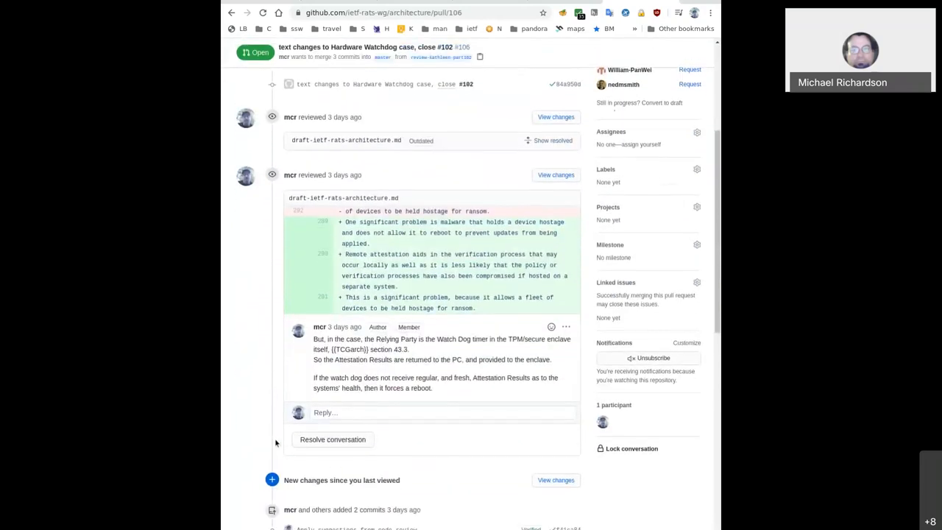
scroll(down, 3)
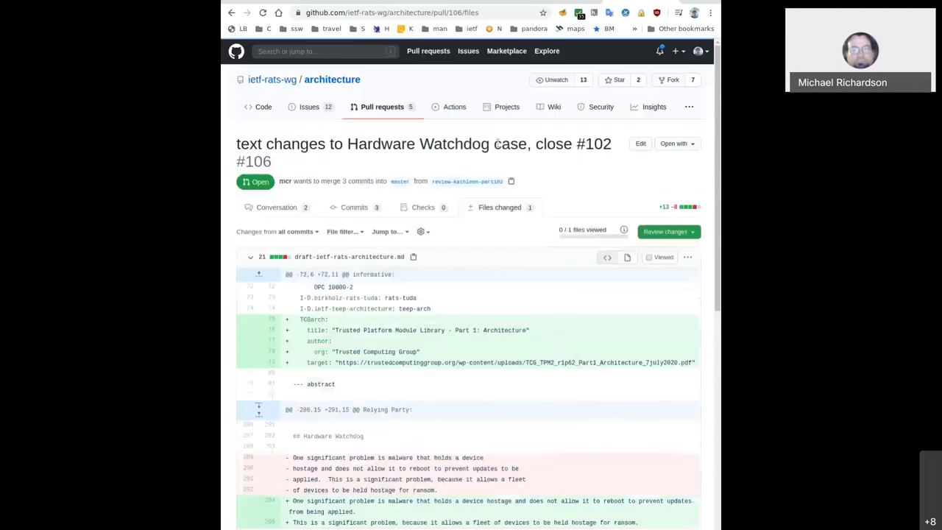
scroll(down, 3)
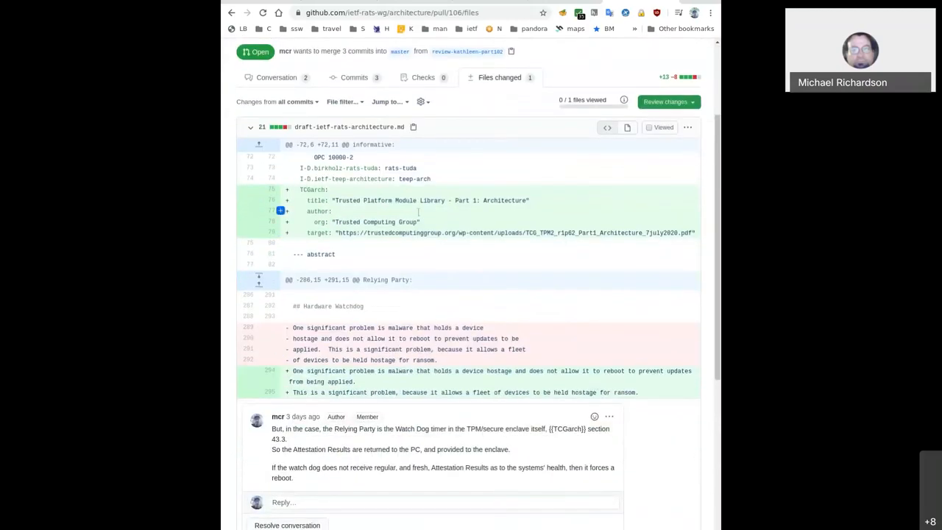
scroll(down, 3)
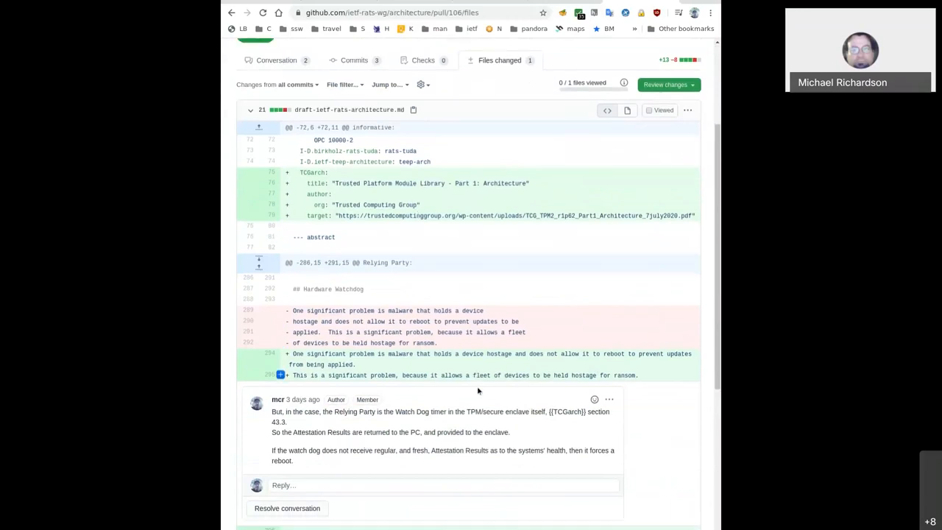
scroll(down, 3)
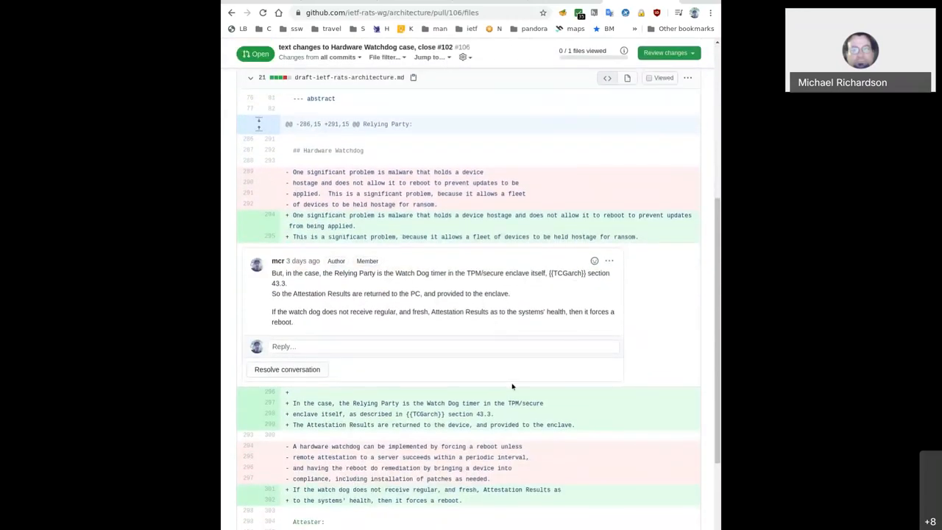
scroll(down, 3)
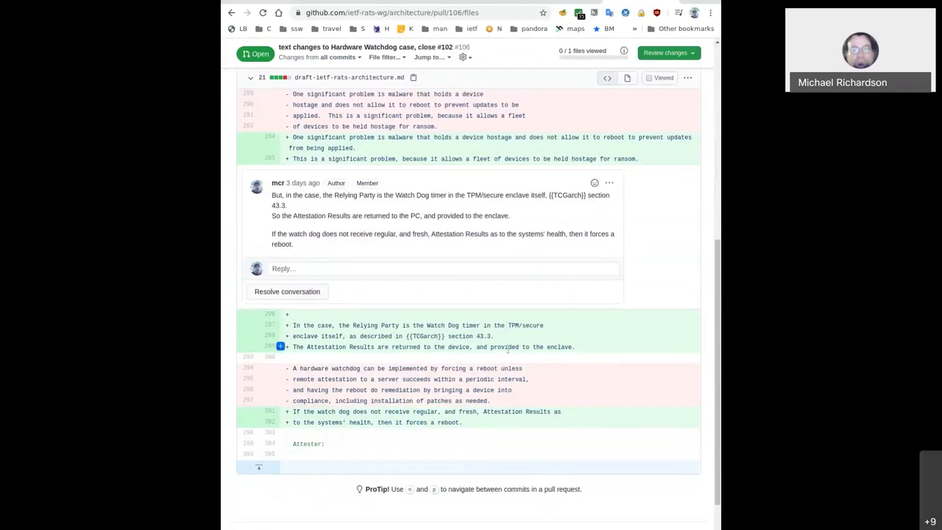
scroll(up, 3)
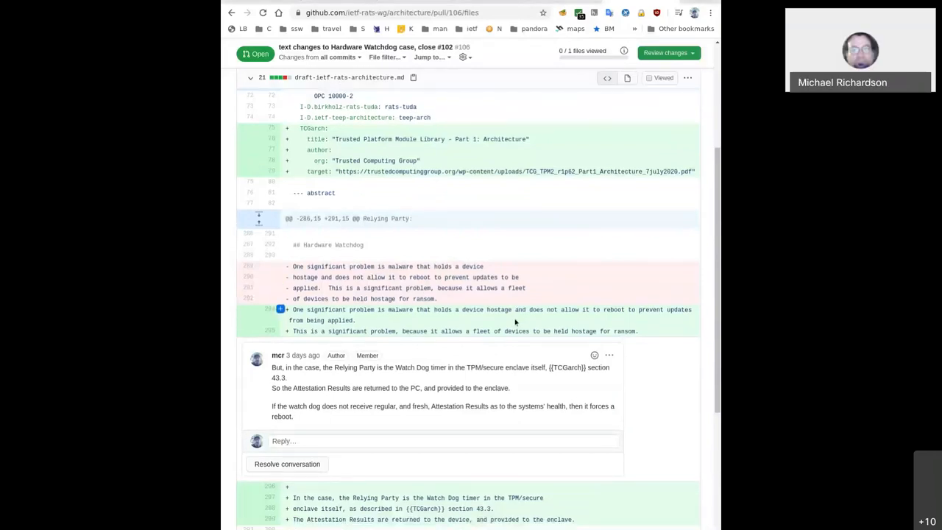
Review the rest of PR #106's changed-files diff down to the reviewer comment
scroll(down, 3)
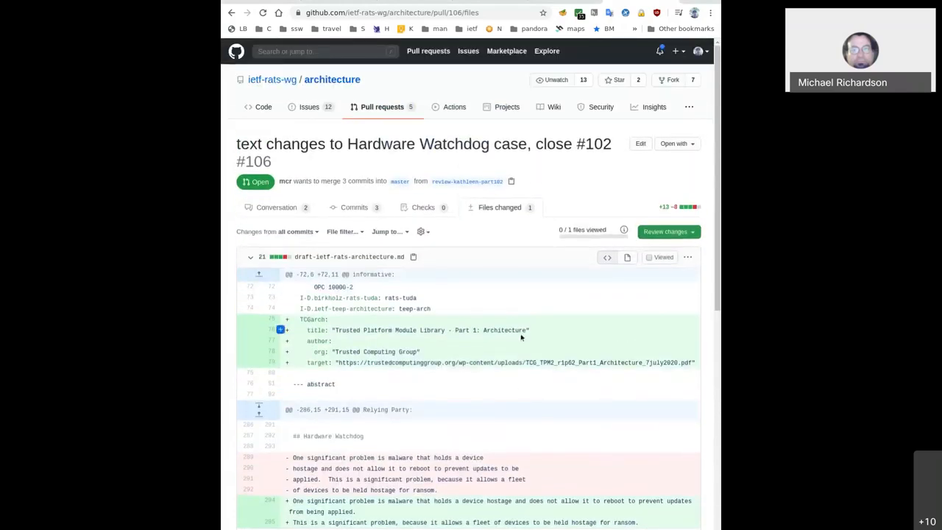
scroll(down, 3)
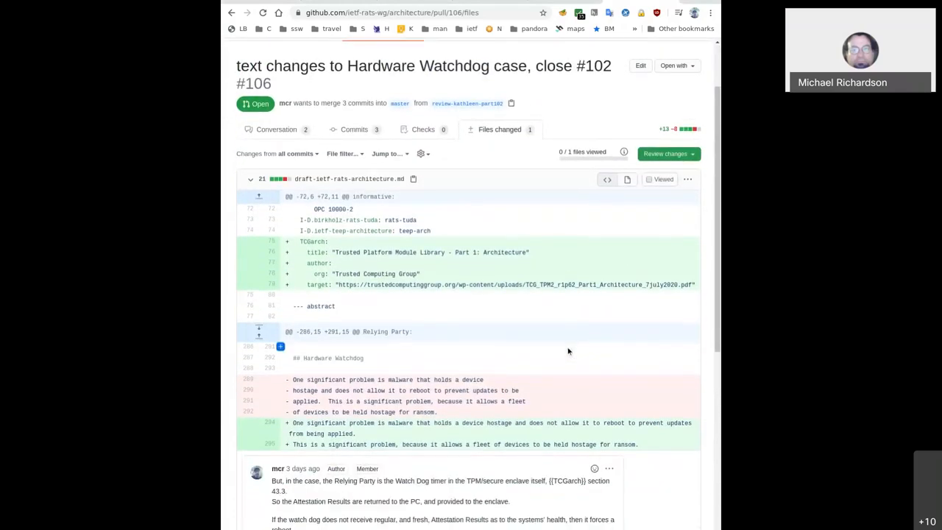
scroll(down, 3)
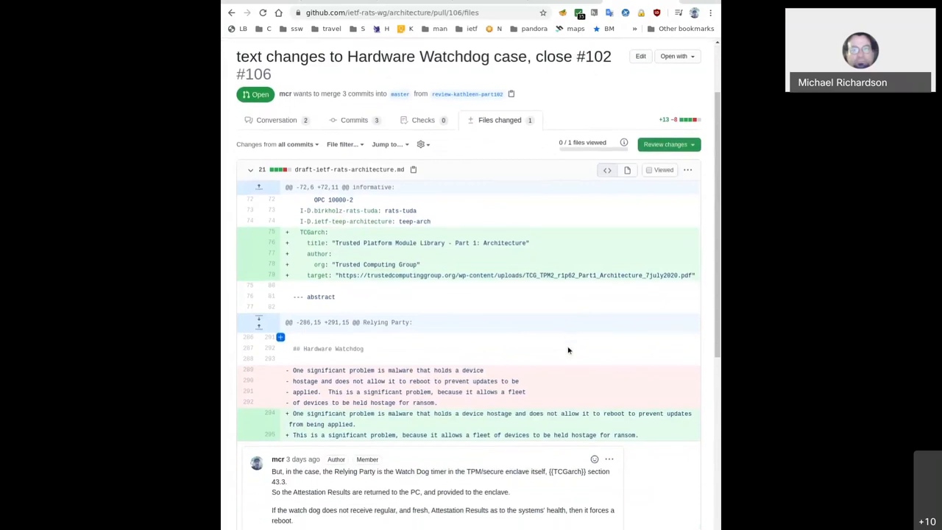
scroll(down, 3)
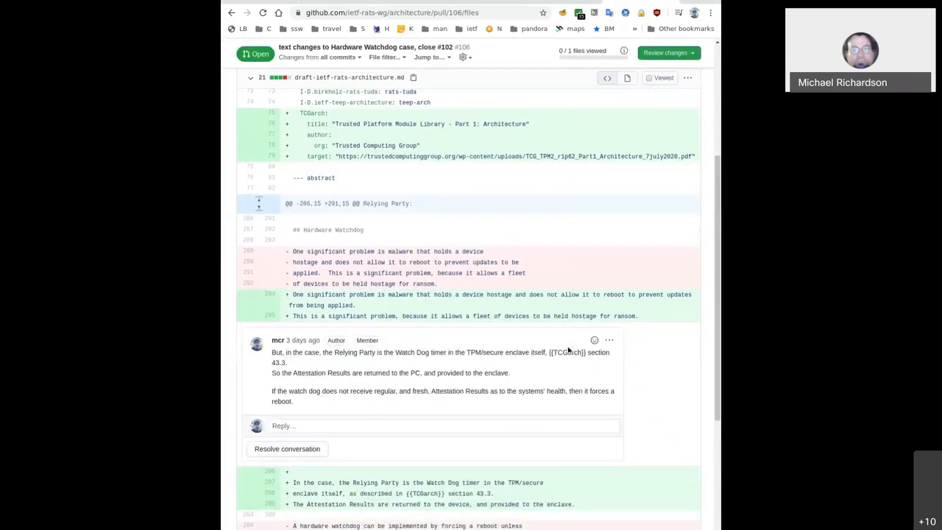
scroll(down, 3)
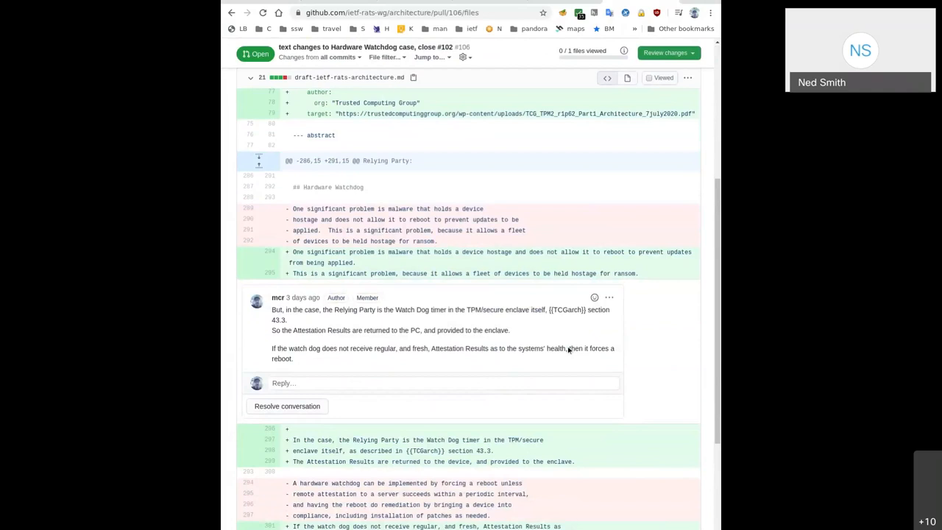
scroll(down, 3)
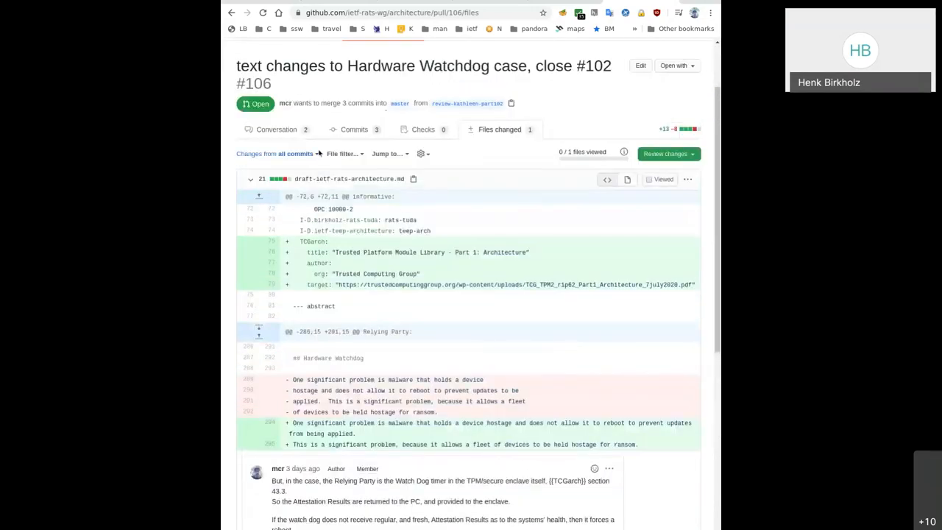
Return to PR #106's conversation and follow its link to issue #102, Proposed change to section 3.6
click(276, 124)
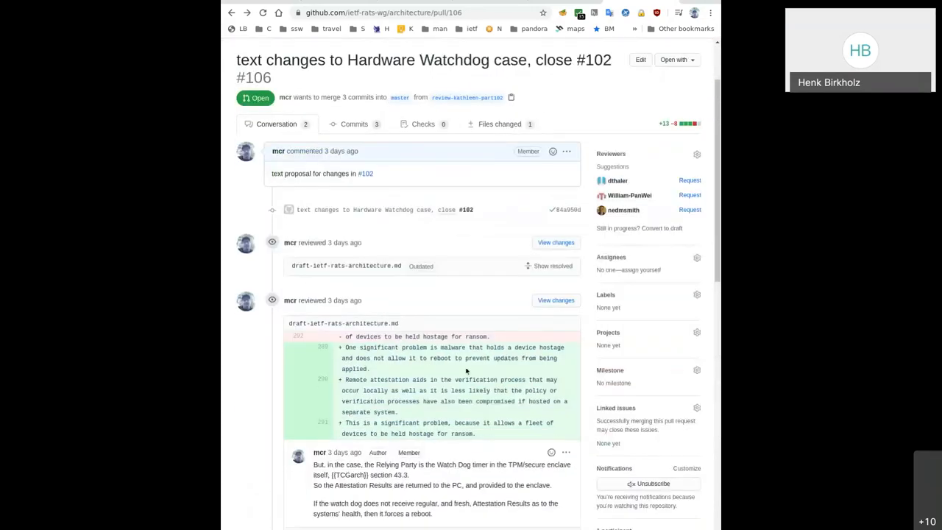
scroll(down, 3)
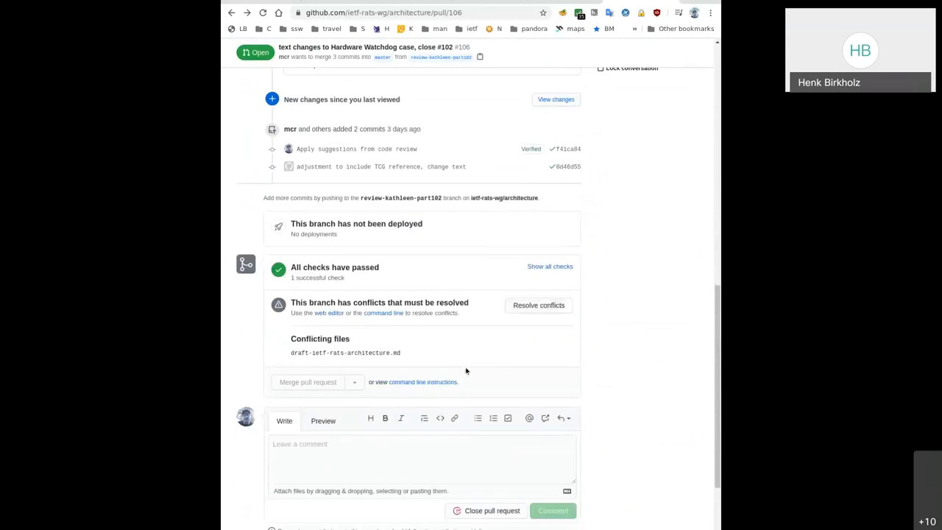
scroll(down, 3)
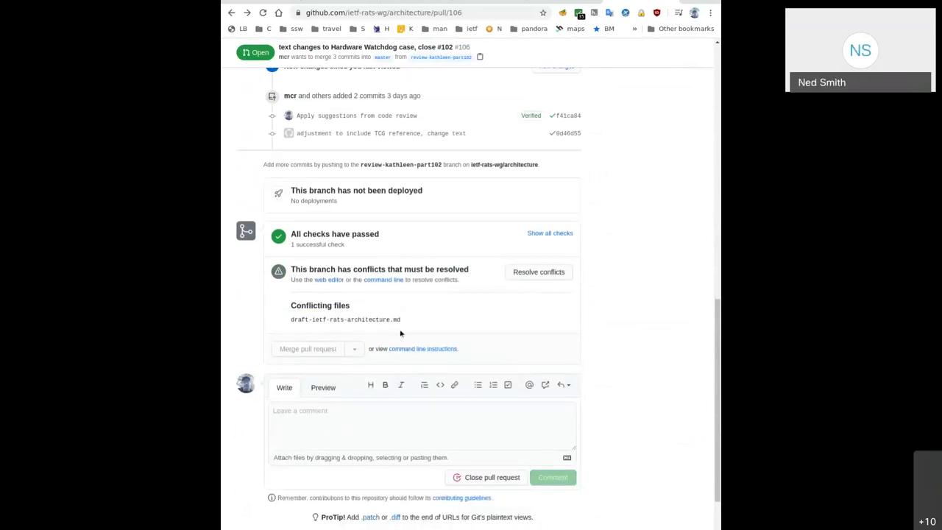
scroll(up, 3)
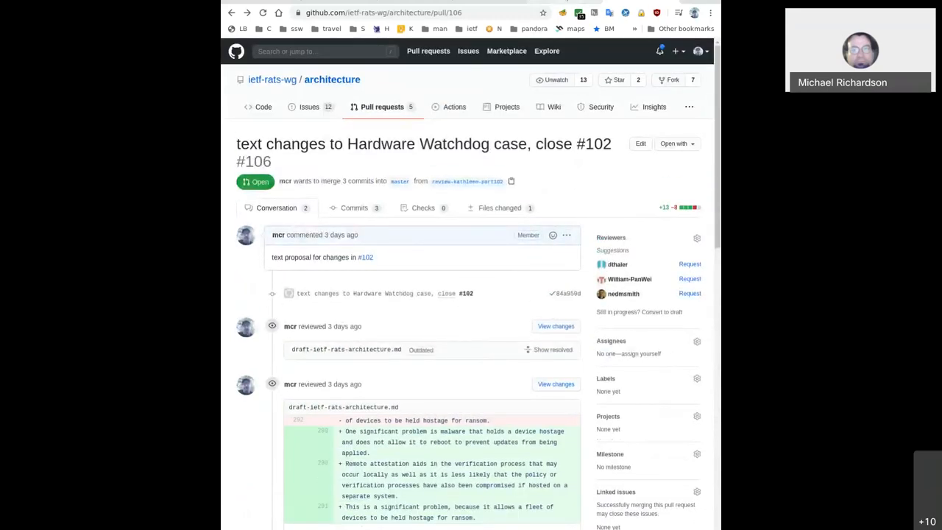
click(365, 256)
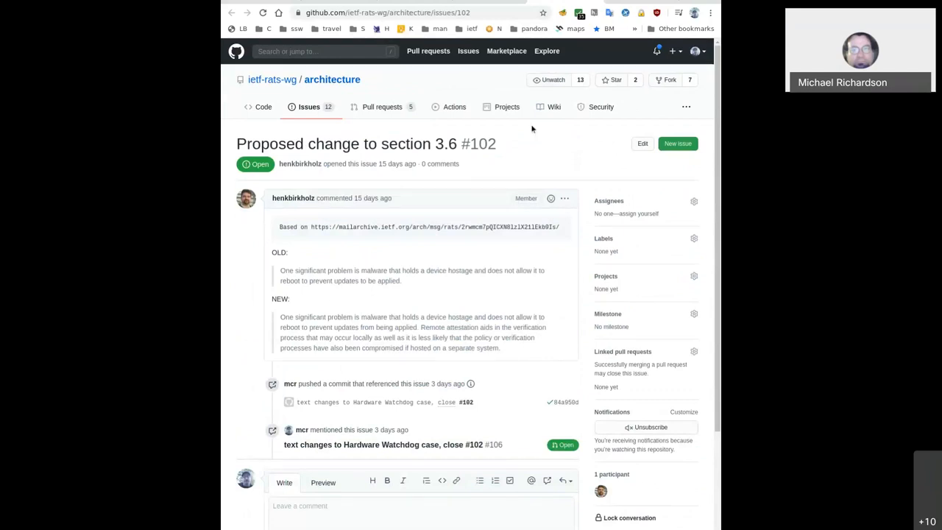
Go back to the architecture repository's list of 12 open issues
click(308, 106)
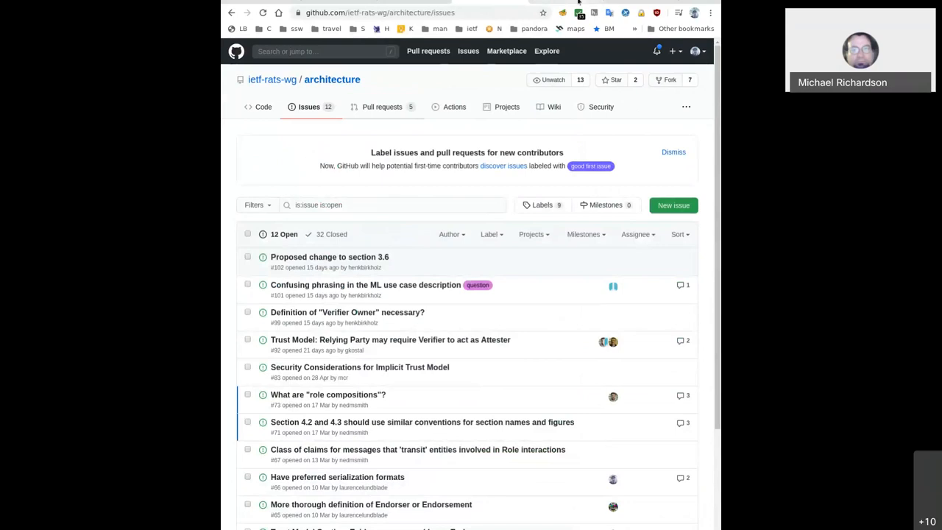
mouse_move(371, 300)
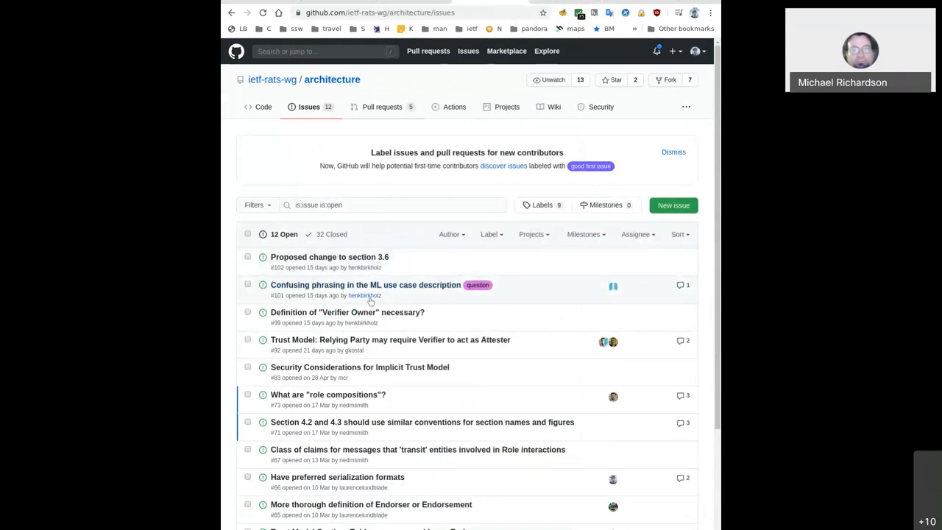
scroll(down, 3)
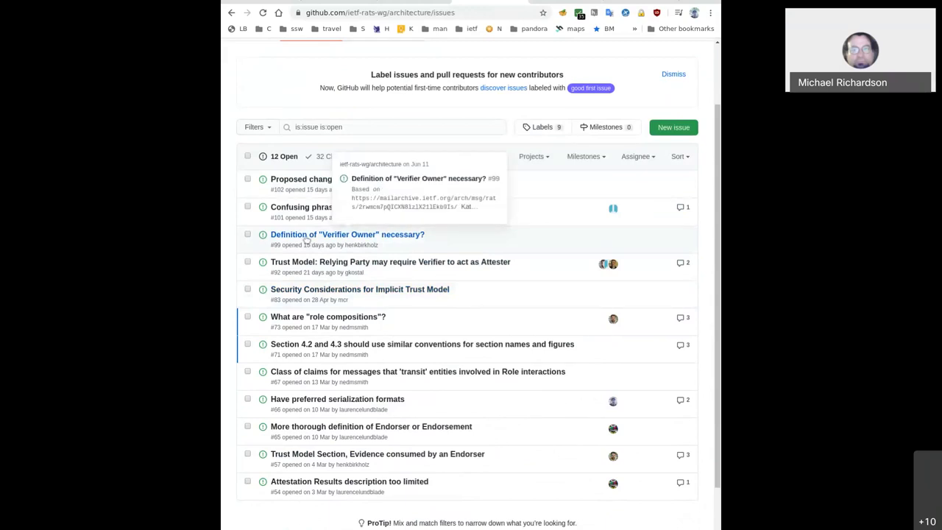
Reply 'we will retain this definition.' on issue #99 Verifier Owner, then return to the issues list
click(347, 233)
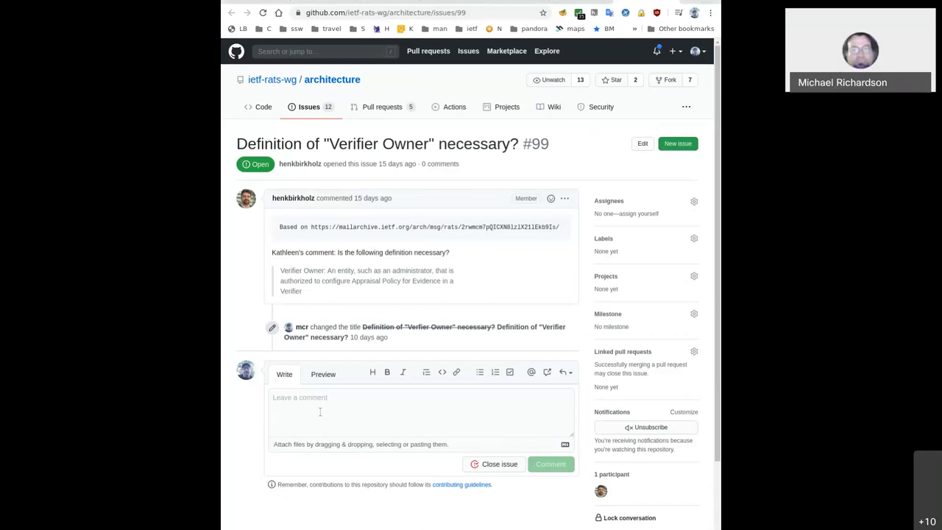
text(we will)
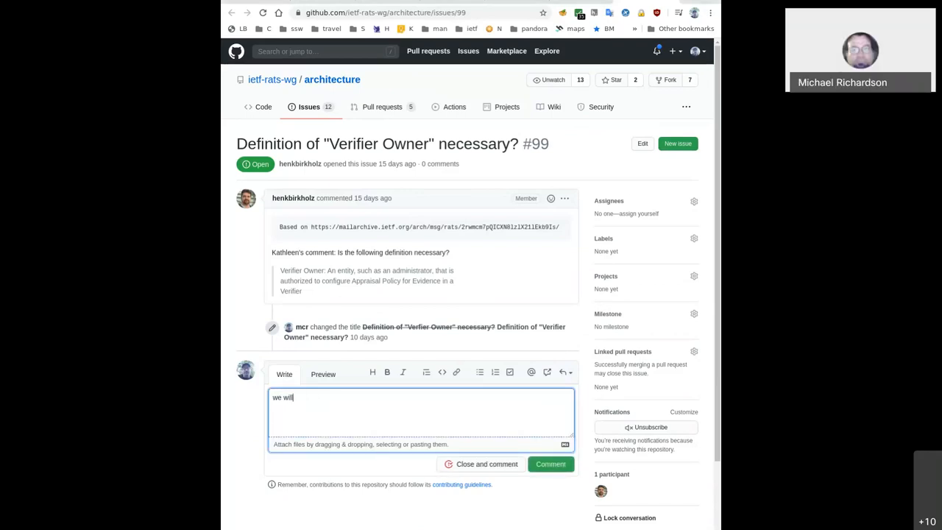
text(retain)
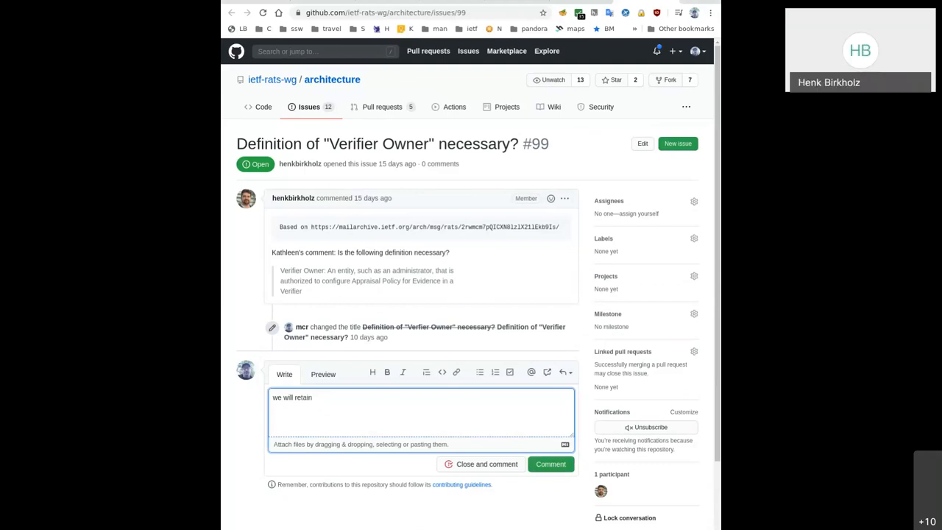
text(this definition.)
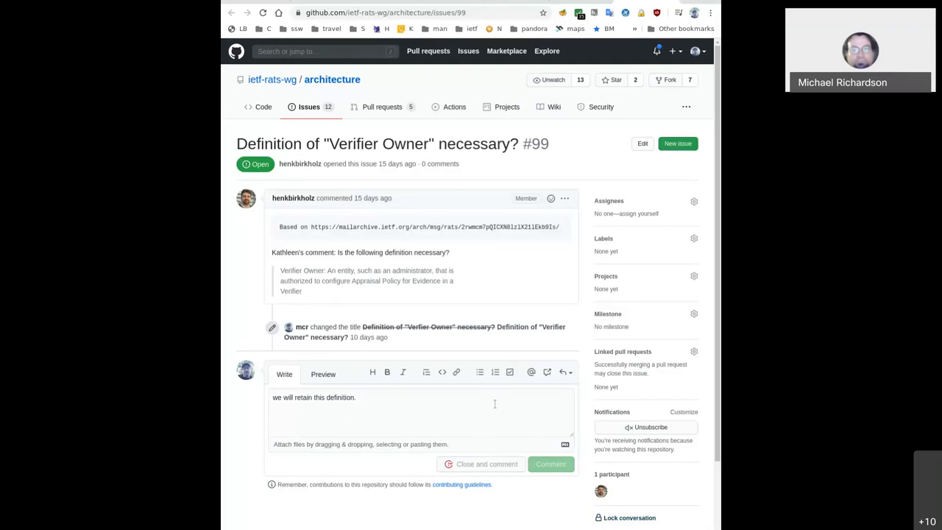
click(482, 464)
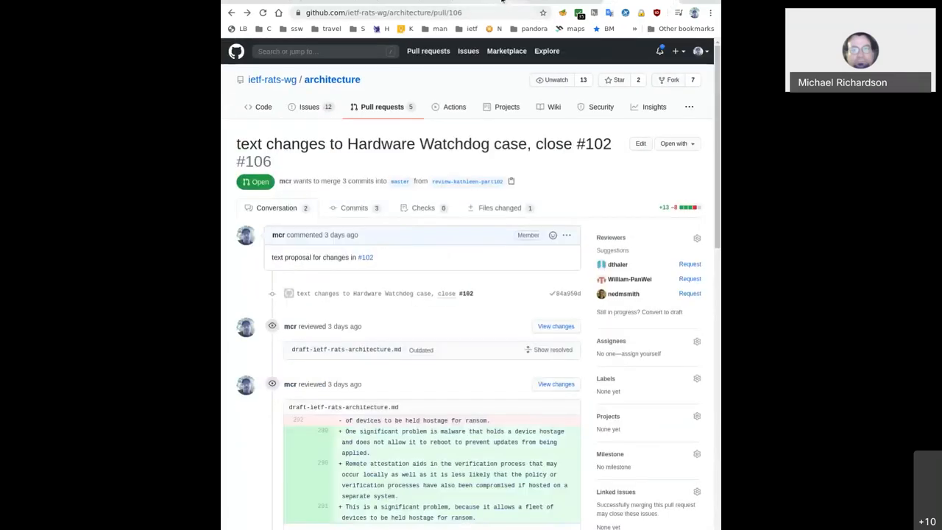
click(307, 106)
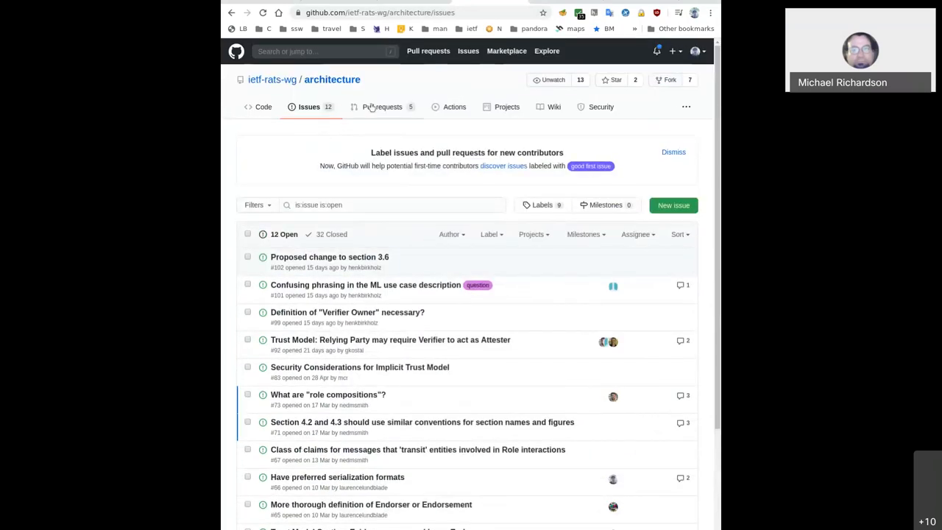
Show the architecture repository's five open pull requests
click(382, 106)
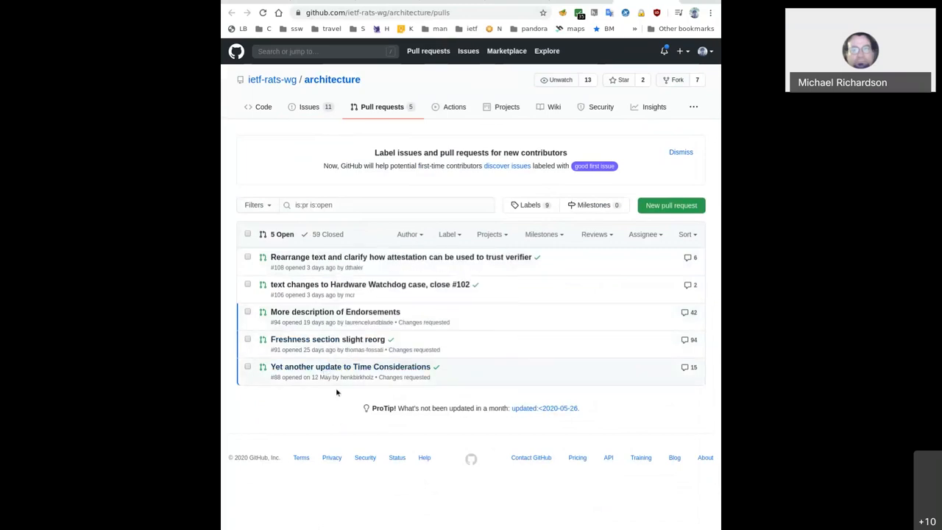
mouse_move(324, 323)
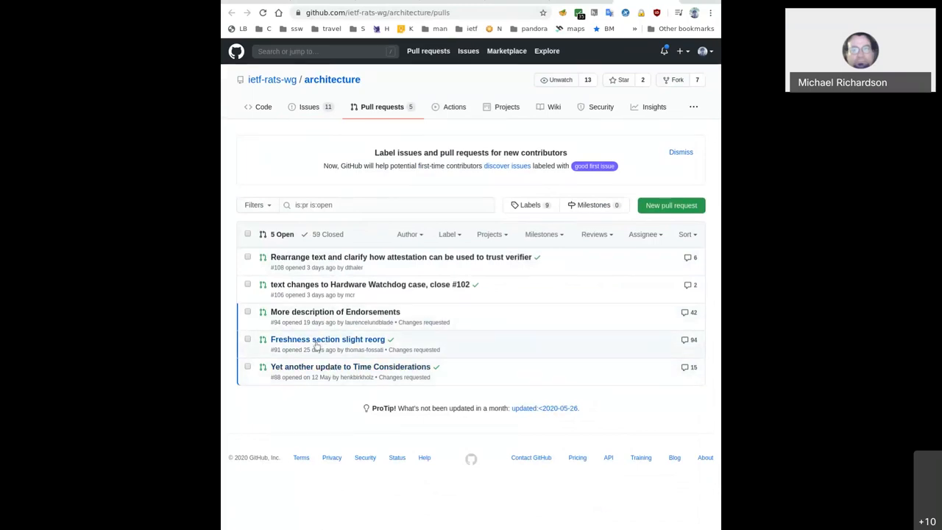
mouse_move(328, 339)
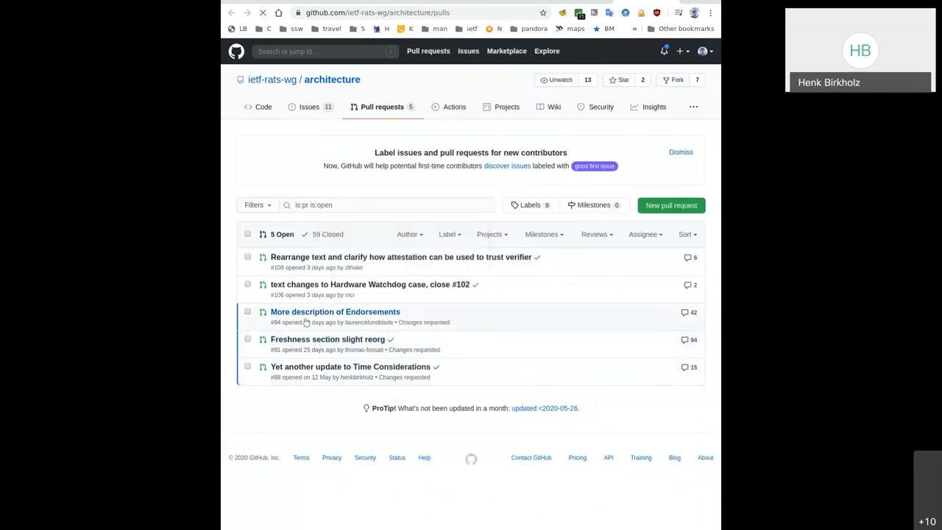
mouse_move(353, 367)
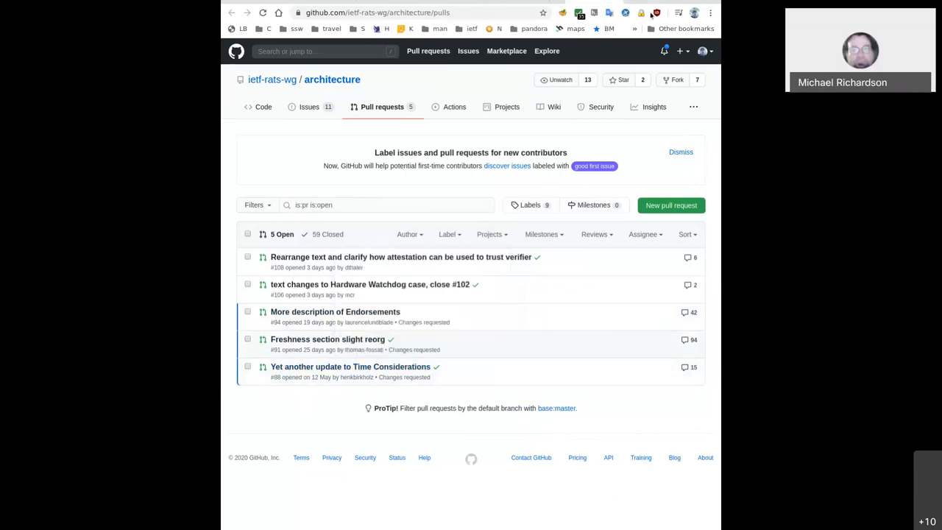
View the changed files of pull request #88, Yet another update to Time Considerations, down to the event table diff
click(348, 367)
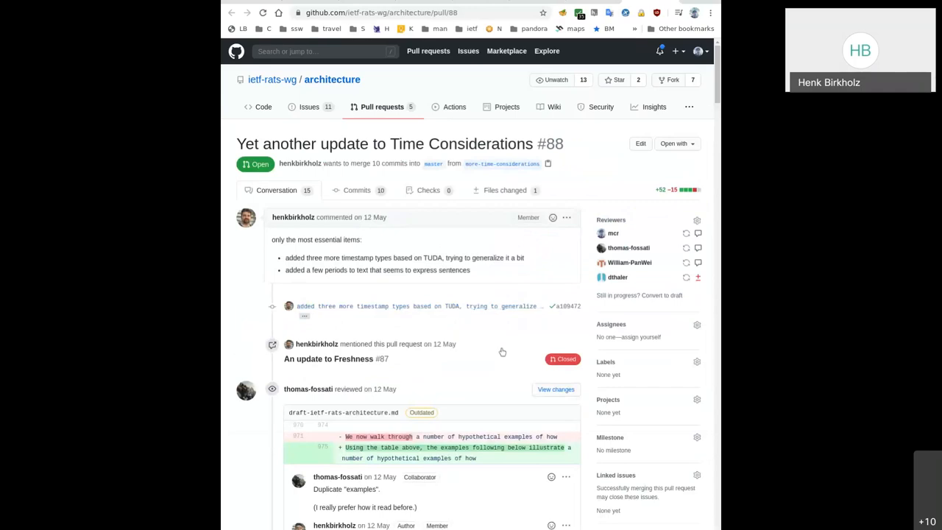
scroll(down, 3)
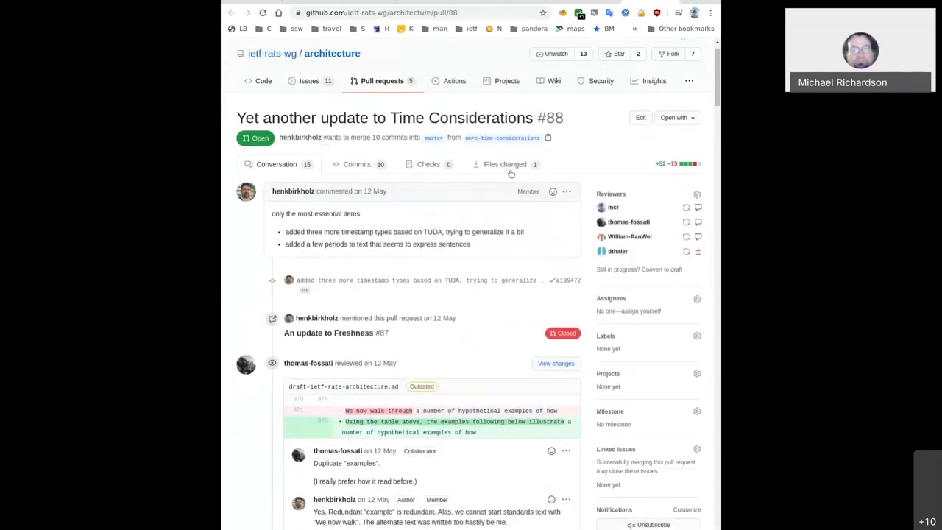
click(505, 165)
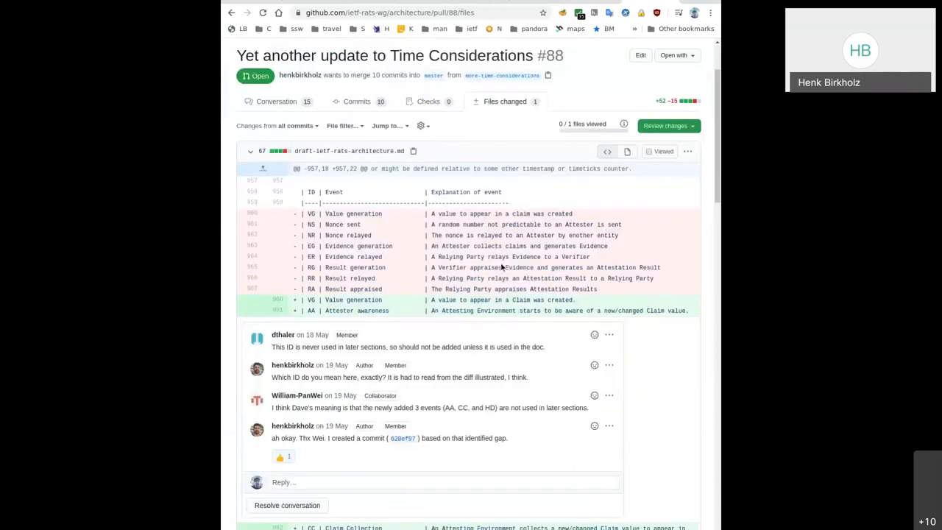
scroll(down, 3)
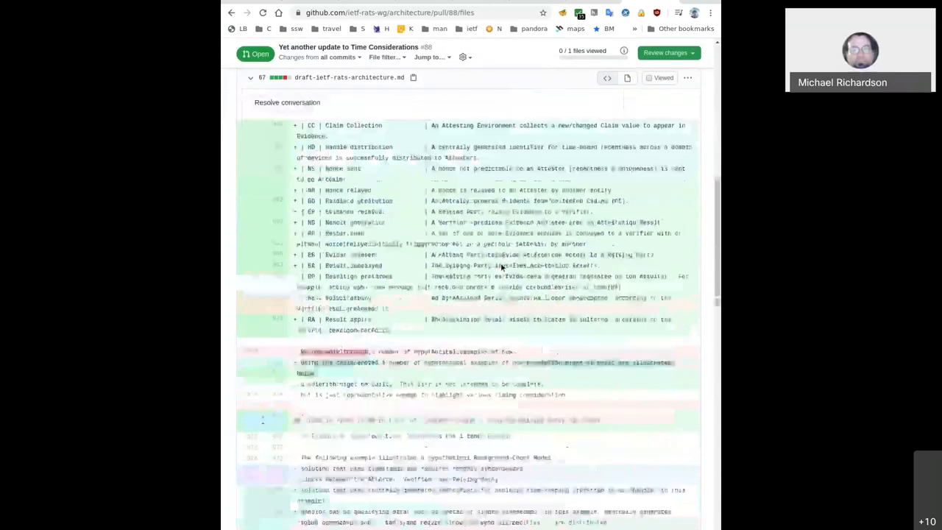
scroll(down, 3)
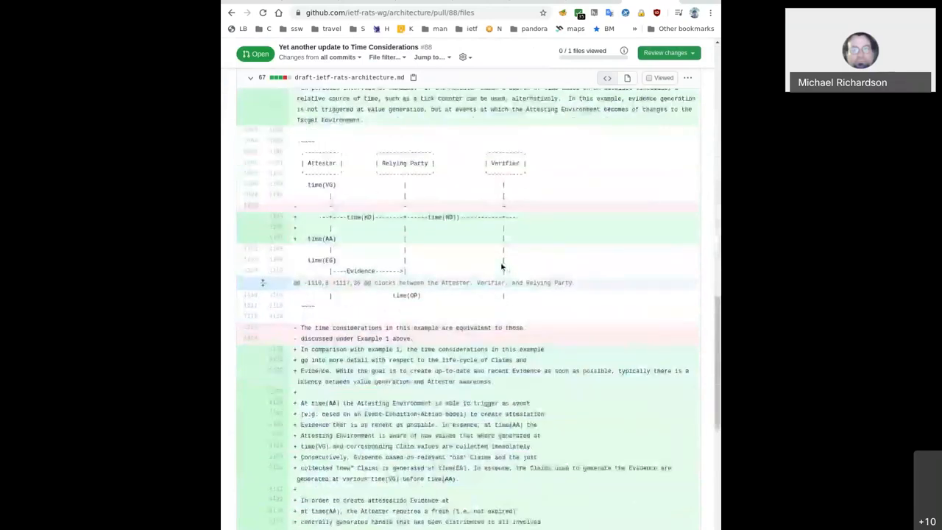
scroll(down, 3)
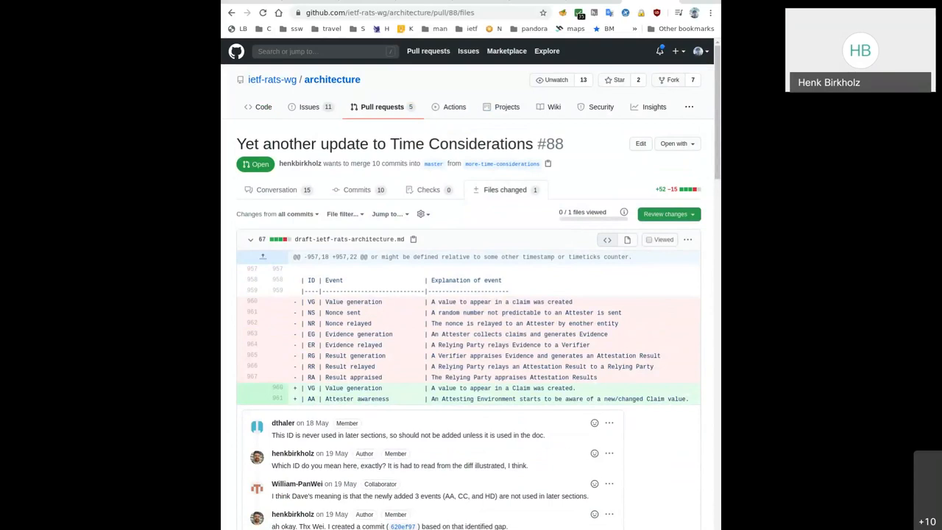
List the commits of pull request #88 after a look at its source branch
click(502, 163)
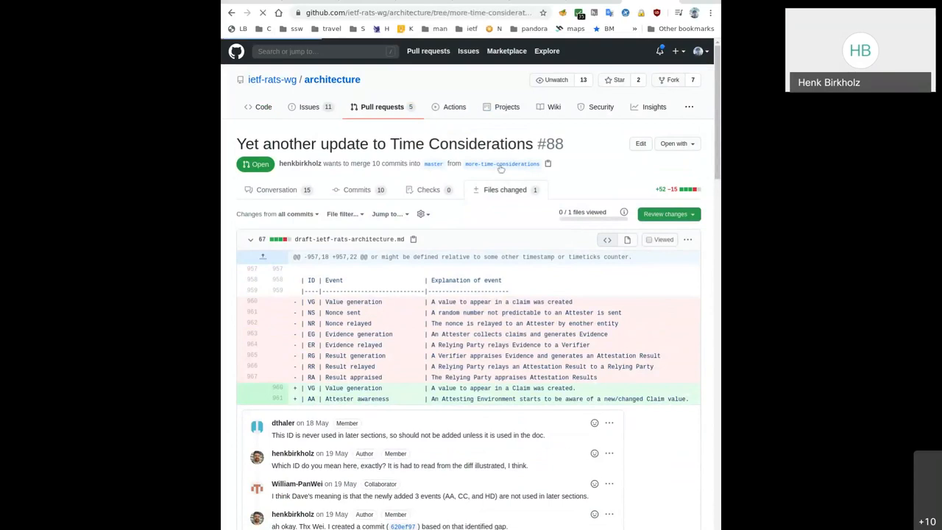
click(262, 106)
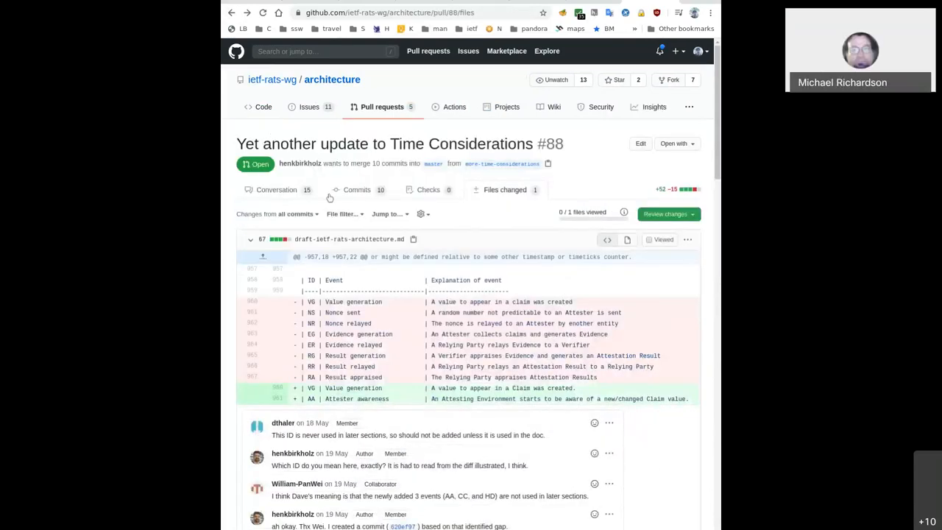
click(356, 188)
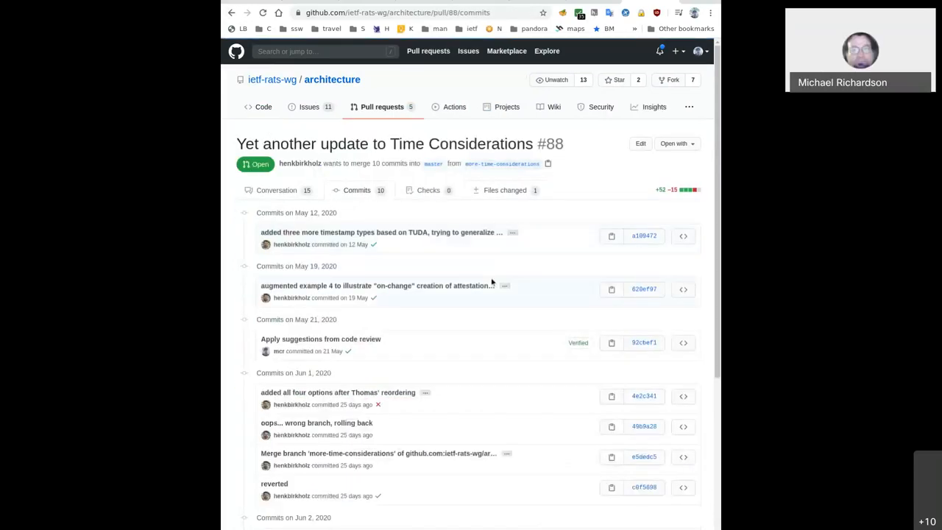
scroll(down, 3)
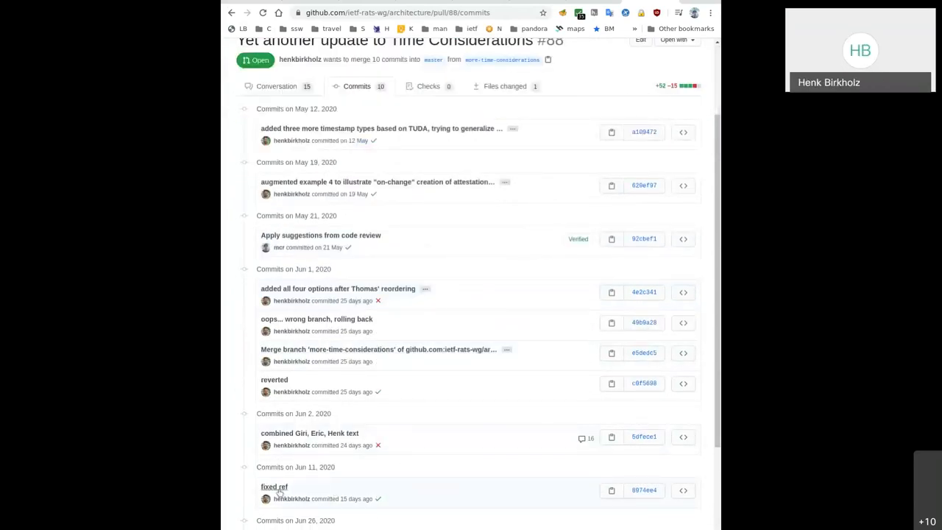
scroll(down, 3)
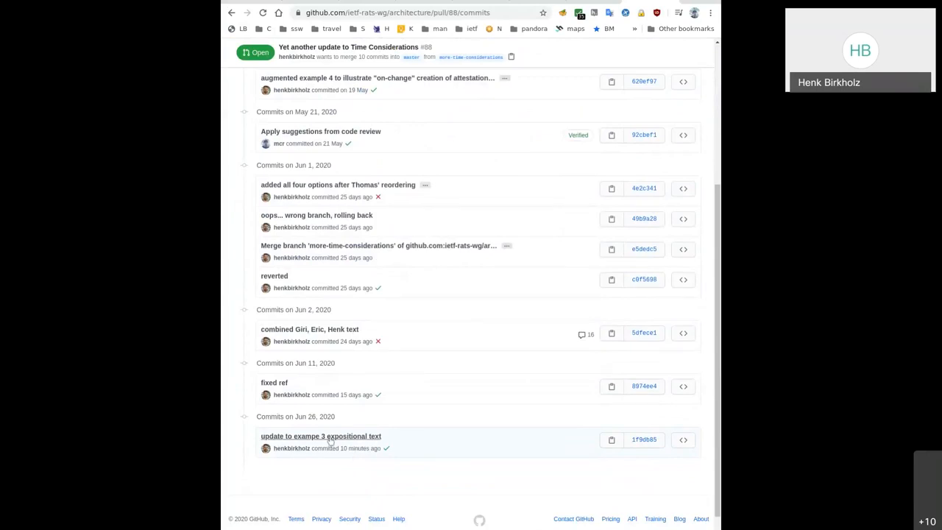
Show the diff of the latest commit, 'update to exampe 3 expositional text'
click(317, 435)
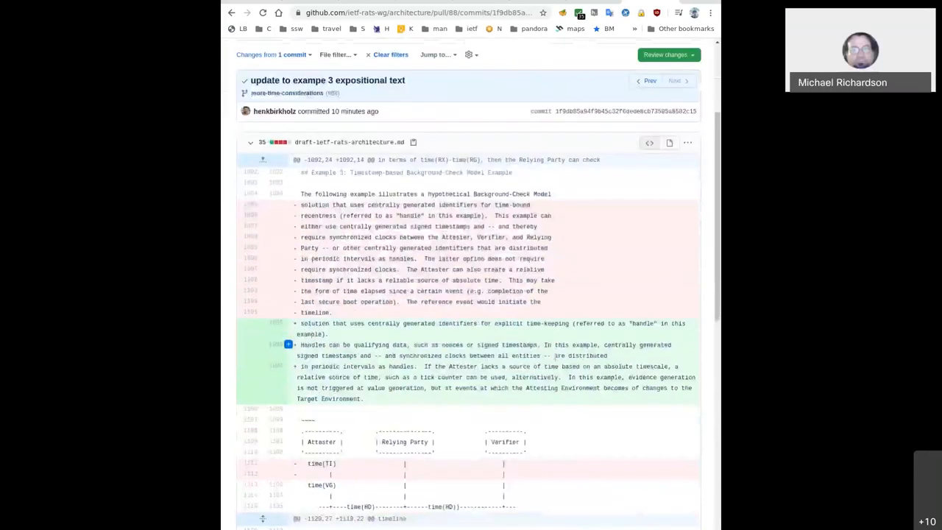
scroll(down, 3)
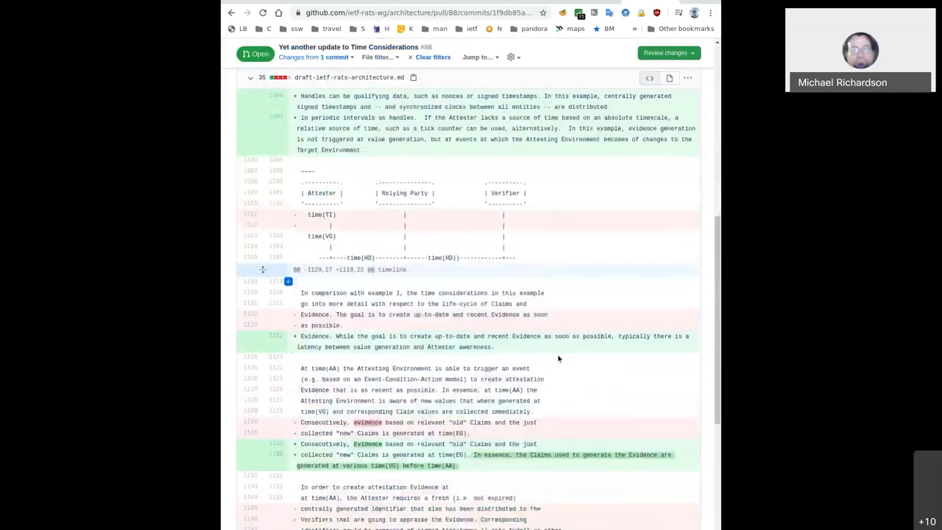
scroll(down, 3)
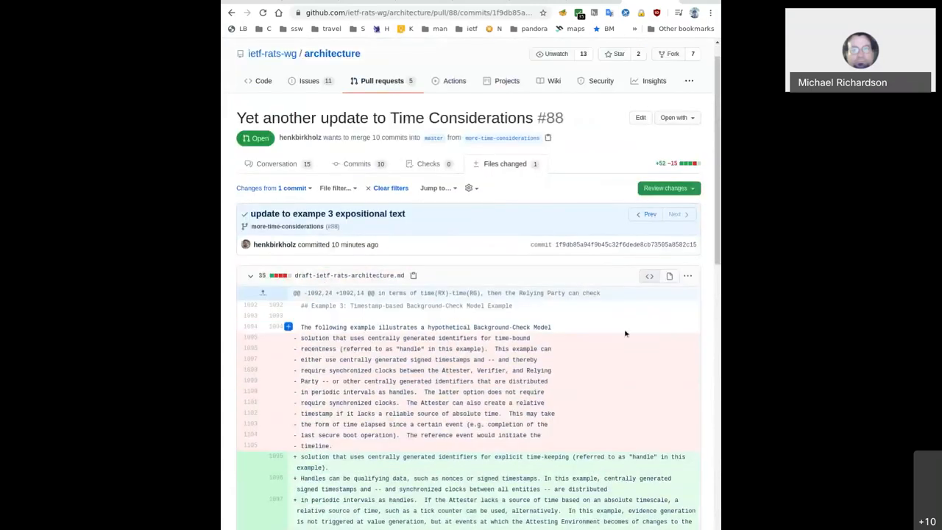
scroll(down, 3)
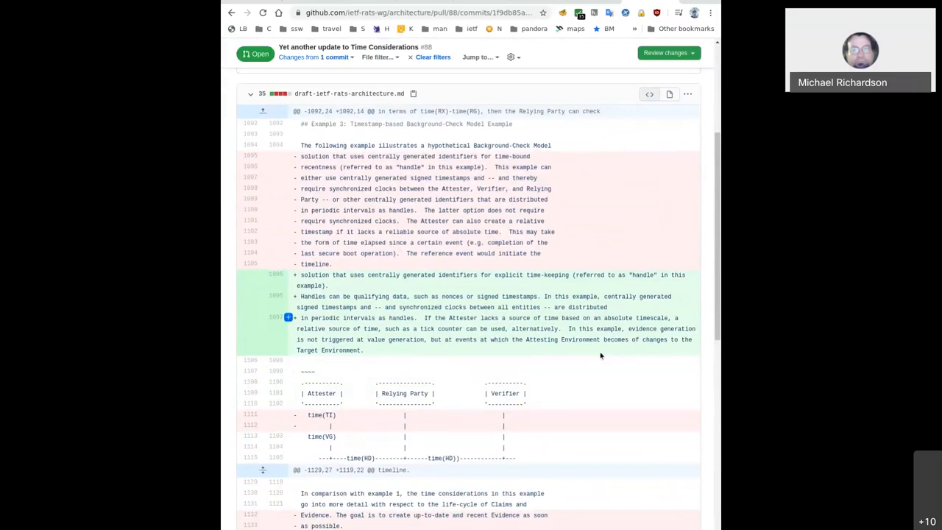
scroll(down, 3)
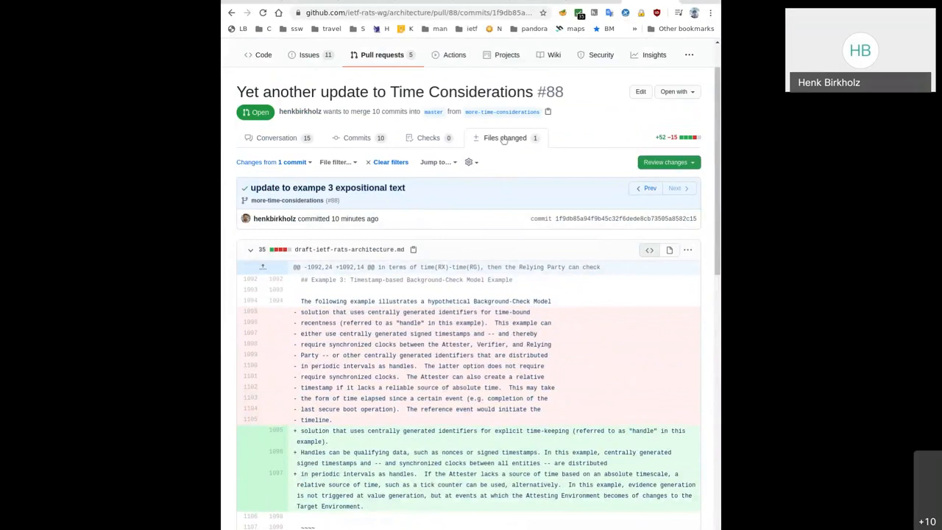
Show PR #88's changes from all commits again and reach the event ID table's comment thread
click(503, 138)
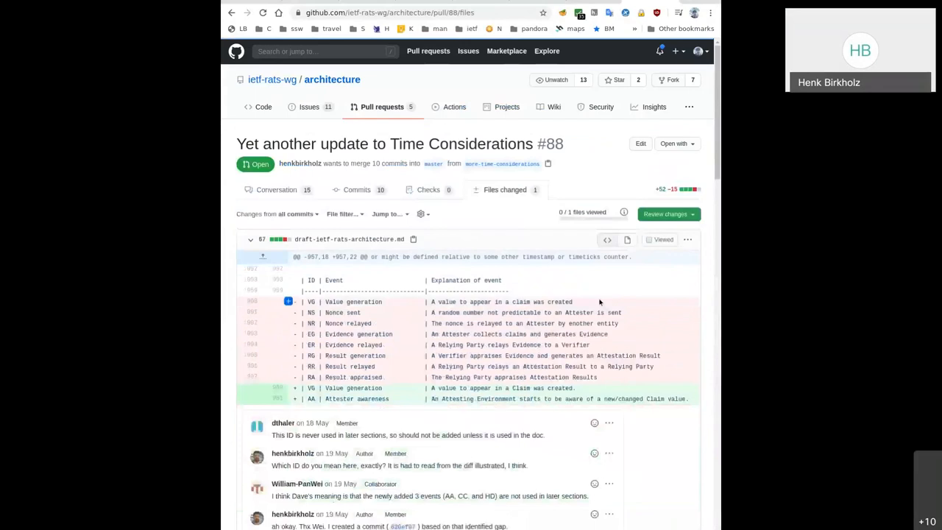
scroll(down, 3)
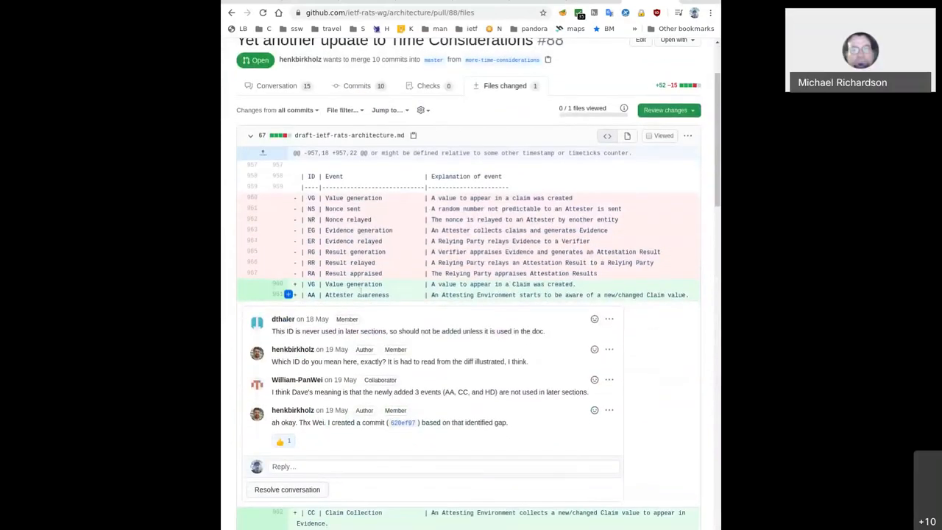
scroll(down, 3)
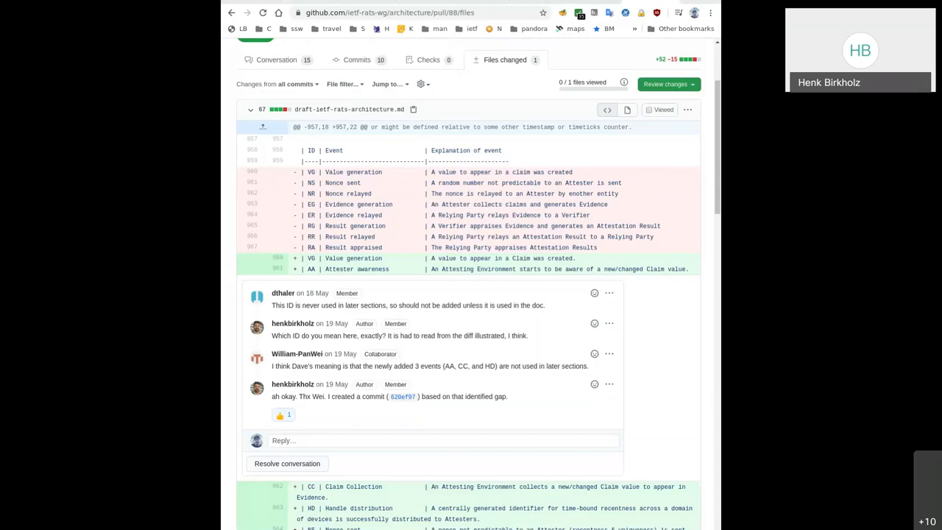
mouse_move(526, 335)
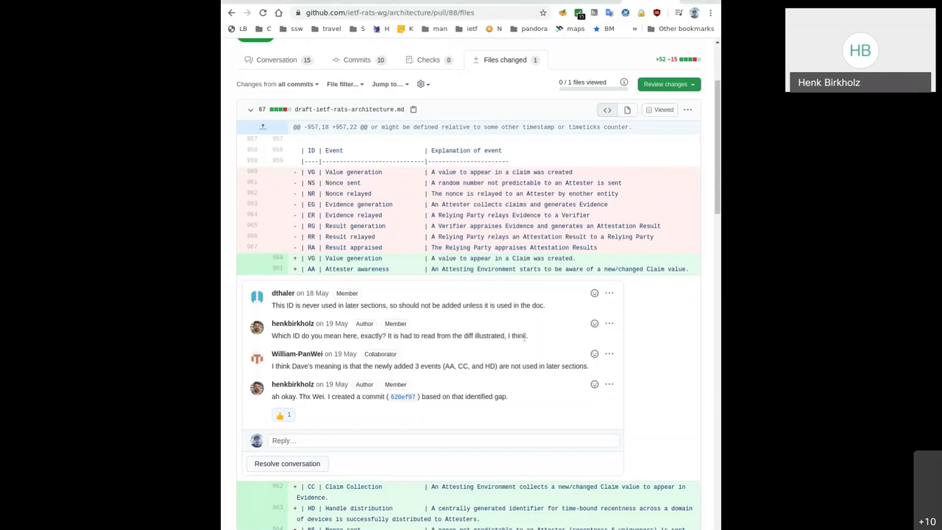
scroll(down, 3)
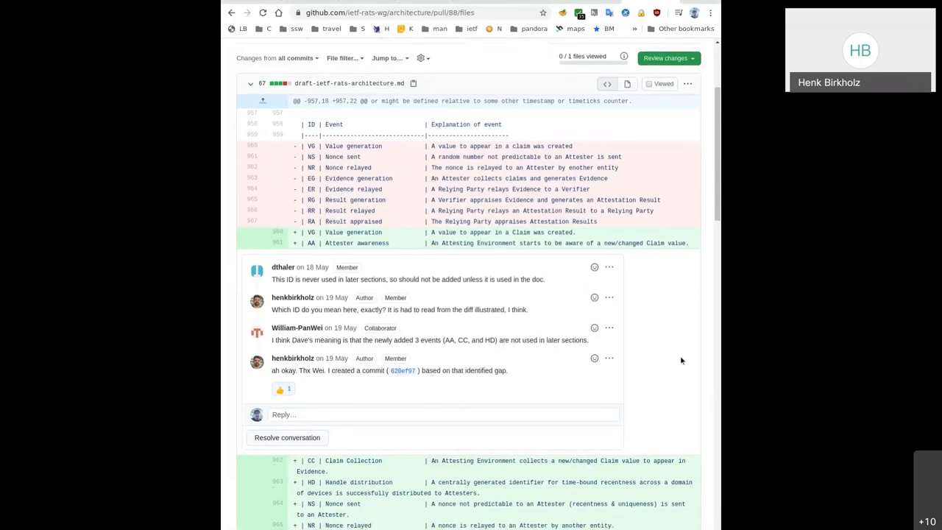
mouse_move(283, 359)
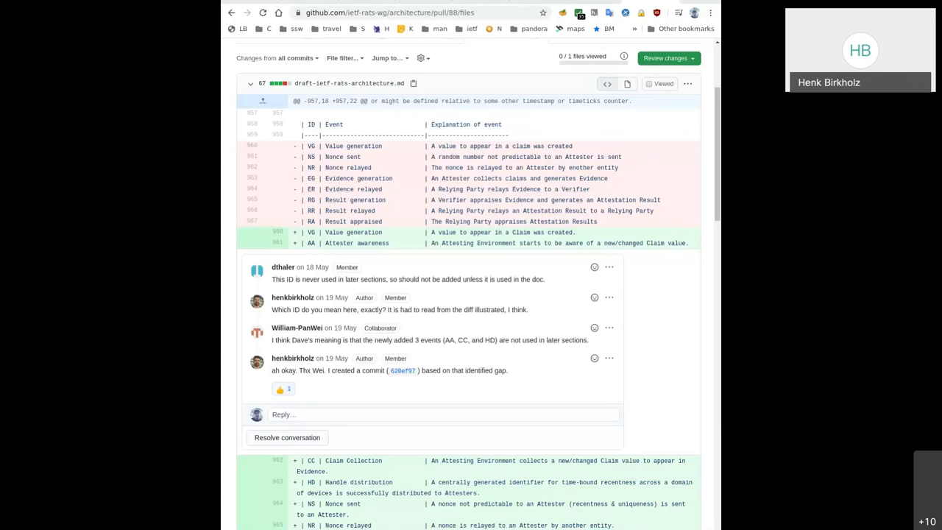
mouse_move(581, 6)
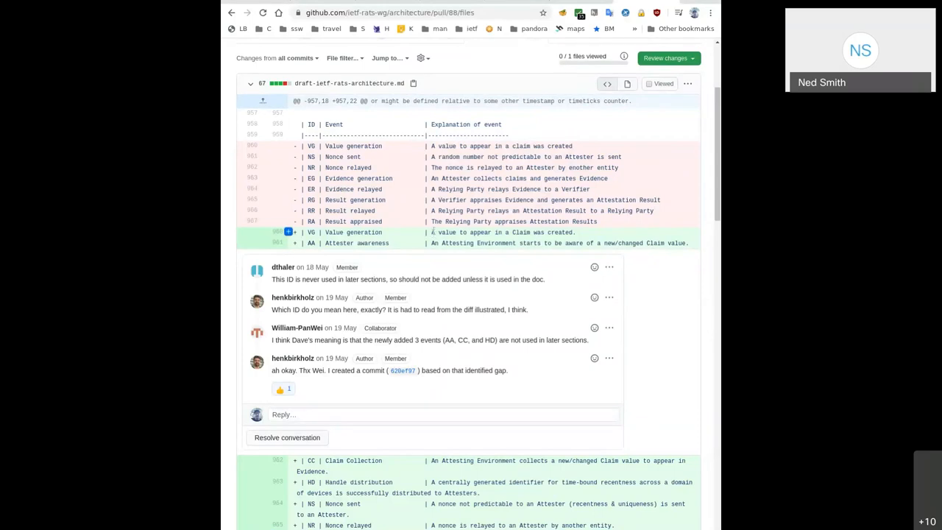
drag(431, 232, 574, 233)
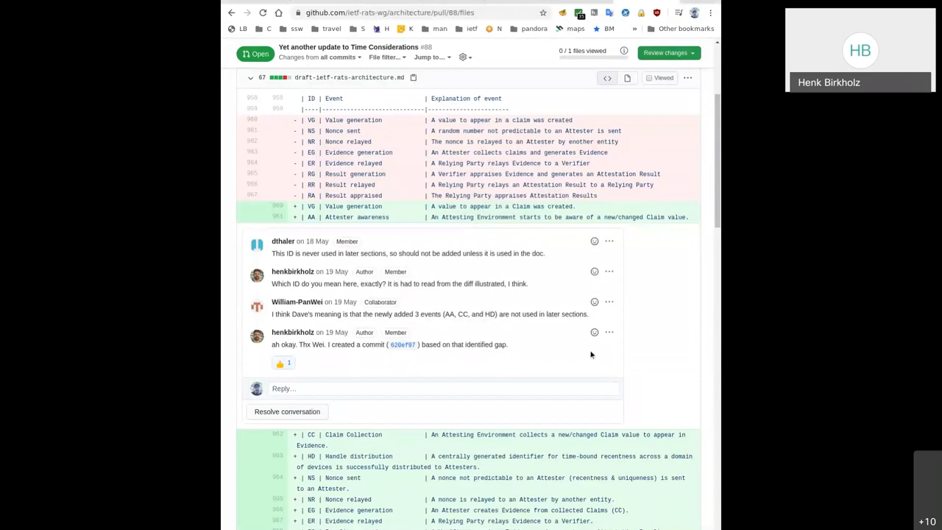
mouse_move(624, 358)
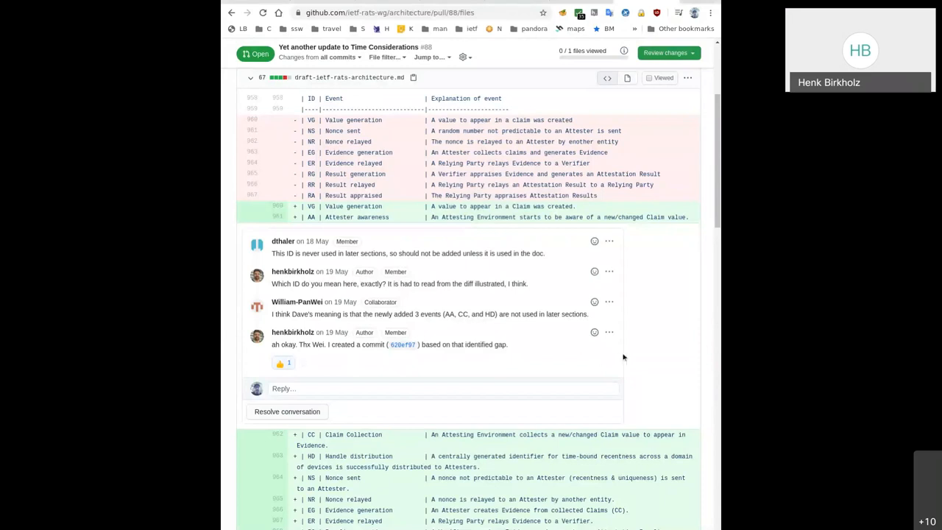
scroll(down, 3)
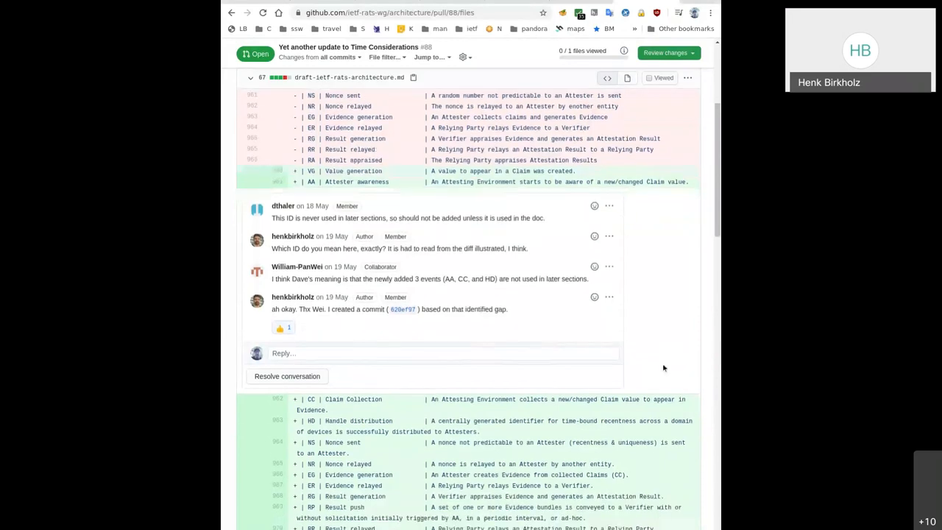
scroll(down, 3)
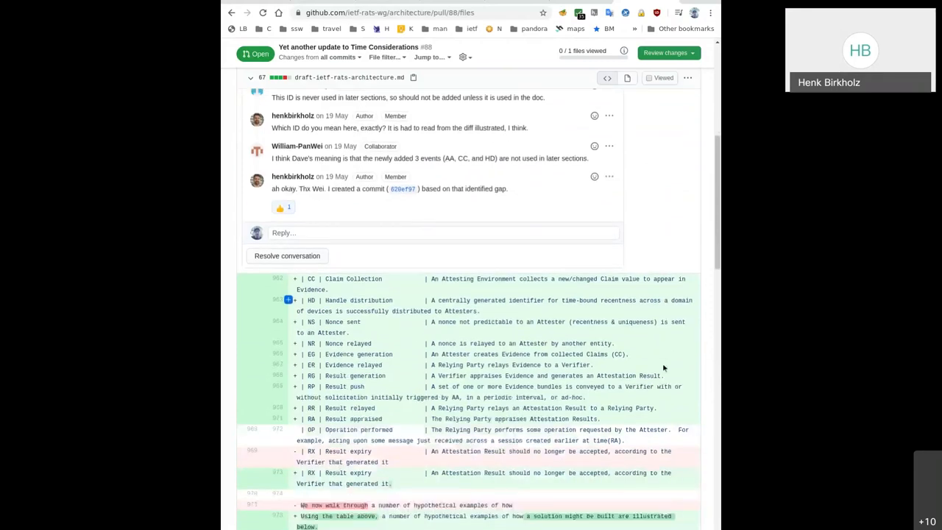
scroll(down, 3)
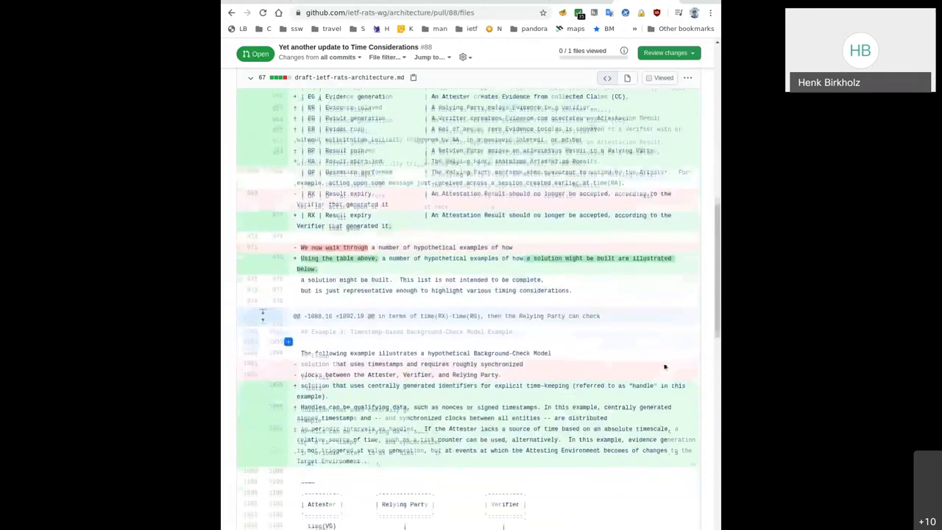
scroll(down, 3)
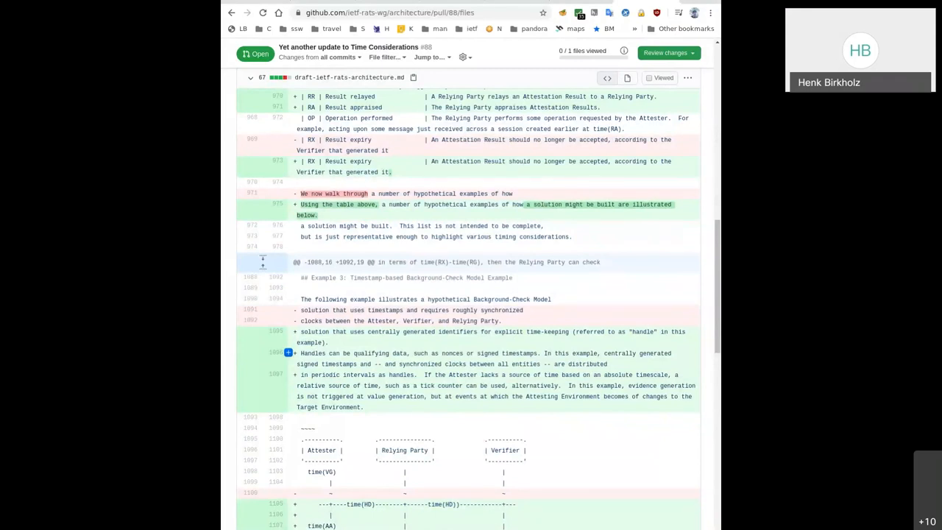
scroll(down, 3)
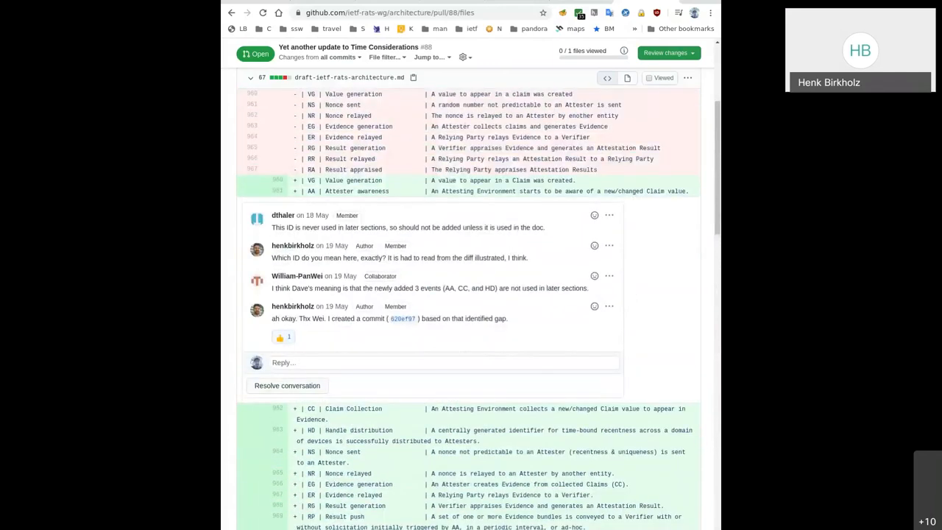
Scroll through the example diagram diffs of pull request #88
scroll(down, 3)
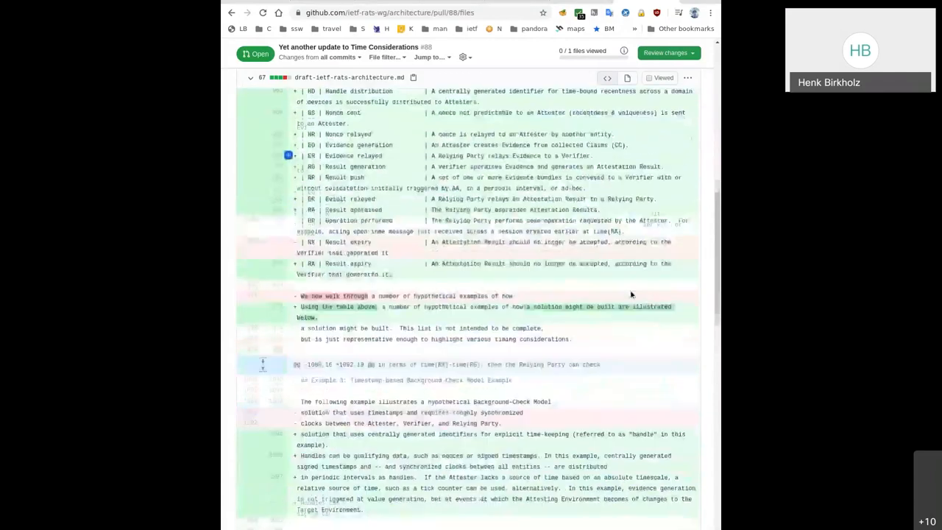
scroll(down, 3)
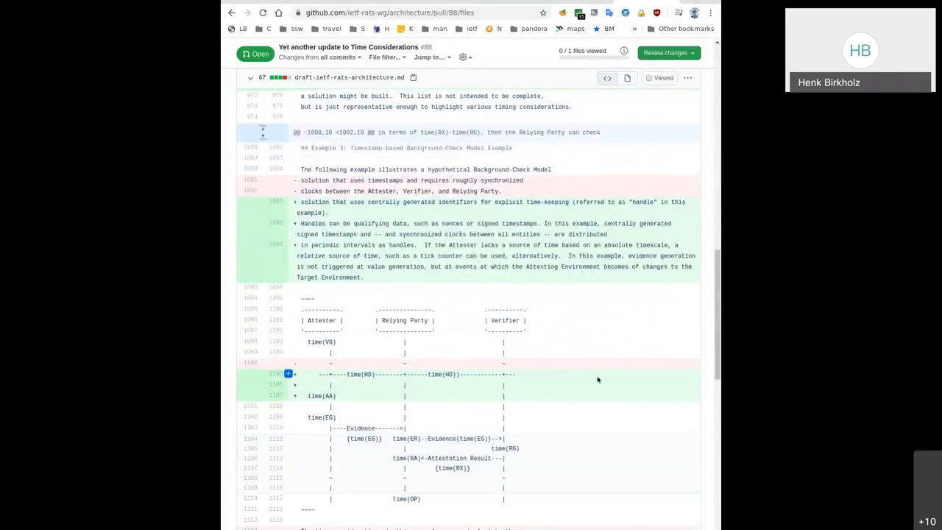
scroll(down, 3)
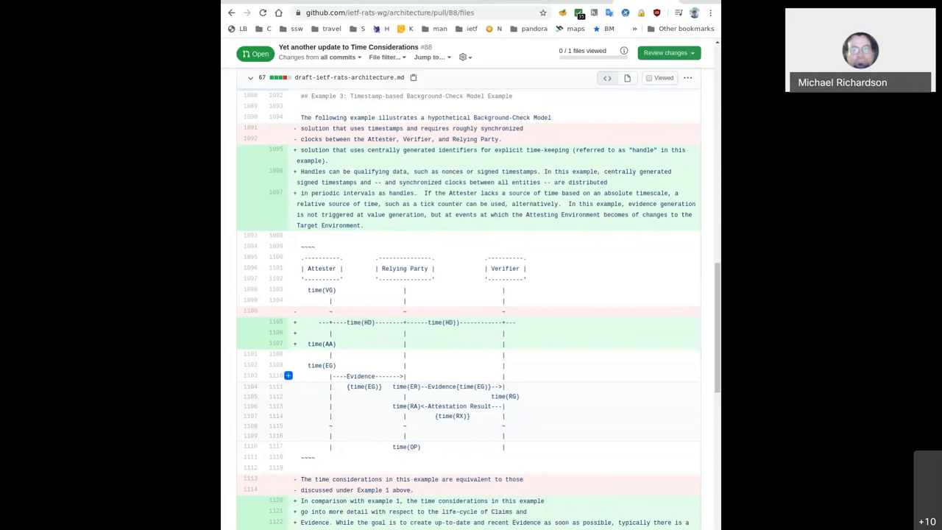
scroll(down, 3)
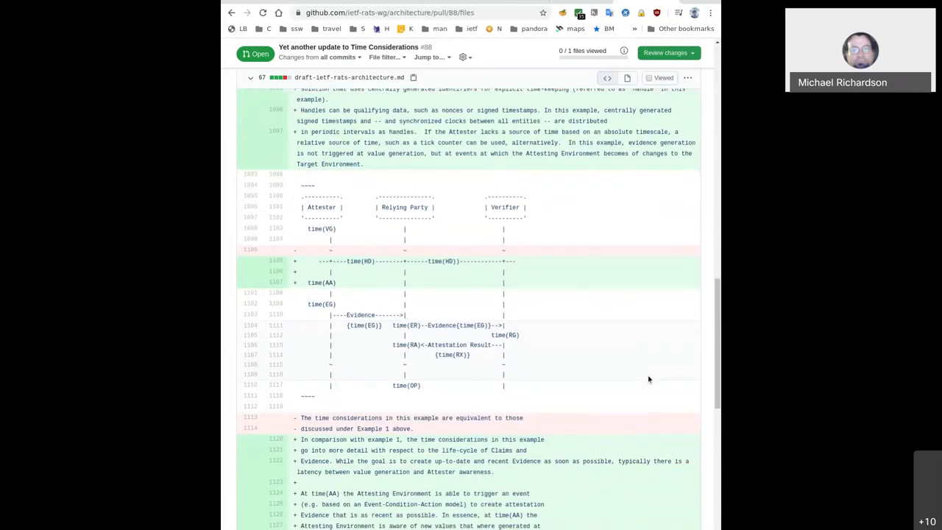
scroll(down, 3)
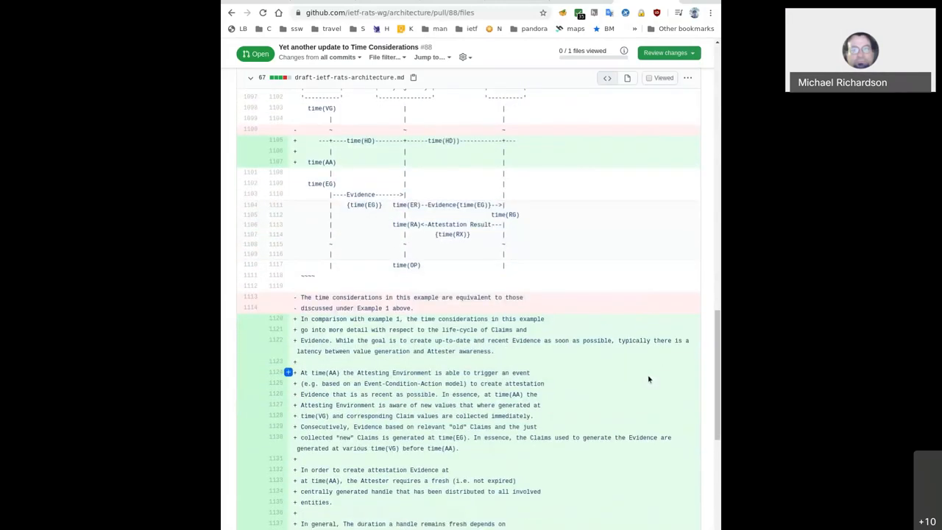
scroll(down, 3)
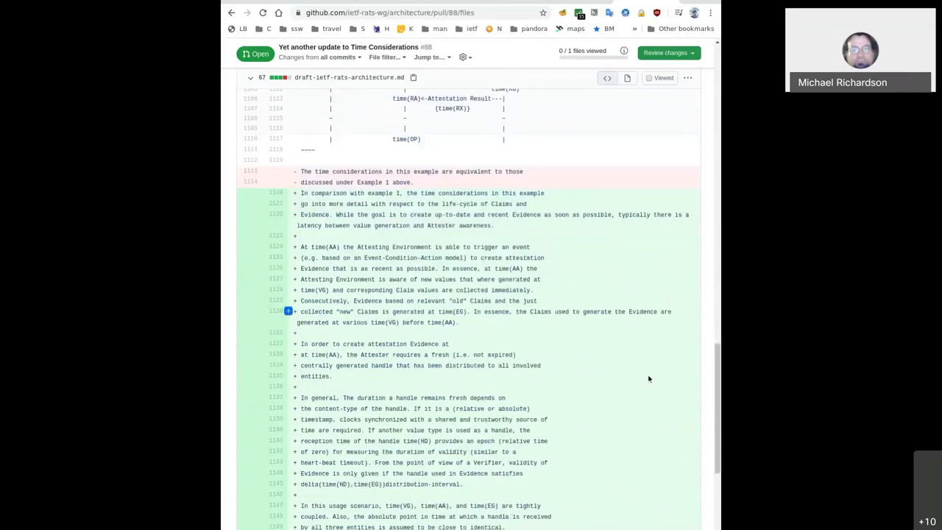
scroll(down, 3)
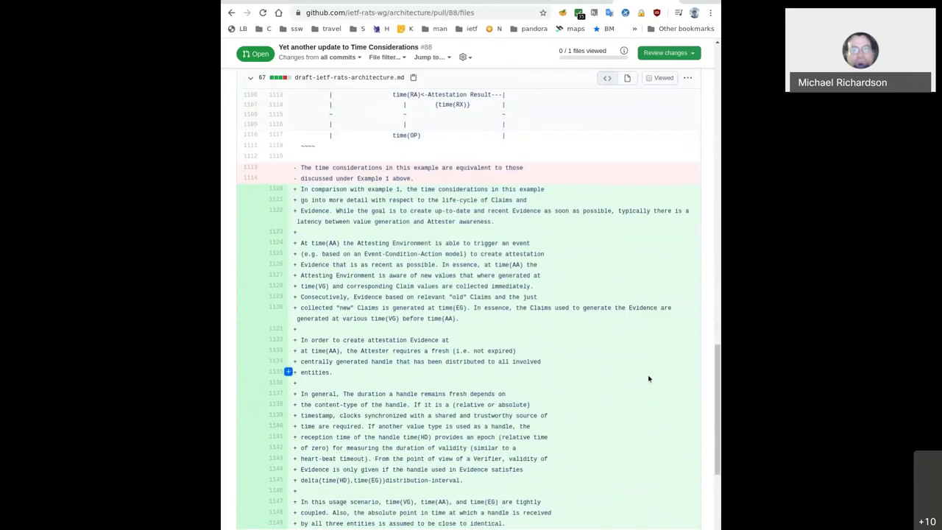
scroll(down, 3)
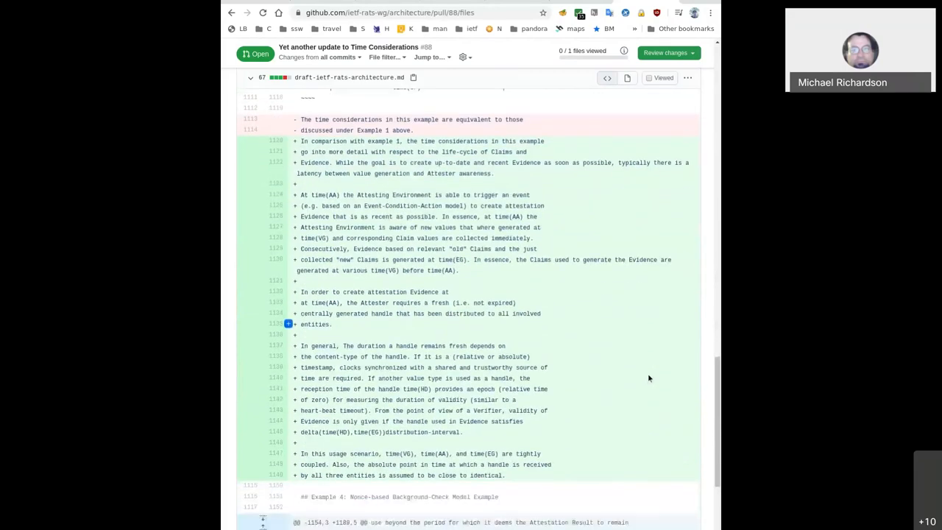
scroll(down, 3)
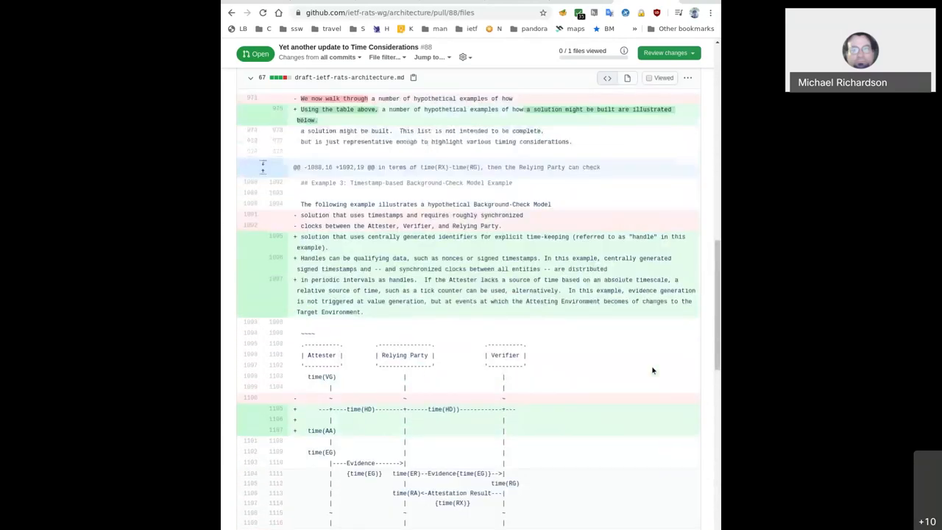
scroll(down, 3)
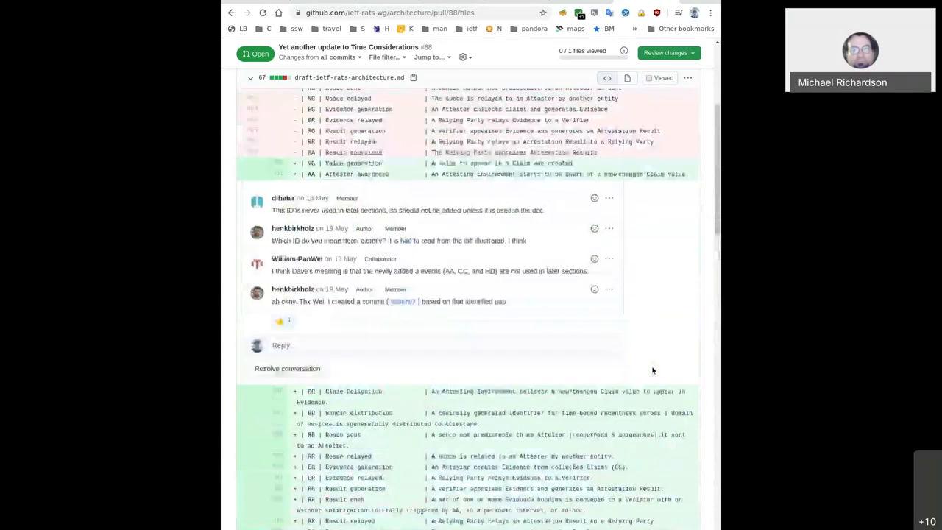
scroll(up, 3)
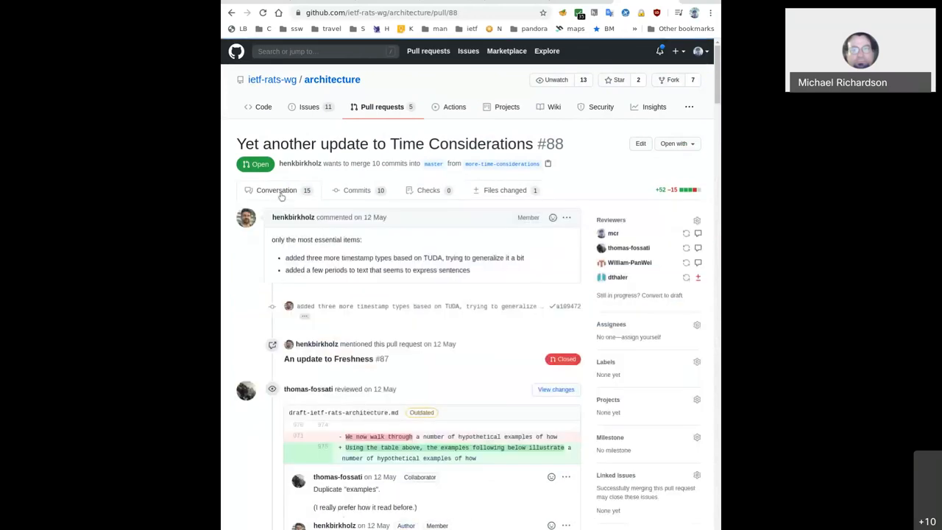
Scroll past the review comments to PR #88's merge box: changes requested, checks passed, no conflicts
scroll(down, 3)
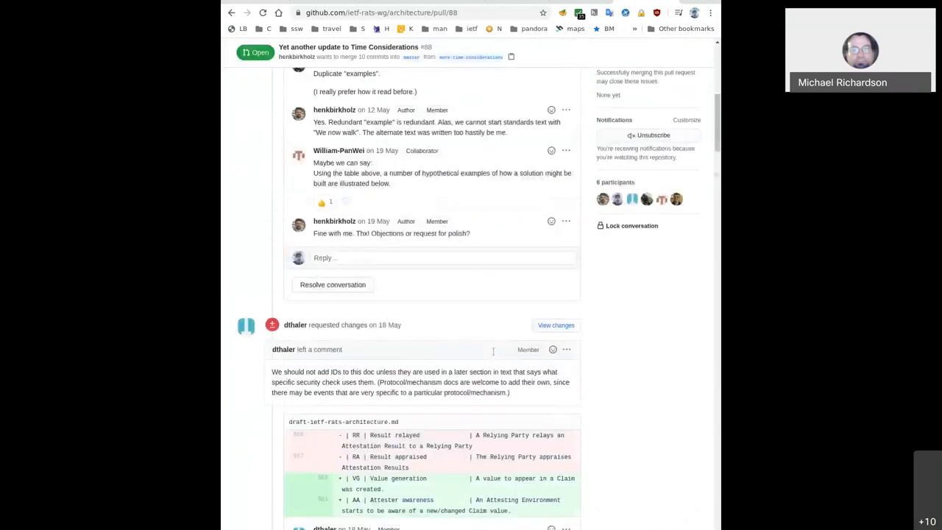
scroll(down, 3)
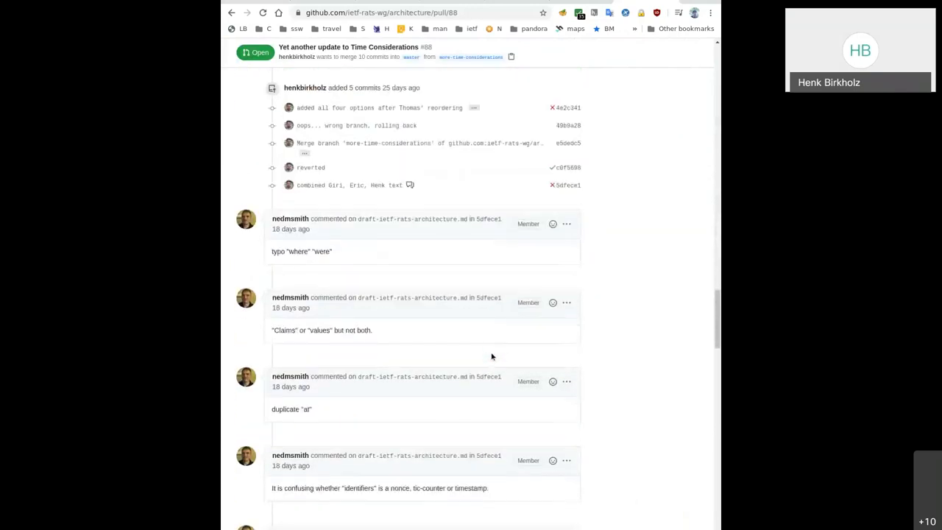
scroll(down, 3)
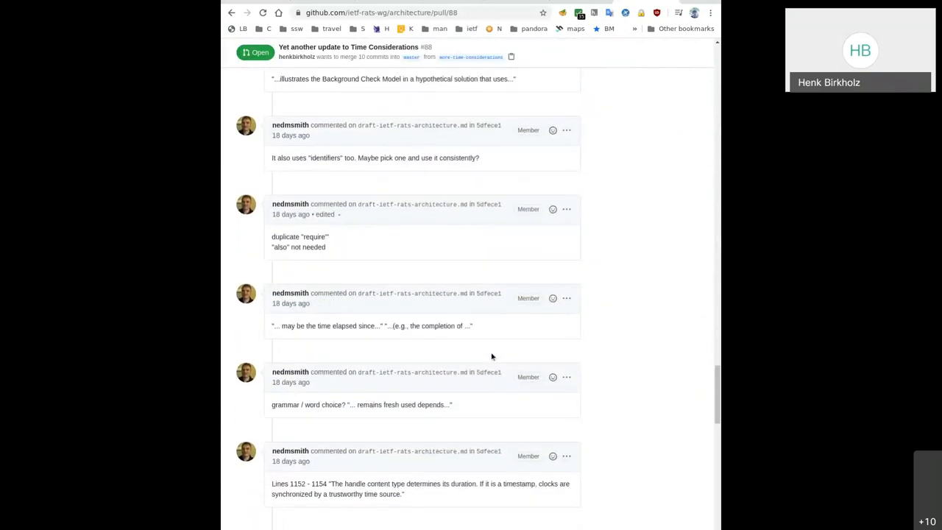
scroll(down, 3)
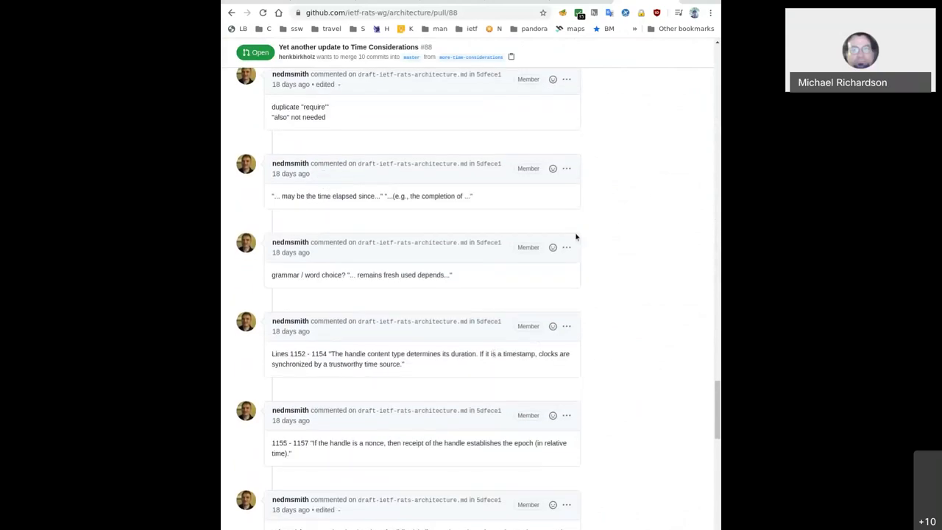
mouse_move(596, 297)
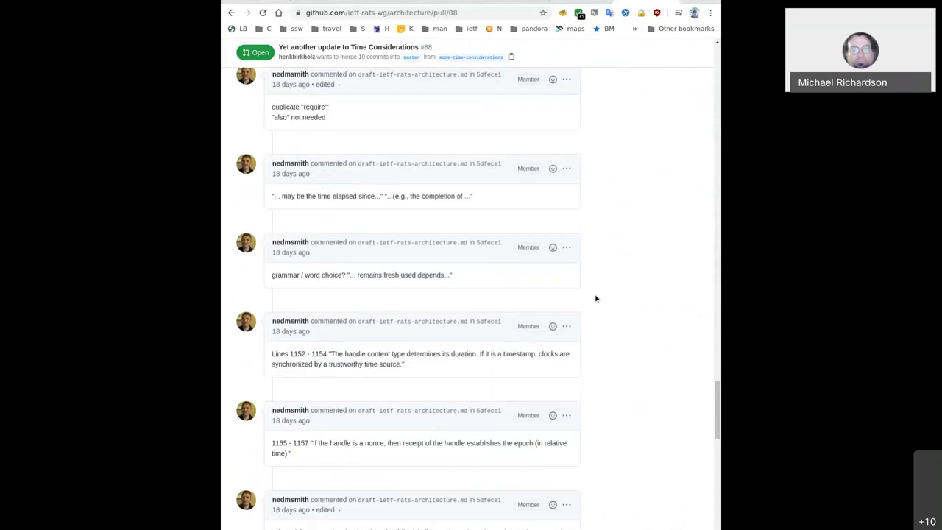
scroll(down, 3)
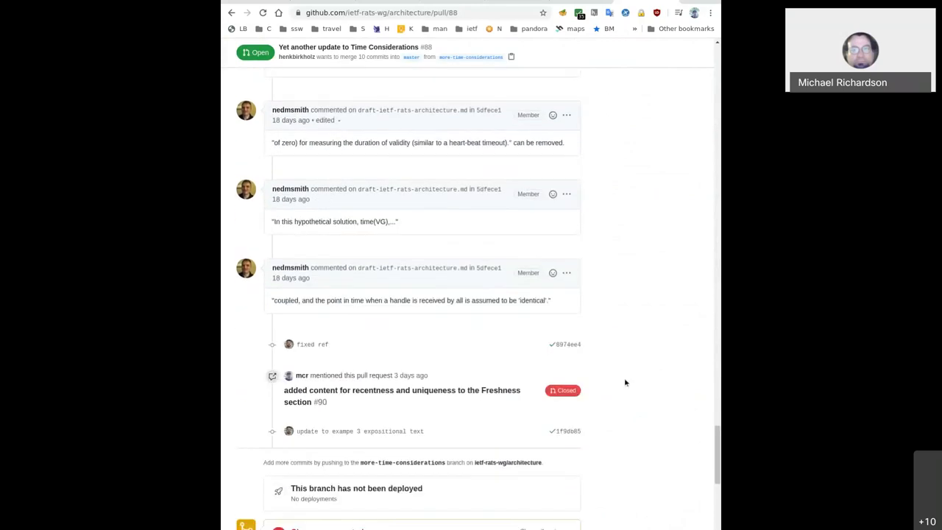
scroll(down, 3)
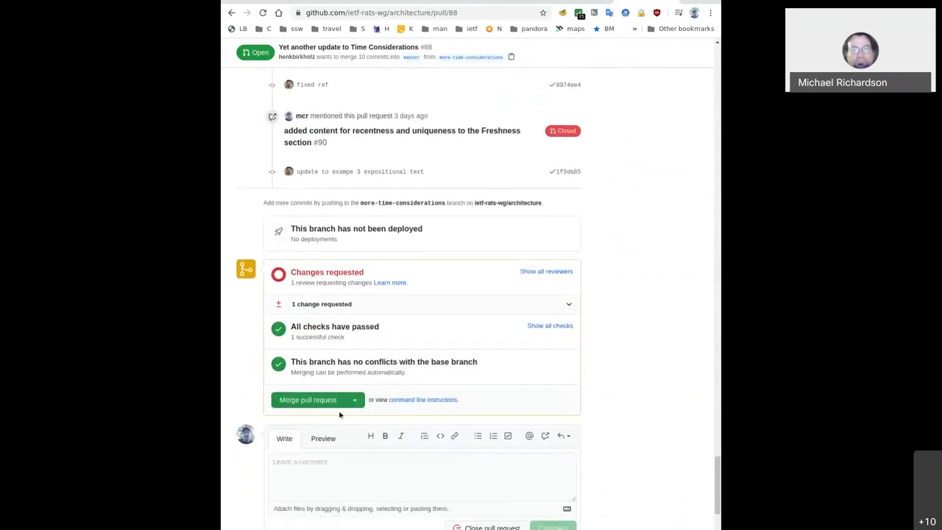
mouse_move(297, 400)
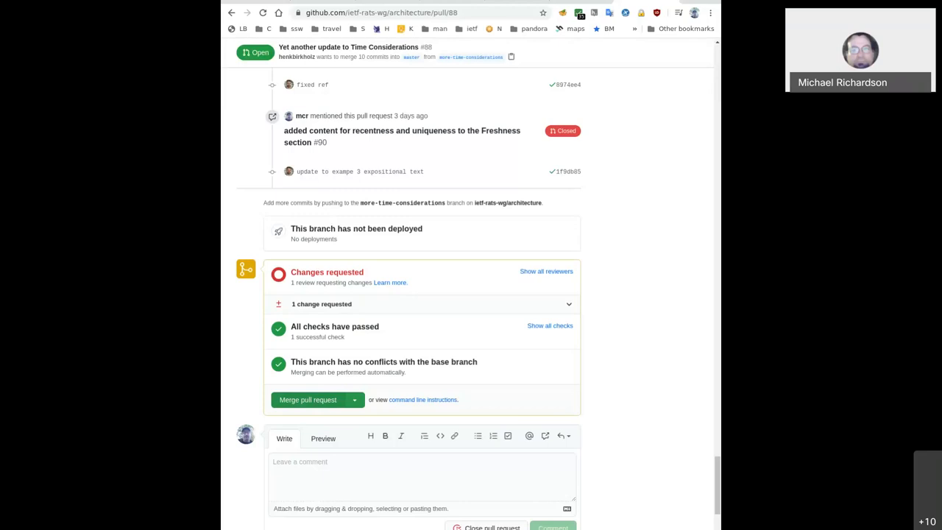
Merge pull request #88 'Yet another update to Time Considerations' and confirm the merge
click(310, 400)
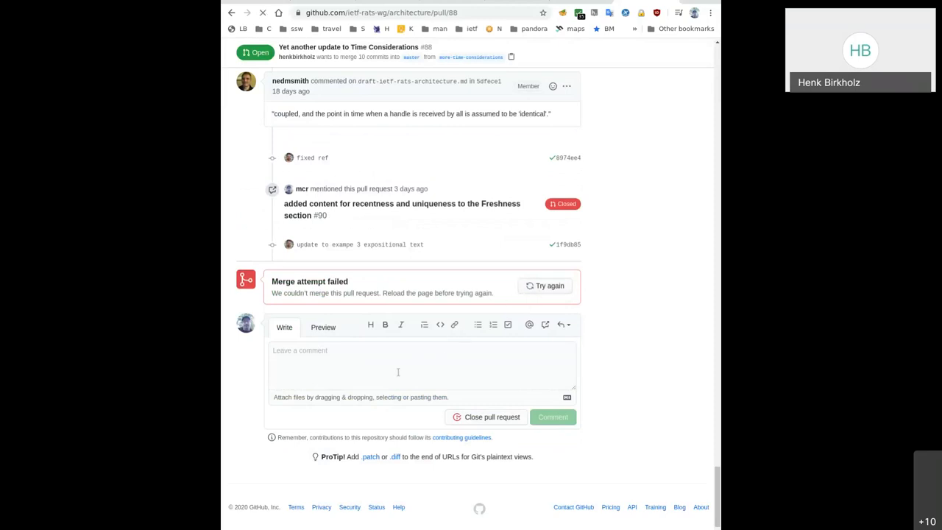
mouse_move(398, 367)
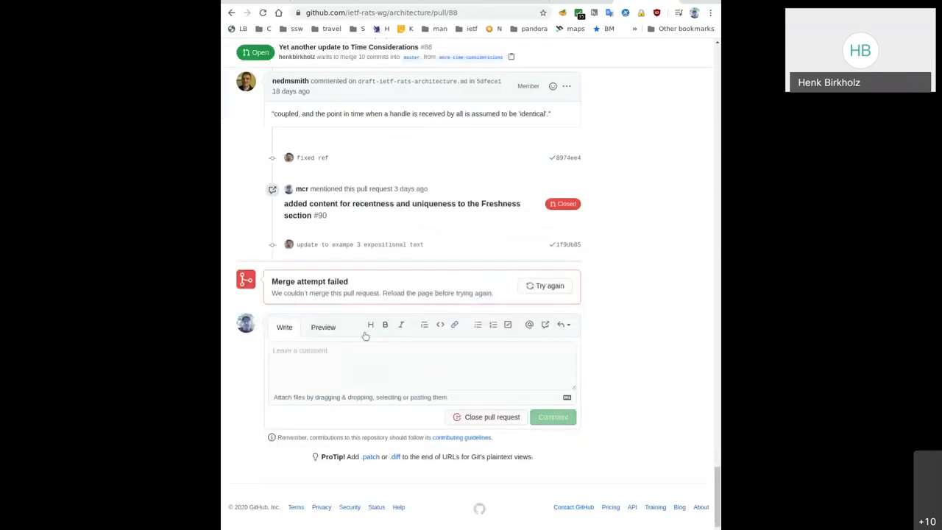
mouse_move(545, 286)
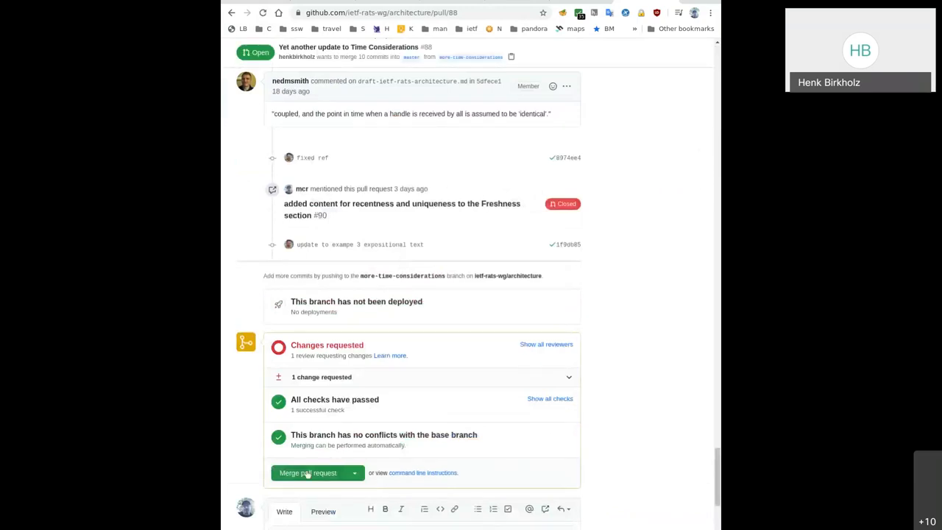
click(309, 473)
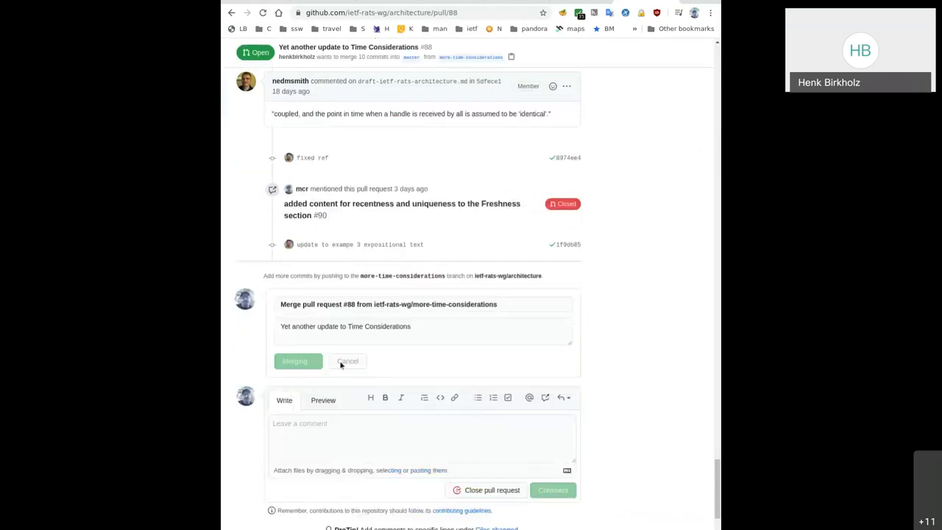
mouse_move(459, 361)
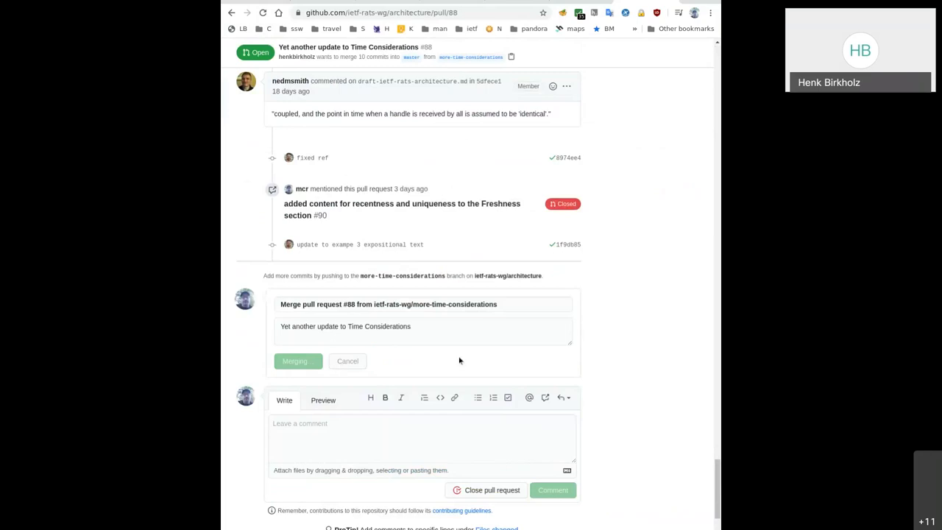
Return to the architecture repository's open issues list
click(296, 361)
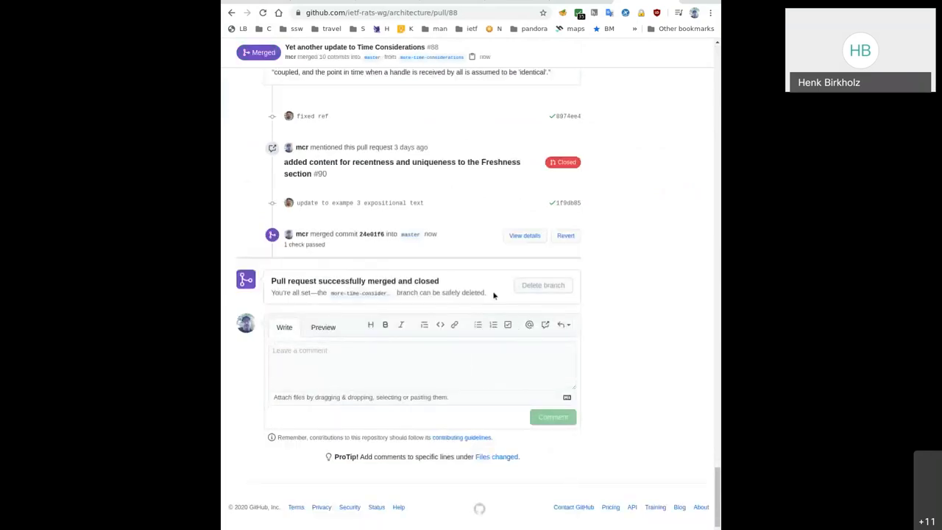
click(543, 286)
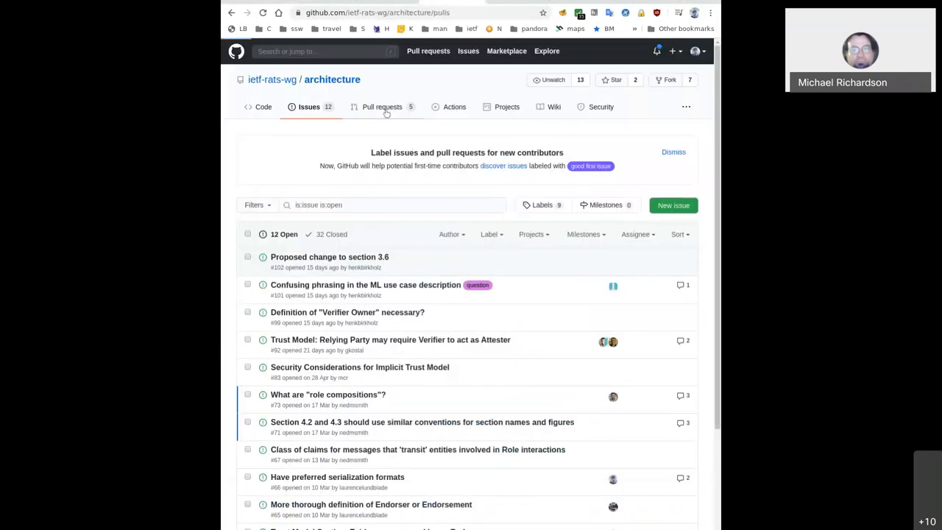
Show the architecture repository's three open pull requests
click(381, 106)
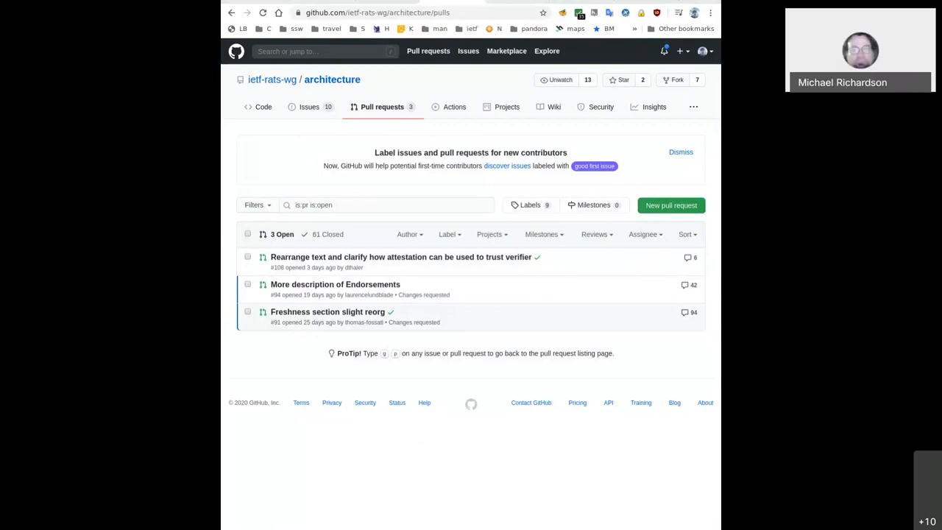
mouse_move(312, 144)
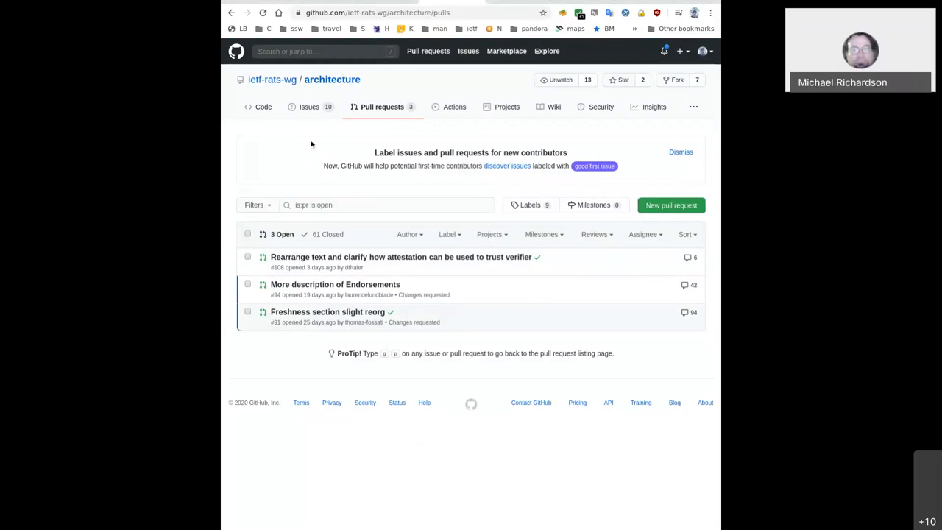
mouse_move(307, 76)
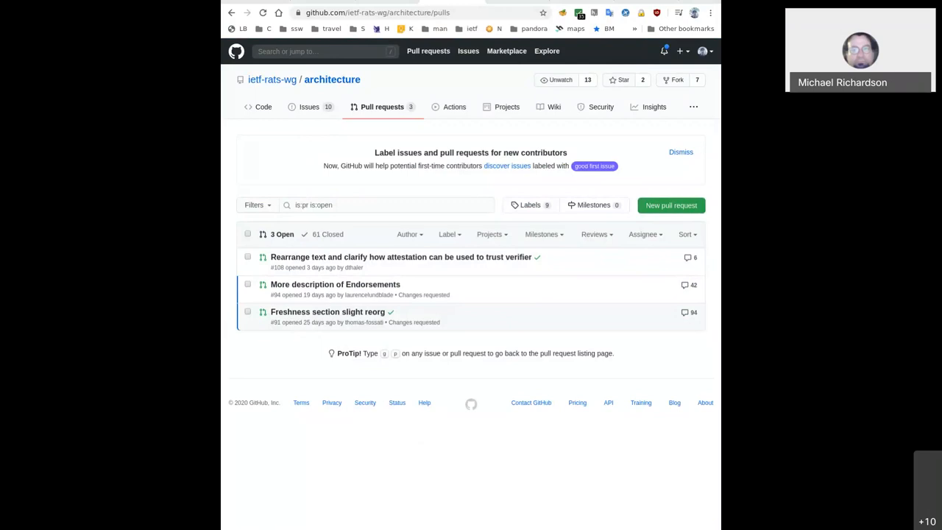
mouse_move(392, 303)
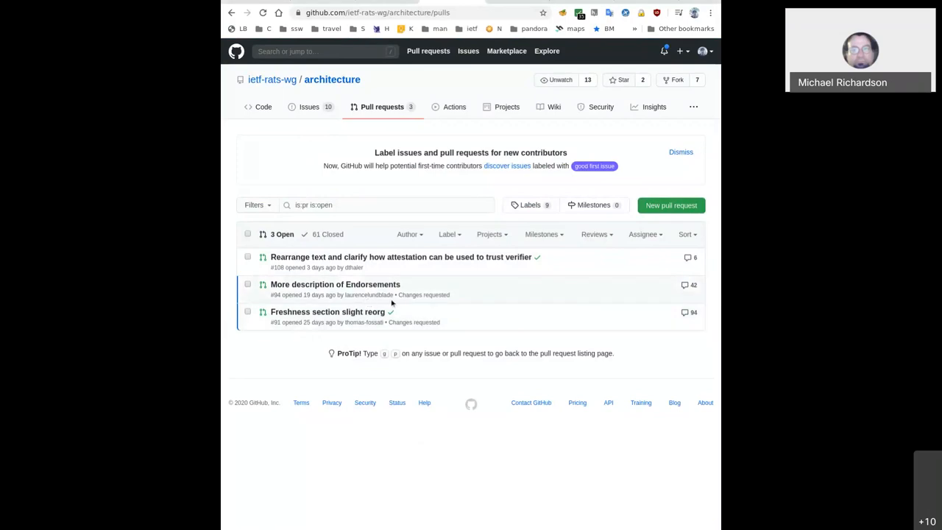
mouse_move(317, 312)
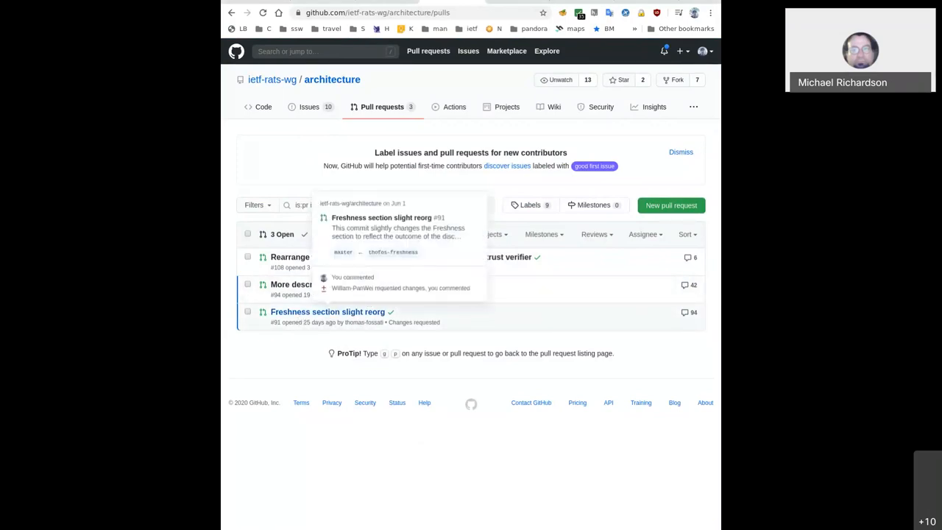
mouse_move(295, 388)
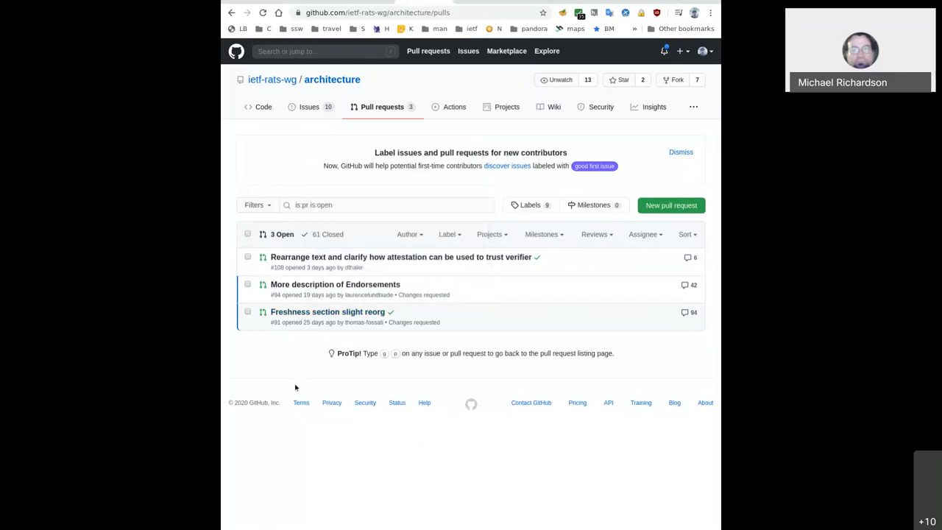
mouse_move(308, 364)
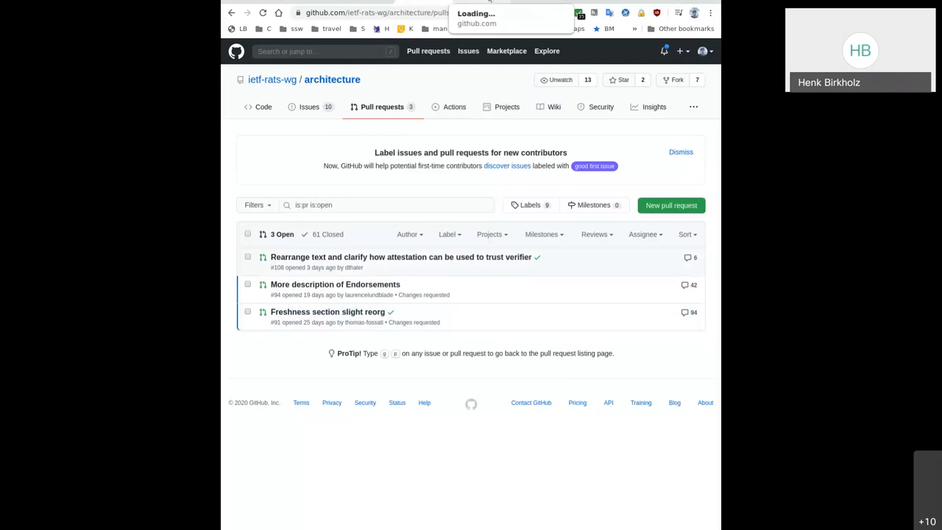
View the changed files of PR #91 'Freshness section slight reorg'
click(315, 312)
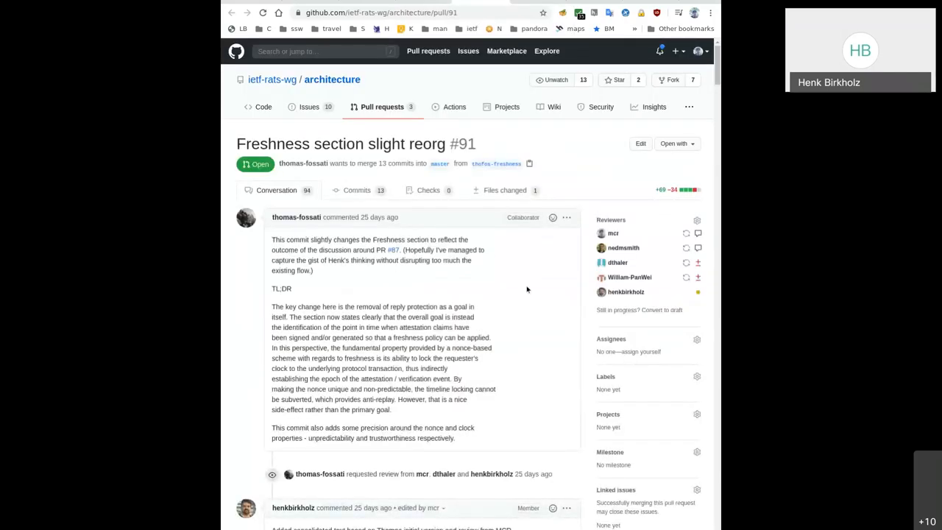
scroll(down, 3)
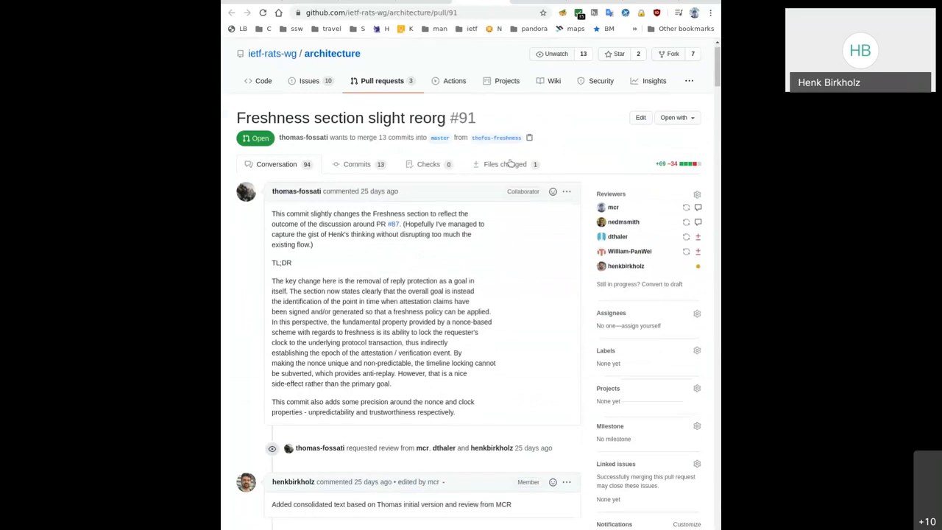
click(503, 163)
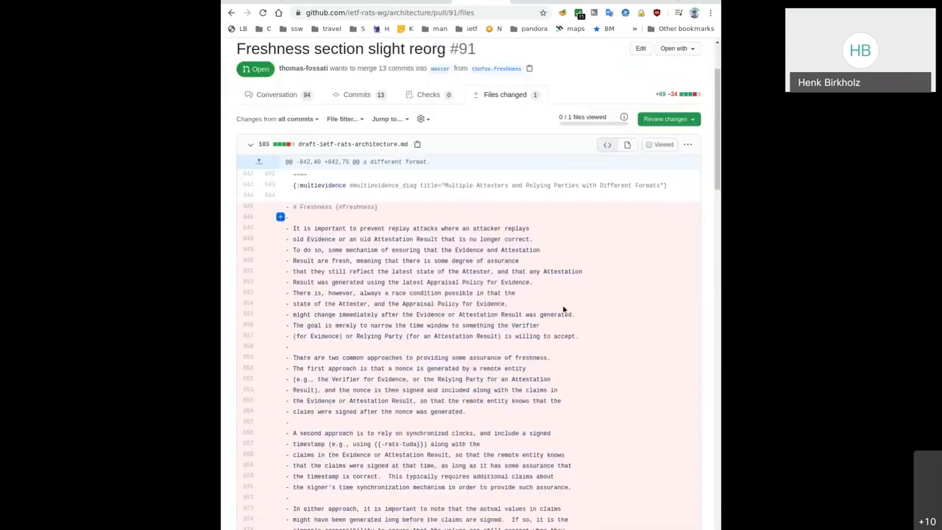
scroll(down, 3)
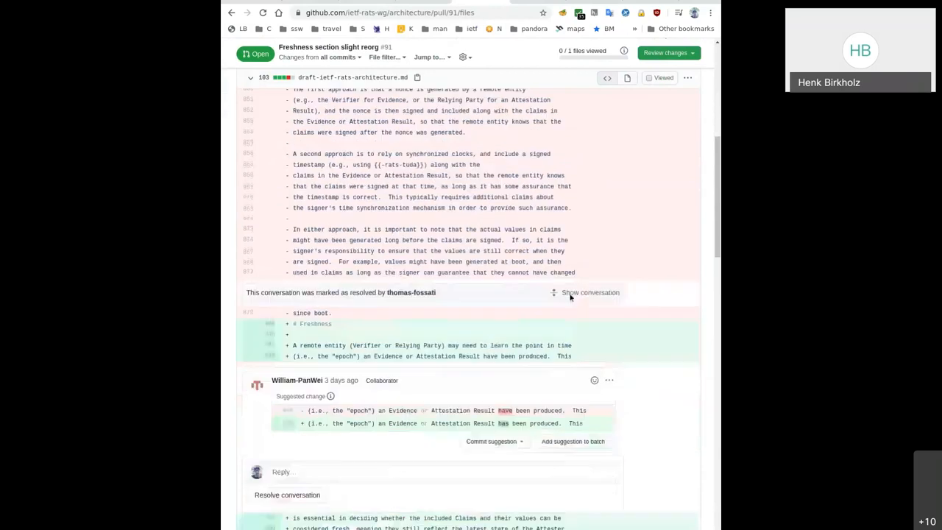
scroll(down, 3)
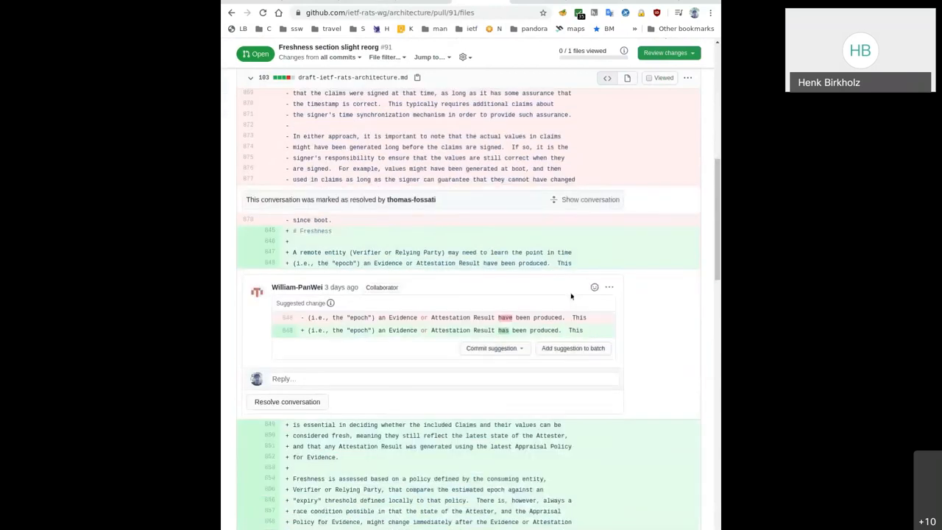
mouse_move(590, 331)
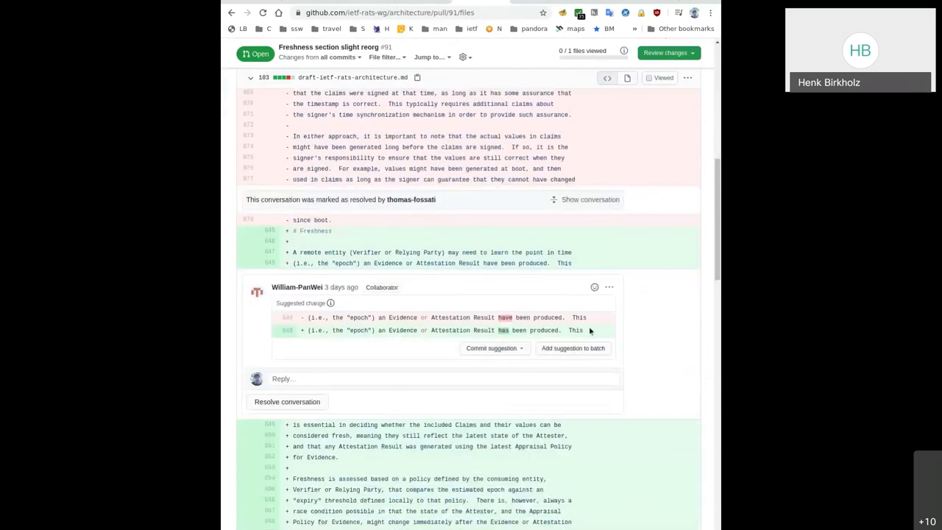
Batch and commit the 'have been' to 'has been' suggestion with message 'fix grammar'
click(573, 347)
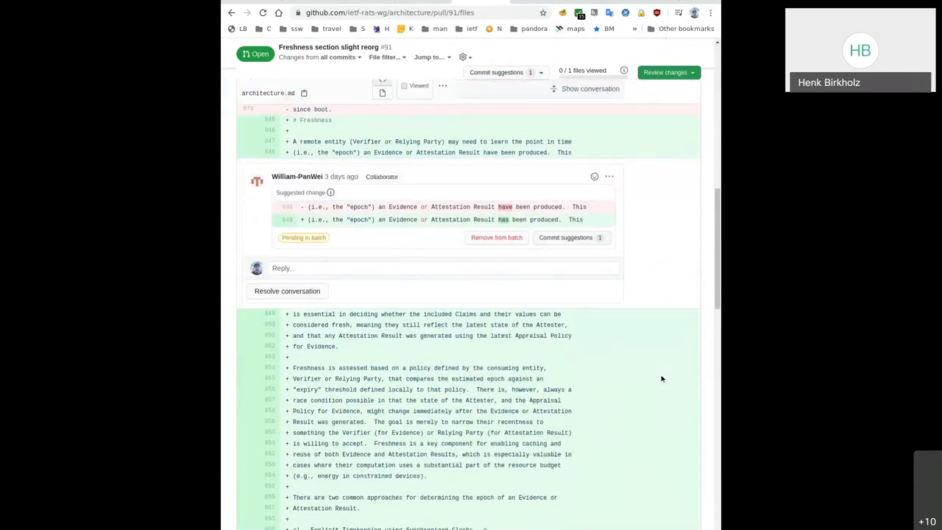
scroll(down, 3)
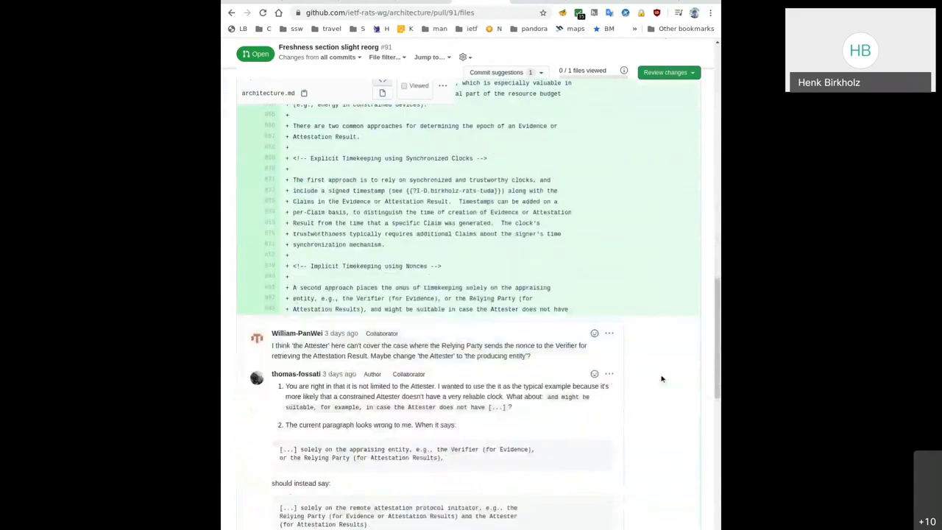
scroll(down, 3)
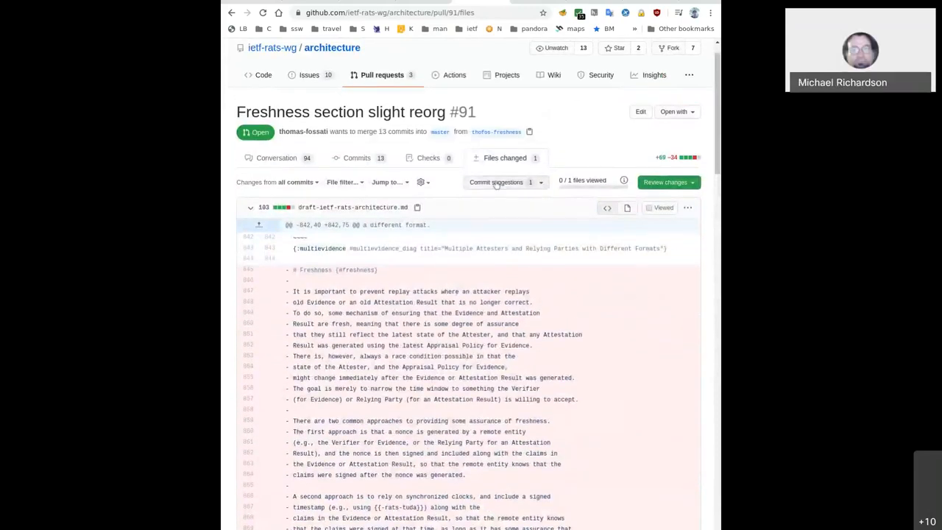
click(496, 182)
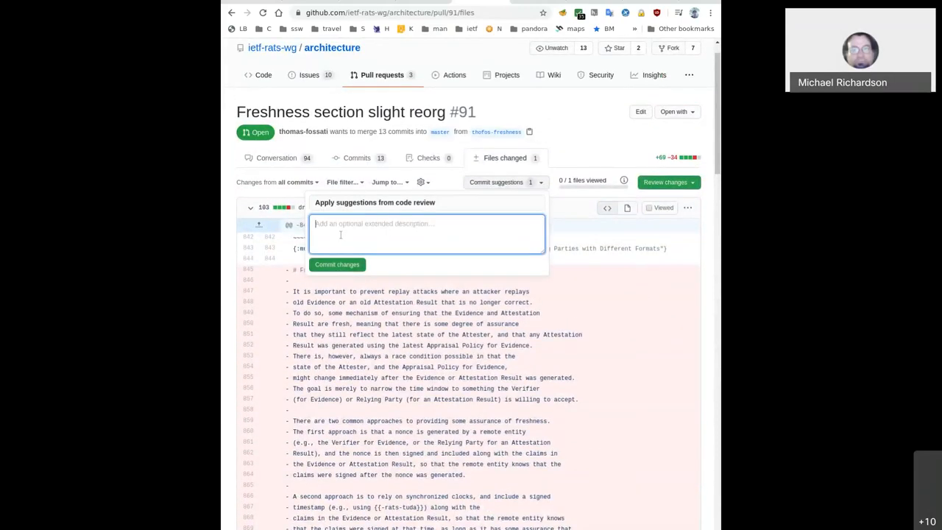
text(fix grammar)
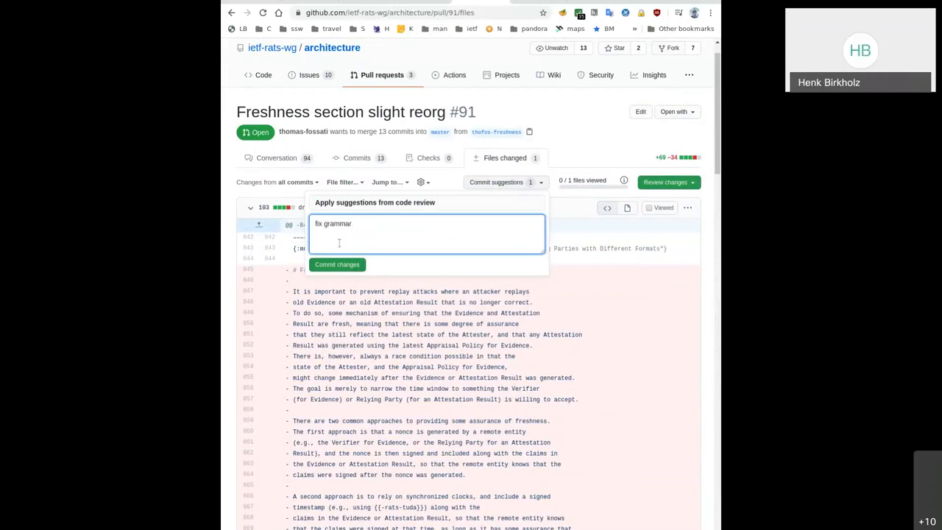
click(337, 264)
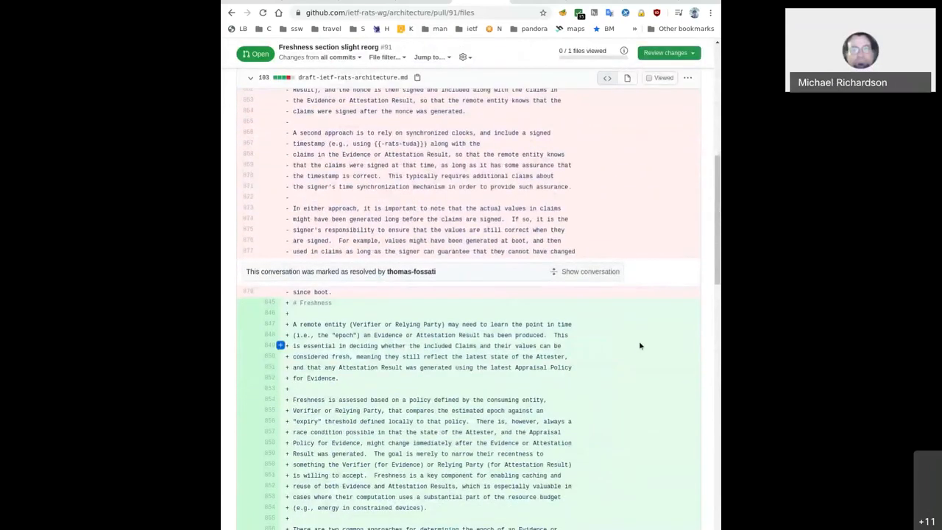
Expand the resolved conversation and read through its review thread
click(590, 271)
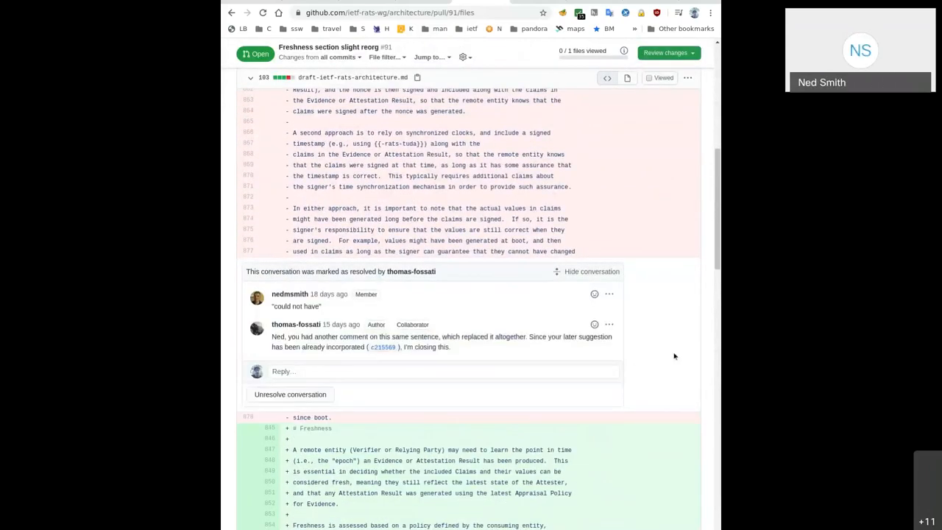
scroll(down, 3)
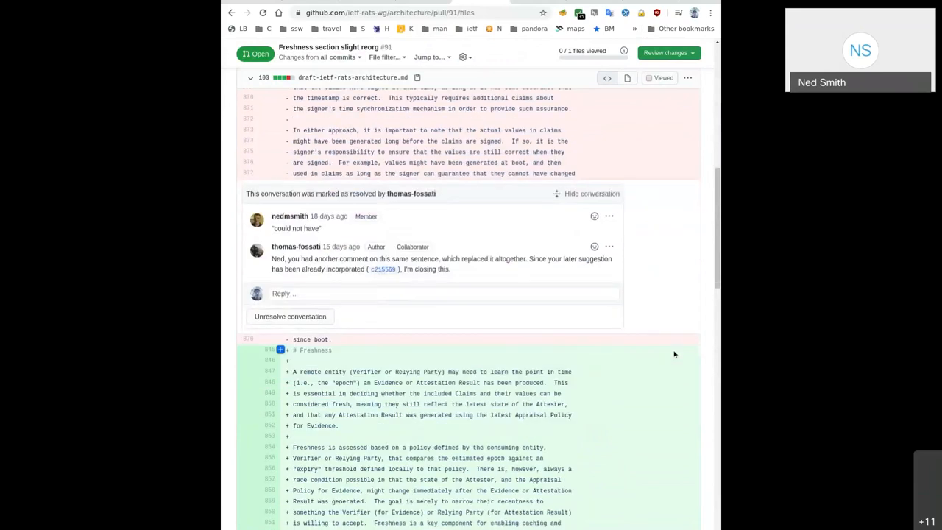
scroll(down, 3)
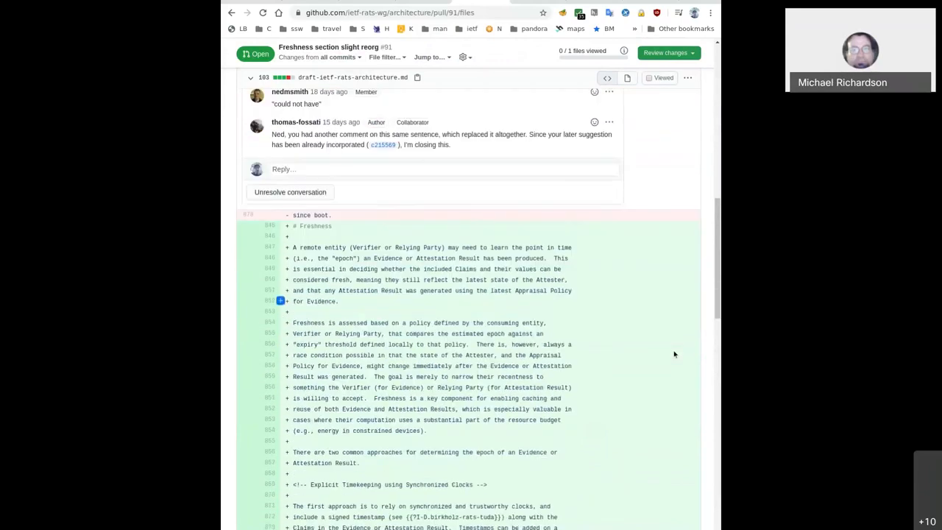
scroll(down, 3)
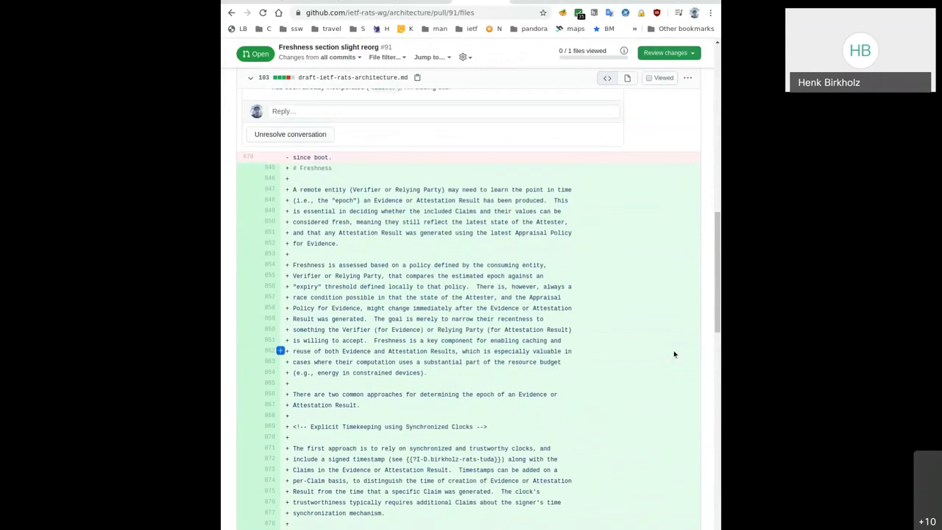
scroll(down, 3)
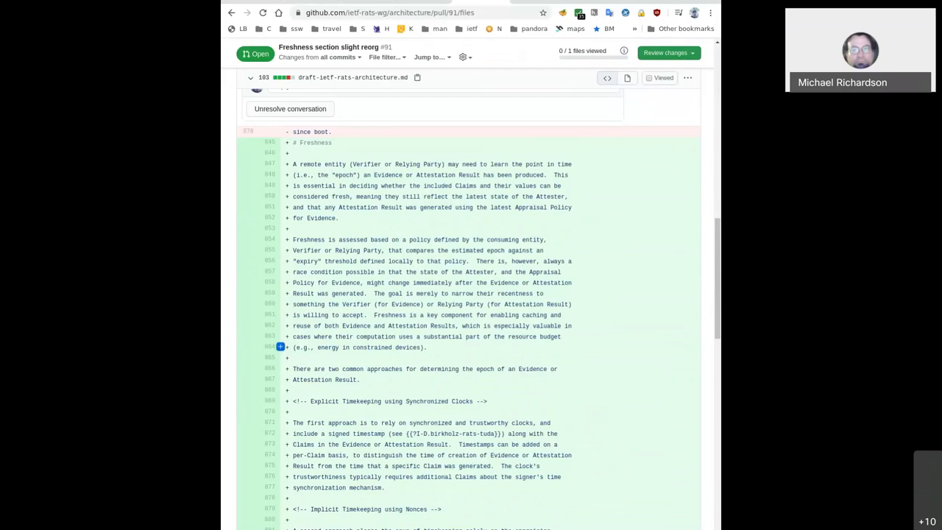
scroll(down, 3)
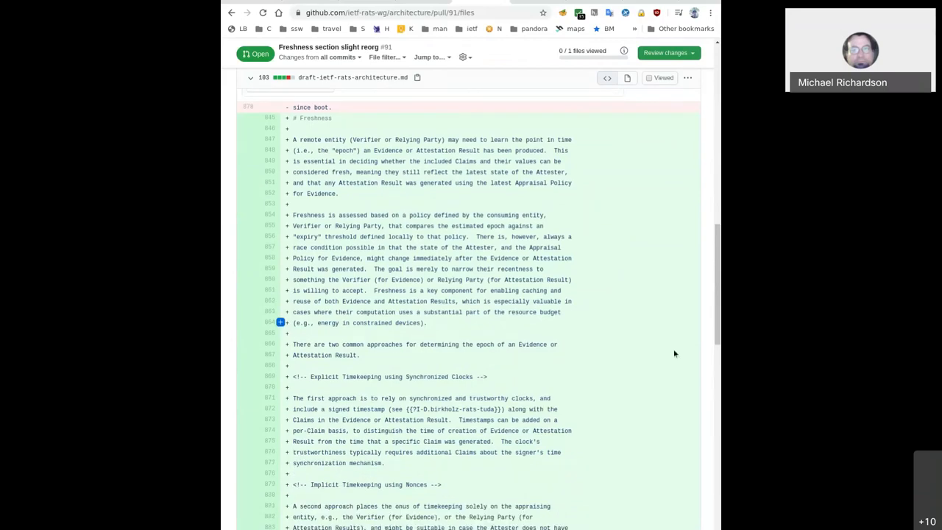
scroll(down, 3)
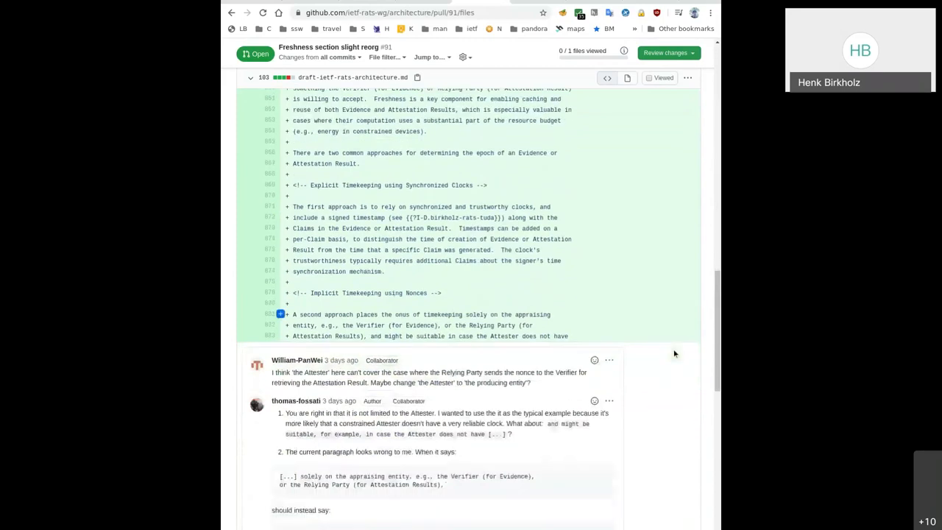
Scroll the diff down to the synchronized-clock timekeeping text and the Attester review thread
scroll(down, 3)
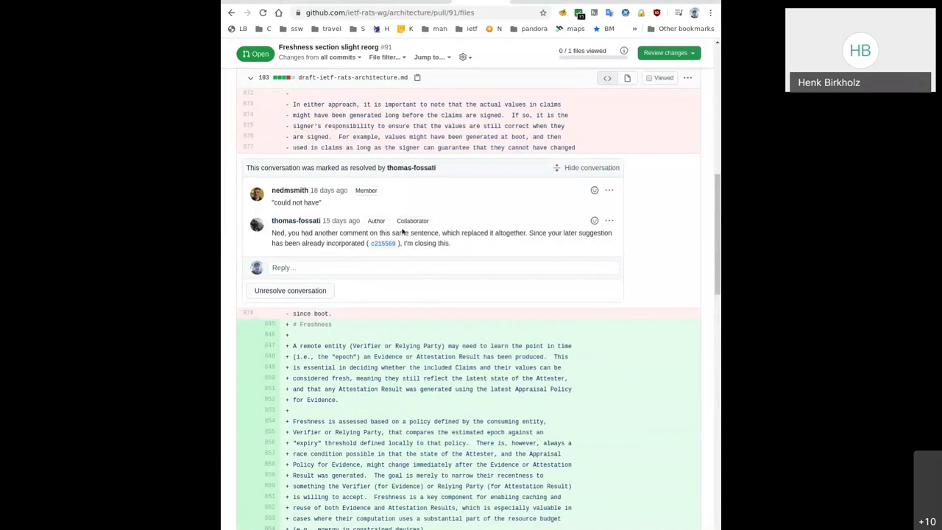
mouse_move(565, 247)
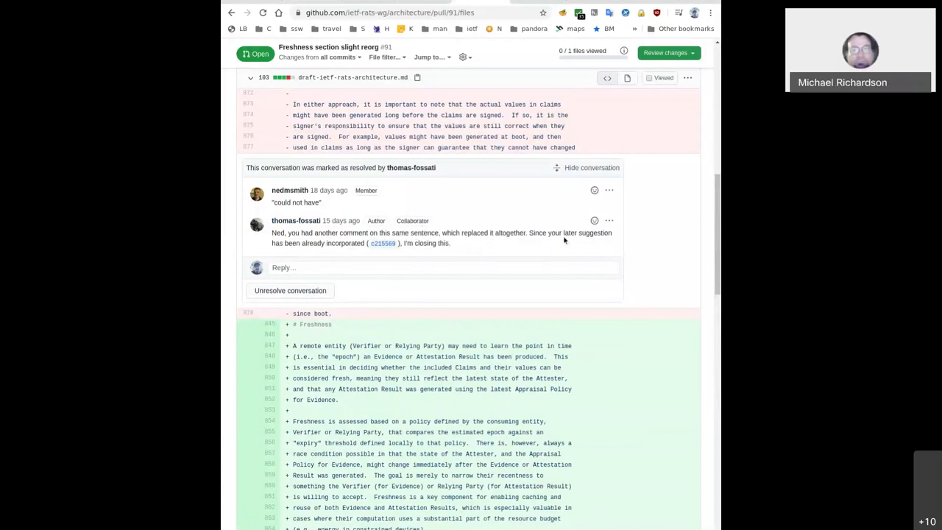
mouse_move(589, 187)
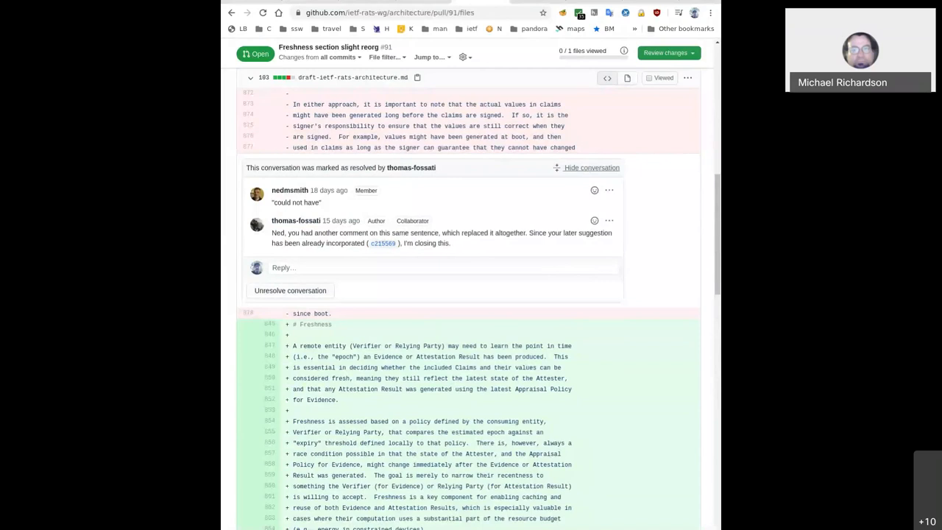
mouse_move(665, 276)
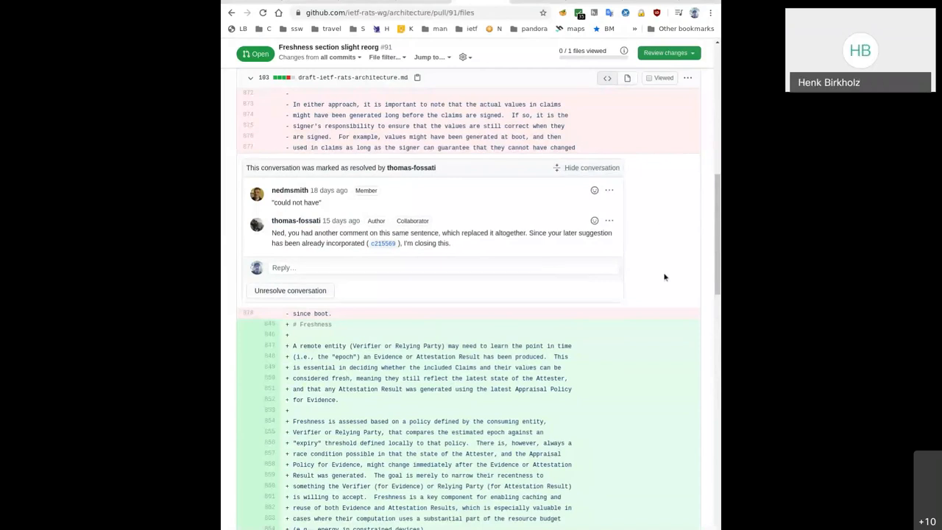
scroll(down, 3)
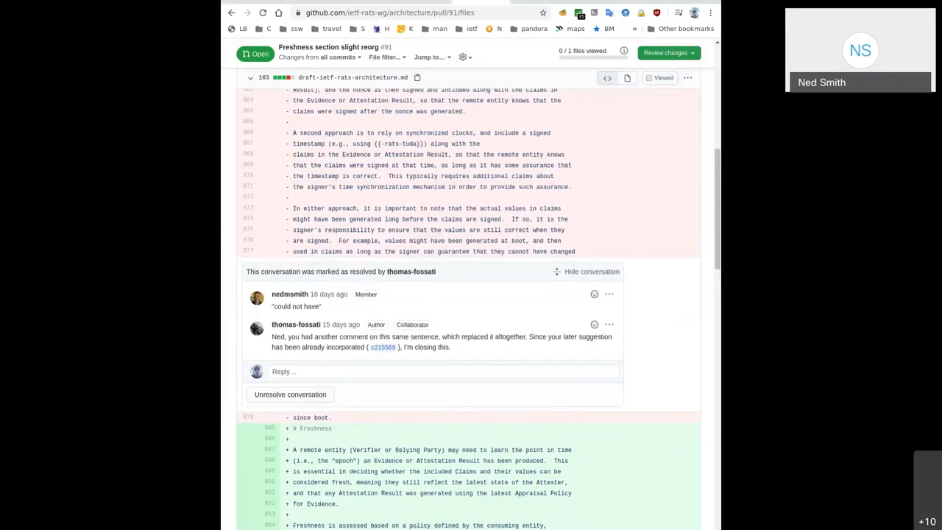
scroll(down, 3)
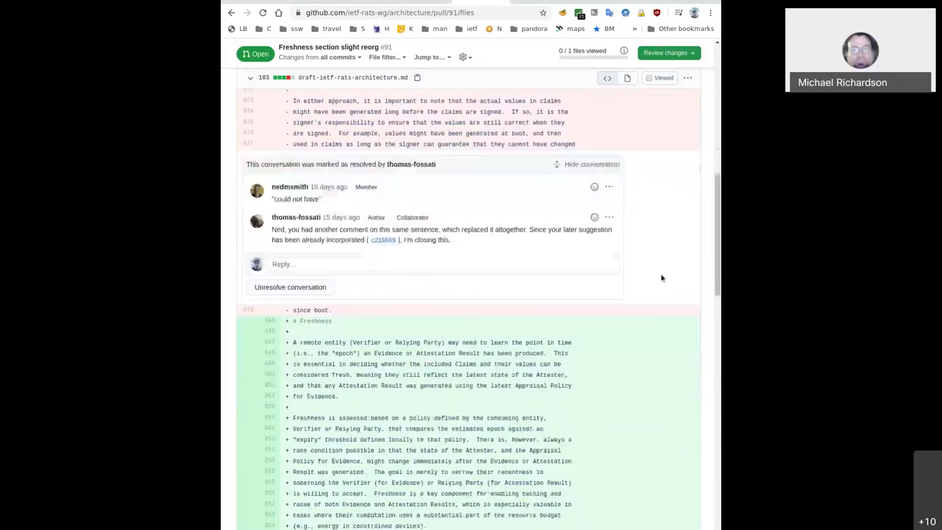
scroll(down, 3)
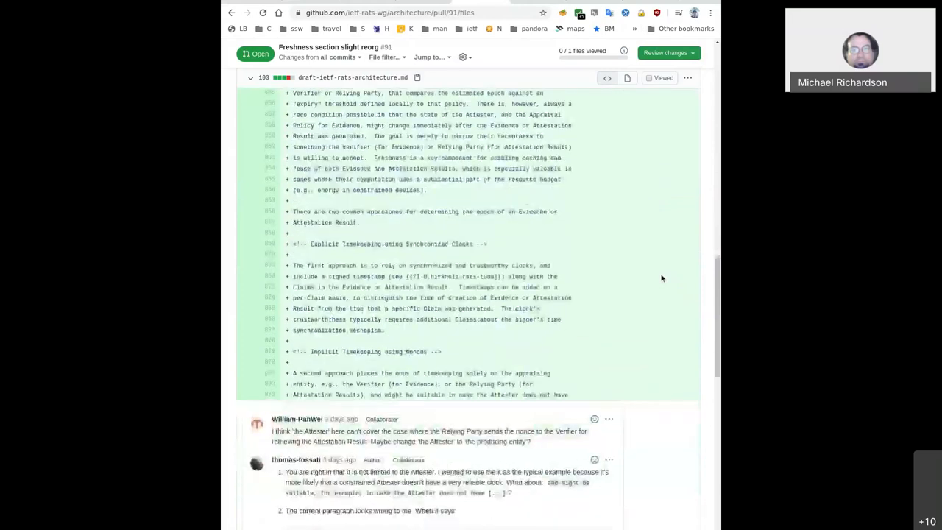
scroll(down, 3)
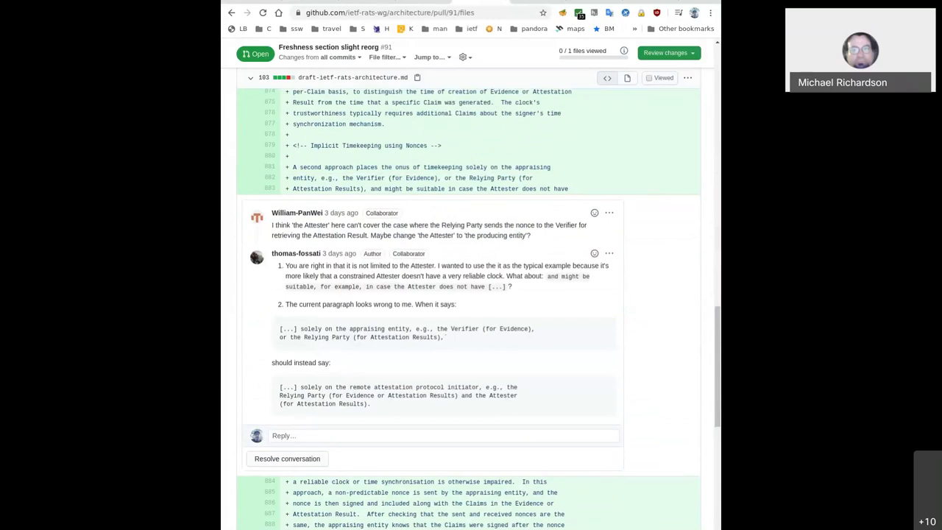
mouse_move(553, 248)
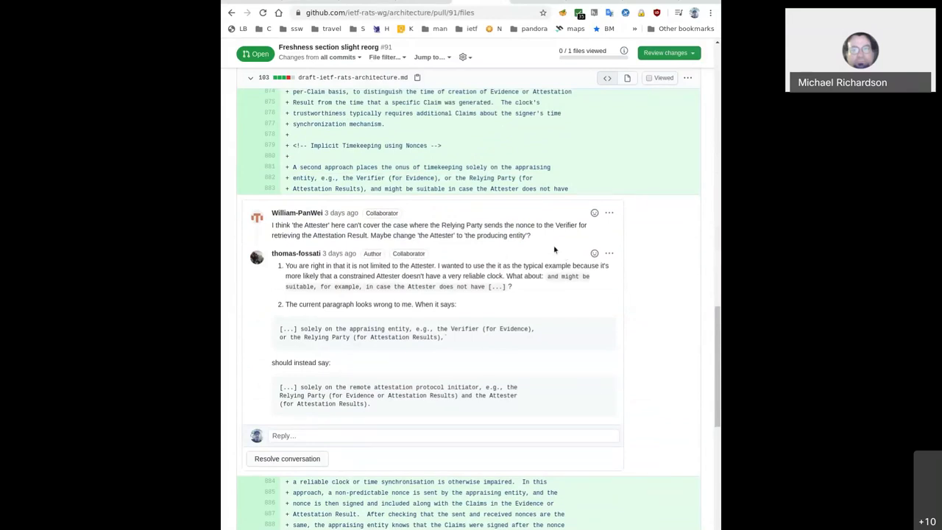
mouse_move(668, 245)
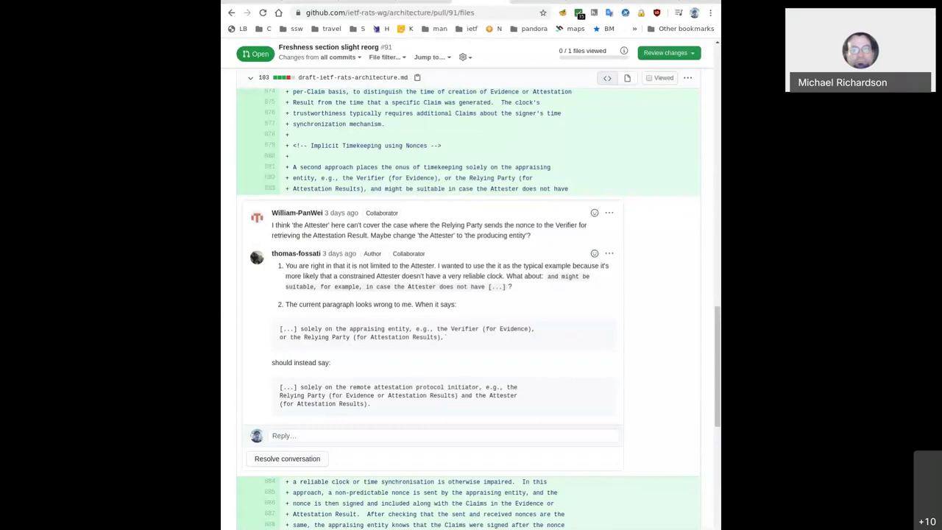
mouse_move(665, 292)
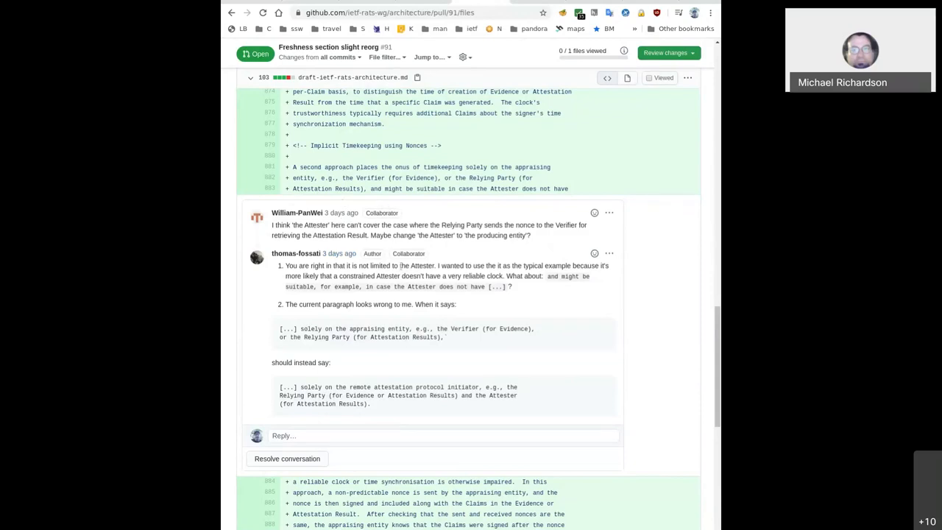
mouse_move(544, 293)
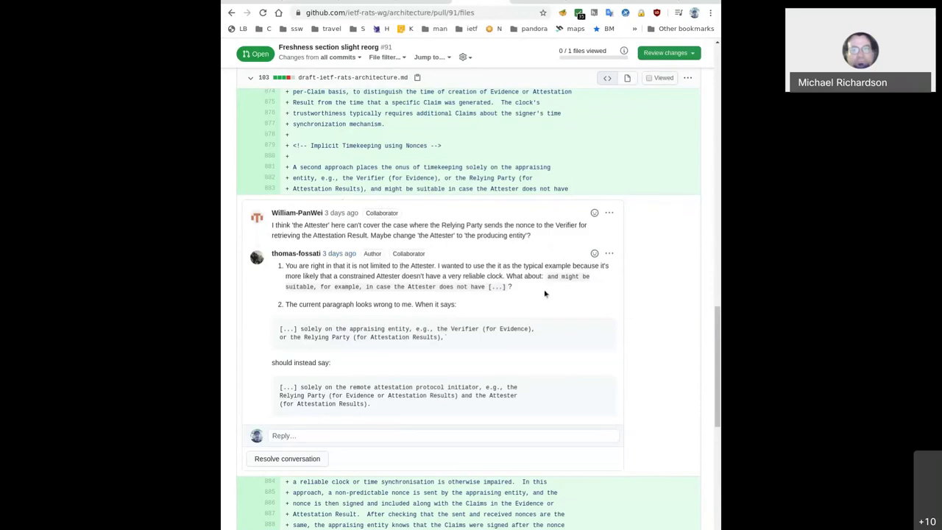
mouse_move(533, 292)
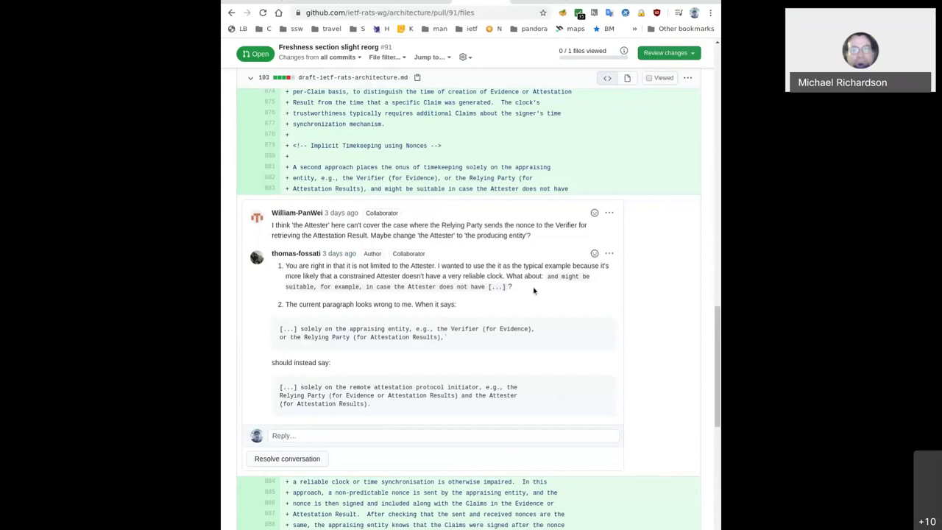
mouse_move(521, 200)
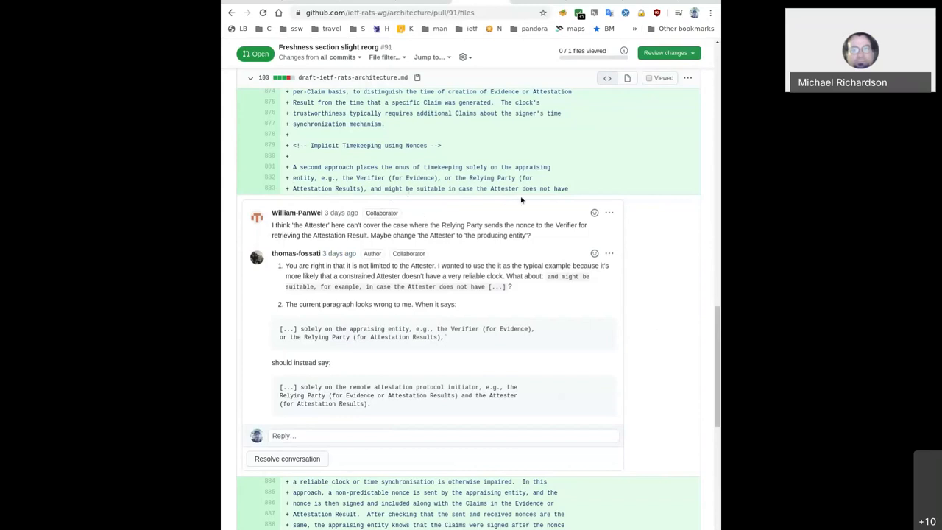
mouse_move(263, 206)
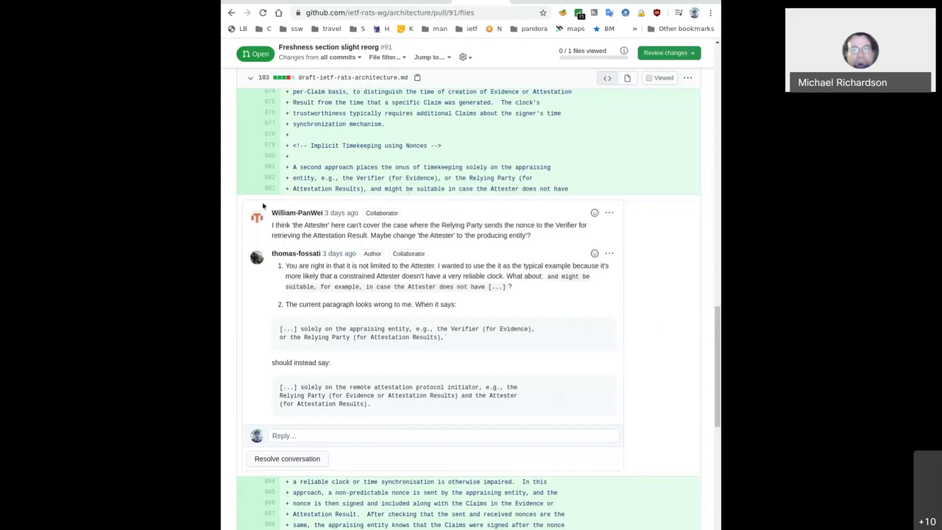
Start a single-line suggestion on line 884, then cancel and discard the draft
click(270, 188)
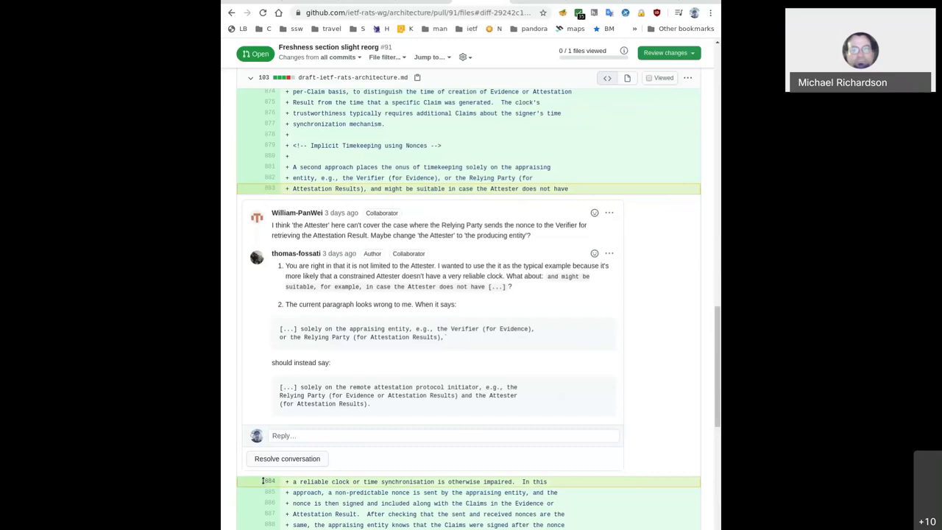
mouse_move(286, 459)
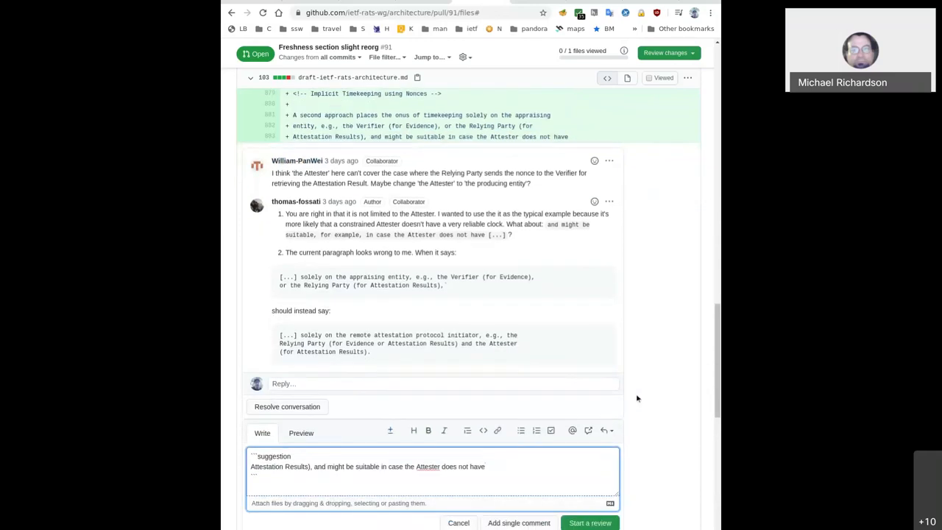
scroll(down, 3)
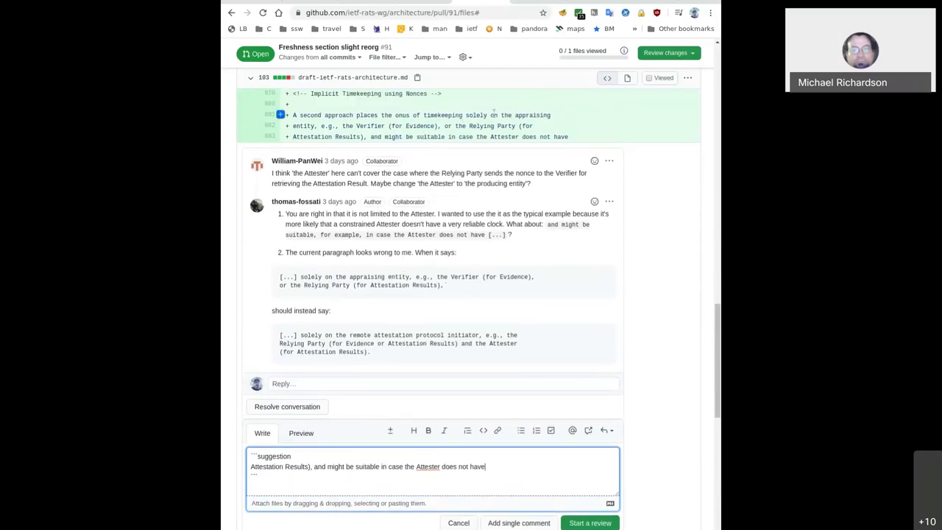
click(456, 522)
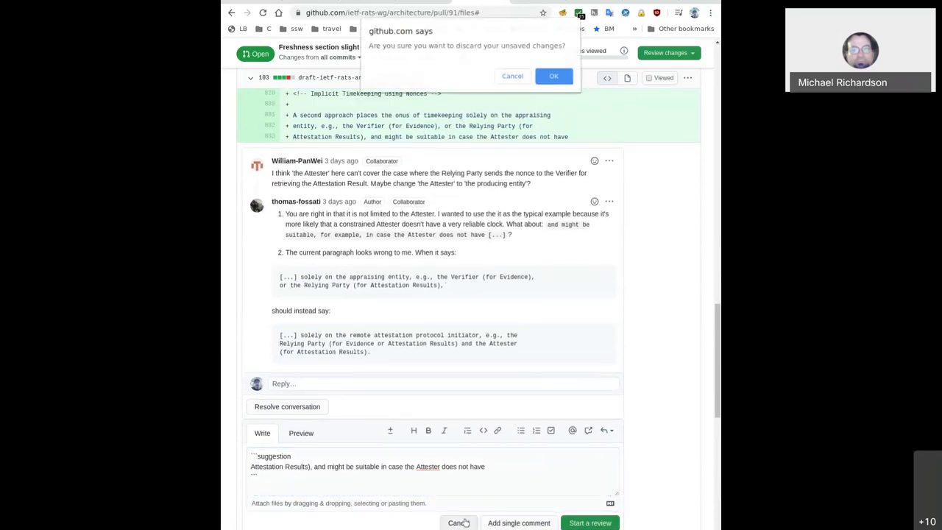
click(553, 76)
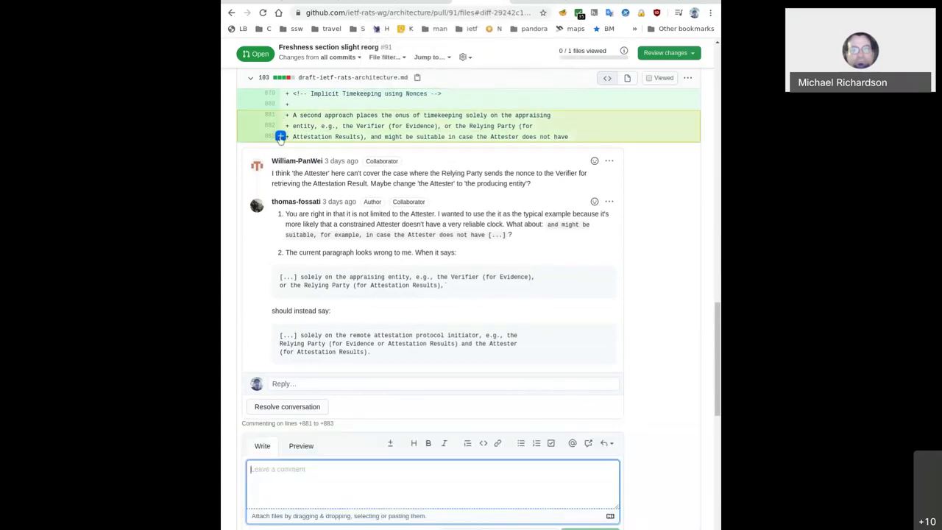
mouse_move(390, 445)
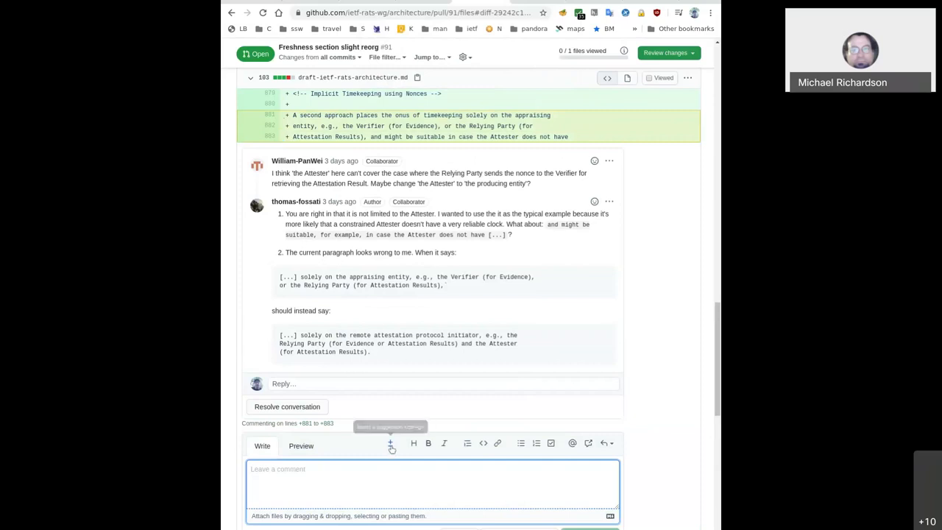
Insert lines +881 to +883 as a suggestion and add 'for example,' after 'might be suitable,'
click(390, 444)
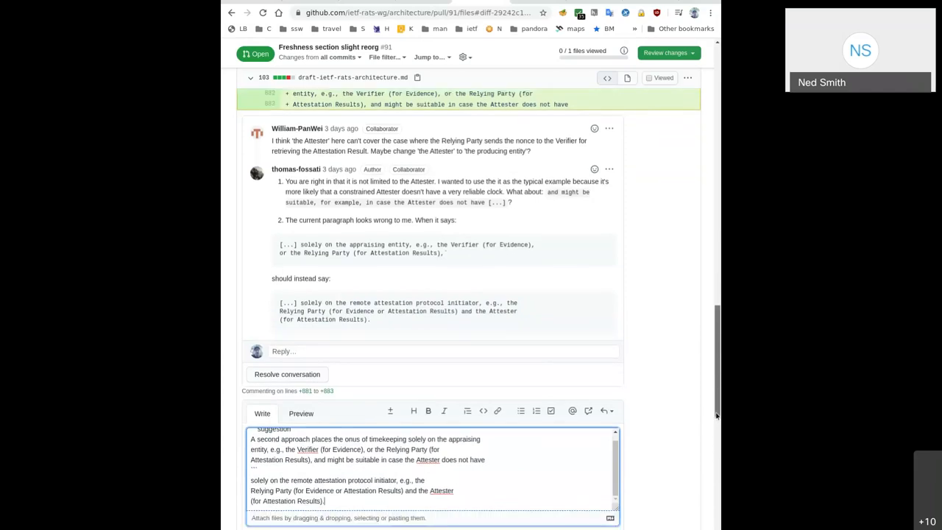
scroll(down, 3)
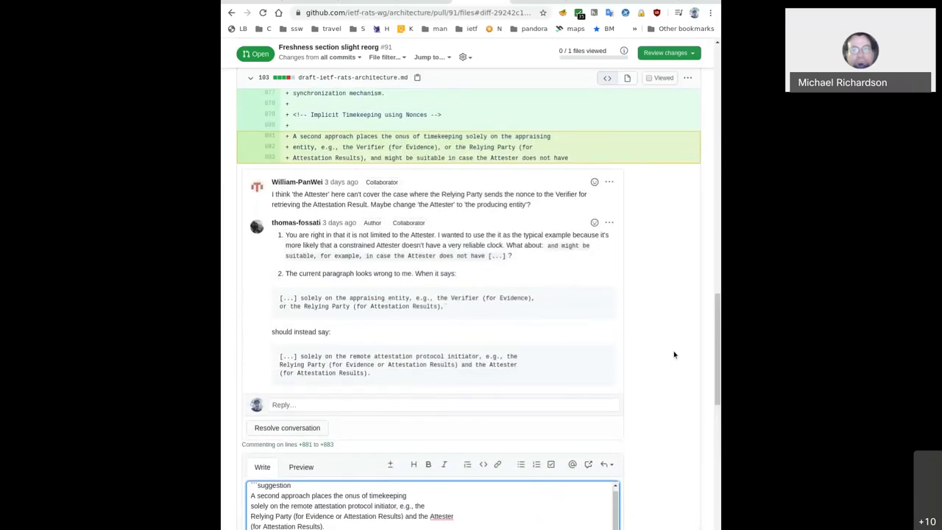
mouse_move(680, 353)
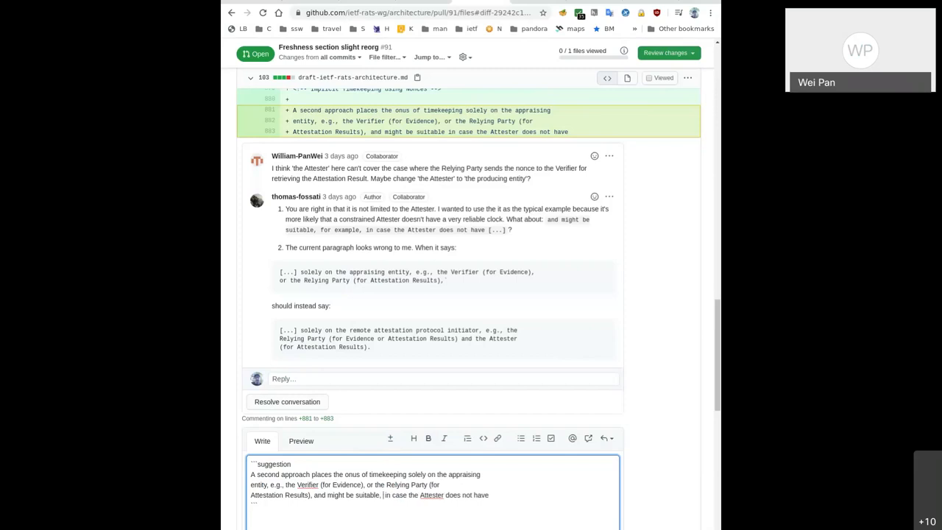
text(for example,)
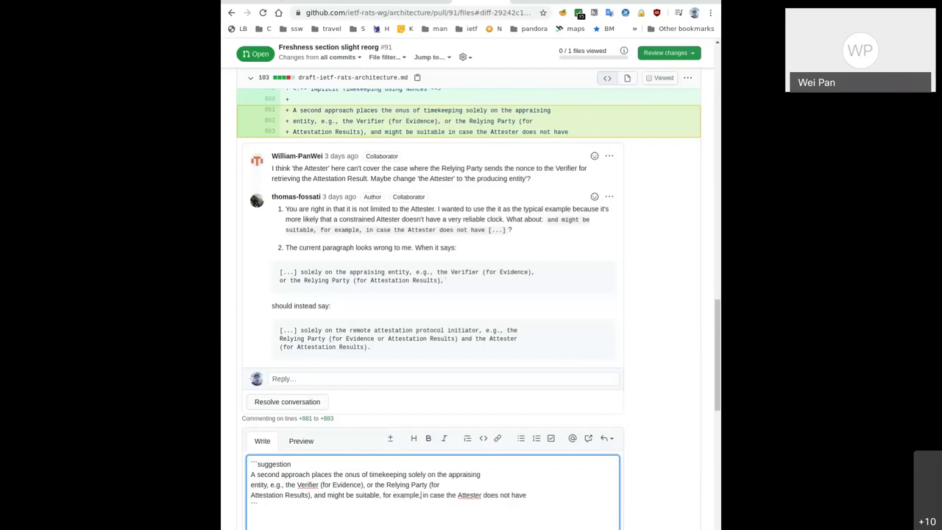
scroll(down, 3)
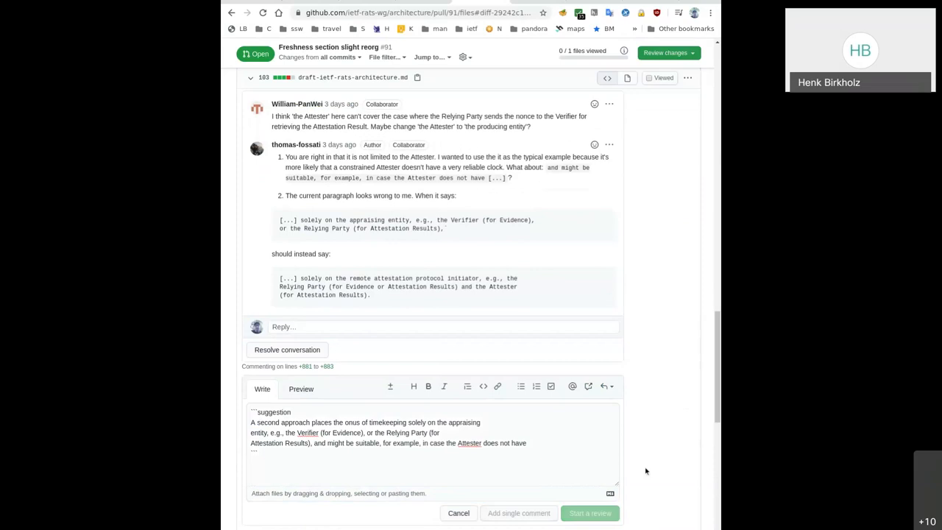
Post the 'for example,' suggestion as a review comment on the timekeeping paragraph
click(588, 512)
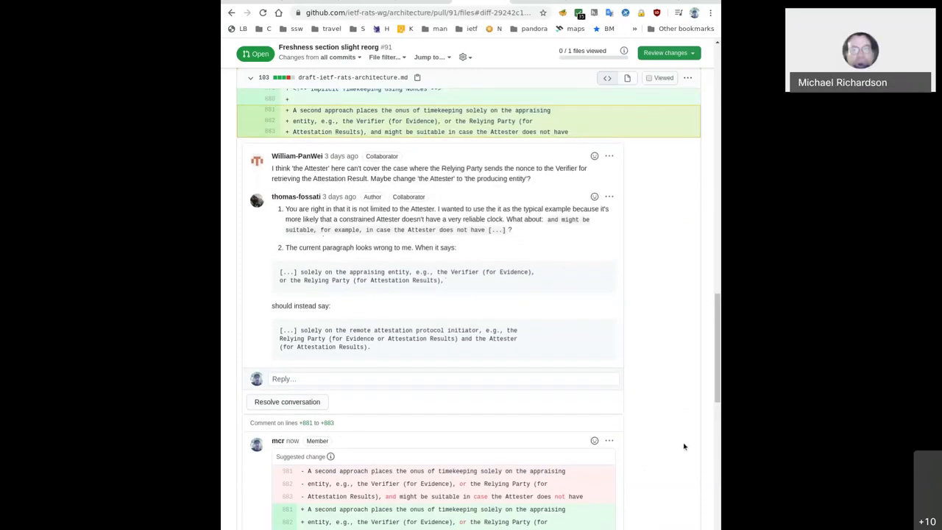
mouse_move(686, 441)
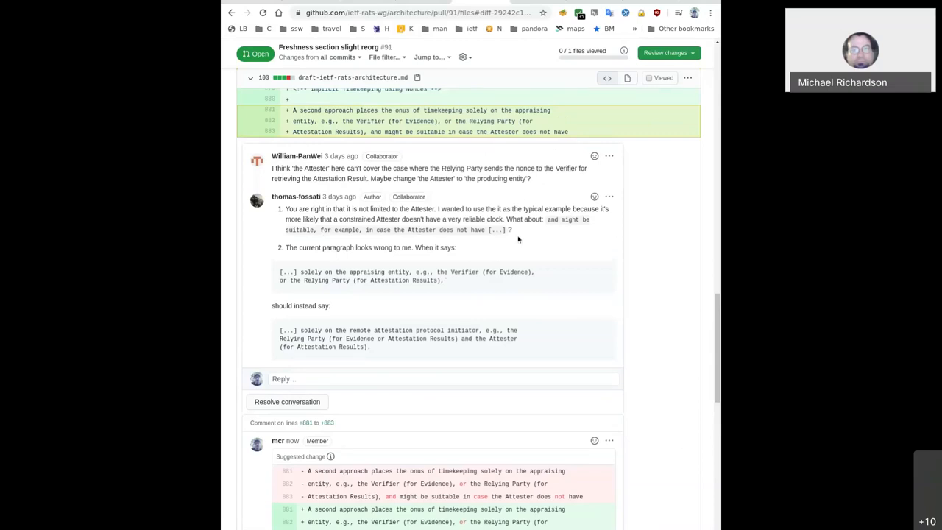
mouse_move(355, 305)
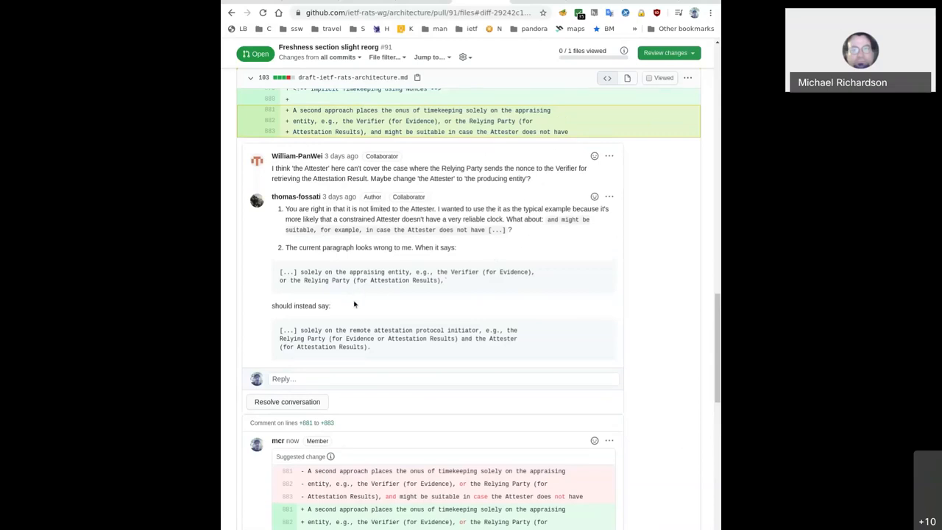
mouse_move(432, 291)
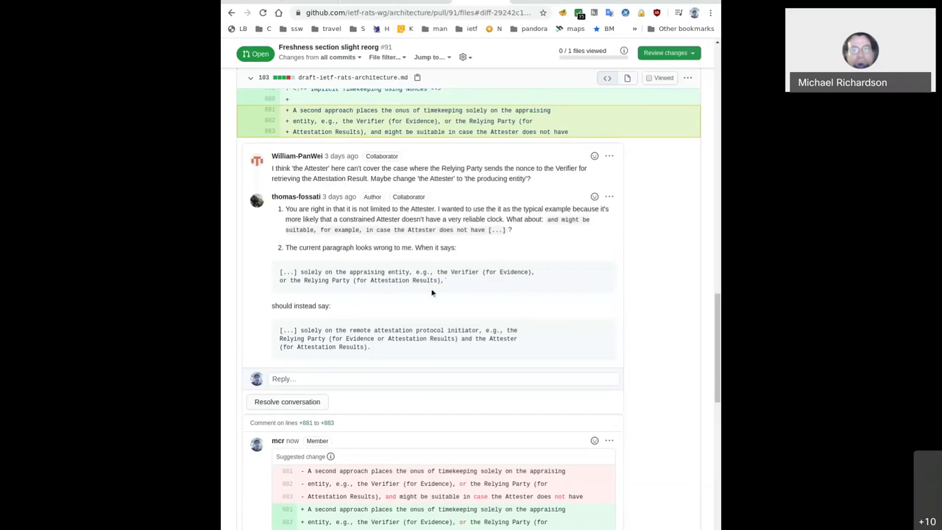
mouse_move(468, 277)
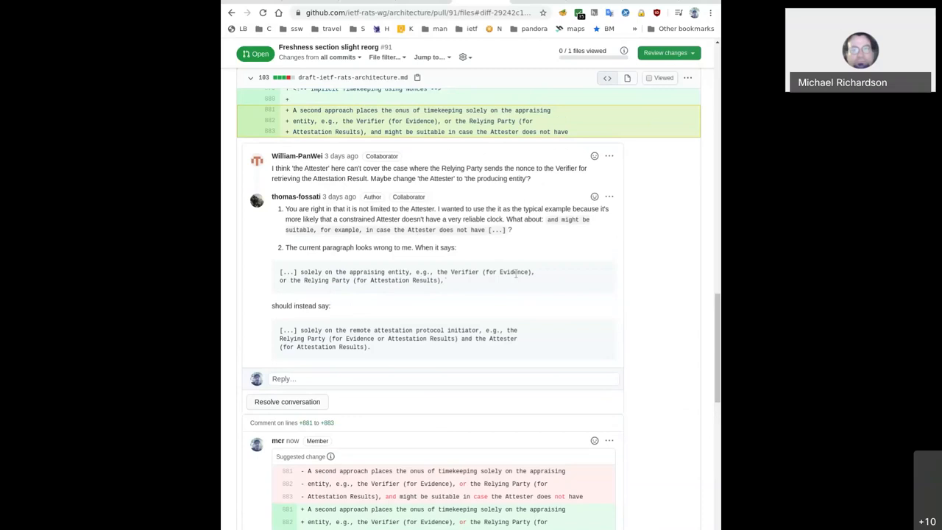
mouse_move(386, 339)
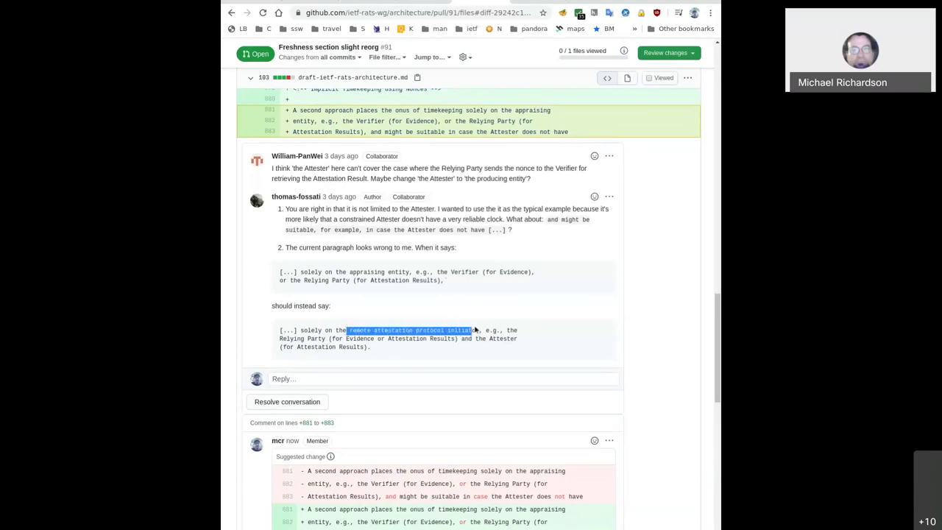
drag(474, 330, 331, 347)
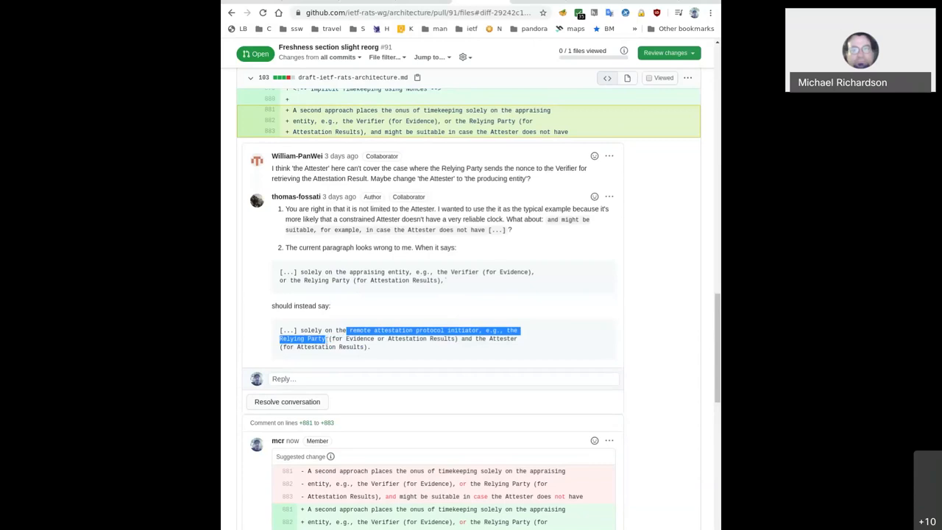
click(412, 371)
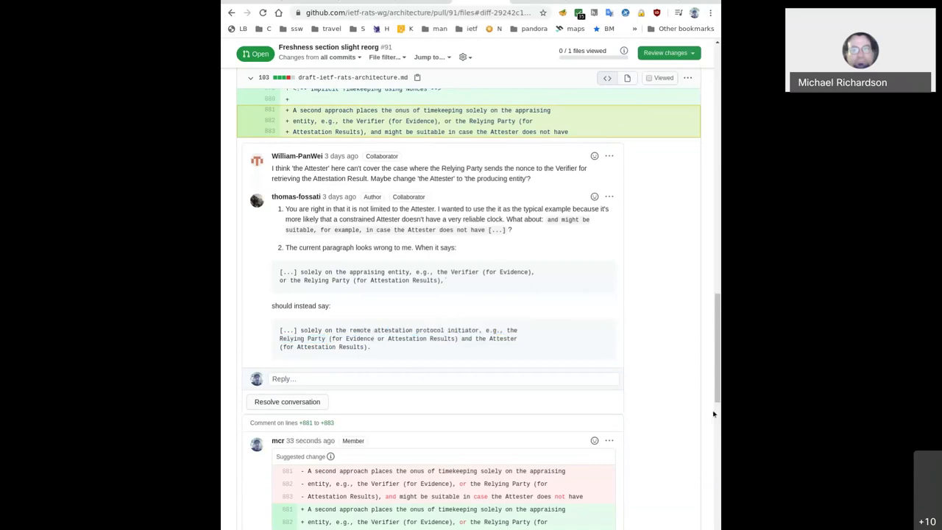
scroll(down, 3)
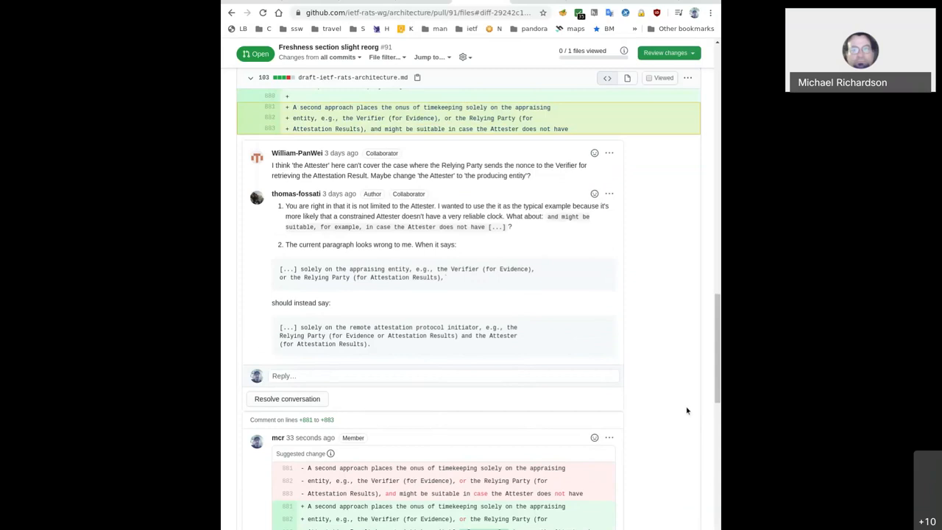
scroll(down, 3)
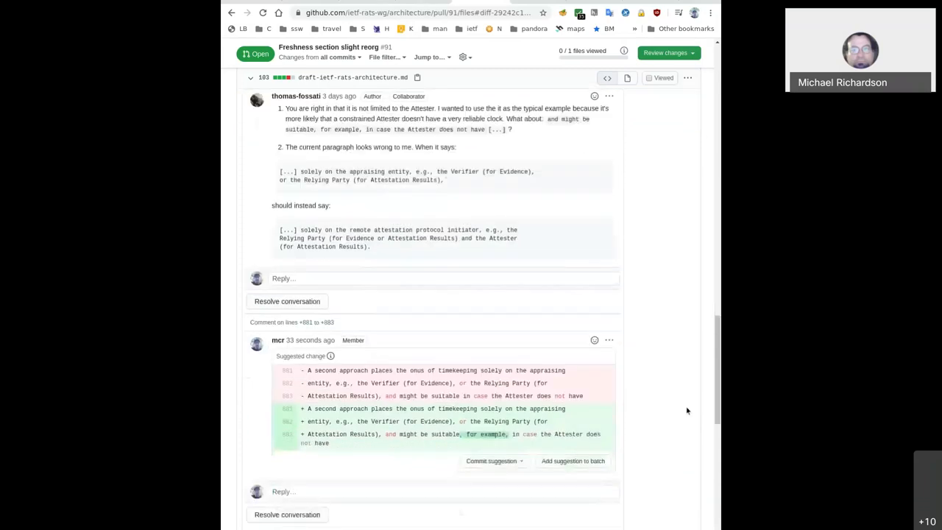
scroll(down, 3)
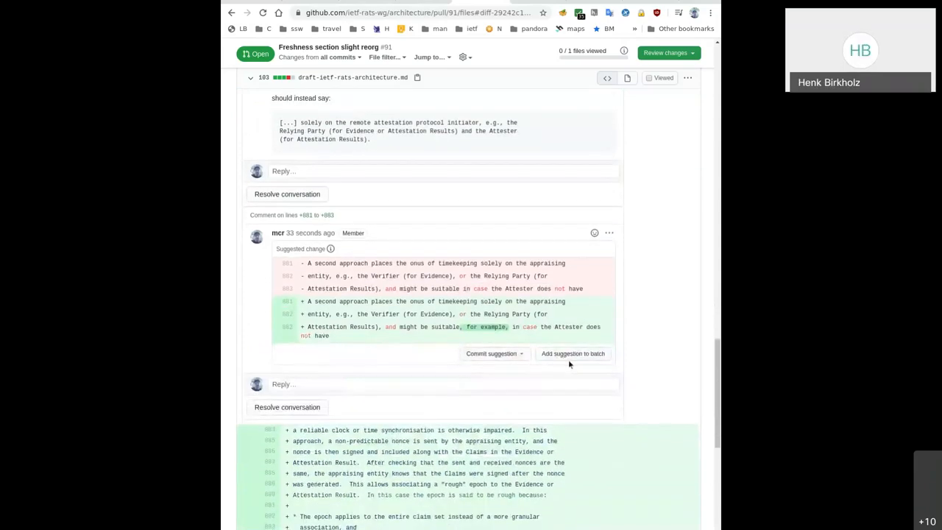
Batch and commit the suggestion as 'Apply suggestions from code review'
click(572, 353)
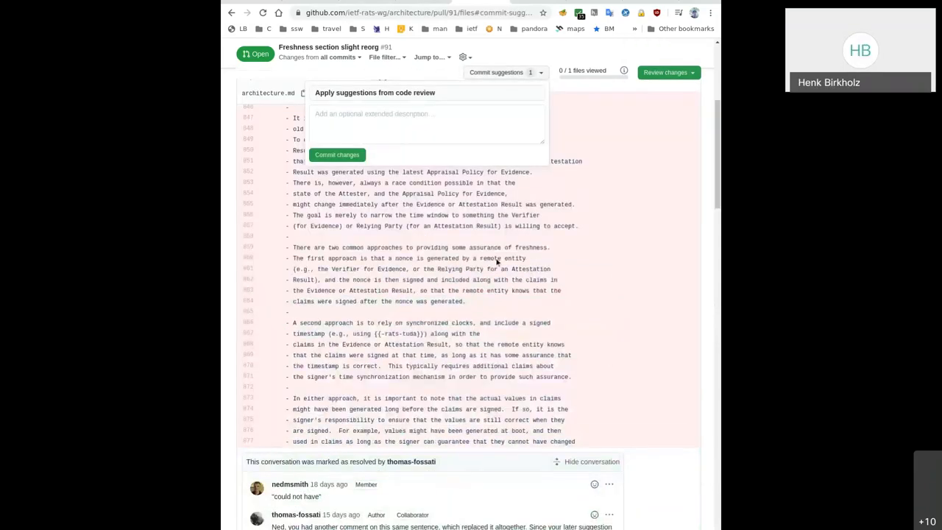
click(337, 155)
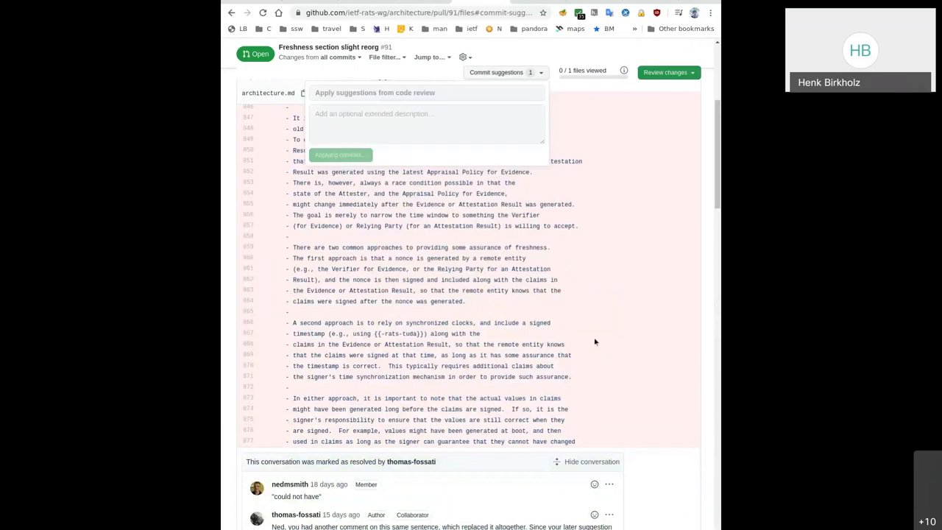
click(339, 154)
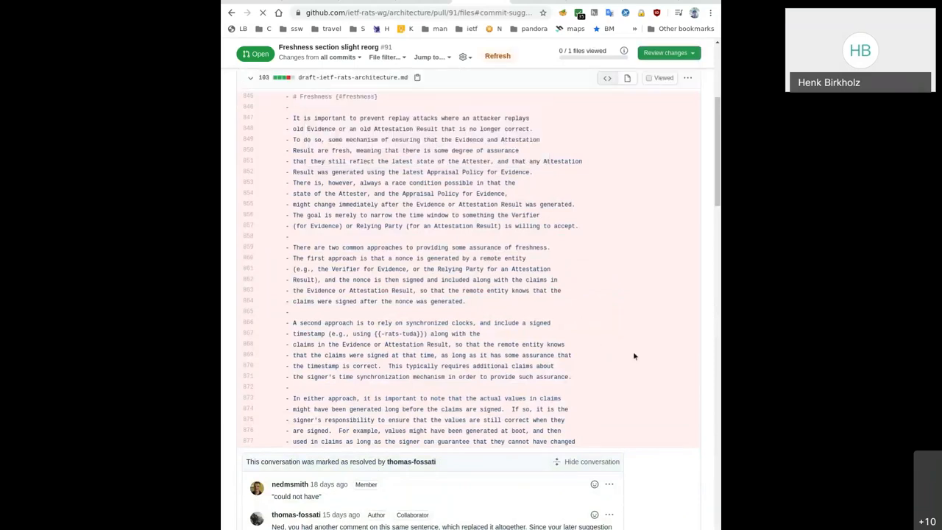
Scroll through the Freshness section changes shown as a rendered prose diff
scroll(down, 3)
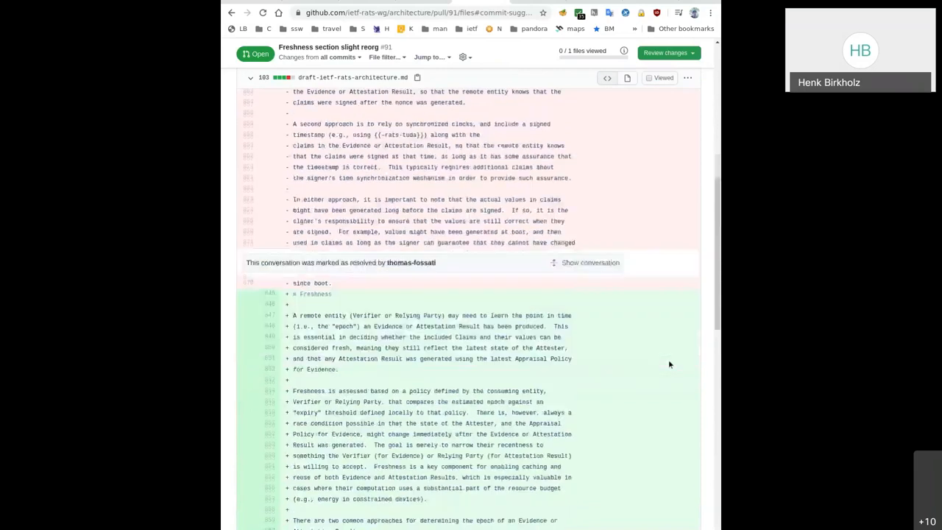
scroll(down, 3)
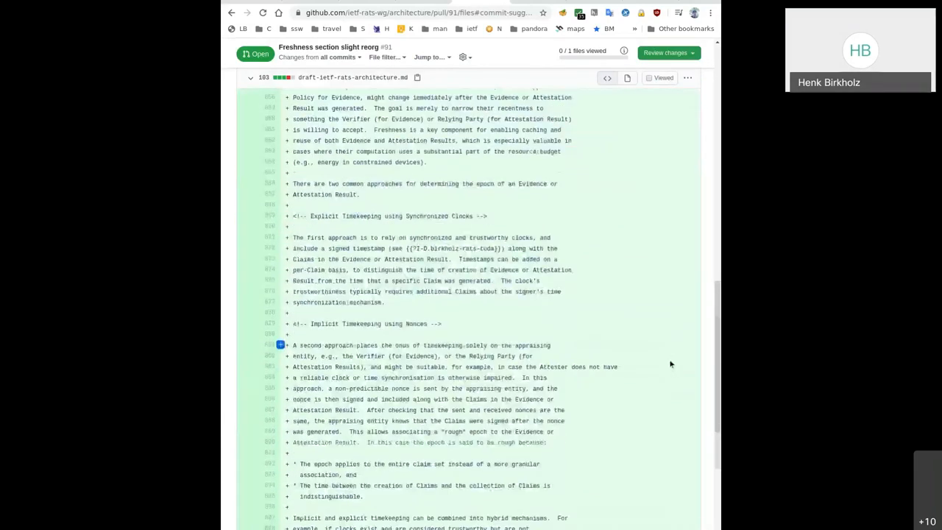
scroll(down, 3)
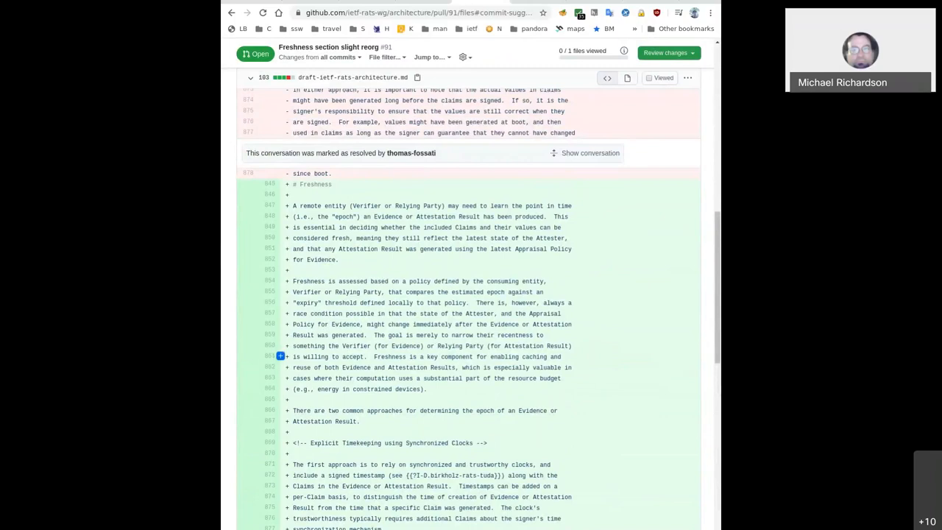
scroll(down, 3)
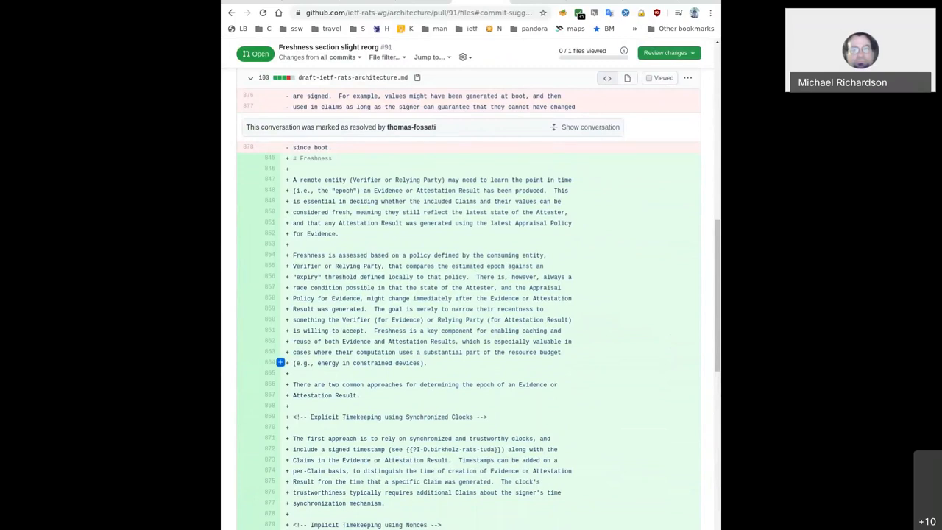
scroll(down, 3)
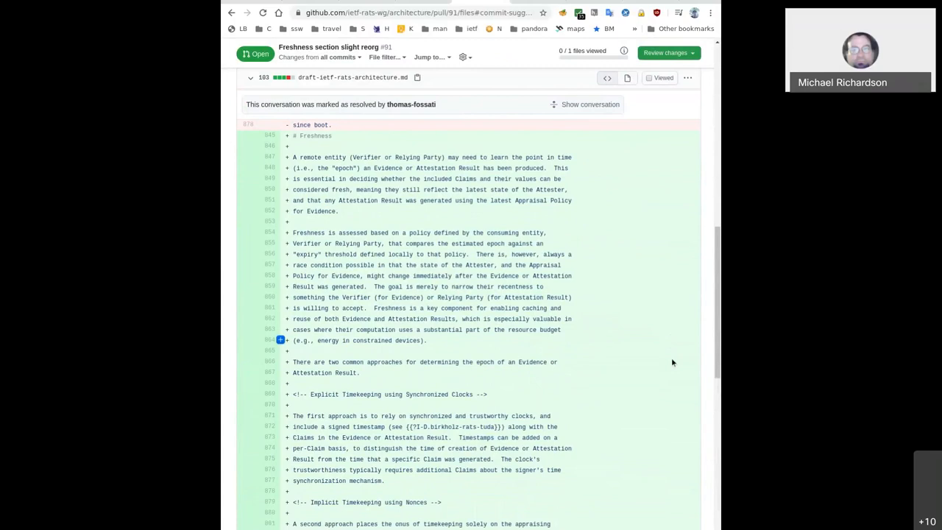
scroll(down, 3)
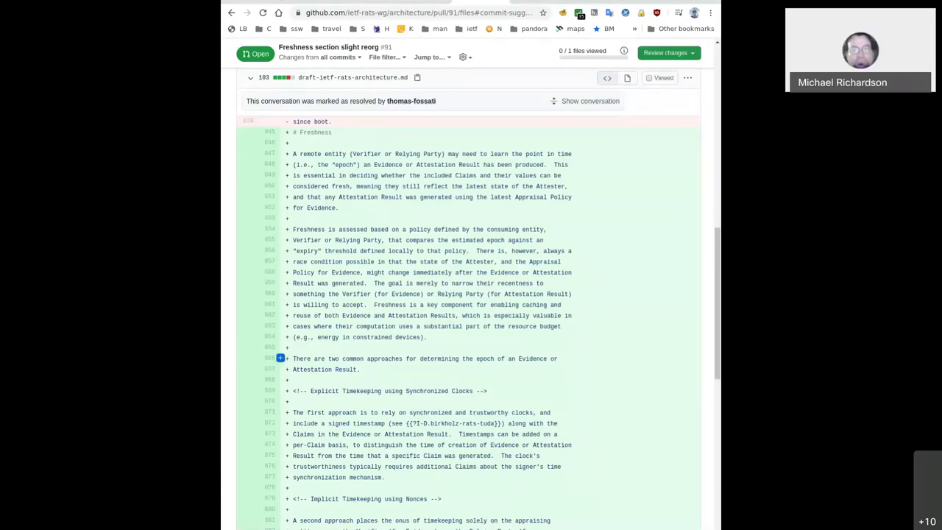
scroll(down, 3)
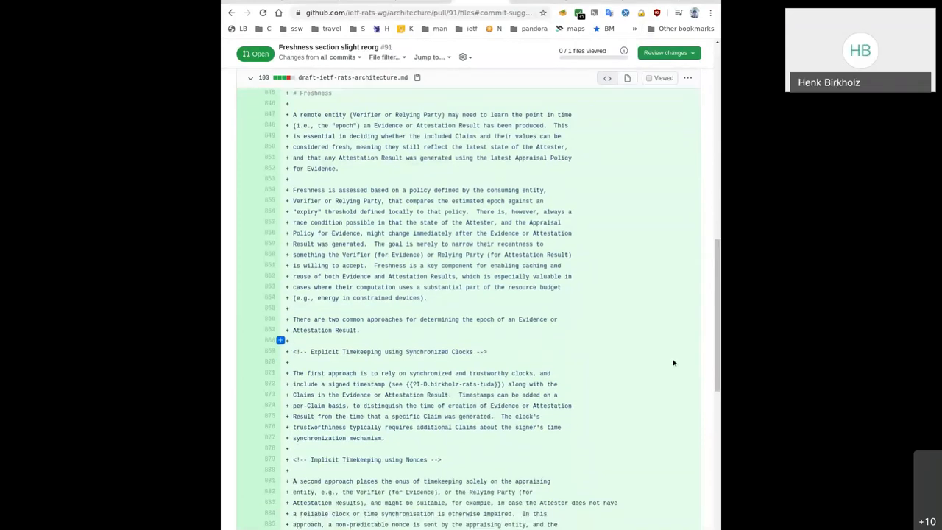
scroll(down, 3)
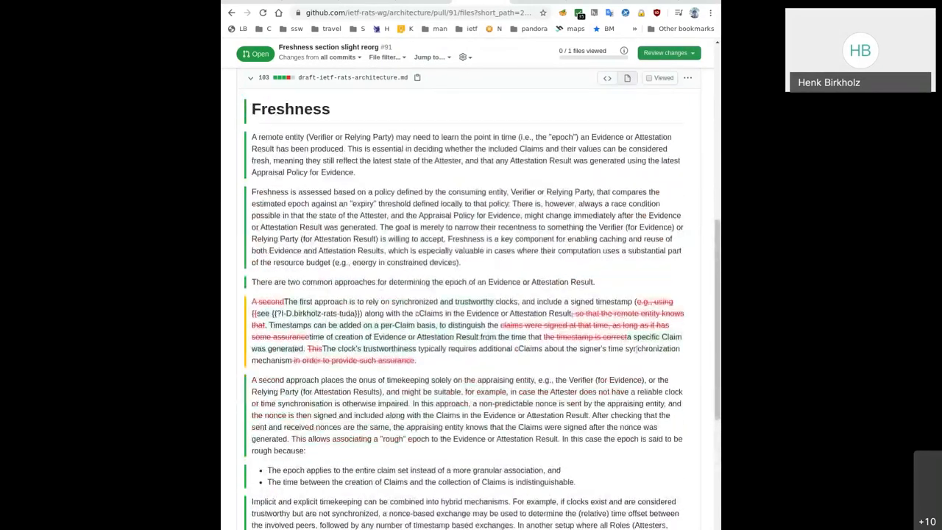
Scroll the source diff back to the 'Suggestion successfully applied' banner
scroll(down, 3)
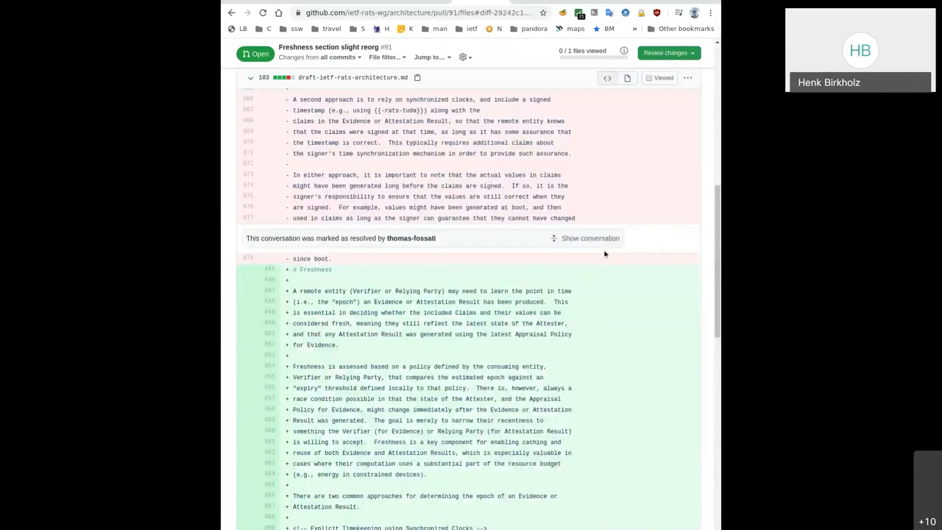
scroll(down, 3)
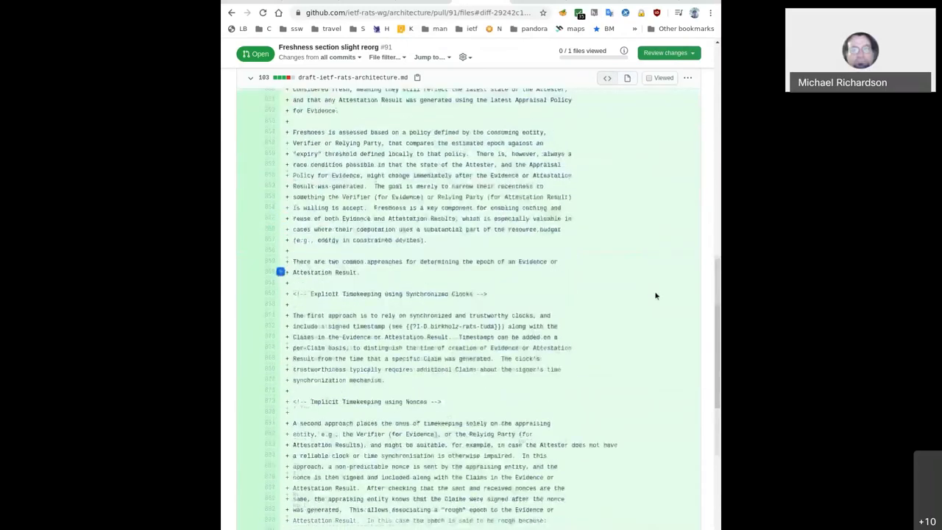
scroll(down, 3)
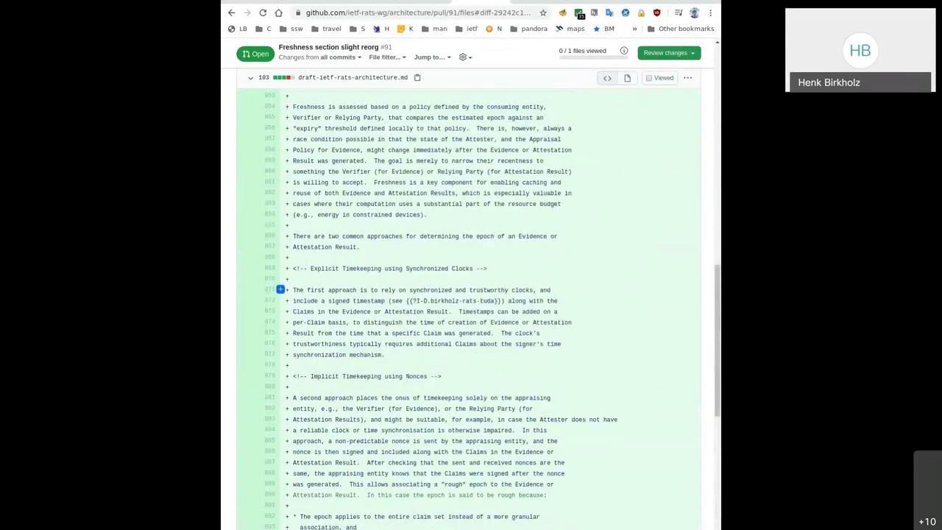
scroll(up, 3)
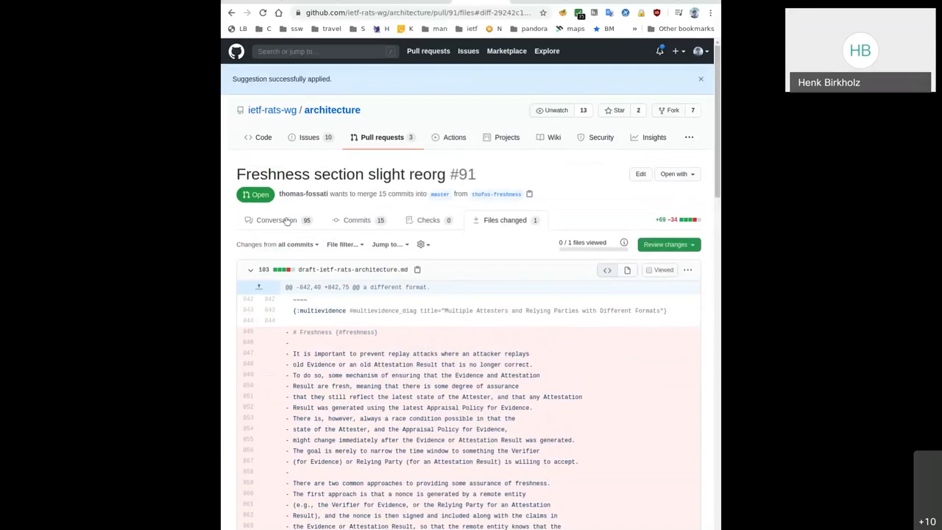
click(283, 220)
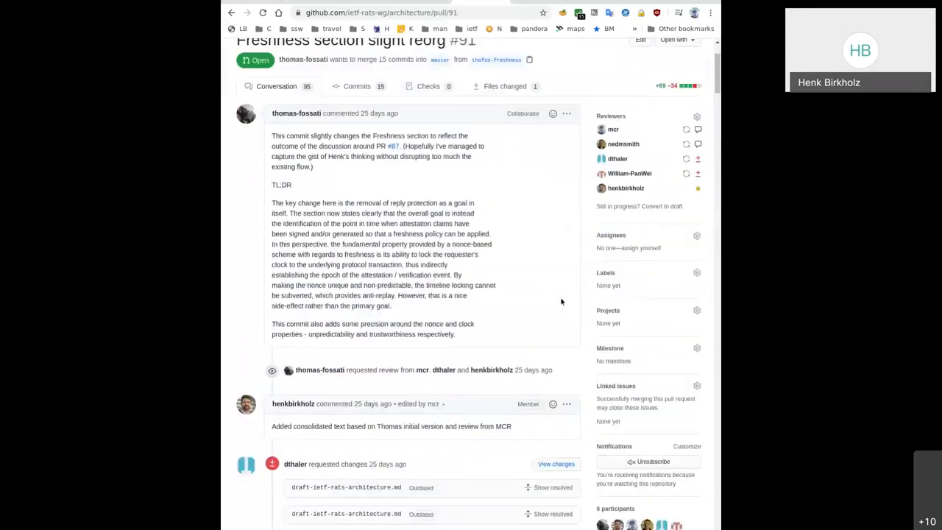
scroll(down, 3)
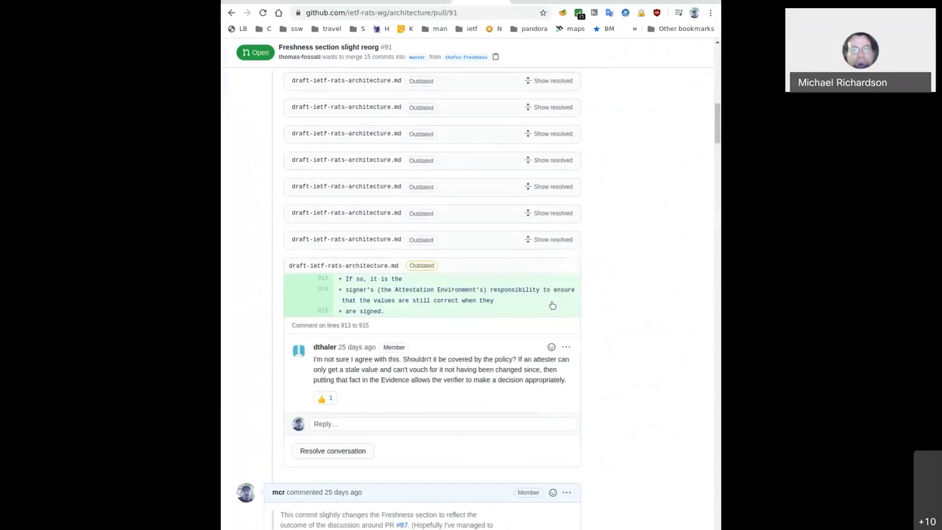
scroll(down, 3)
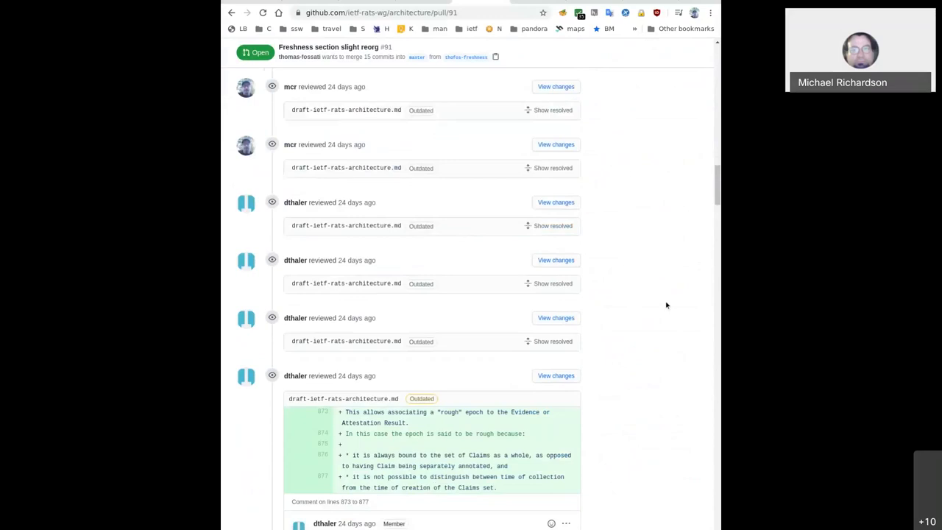
scroll(down, 3)
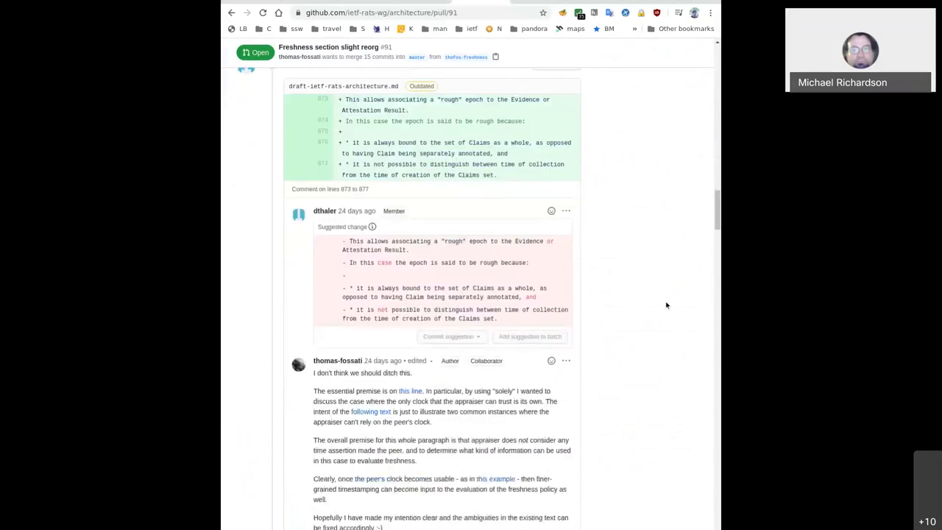
scroll(down, 3)
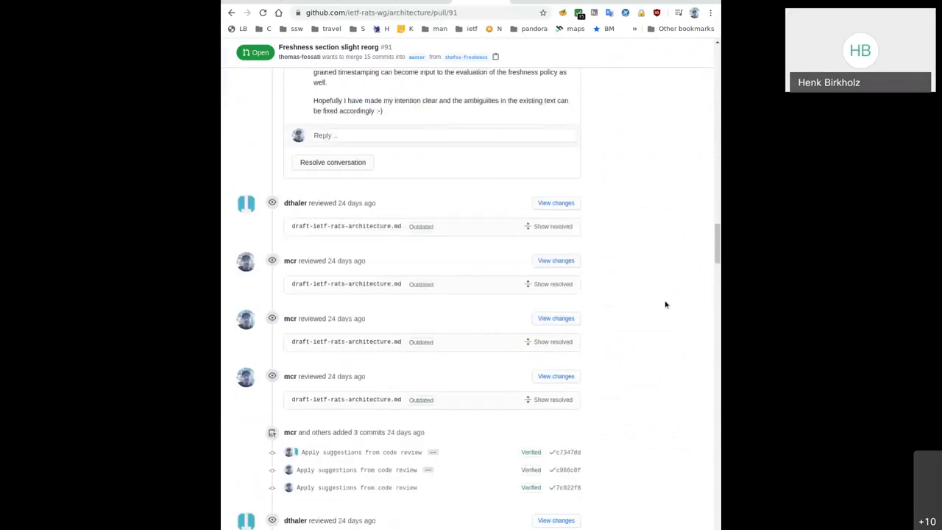
scroll(down, 3)
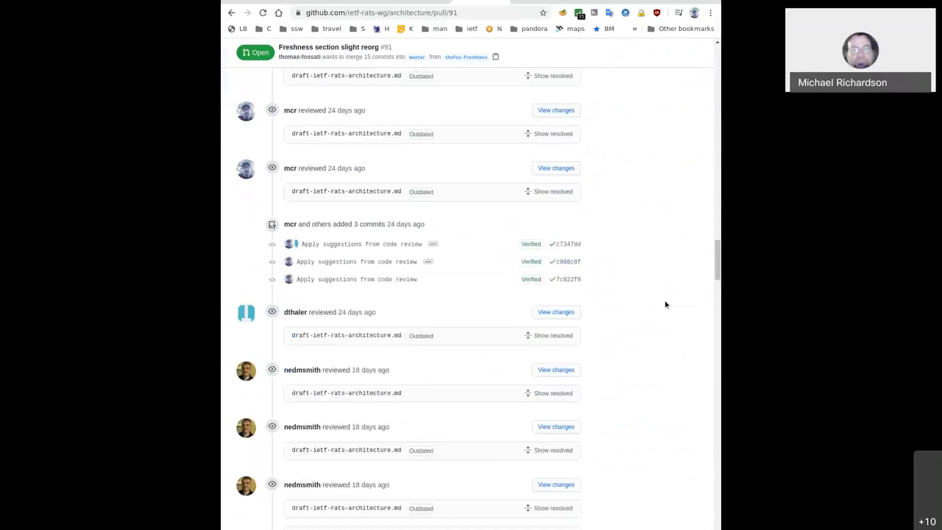
scroll(down, 3)
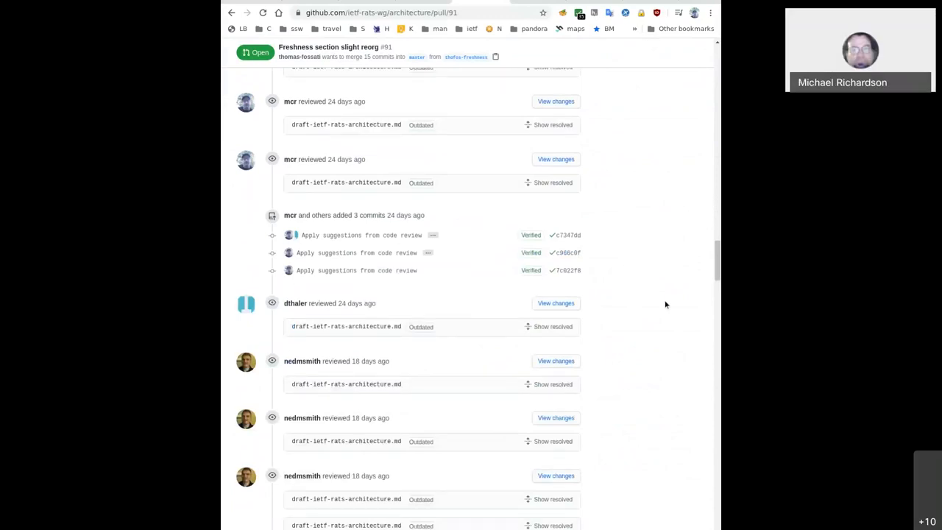
scroll(down, 3)
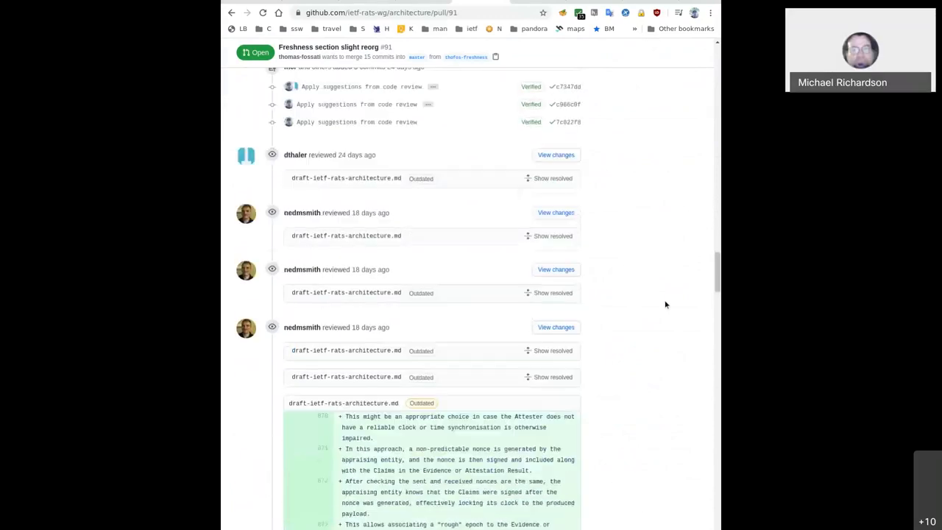
scroll(down, 3)
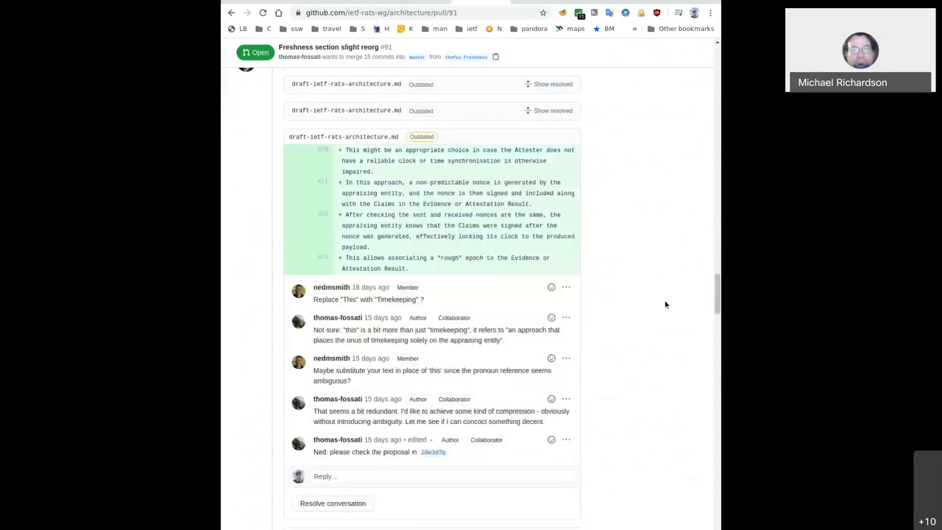
scroll(down, 3)
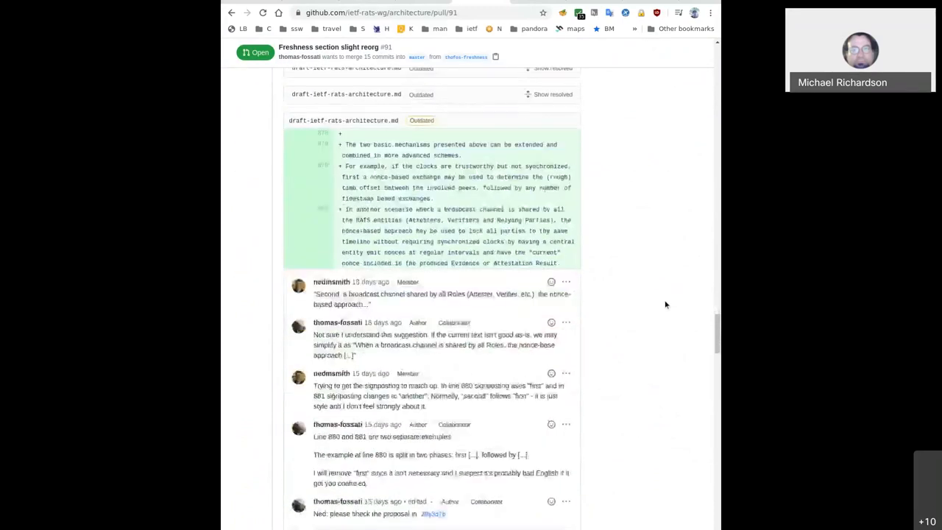
scroll(down, 3)
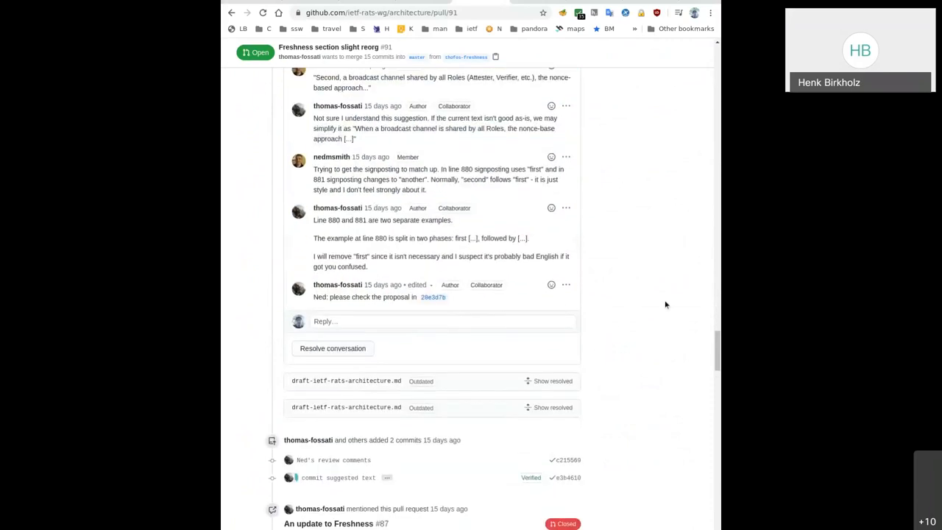
scroll(down, 3)
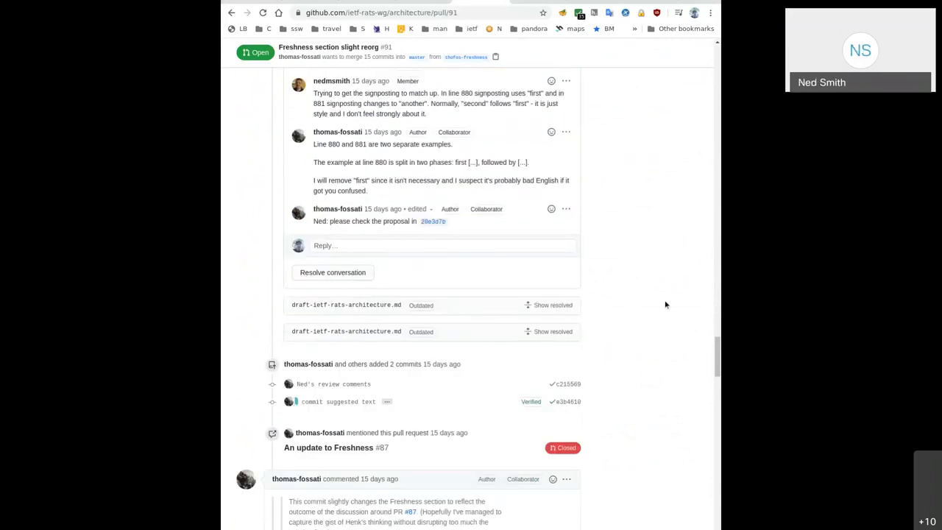
scroll(down, 3)
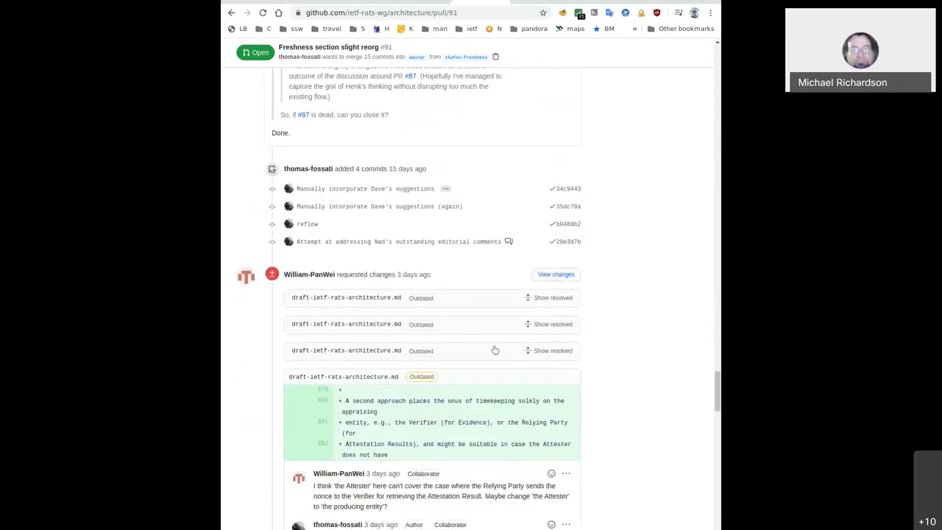
scroll(down, 3)
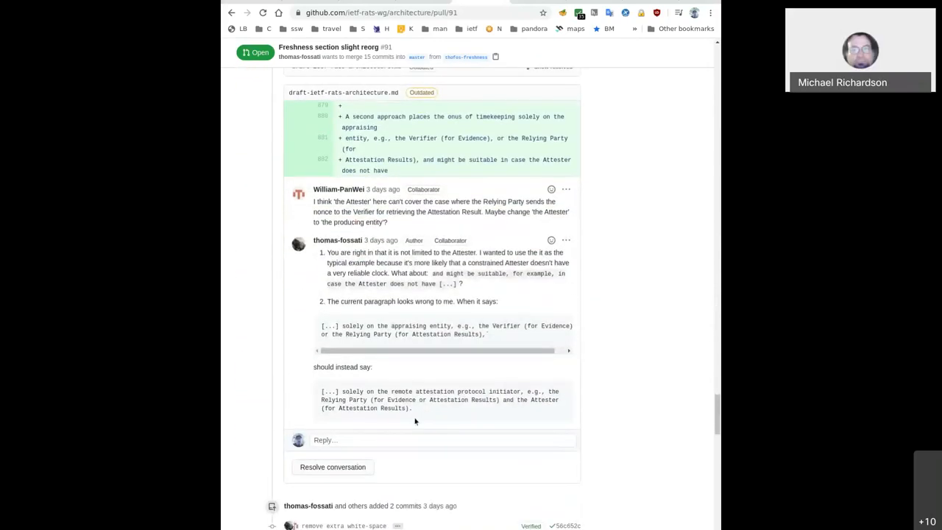
drag(328, 300, 412, 409)
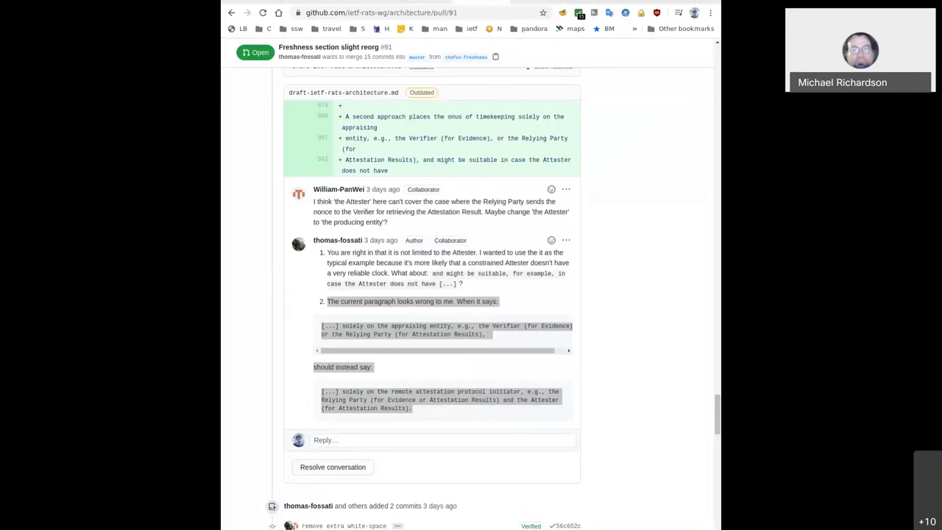
drag(327, 301, 412, 409)
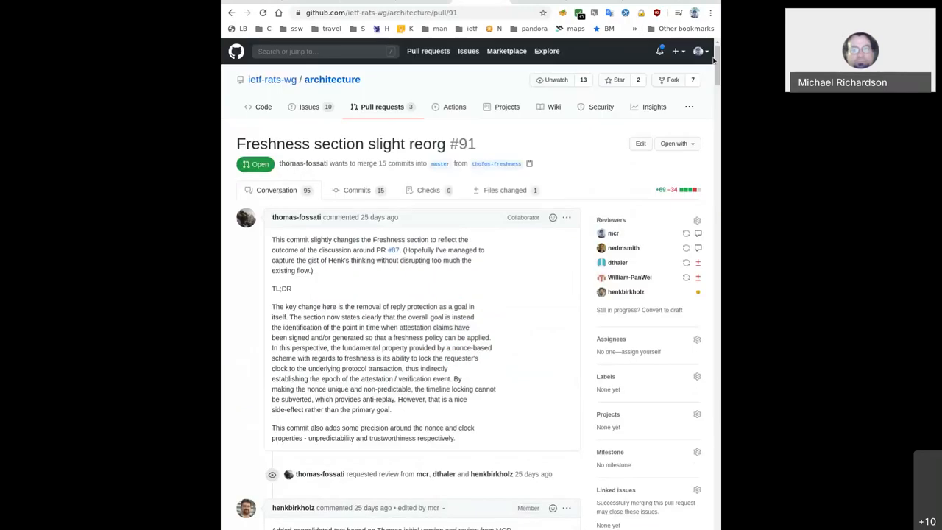
Scroll the architecture repository's list of three open pull requests
scroll(down, 3)
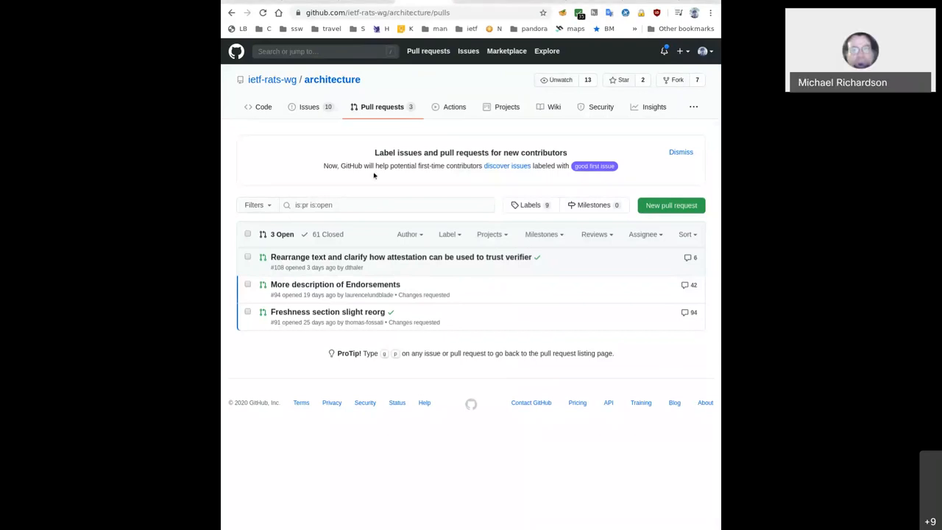
From the repository's Issues list, open issue #92 about the Relying Party requiring Verifier to act as Attester
click(309, 106)
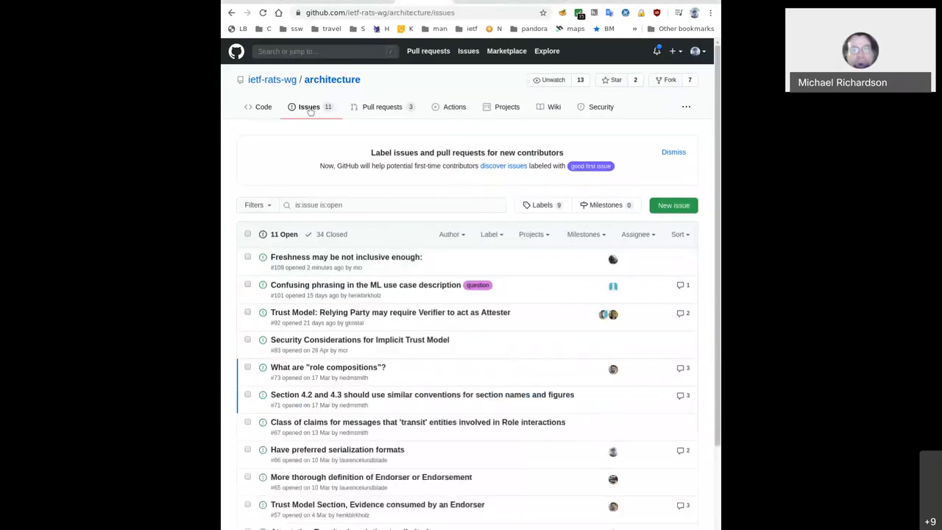
scroll(down, 3)
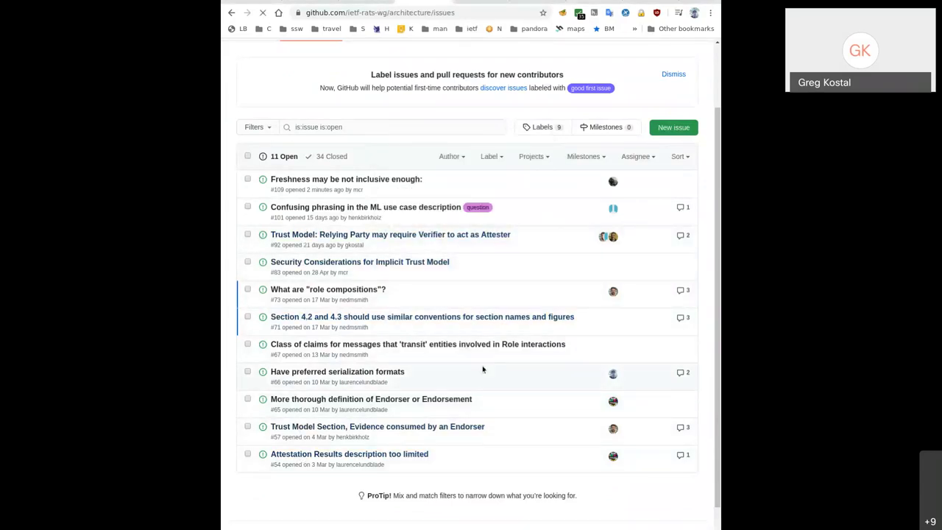
click(390, 234)
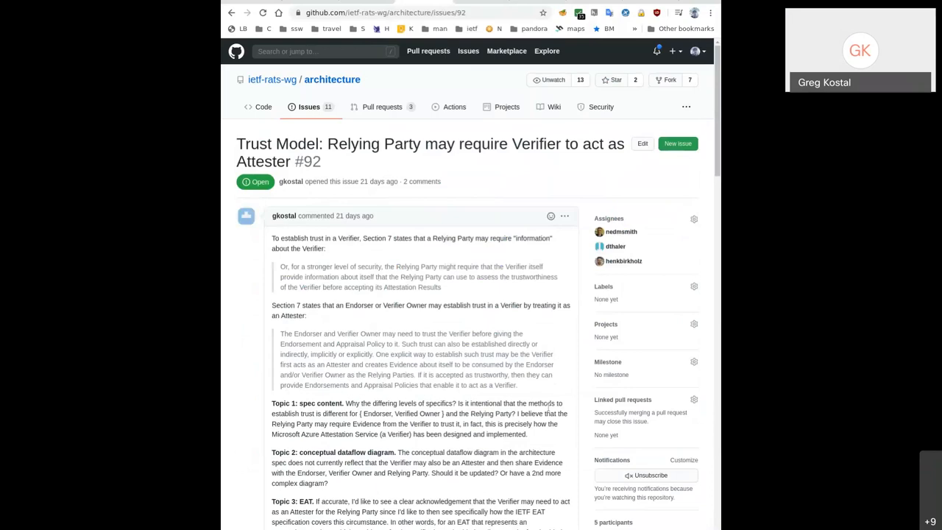
Read through issue #92, highlighting the Topic 3: EAT paragraph, down to the comment linking EAT issue #63
scroll(down, 3)
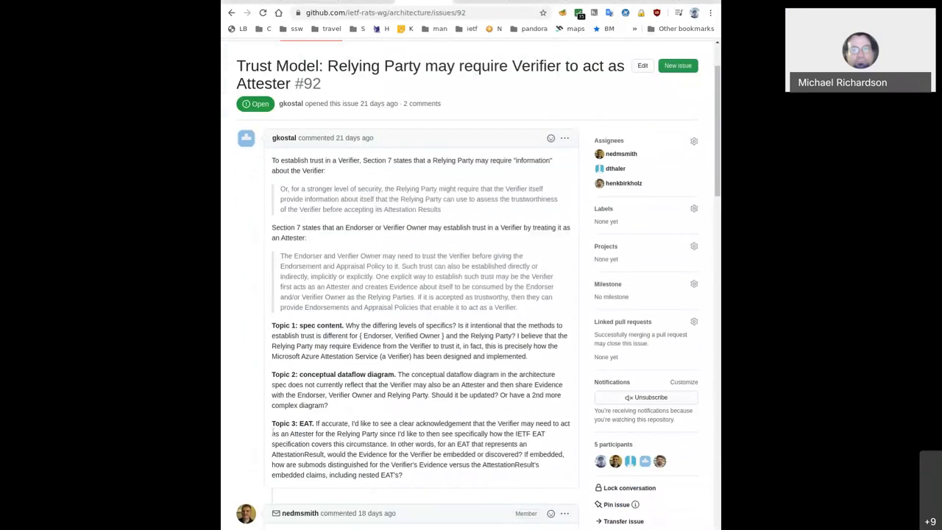
drag(271, 424, 431, 474)
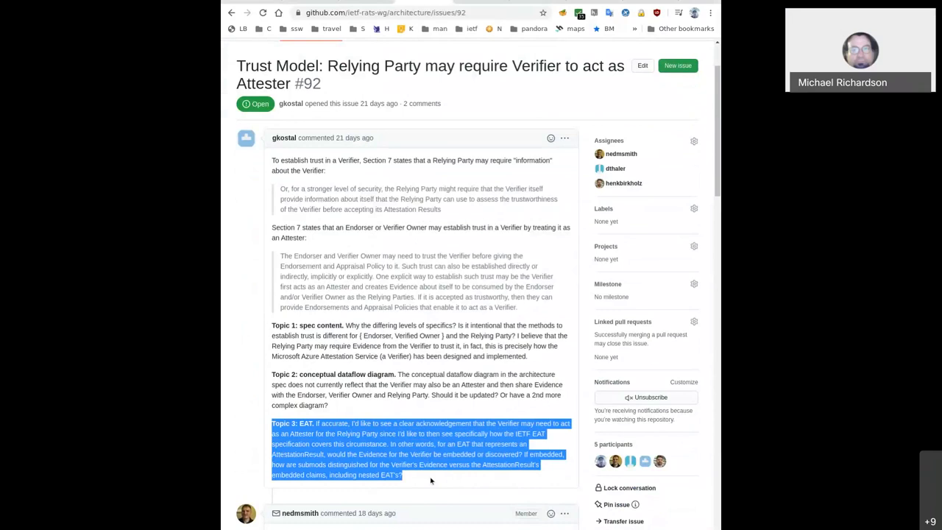
click(429, 483)
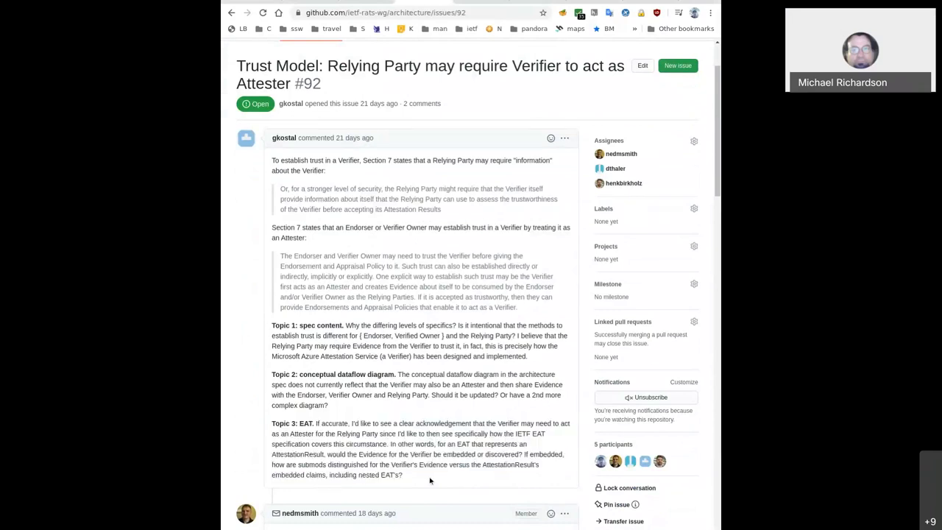
scroll(down, 3)
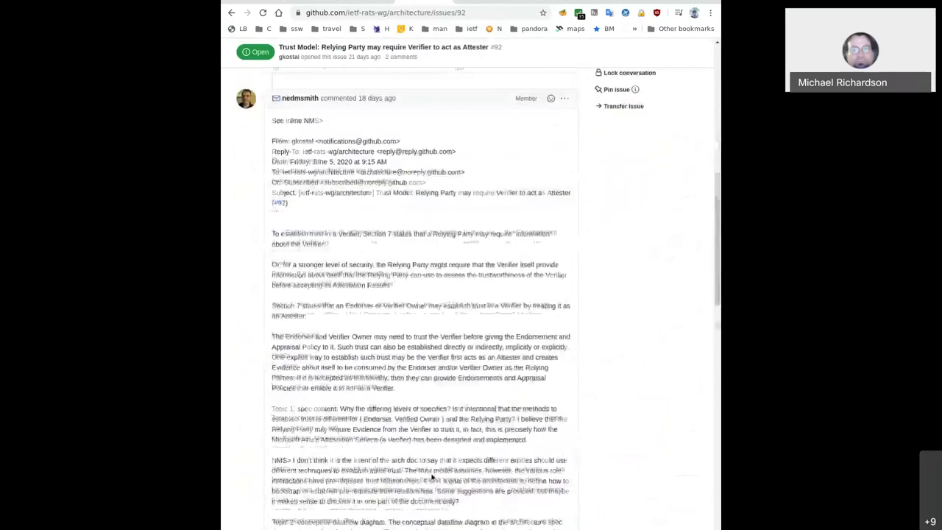
scroll(down, 3)
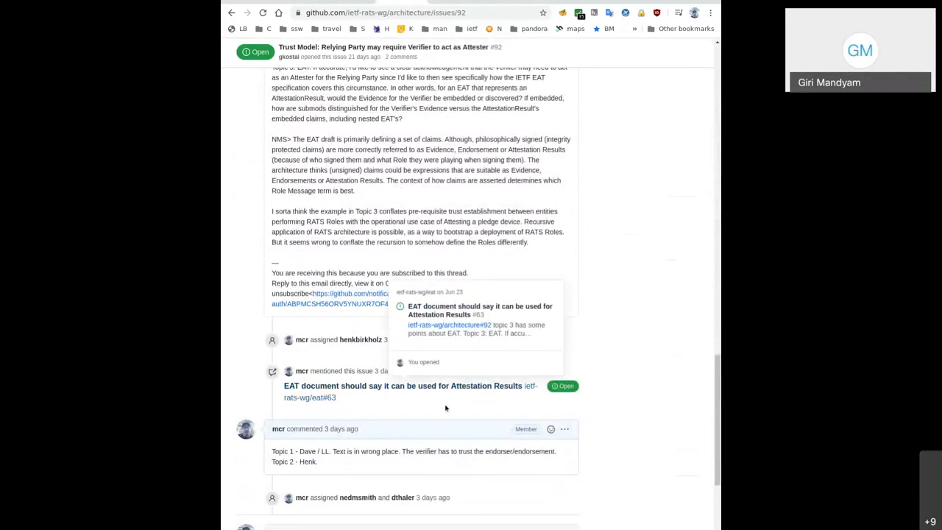
mouse_move(474, 421)
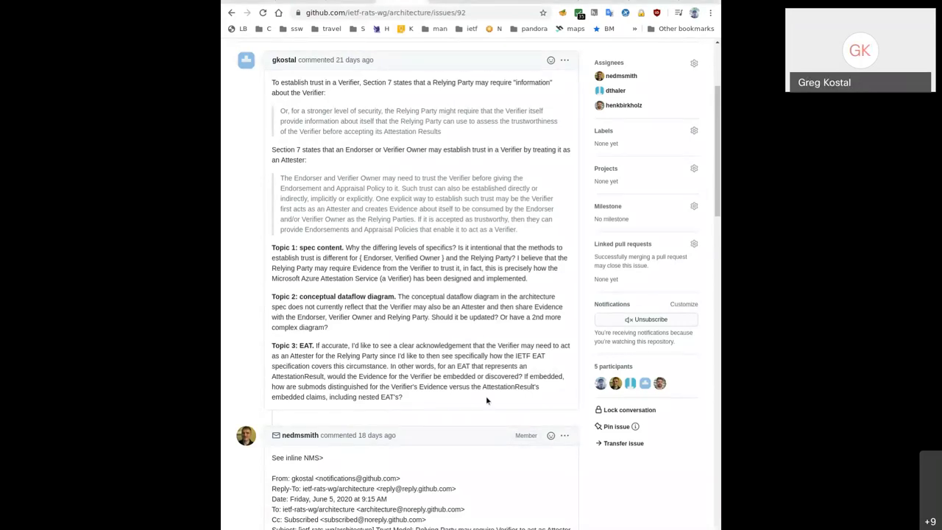
mouse_move(415, 403)
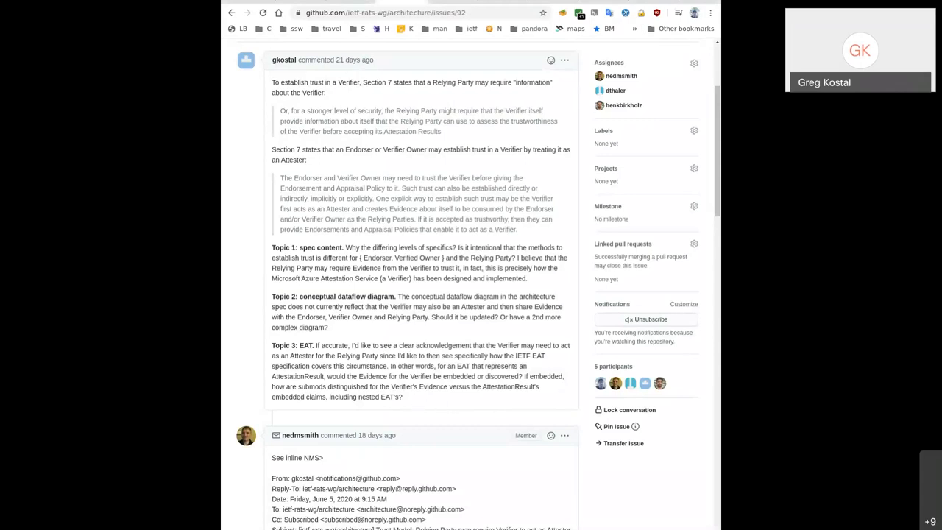
mouse_move(403, 398)
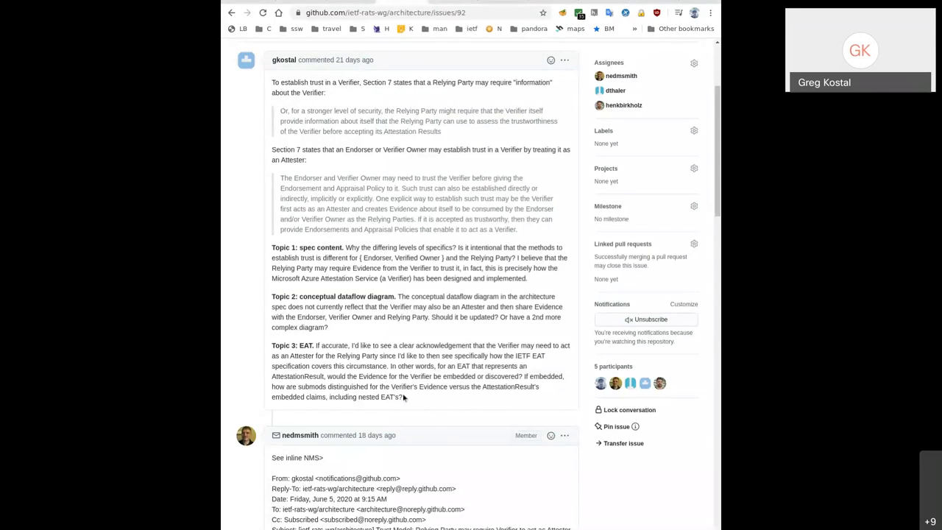
drag(291, 344, 403, 398)
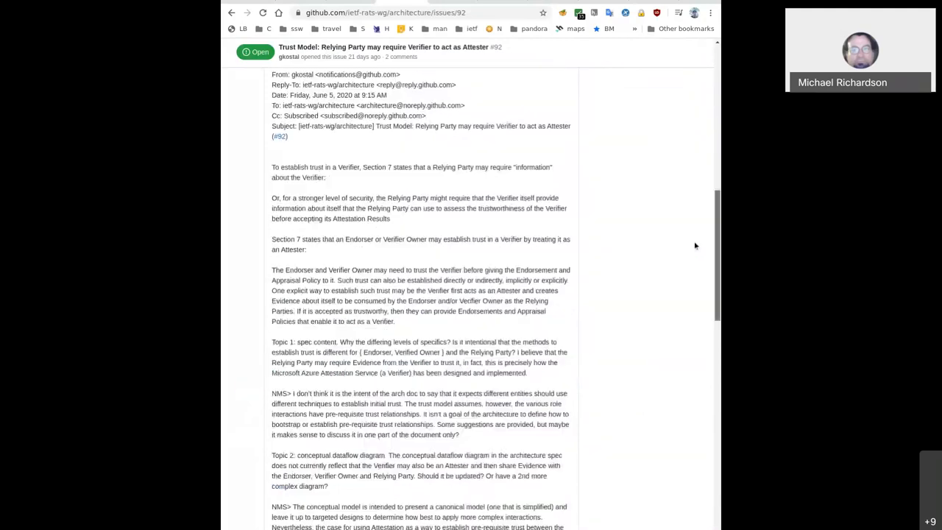
scroll(down, 3)
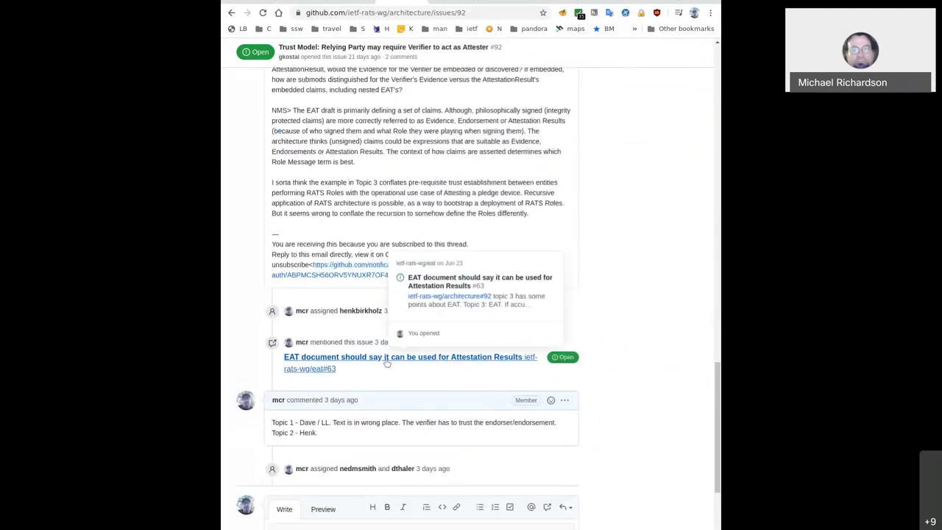
mouse_move(474, 211)
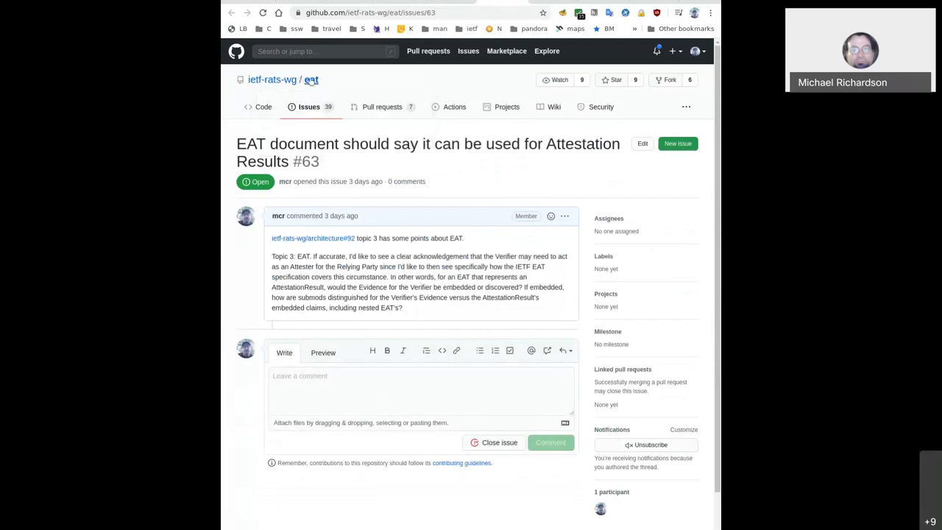
mouse_move(457, 312)
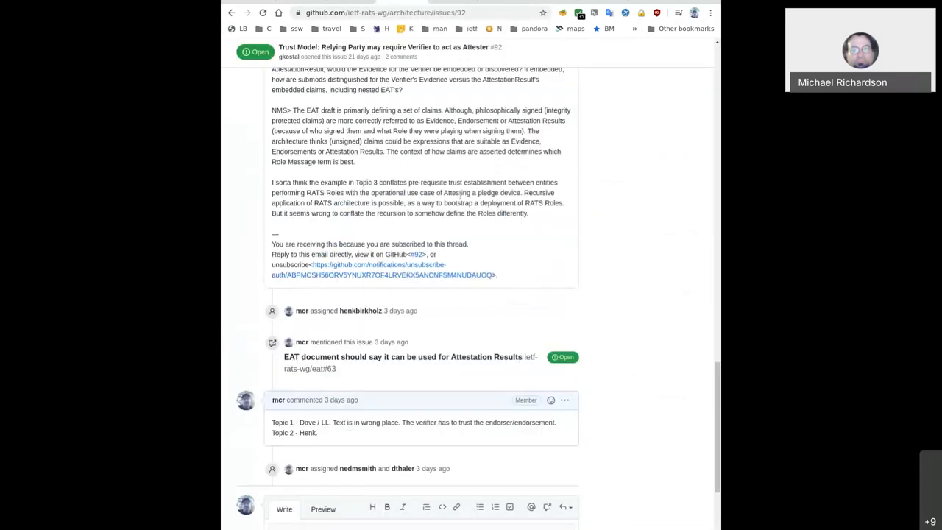
scroll(up, 3)
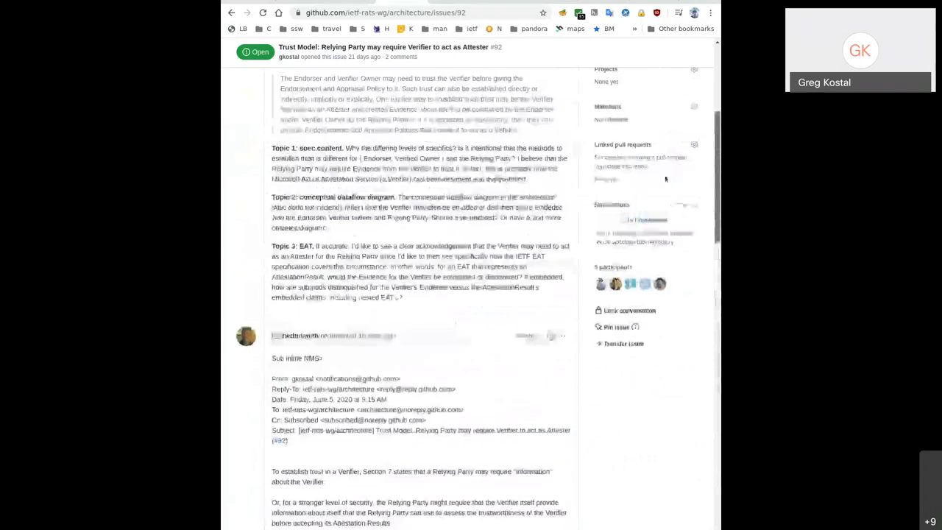
scroll(up, 3)
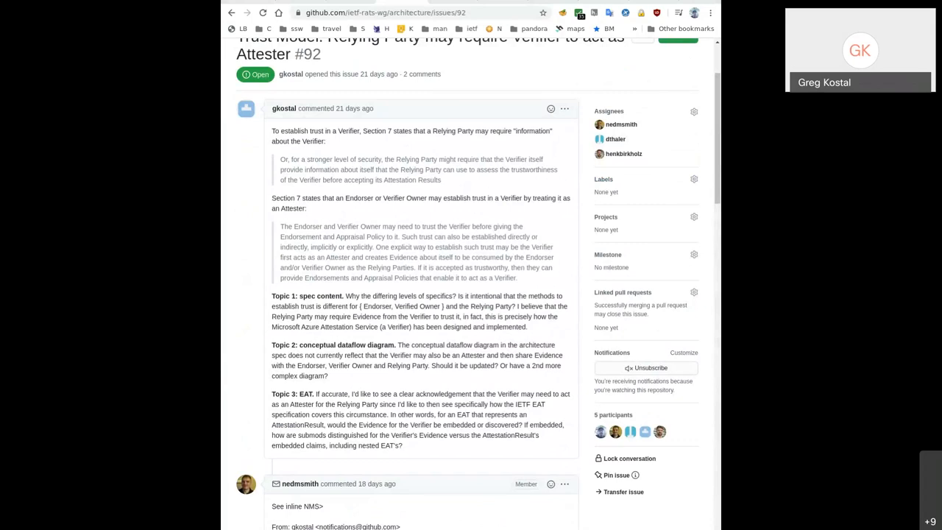
drag(271, 296, 330, 377)
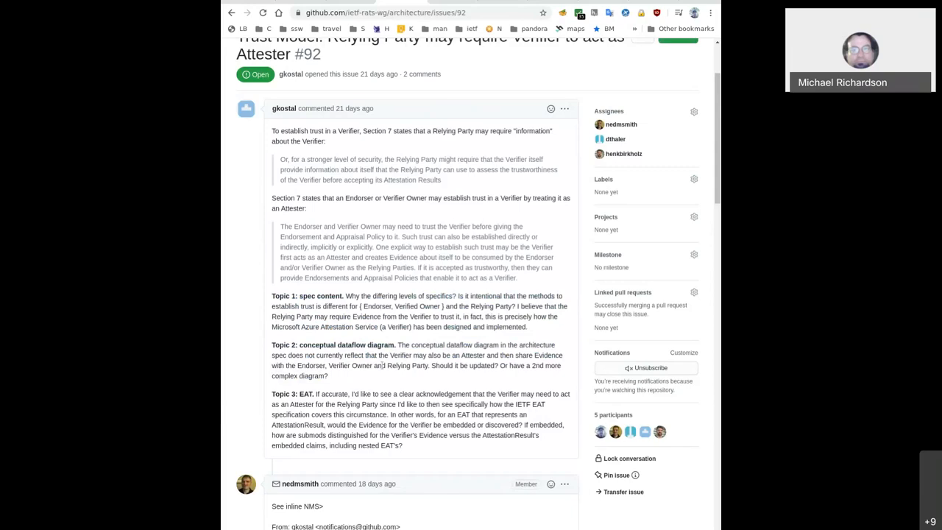
mouse_move(353, 382)
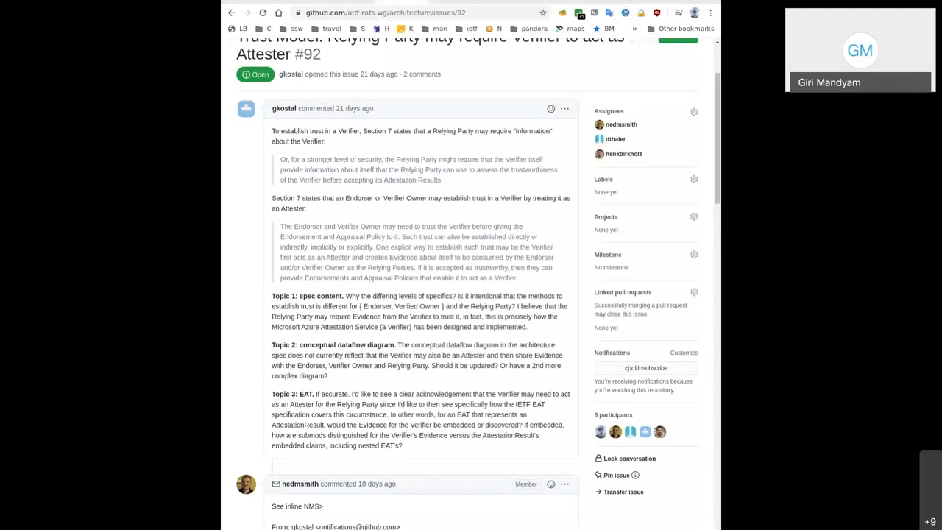
mouse_move(353, 380)
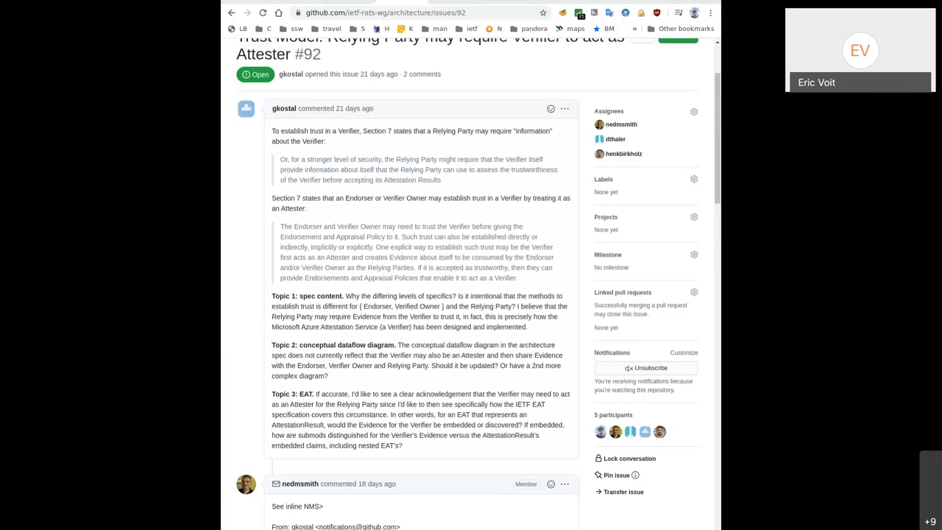
mouse_move(259, 143)
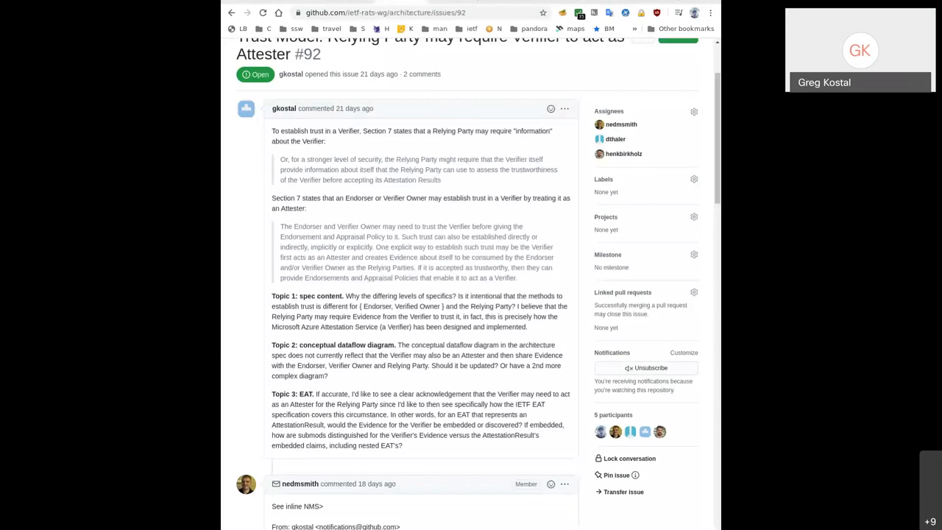
mouse_move(325, 345)
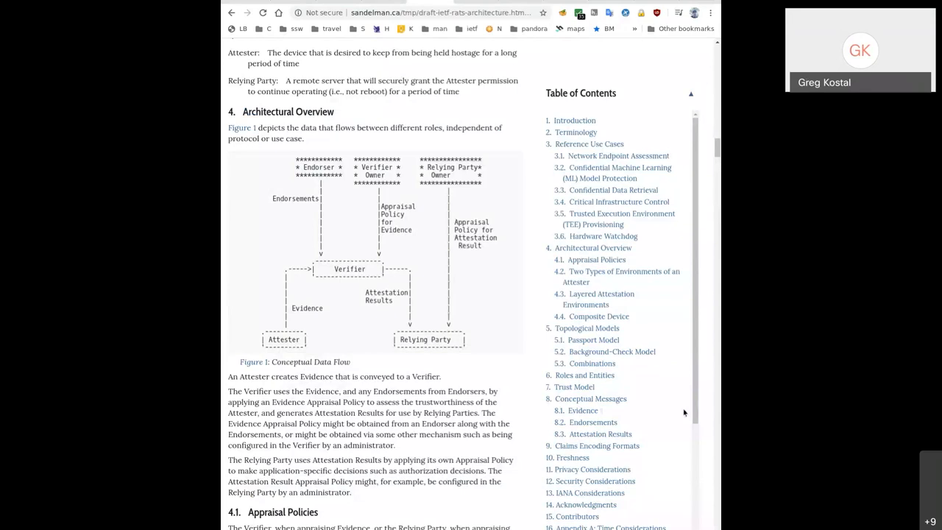
mouse_move(491, 365)
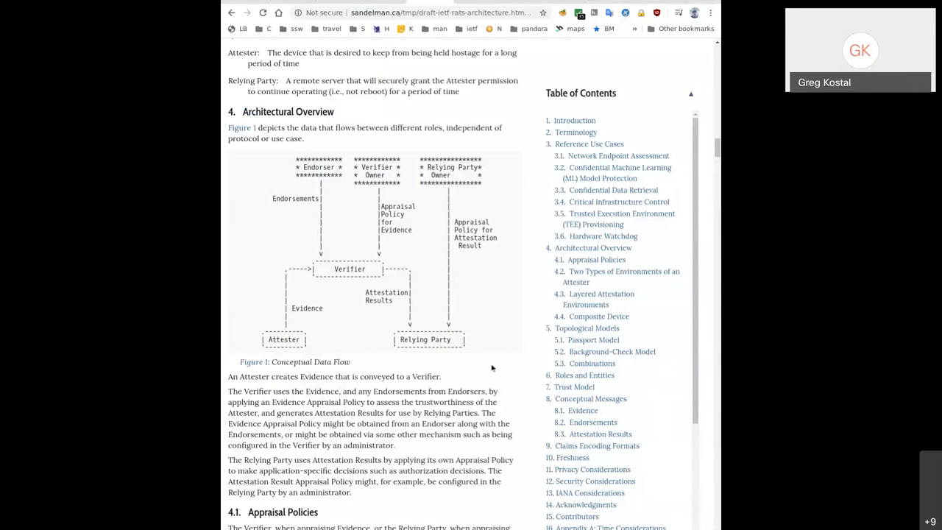
mouse_move(479, 377)
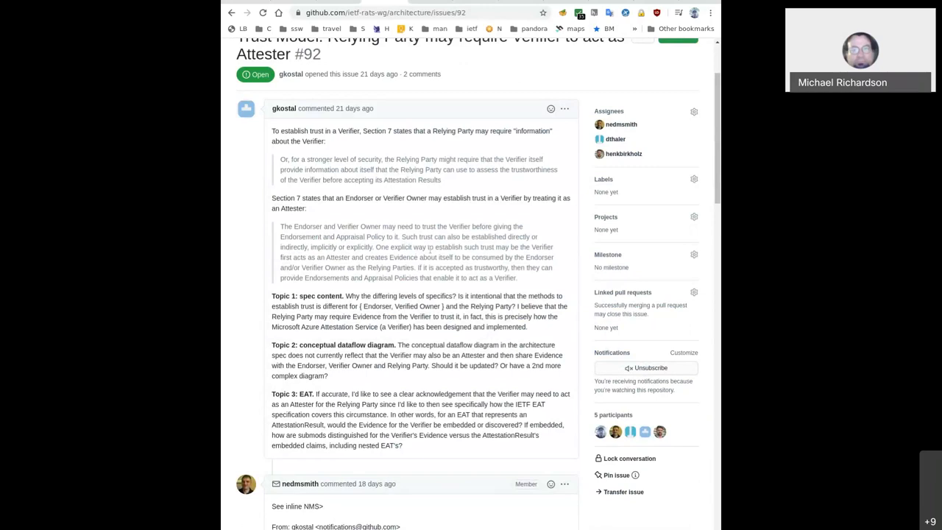
scroll(up, 3)
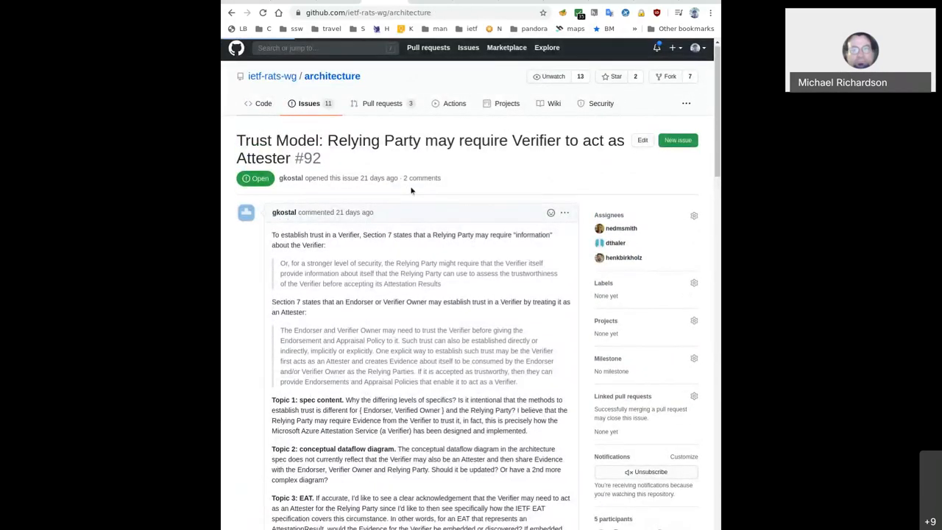
click(261, 106)
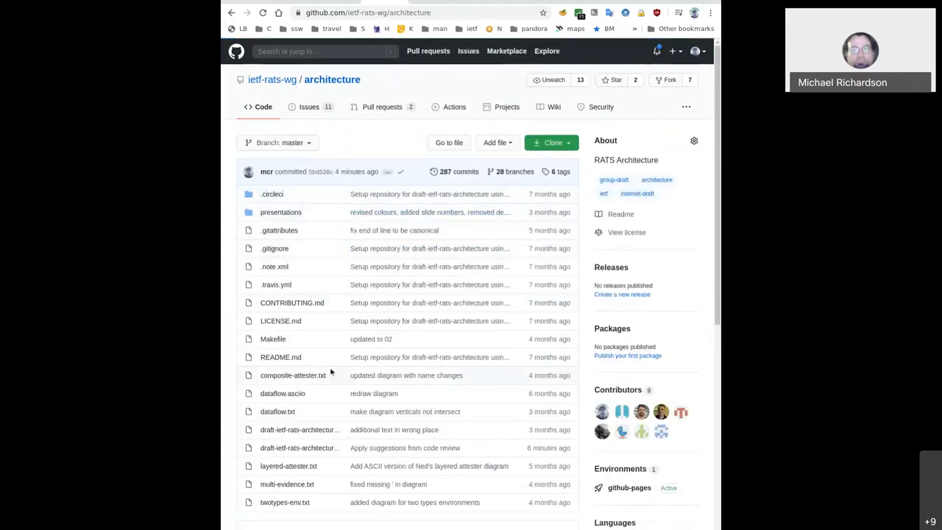
mouse_move(309, 430)
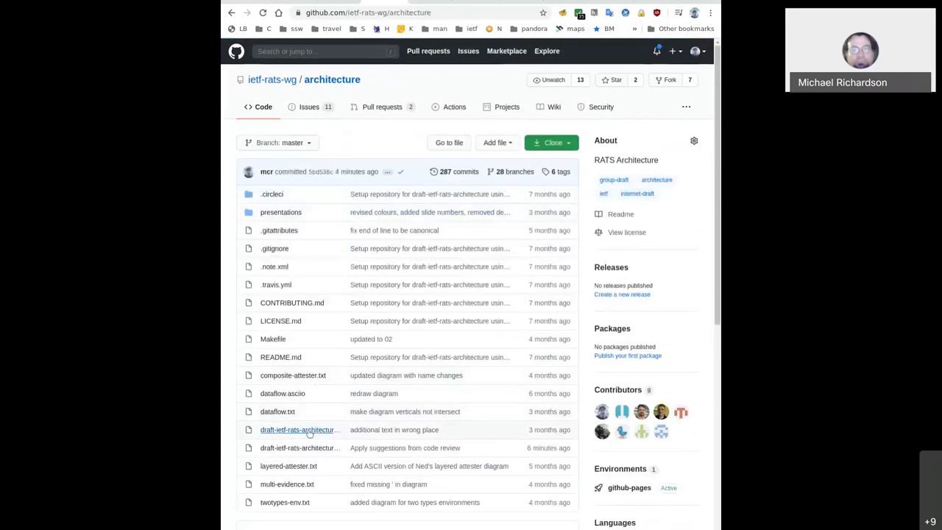
click(297, 430)
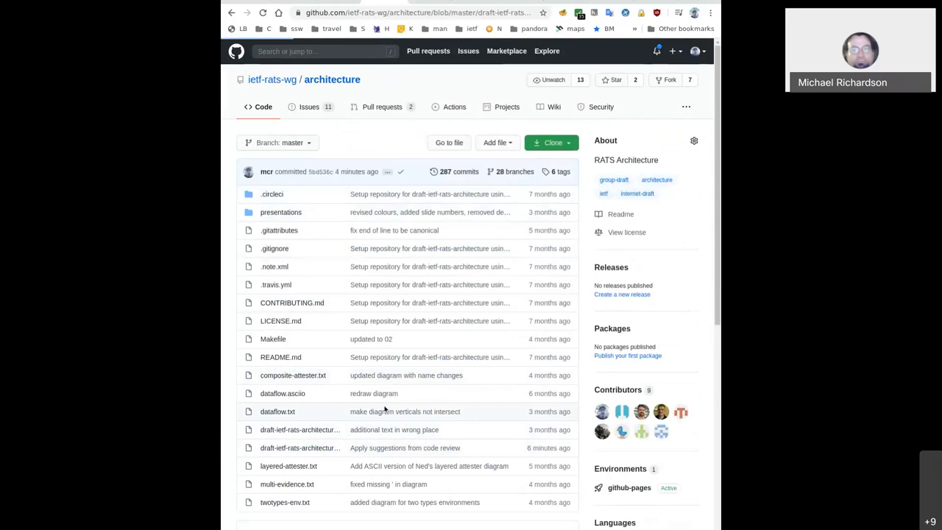
click(300, 447)
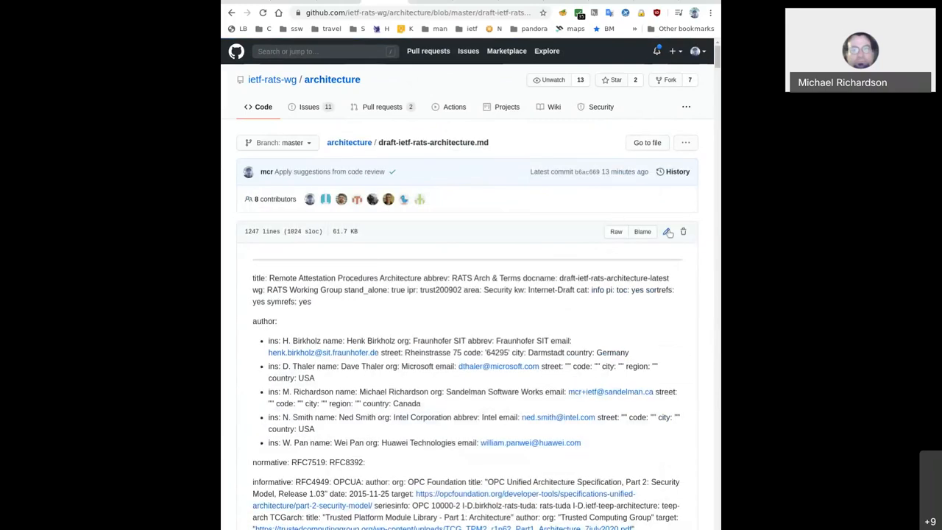
mouse_move(668, 233)
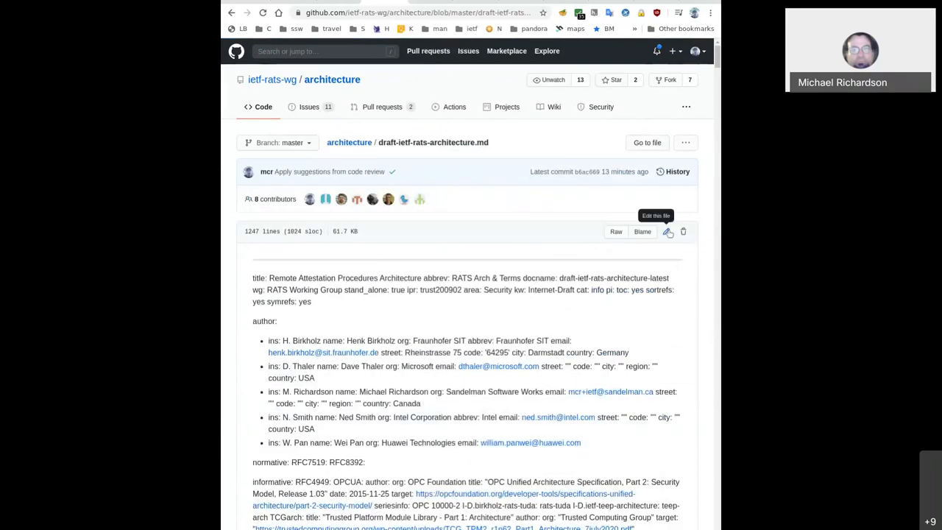
mouse_move(491, 214)
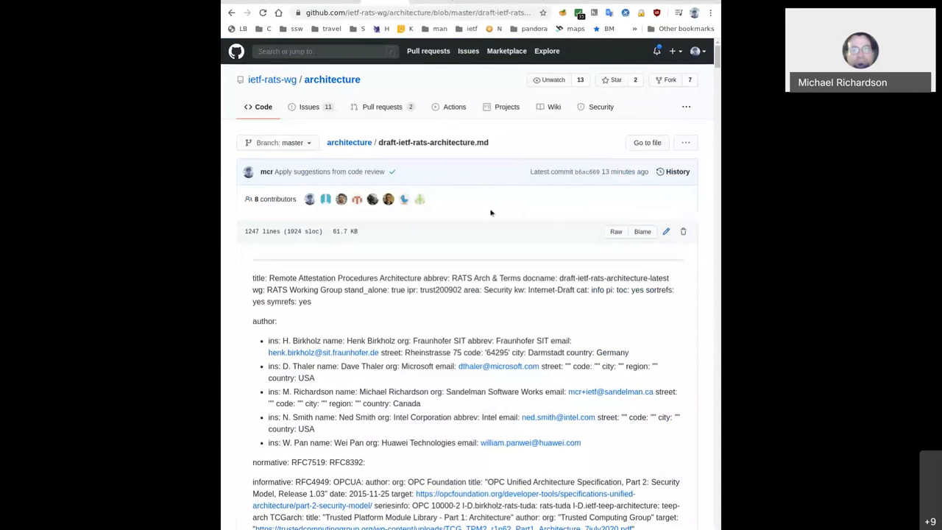
scroll(down, 3)
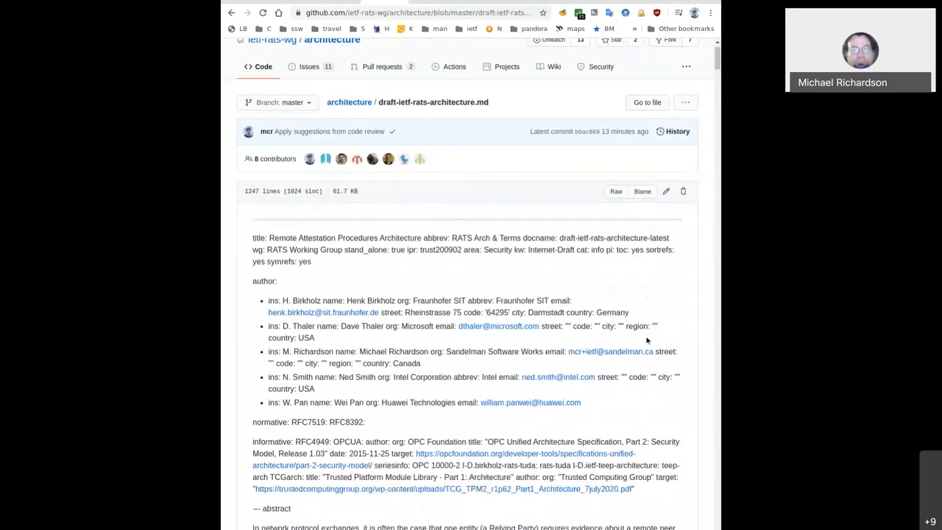
scroll(down, 3)
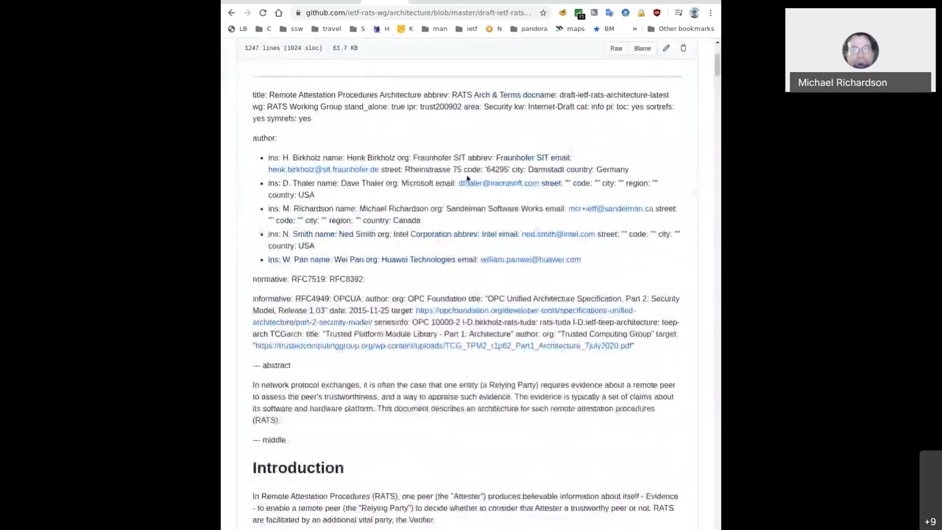
scroll(down, 3)
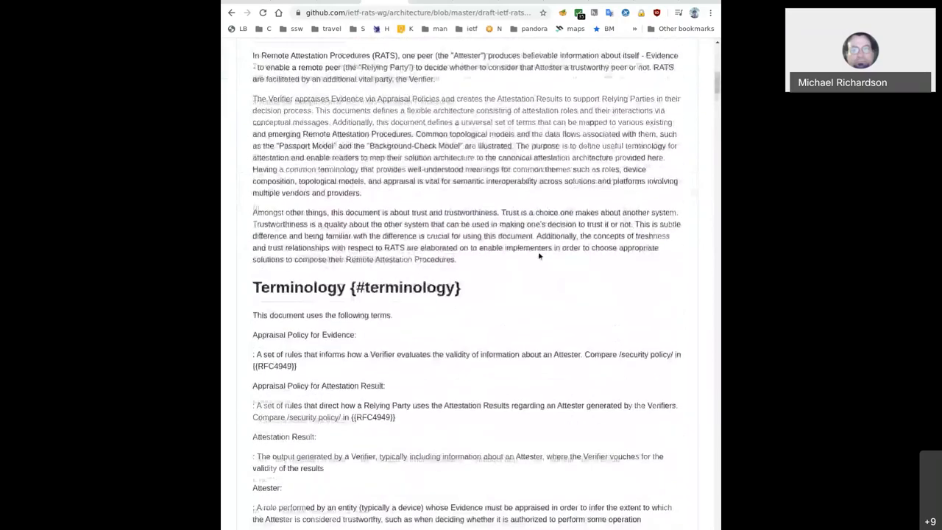
scroll(down, 3)
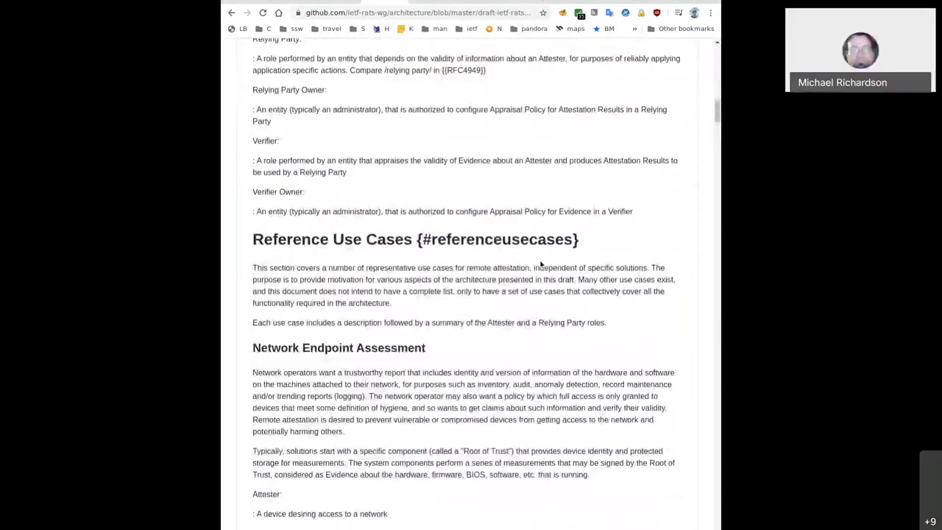
scroll(down, 3)
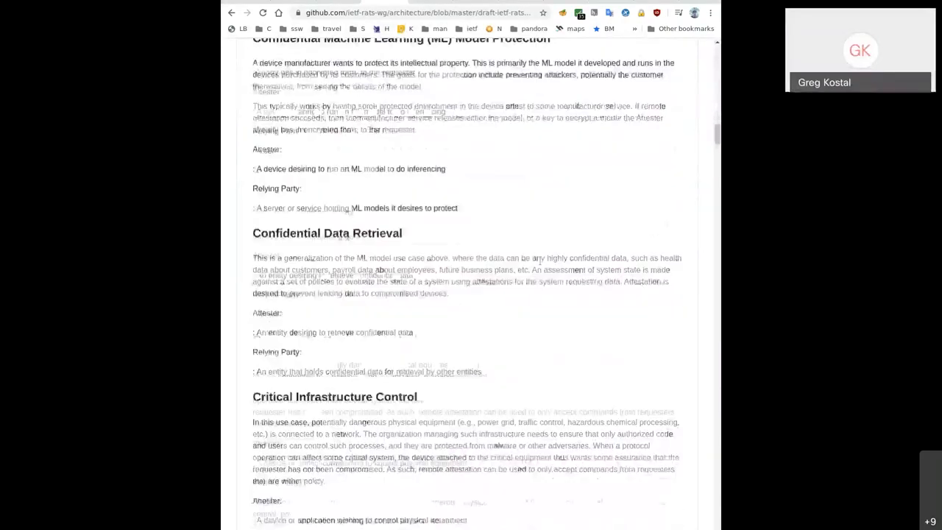
scroll(down, 3)
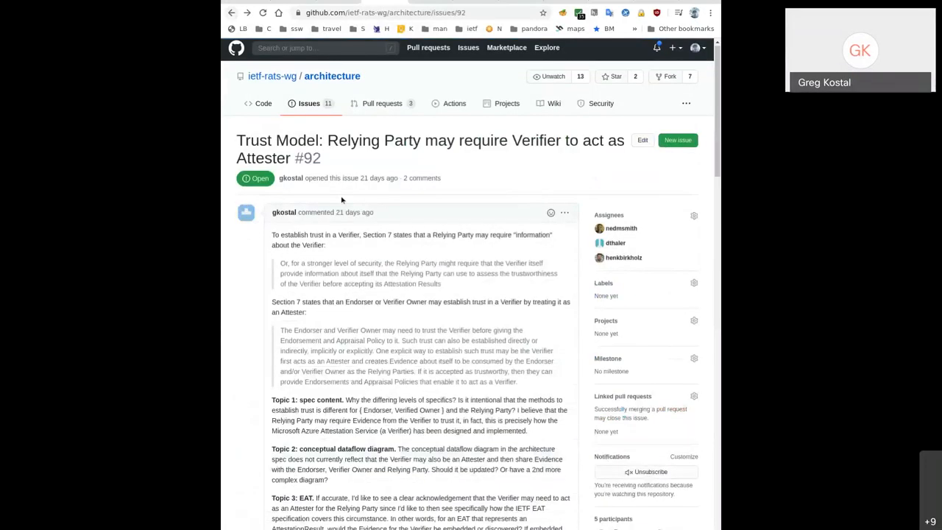
Scroll through the issue #92 thread and add the issue's author as a fourth assignee
scroll(down, 3)
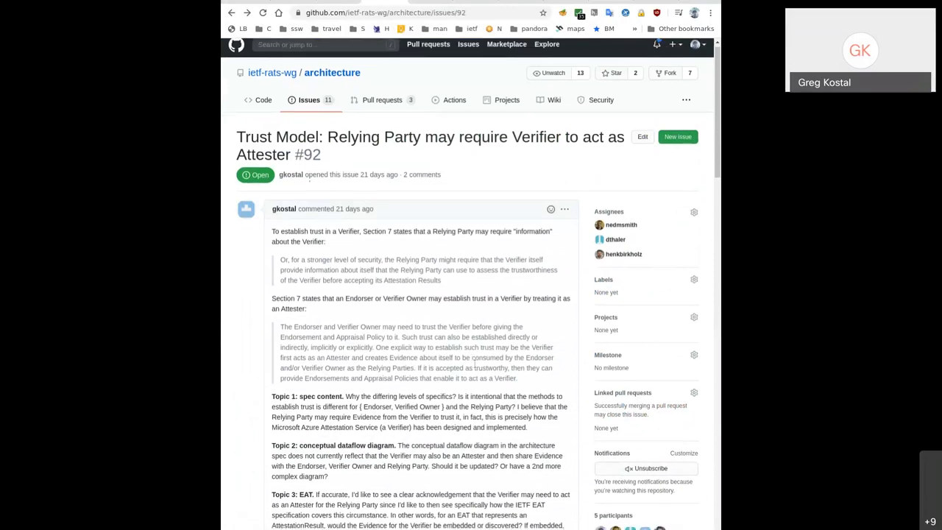
scroll(down, 3)
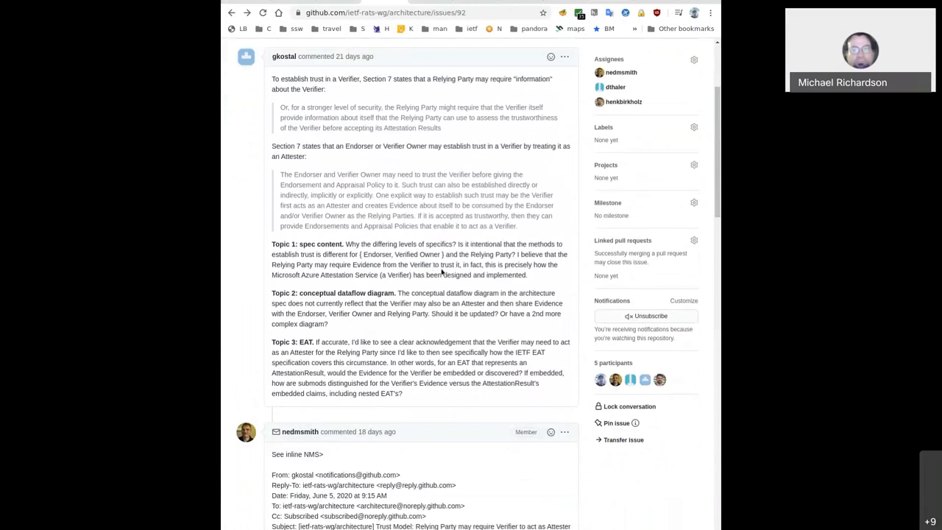
scroll(down, 3)
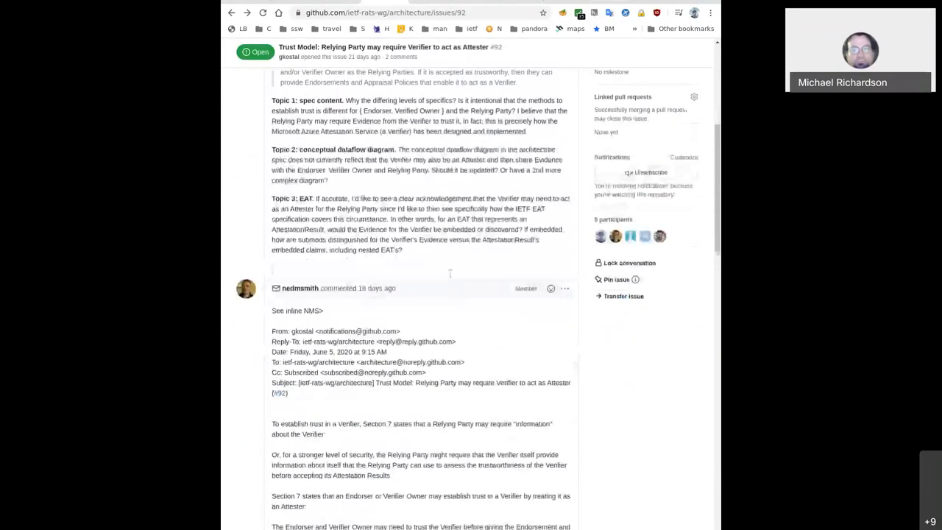
scroll(down, 3)
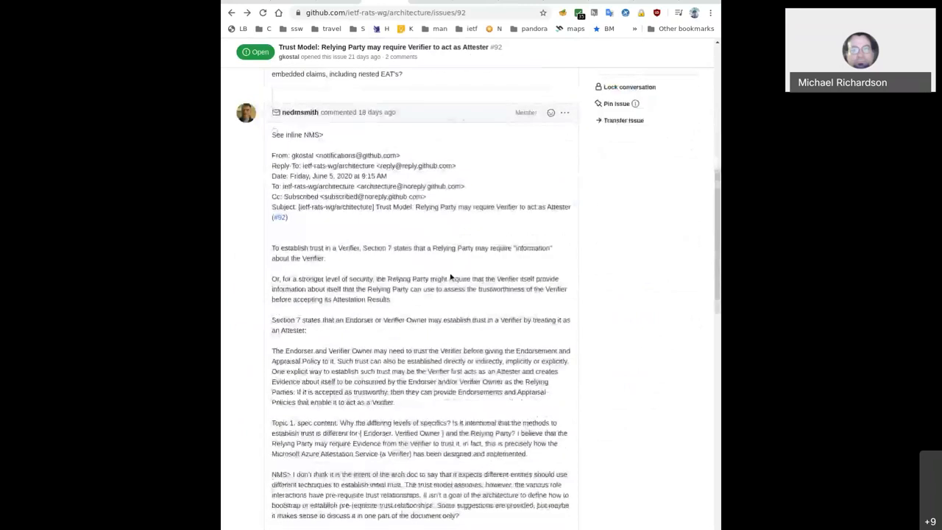
scroll(down, 3)
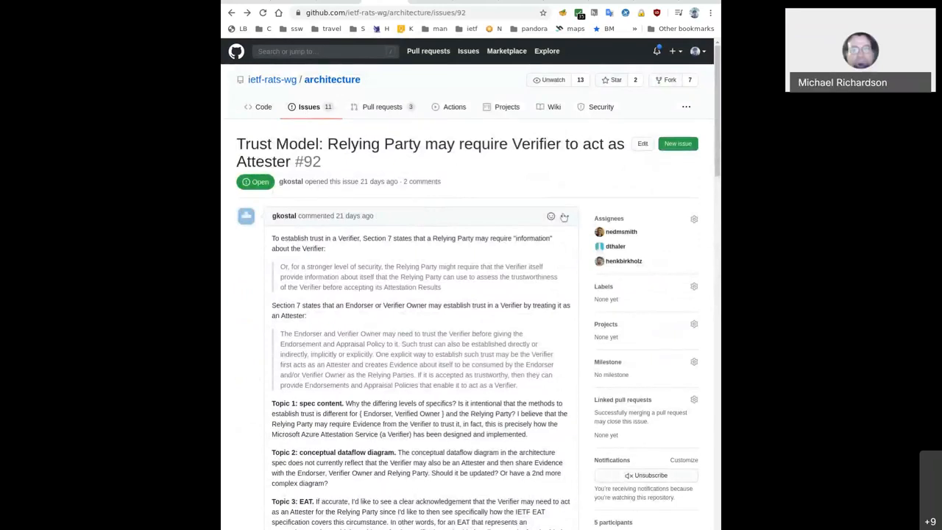
click(693, 217)
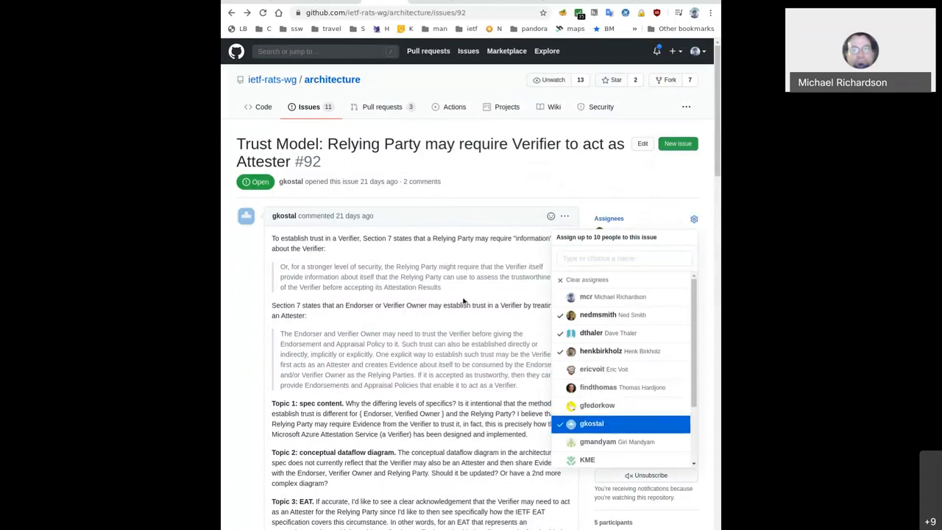
click(498, 189)
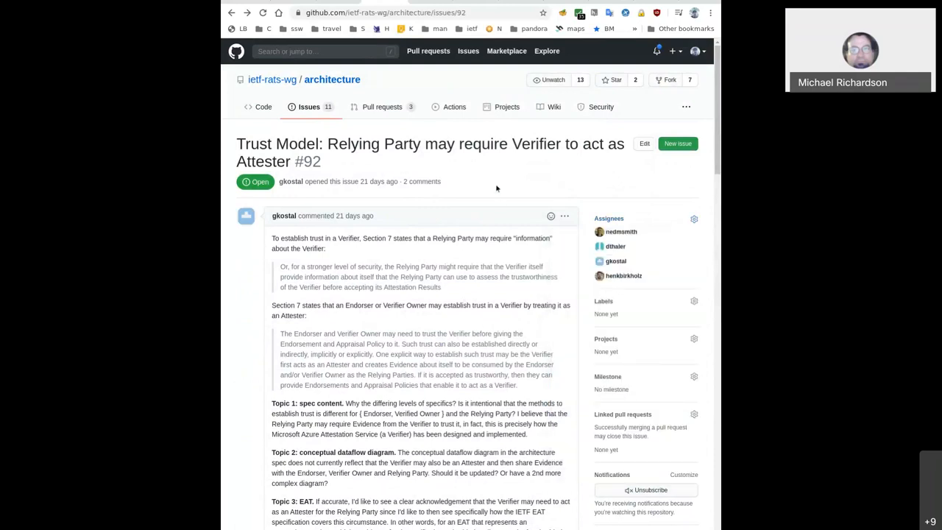
mouse_move(370, 109)
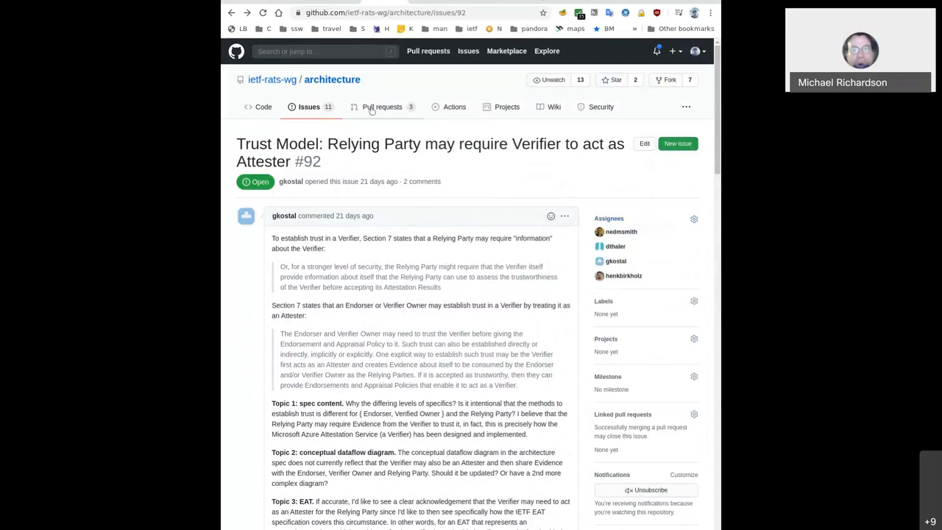
Return to the architecture repository's issue list showing 11 open and 34 closed issues
click(308, 106)
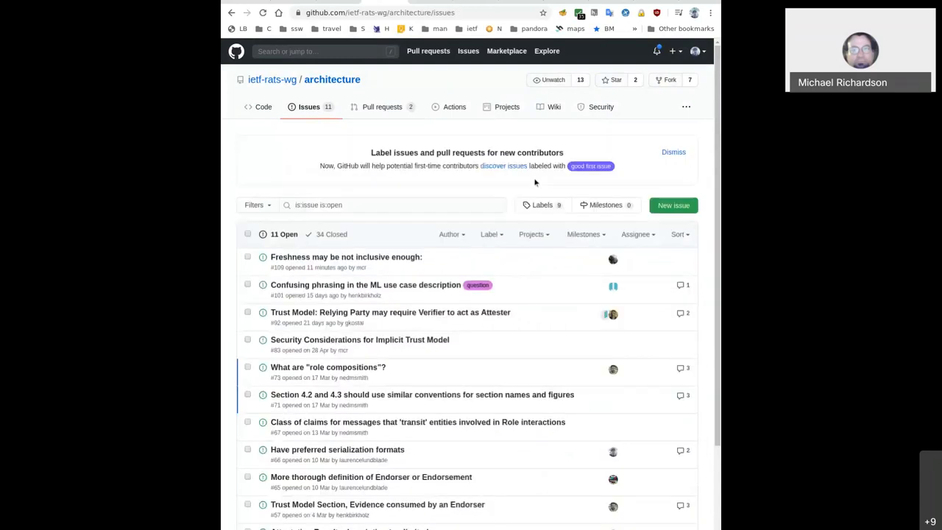
scroll(down, 3)
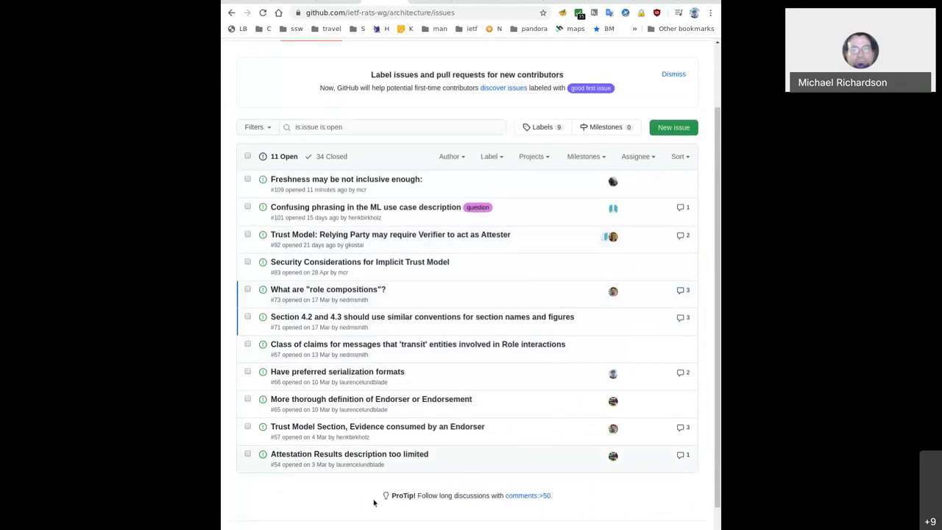
mouse_move(348, 427)
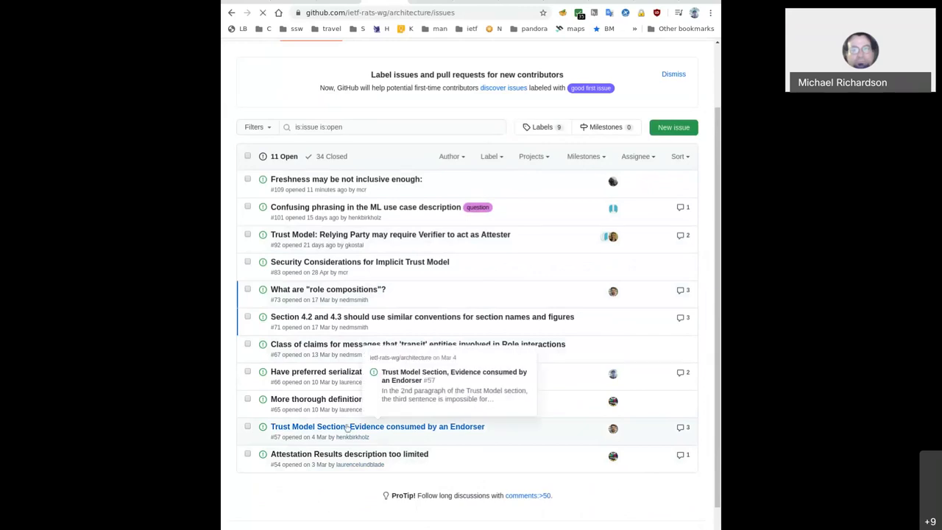
click(376, 427)
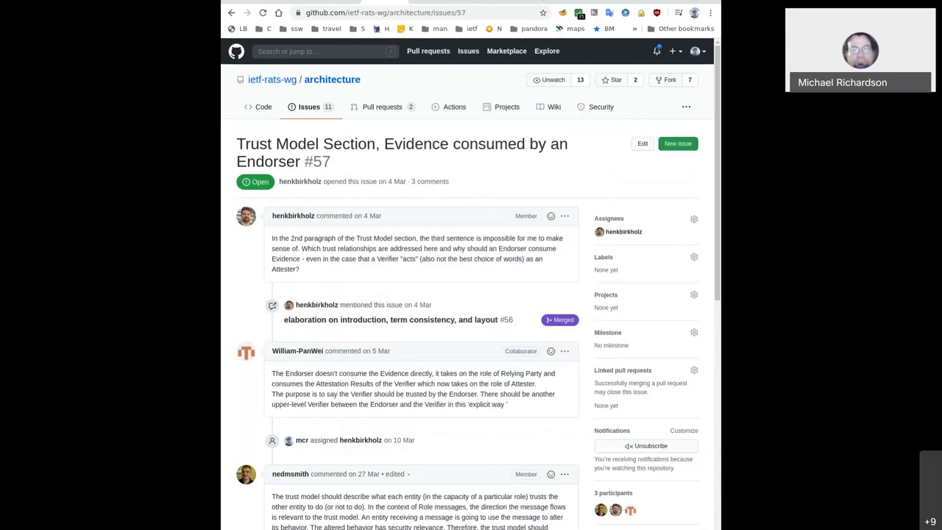
mouse_move(350, 325)
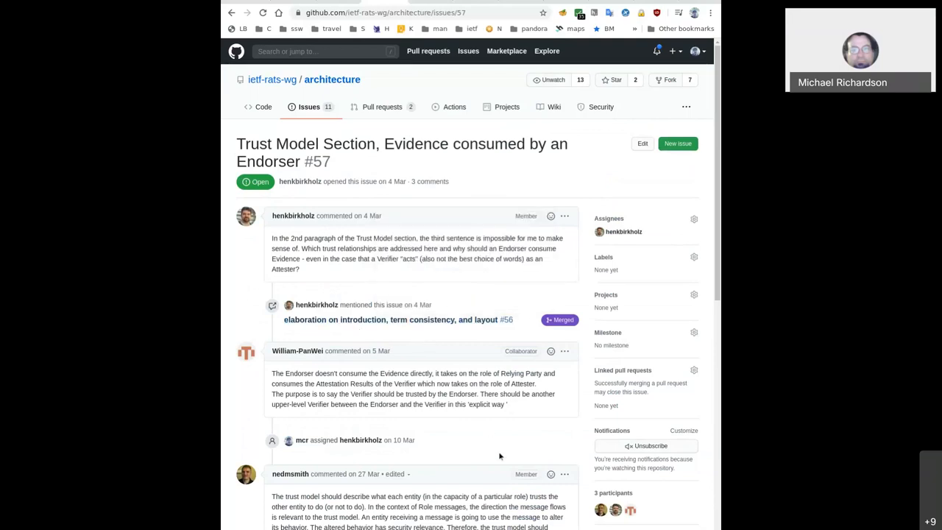
scroll(down, 3)
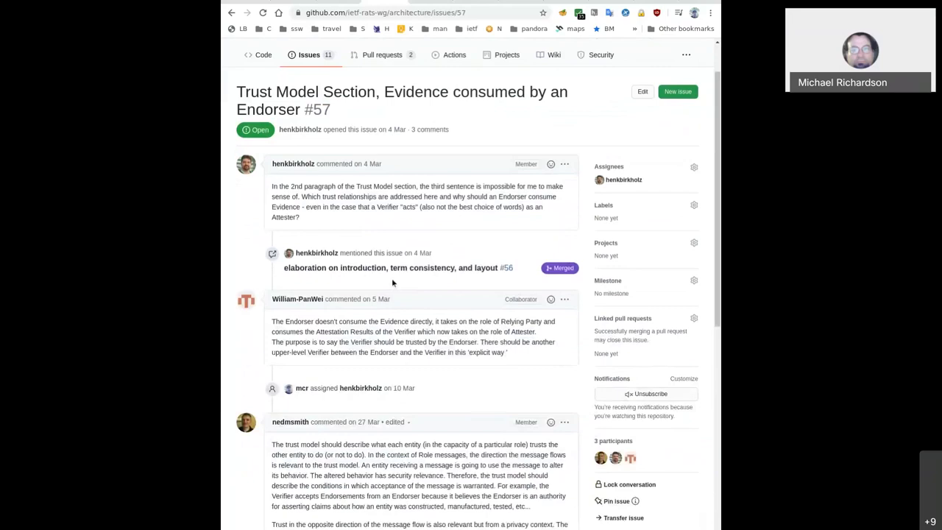
scroll(down, 3)
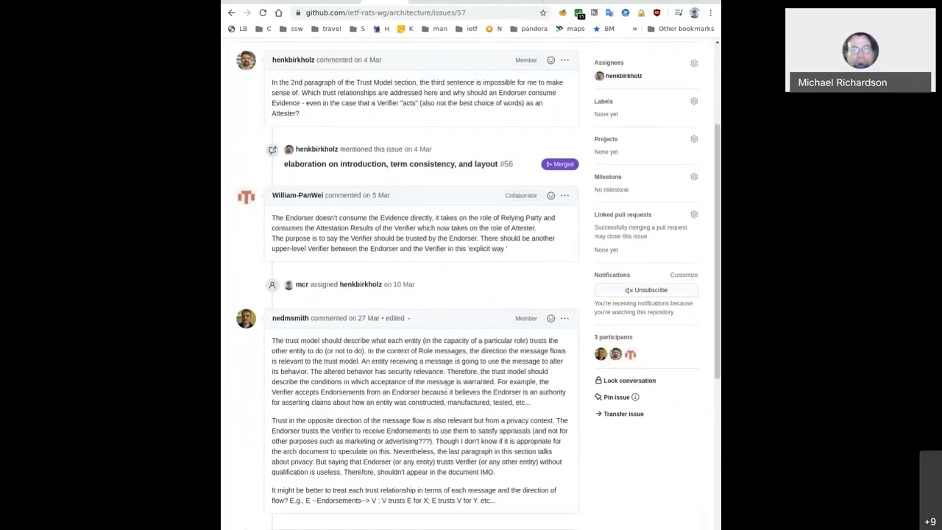
scroll(down, 3)
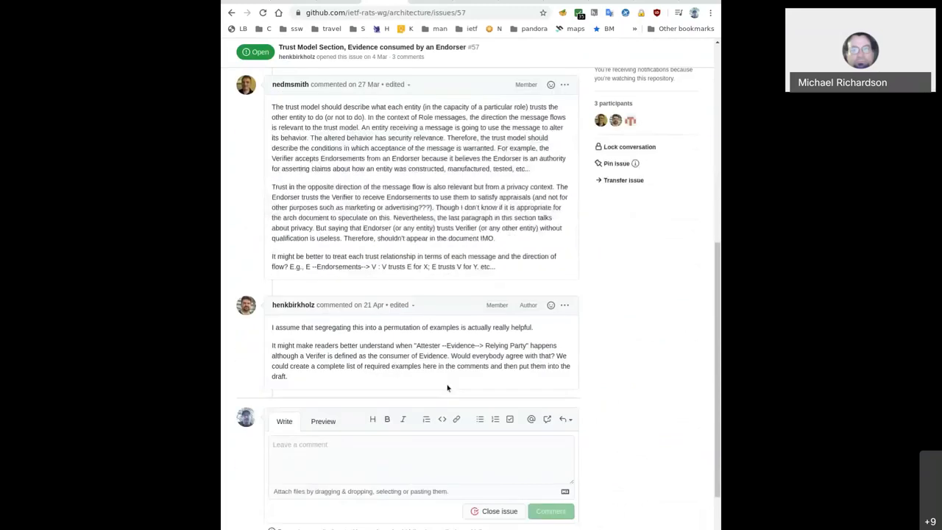
scroll(up, 3)
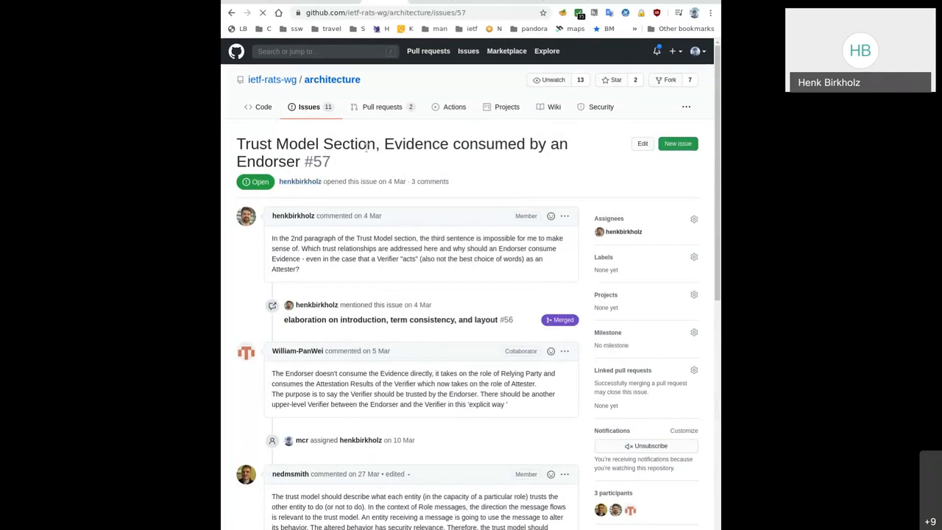
Go back from issue #57 to the repository's list of 11 open issues
click(309, 106)
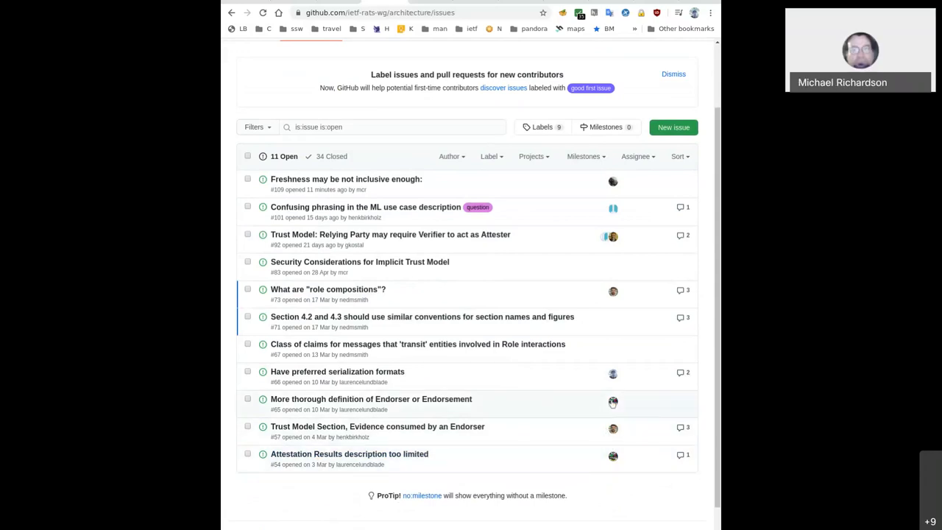
mouse_move(613, 402)
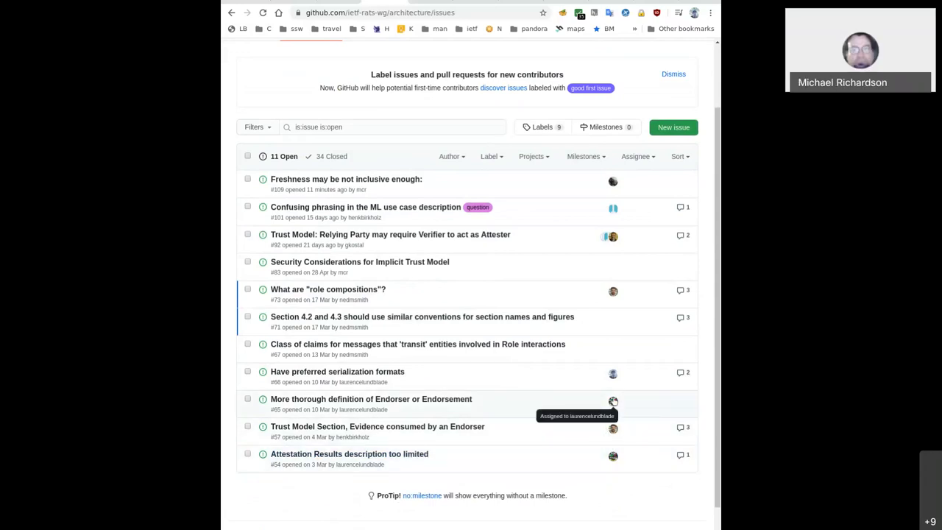
mouse_move(338, 371)
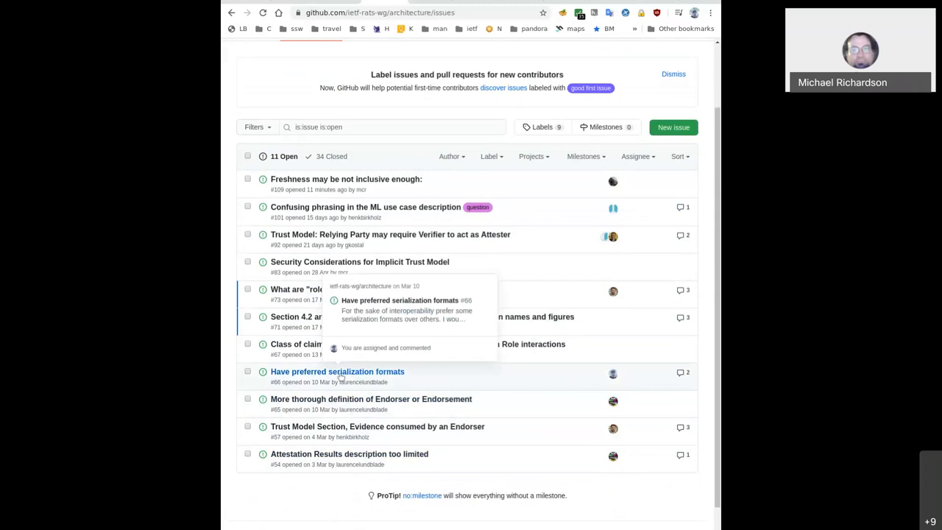
mouse_move(418, 387)
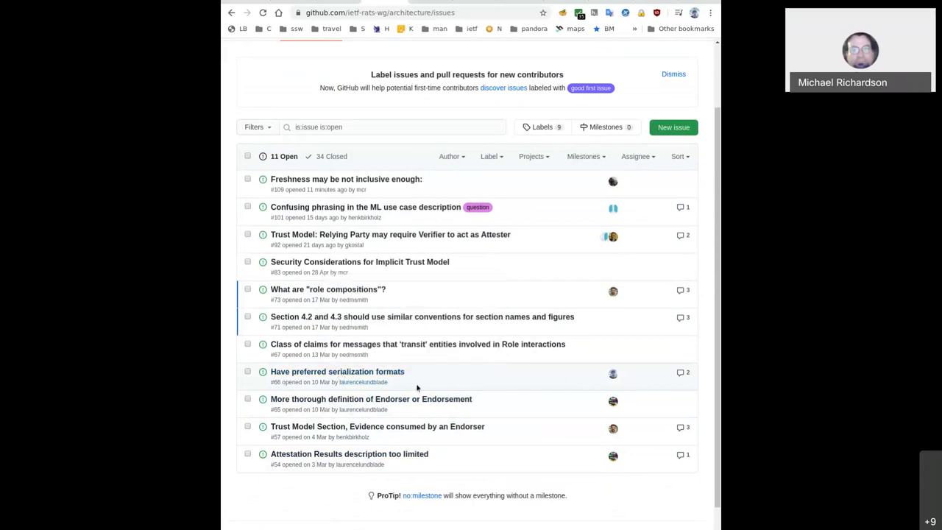
mouse_move(338, 371)
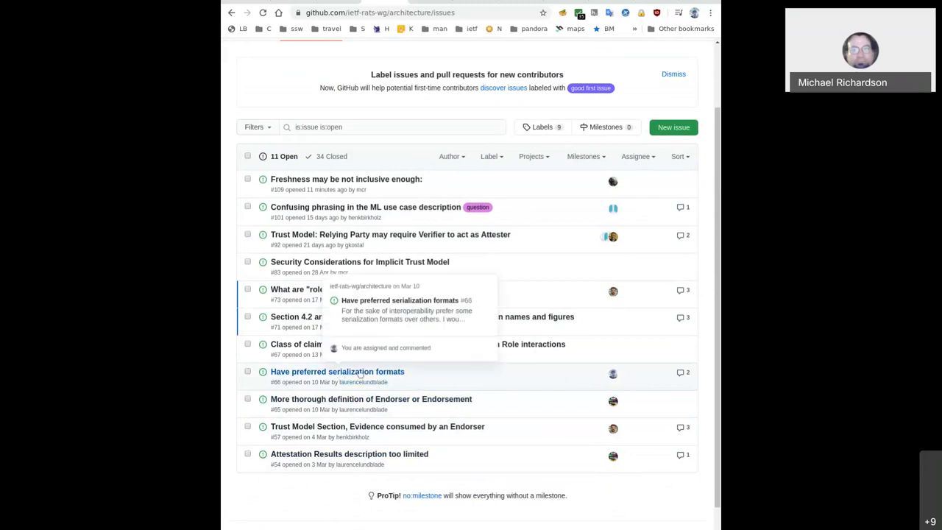
mouse_move(450, 362)
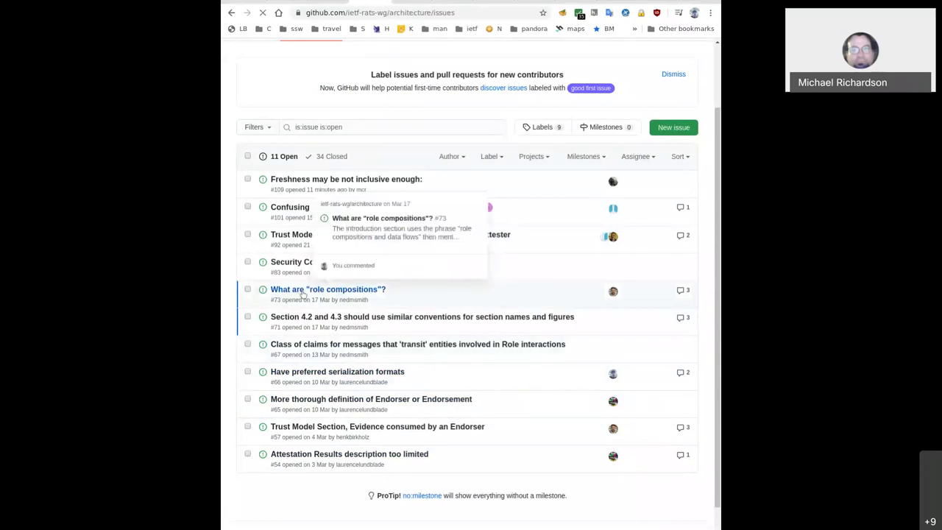
click(326, 288)
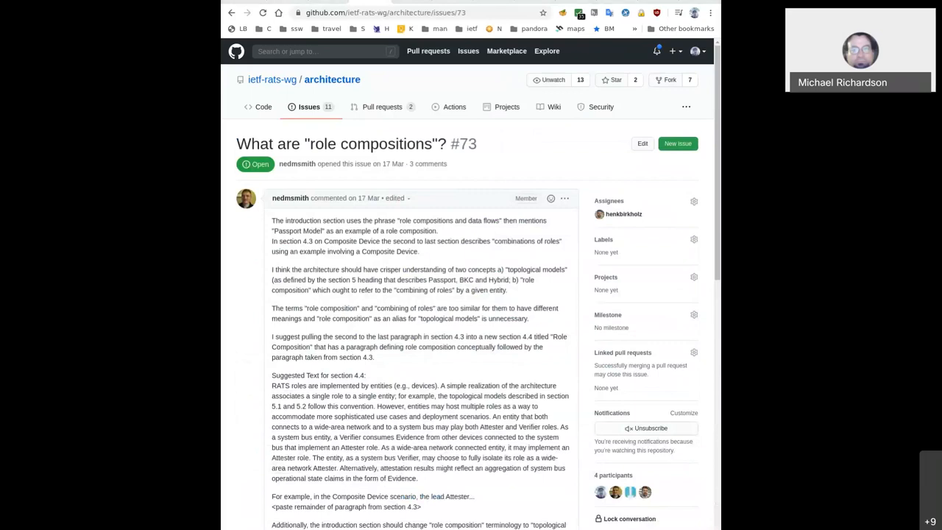
scroll(down, 3)
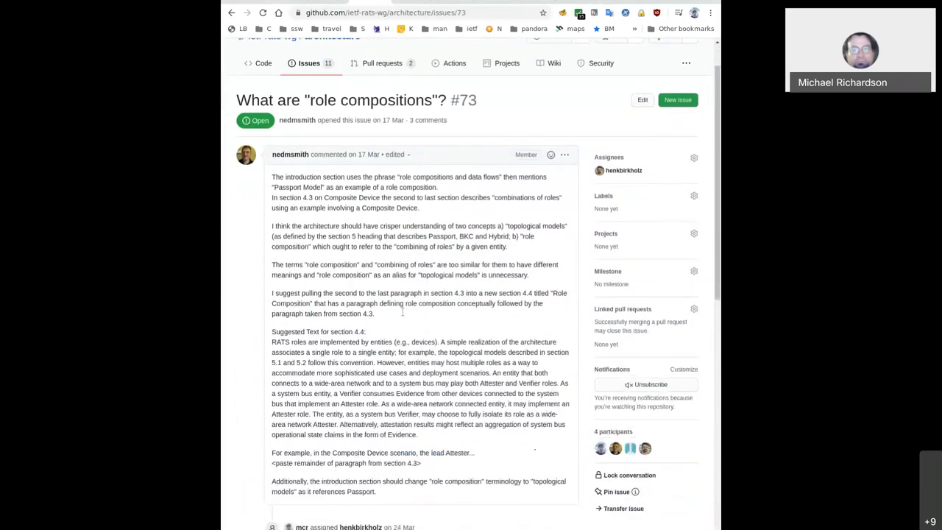
scroll(down, 3)
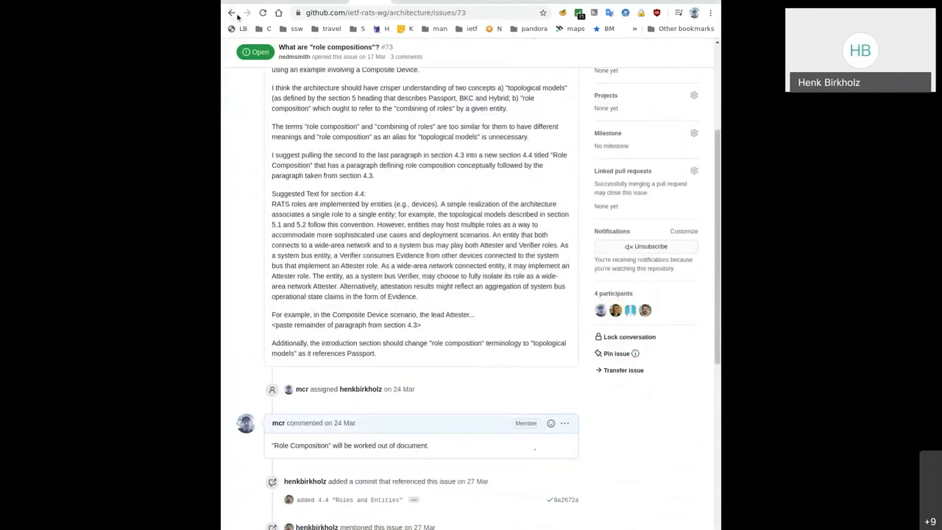
click(231, 14)
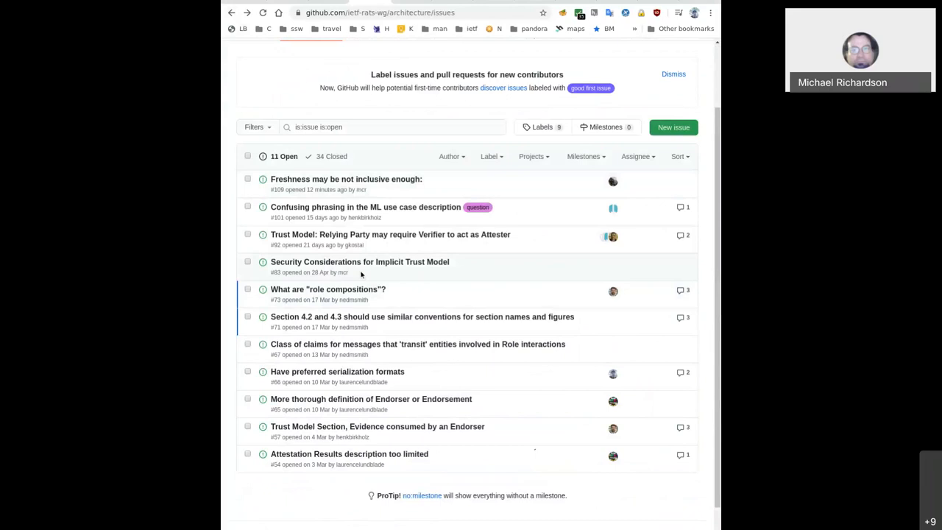
mouse_move(356, 263)
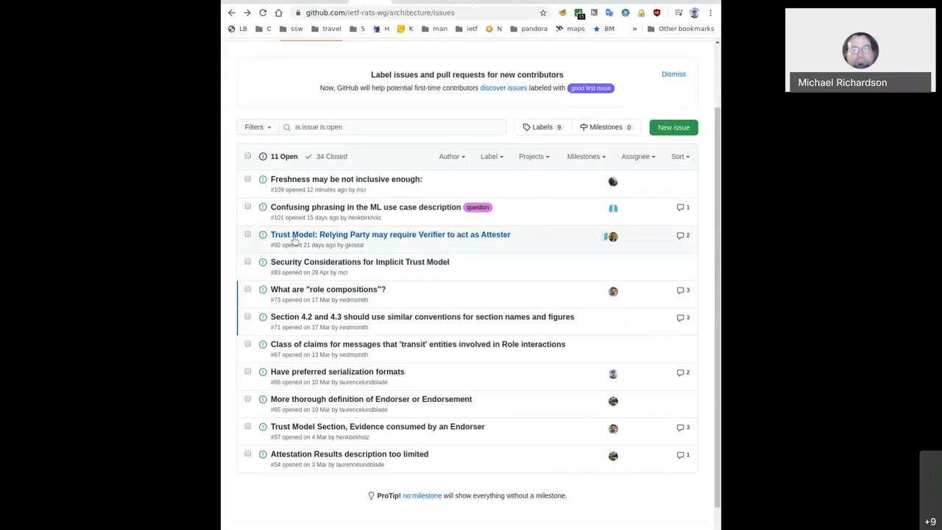
mouse_move(314, 206)
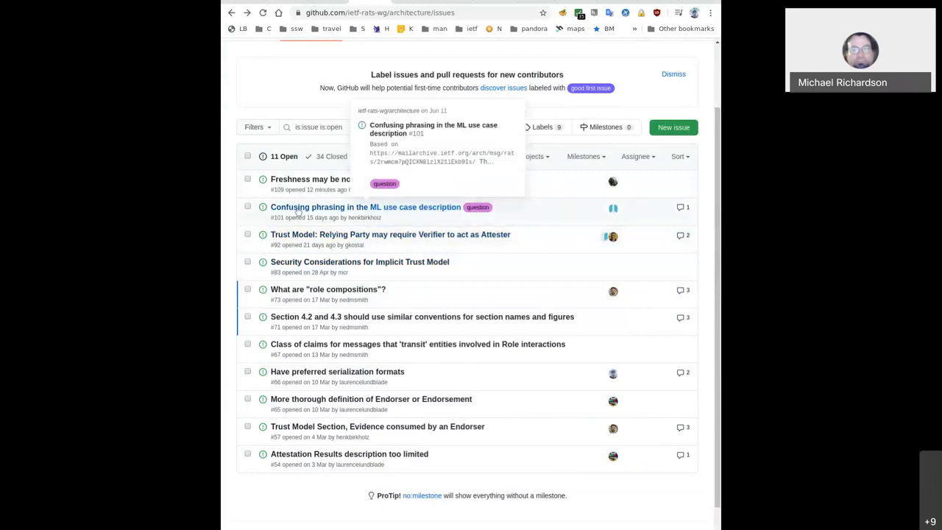
mouse_move(306, 179)
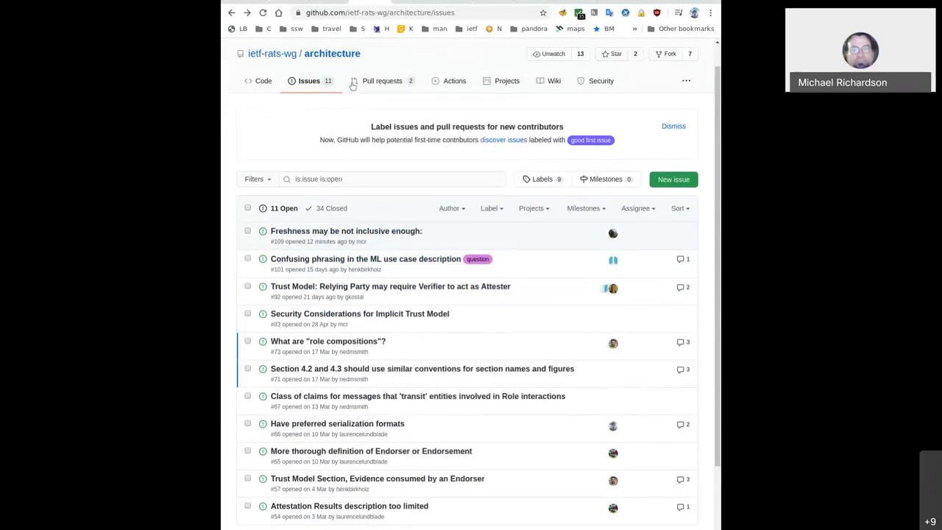
click(383, 79)
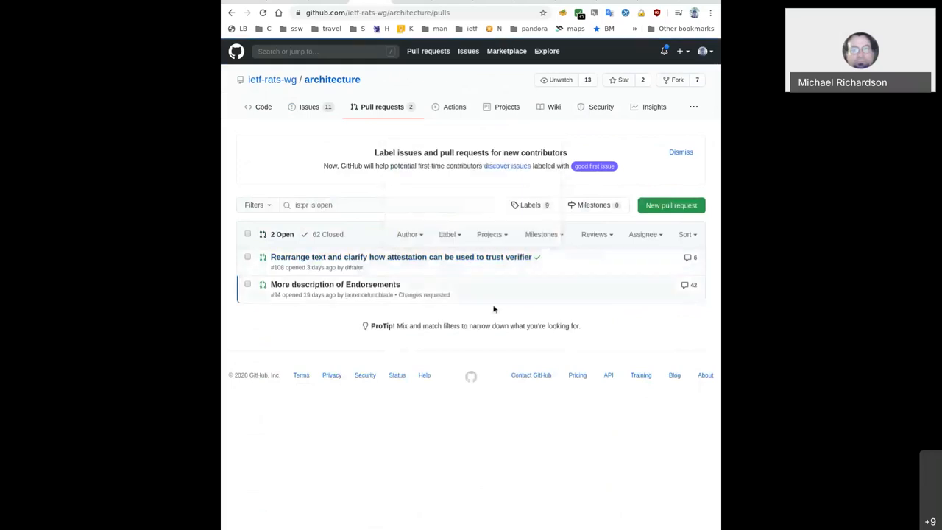
mouse_move(409, 339)
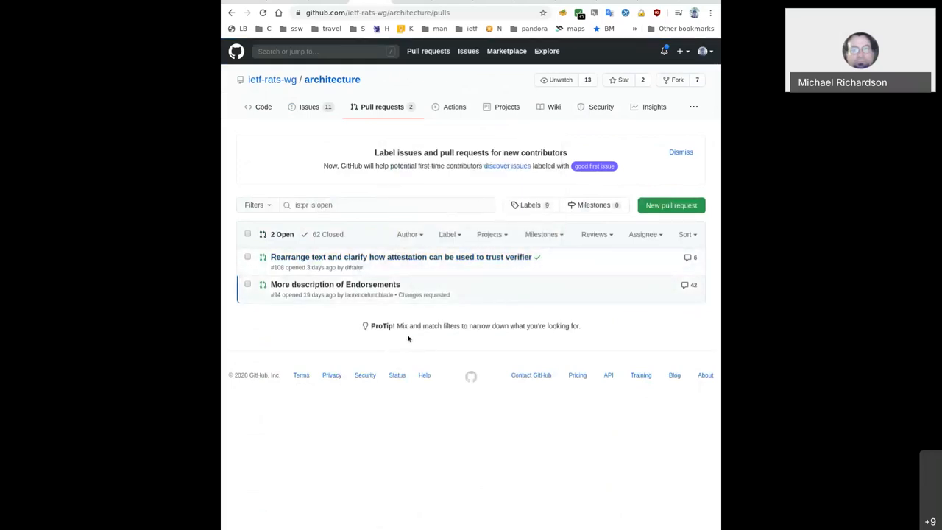
mouse_move(397, 306)
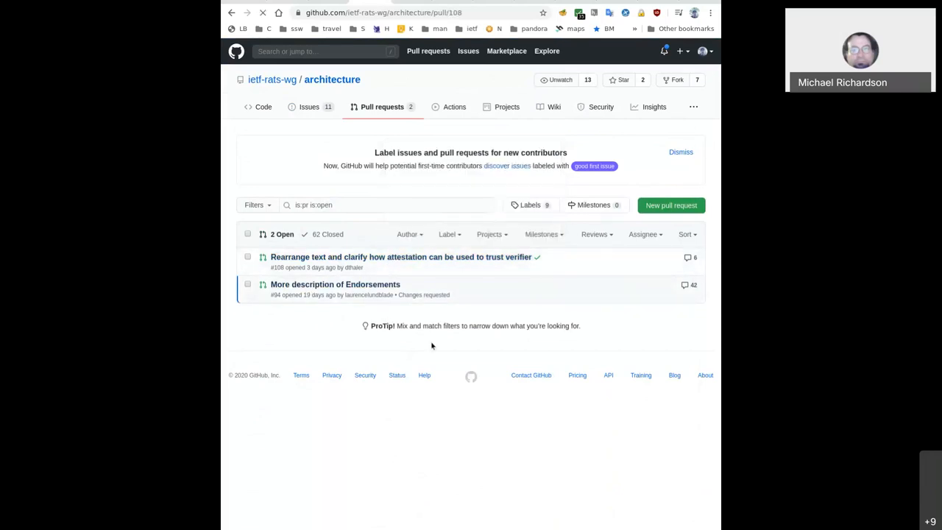
click(400, 256)
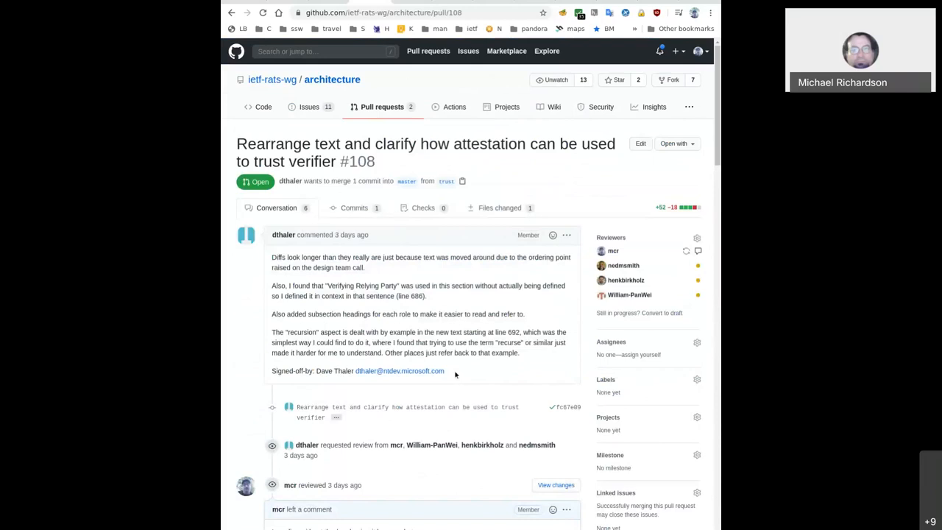
mouse_move(468, 371)
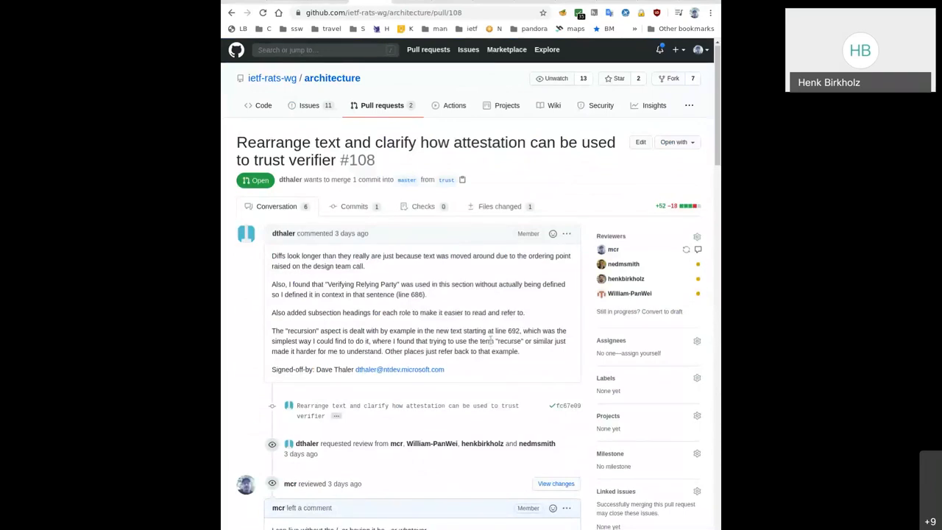
scroll(down, 3)
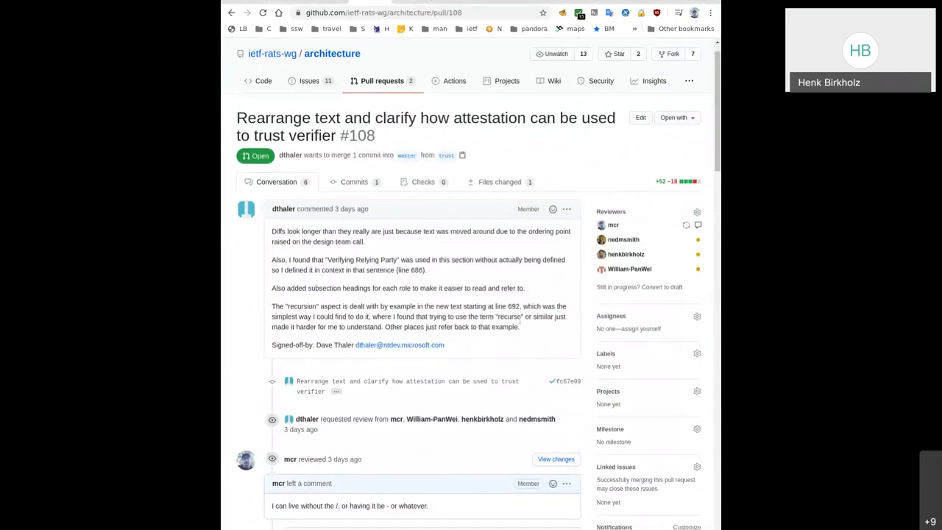
scroll(down, 3)
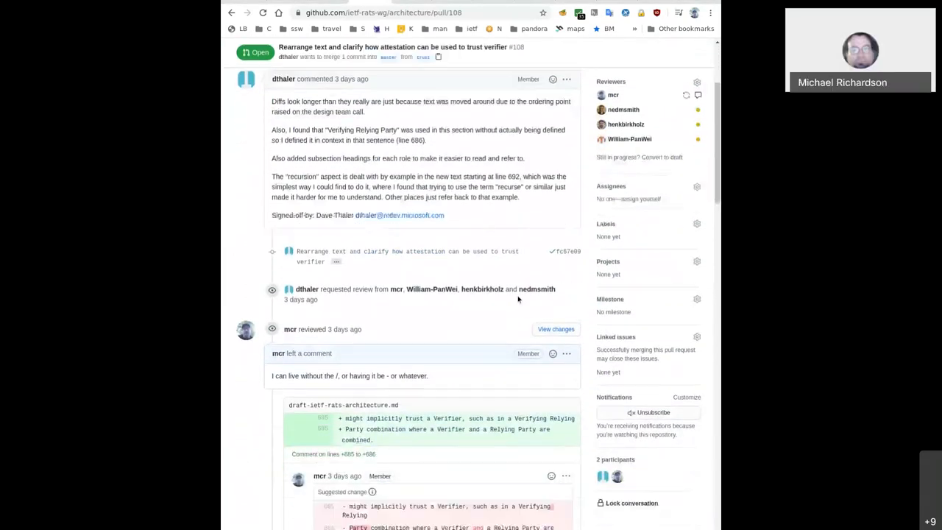
scroll(down, 3)
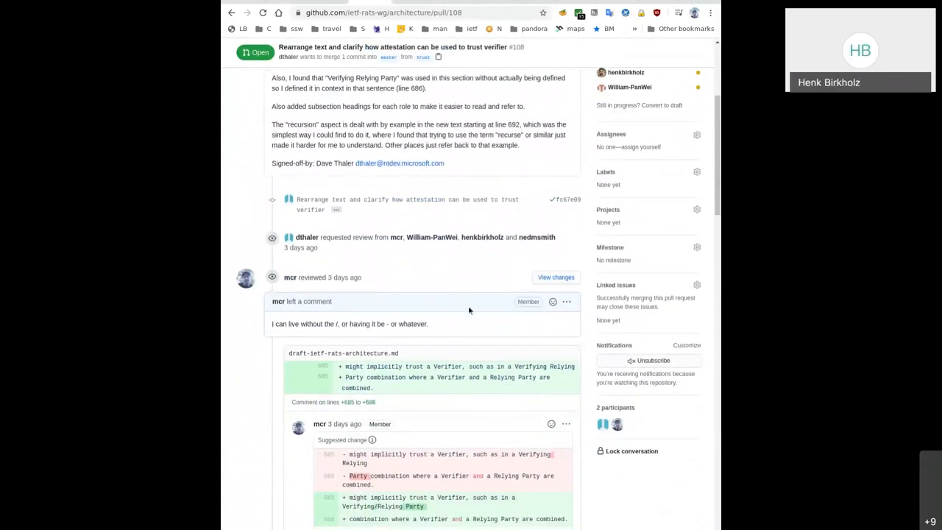
scroll(down, 3)
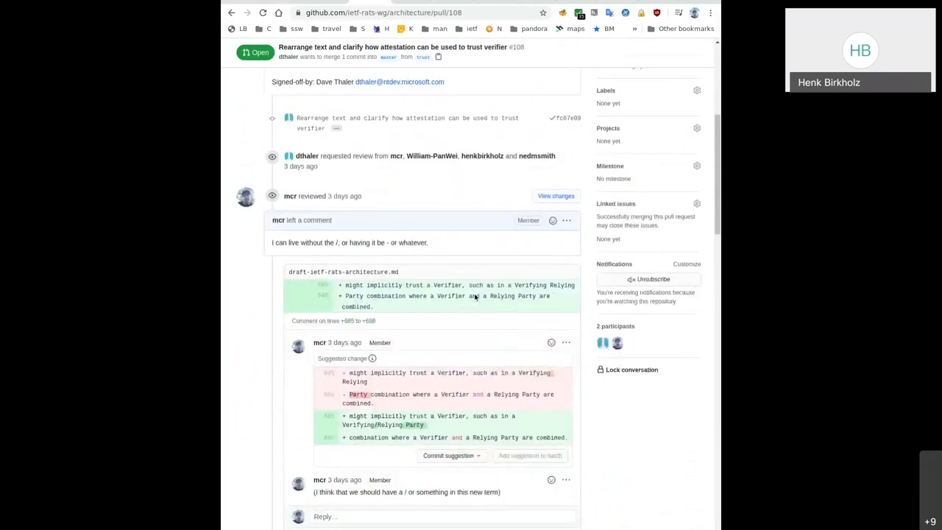
scroll(down, 3)
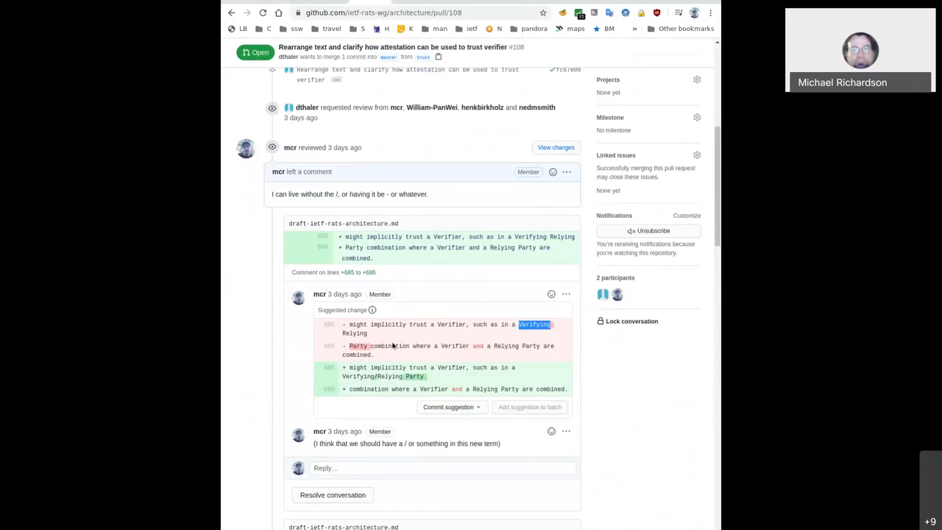
mouse_move(395, 335)
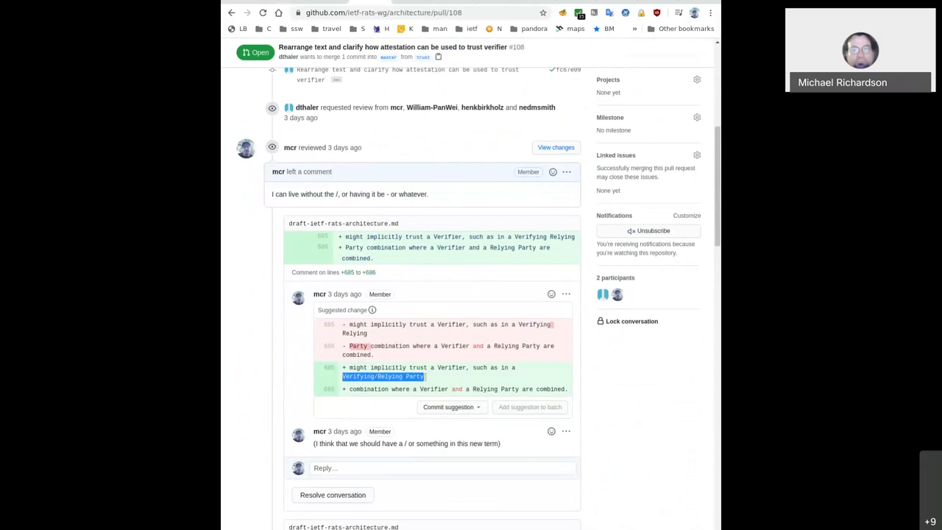
mouse_move(474, 377)
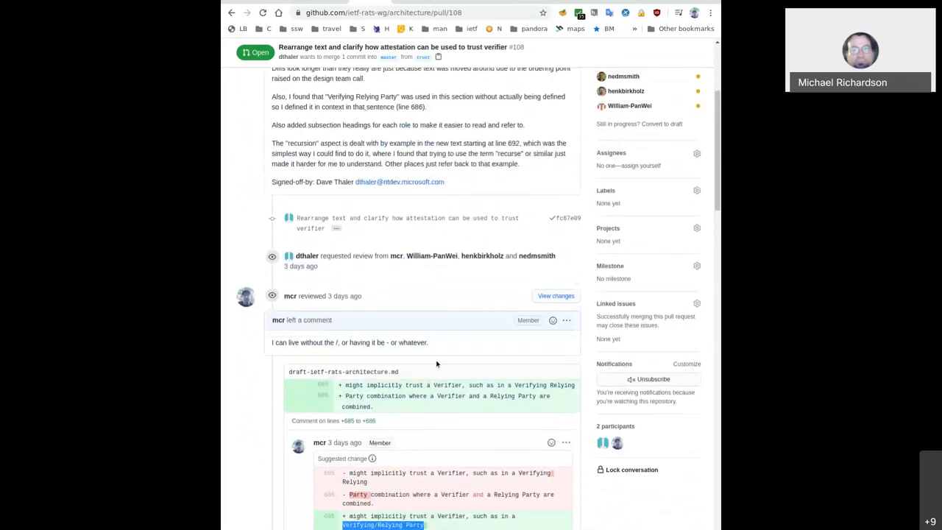
scroll(up, 3)
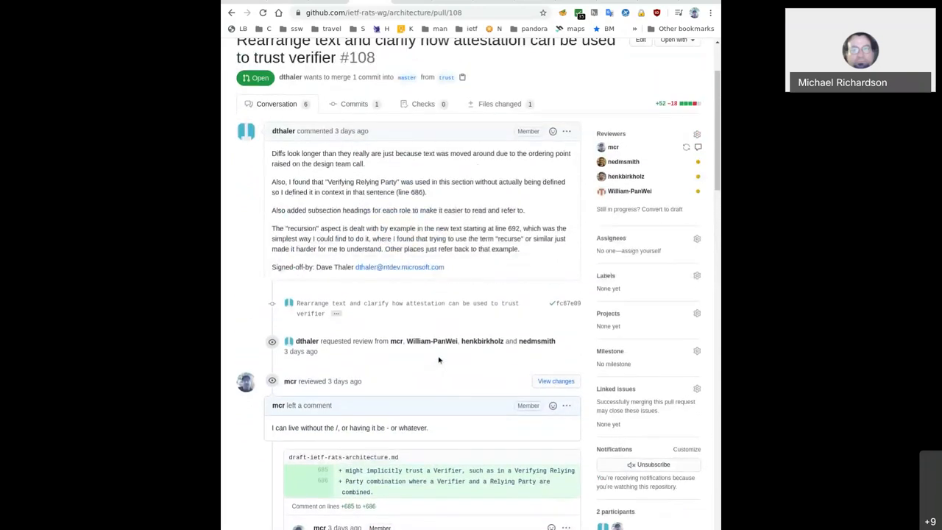
scroll(down, 3)
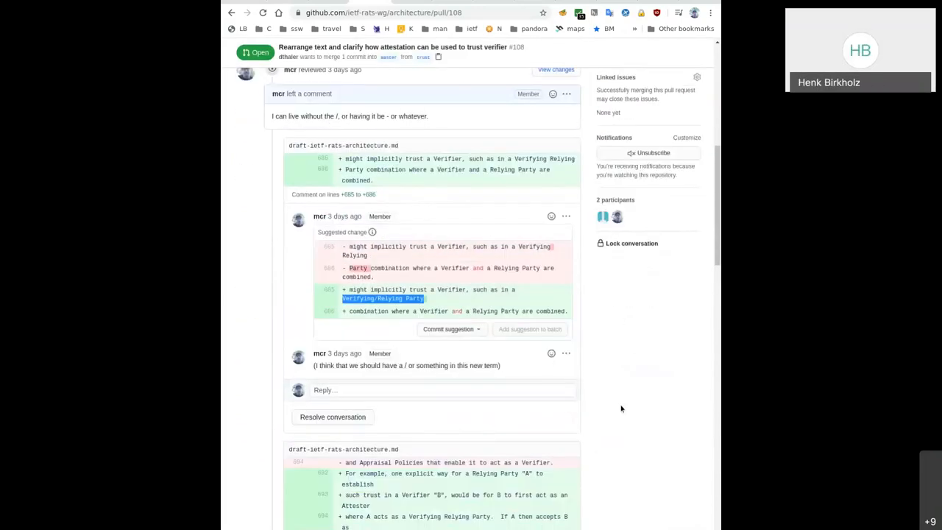
mouse_move(627, 408)
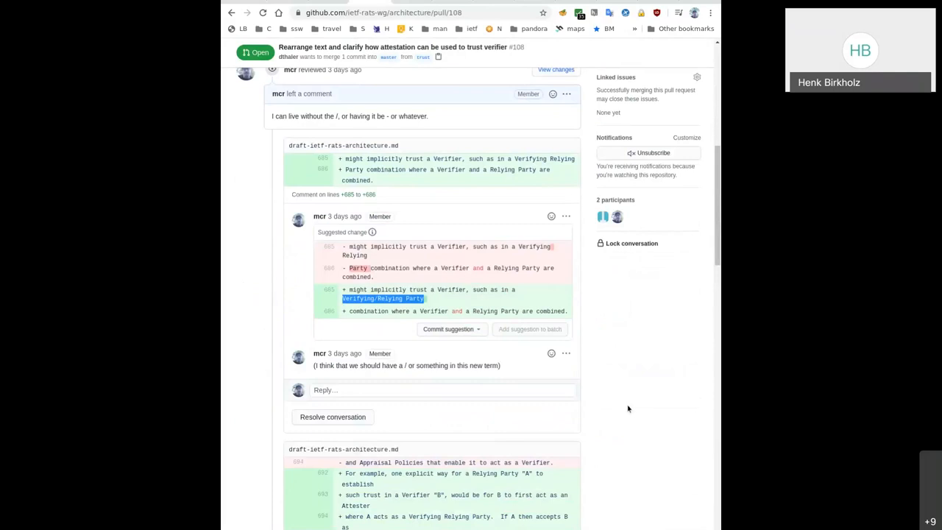
mouse_move(603, 370)
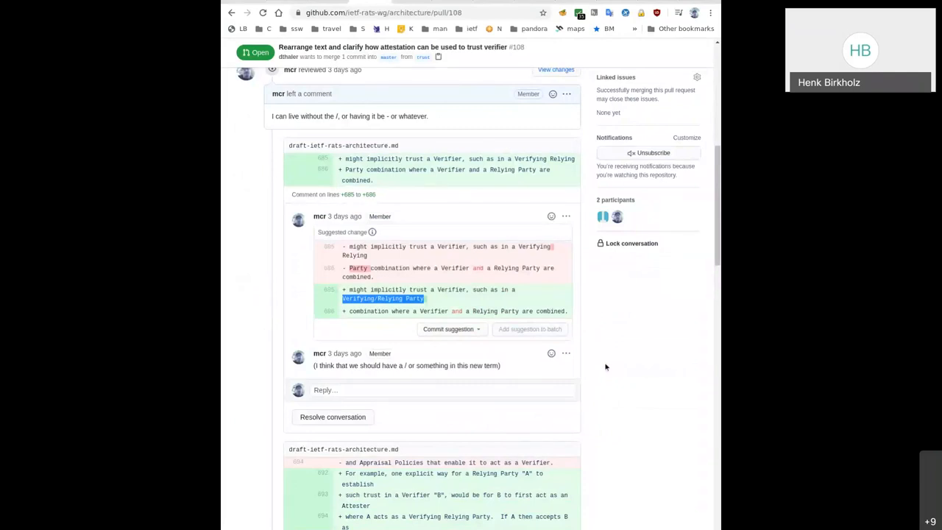
mouse_move(506, 330)
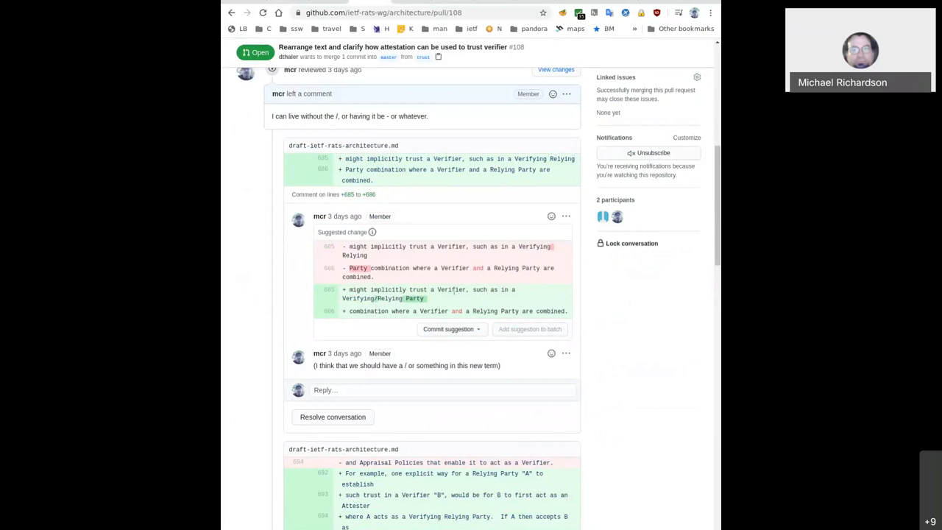
Edit the first suggested change to read 'Appraising Relying Party' and update the comment
click(565, 215)
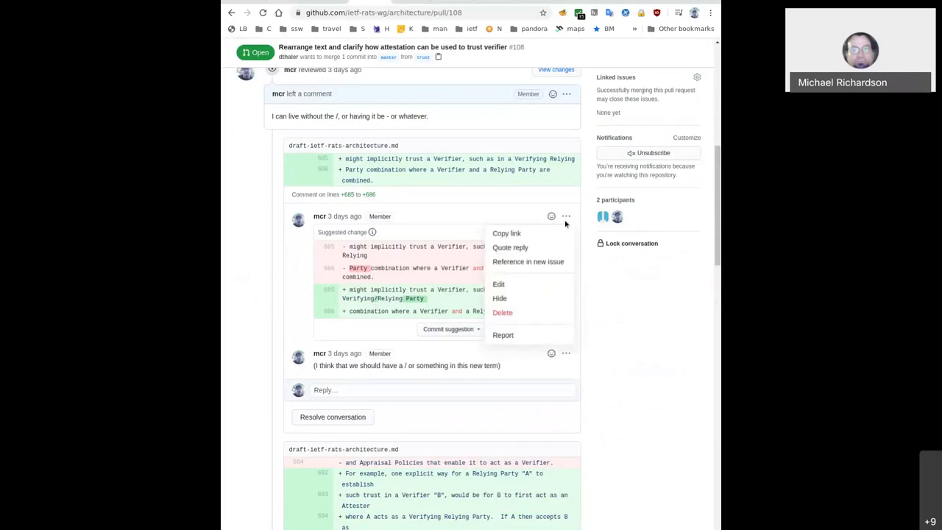
click(498, 284)
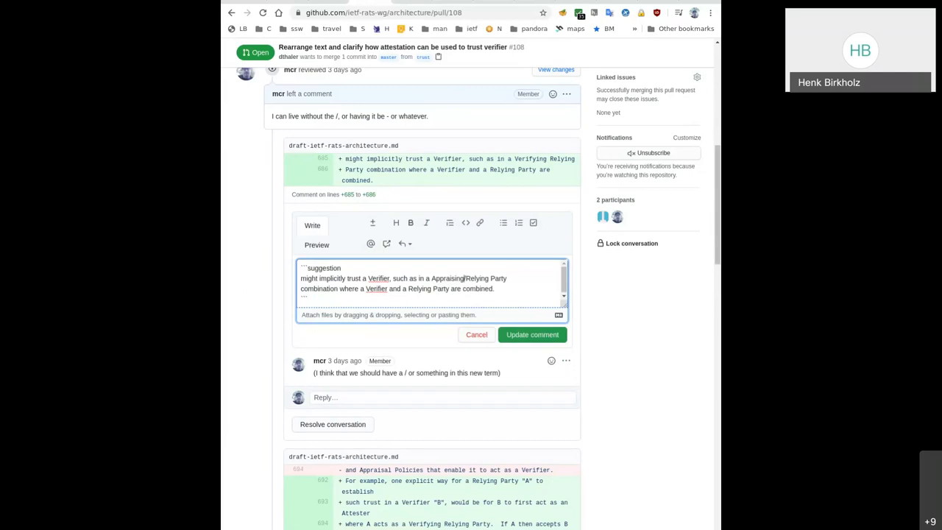
click(533, 334)
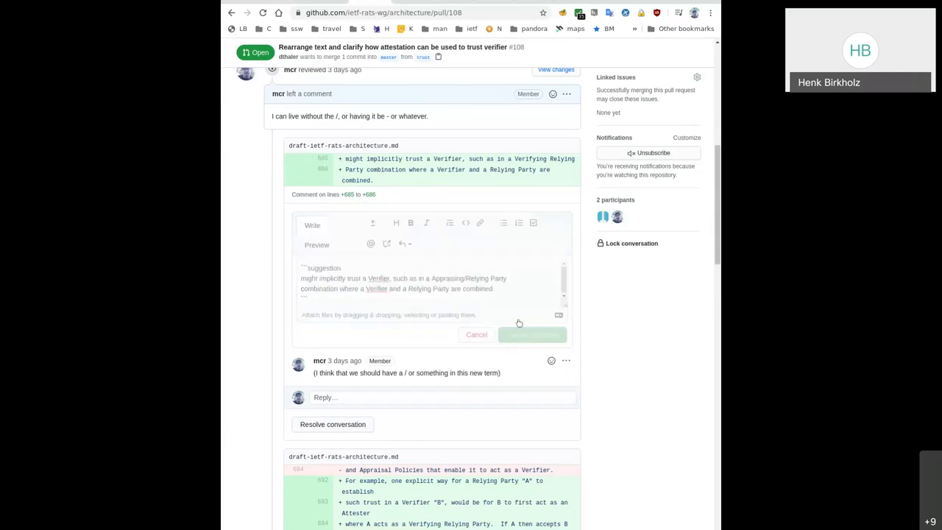
click(533, 334)
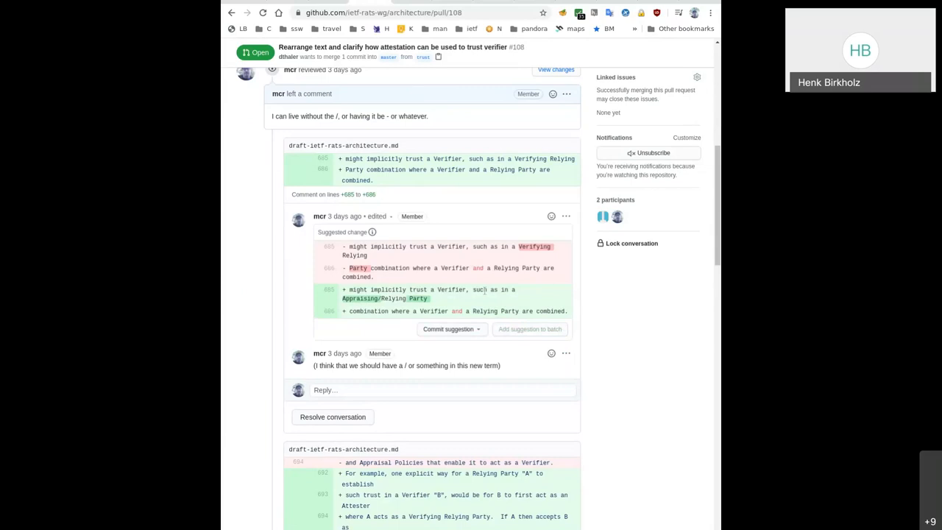
Edit the second suggested change, replacing 'Verifying' with 'Appraising', and update it
scroll(down, 3)
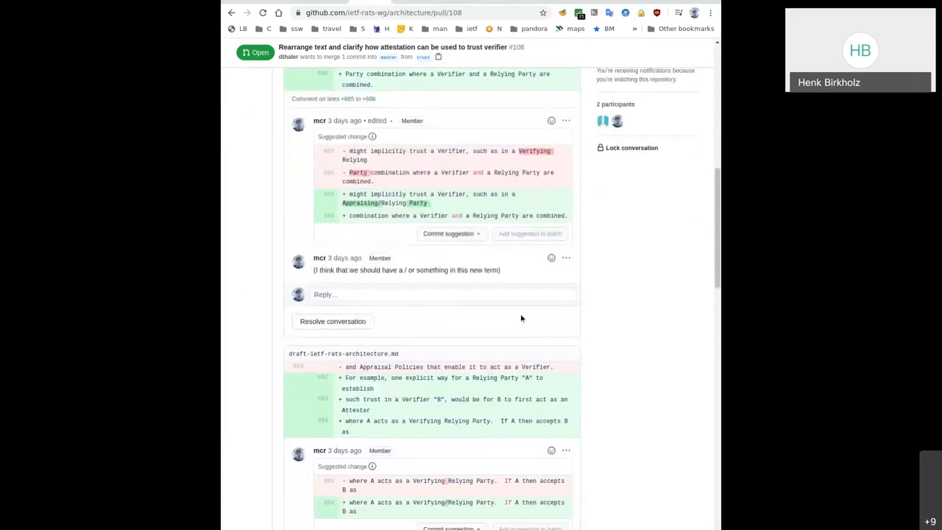
scroll(down, 3)
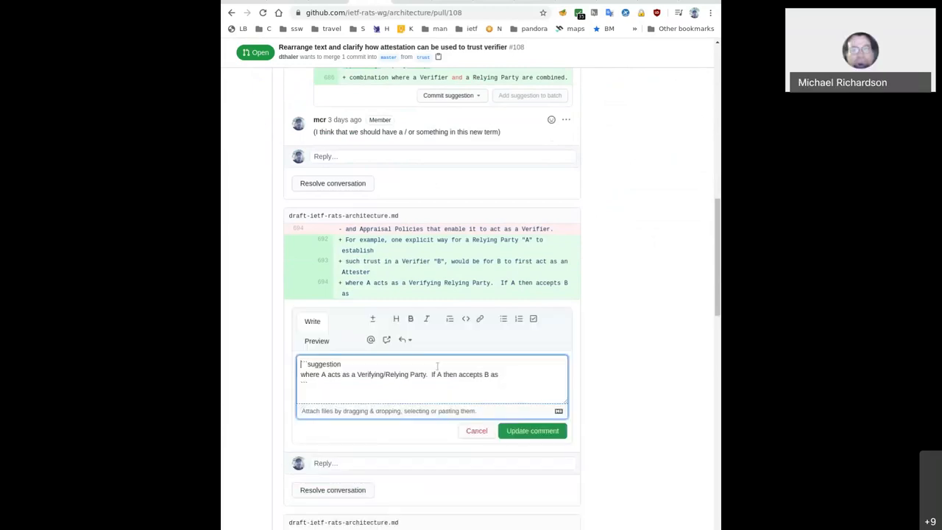
double_click(368, 374)
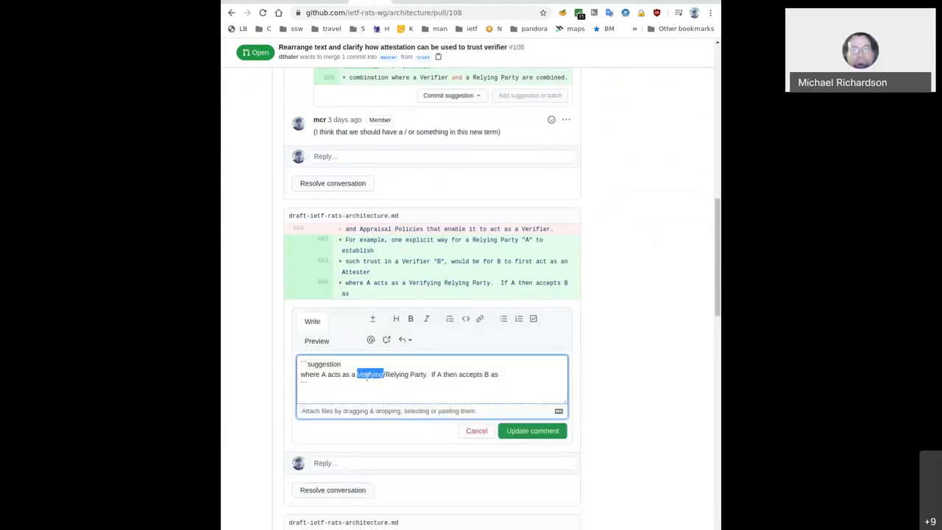
text(Appraising)
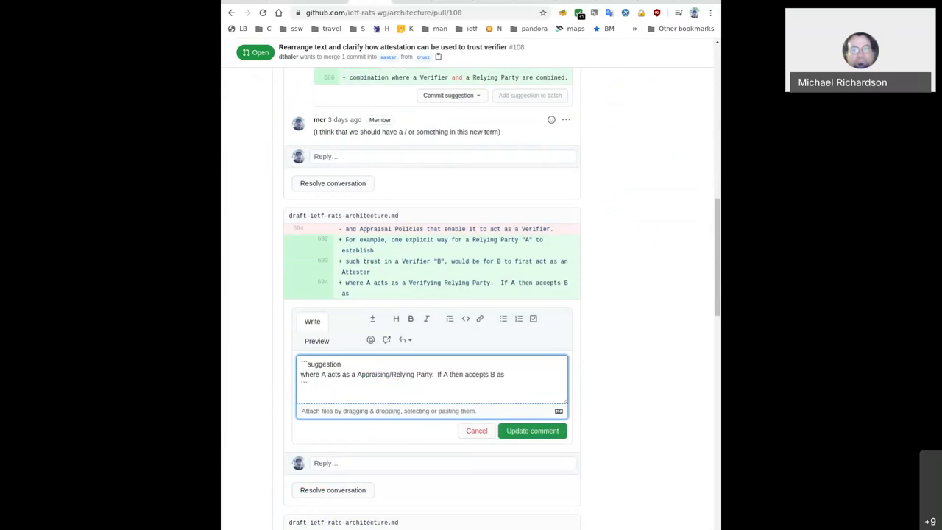
click(533, 429)
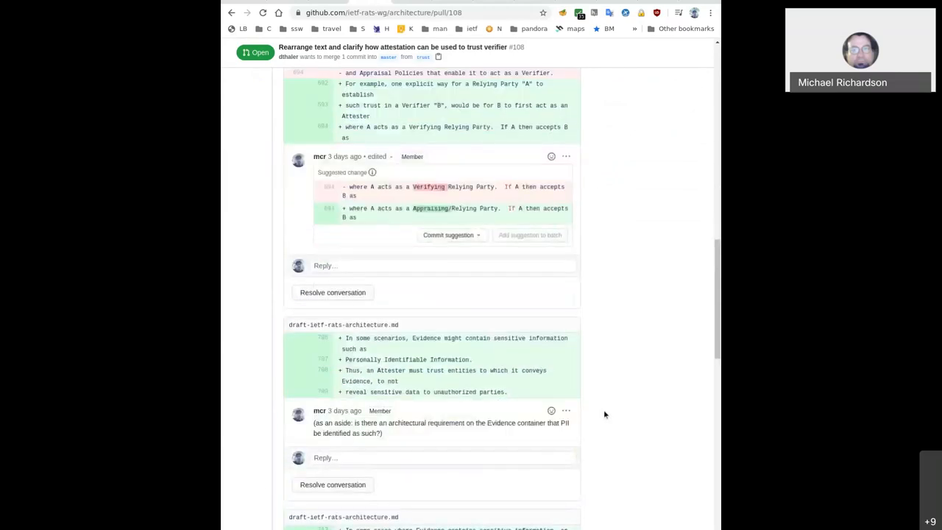
Edit the Attester-sentence suggestion to read 'Appraising Relying Party' and update it
scroll(down, 3)
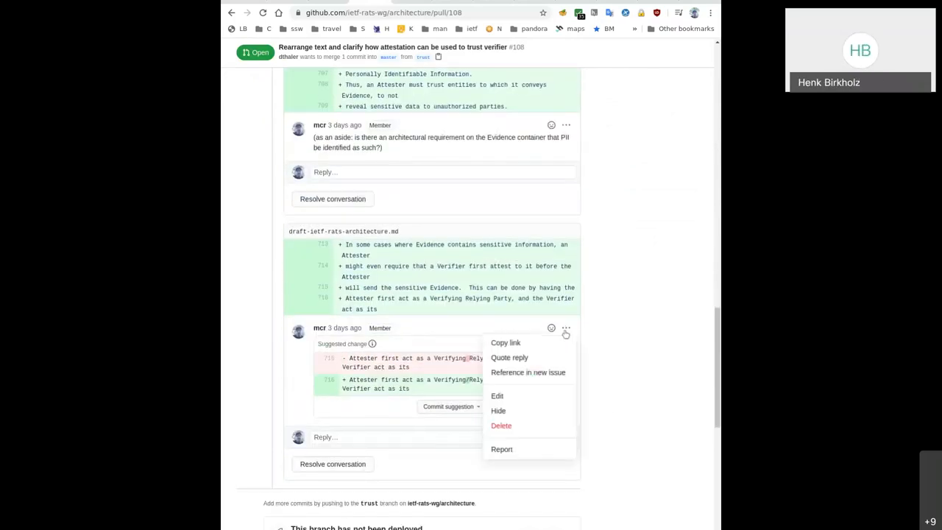
click(497, 394)
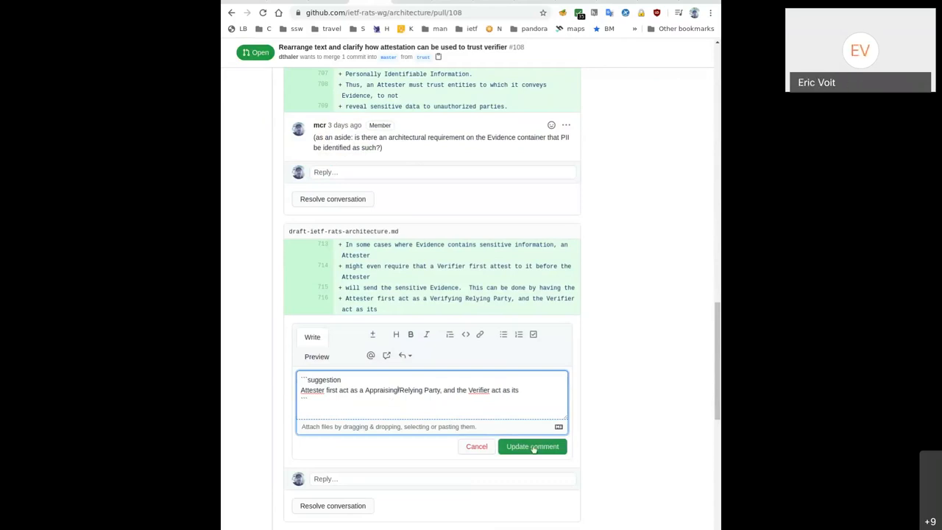
click(533, 447)
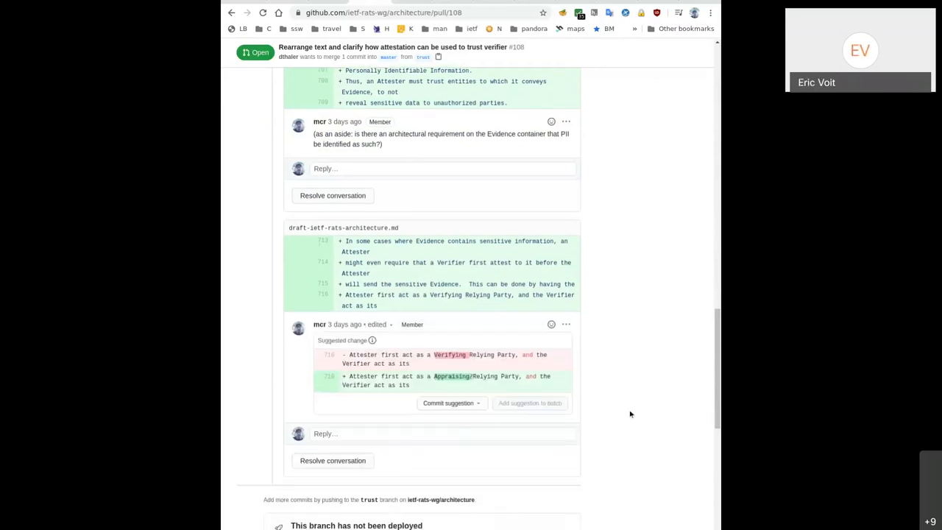
scroll(down, 3)
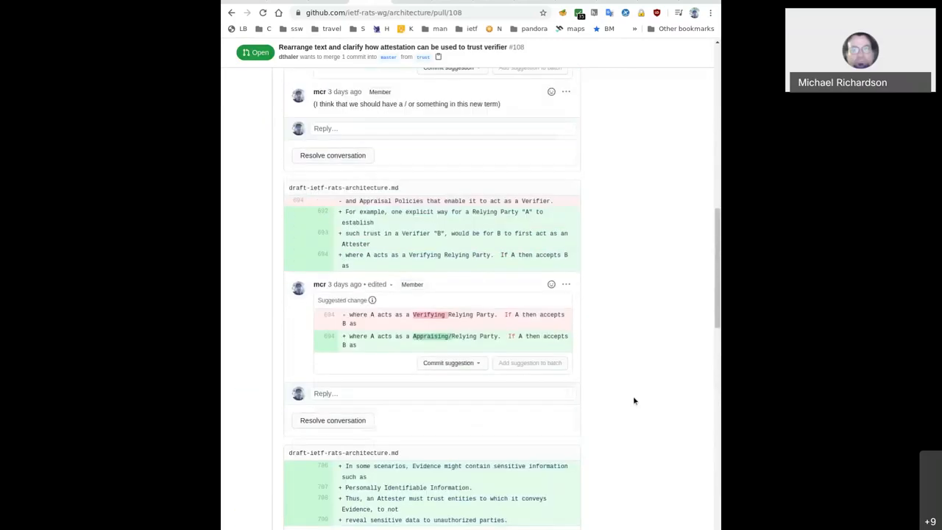
scroll(up, 3)
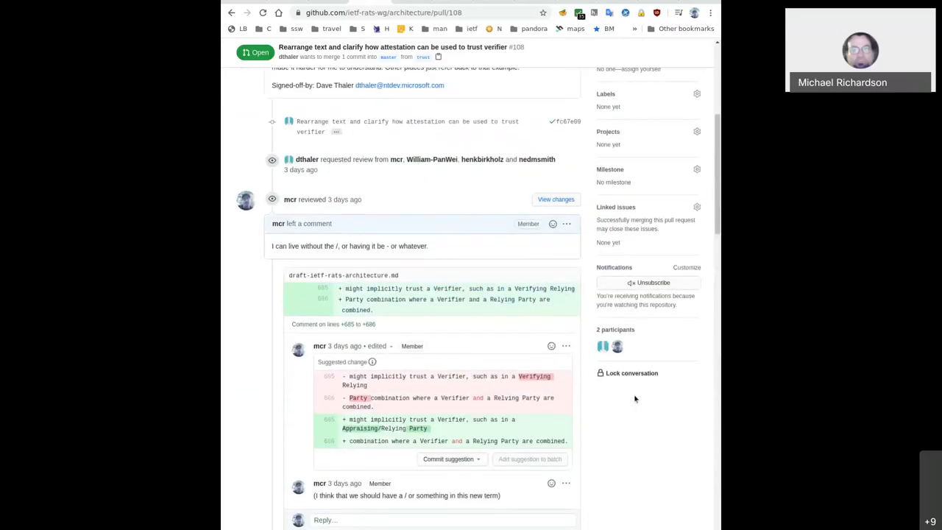
Draft a reply under the last suggestion noting Henk suggests Verifying Party -> Appraising Party
scroll(down, 3)
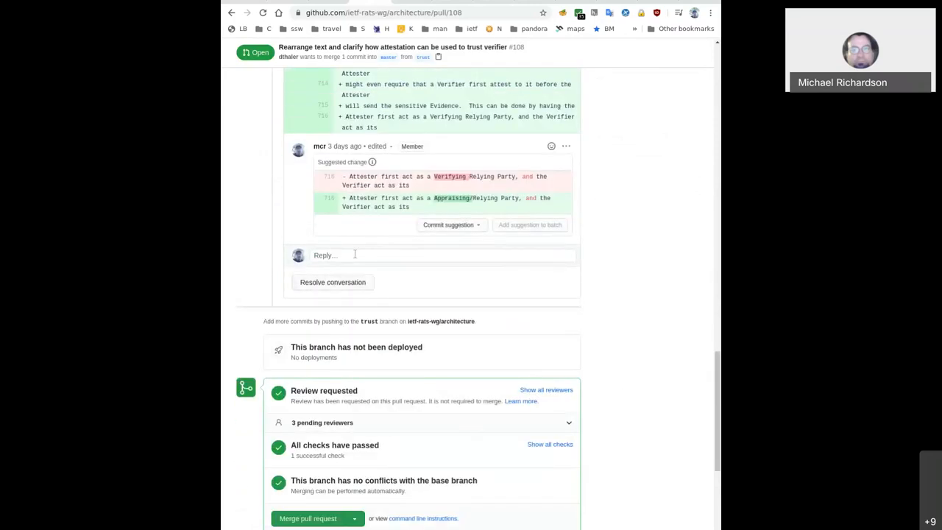
text(Henk sugests that)
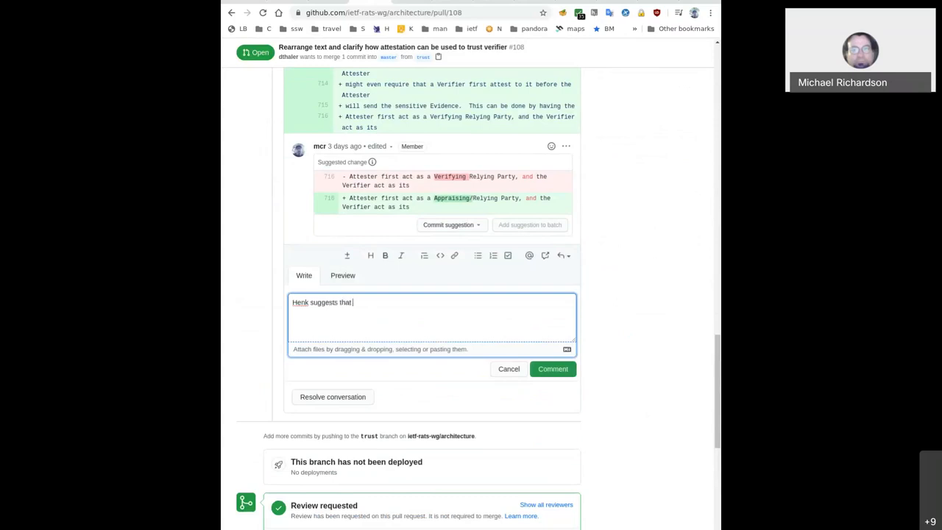
text(Appaising->)
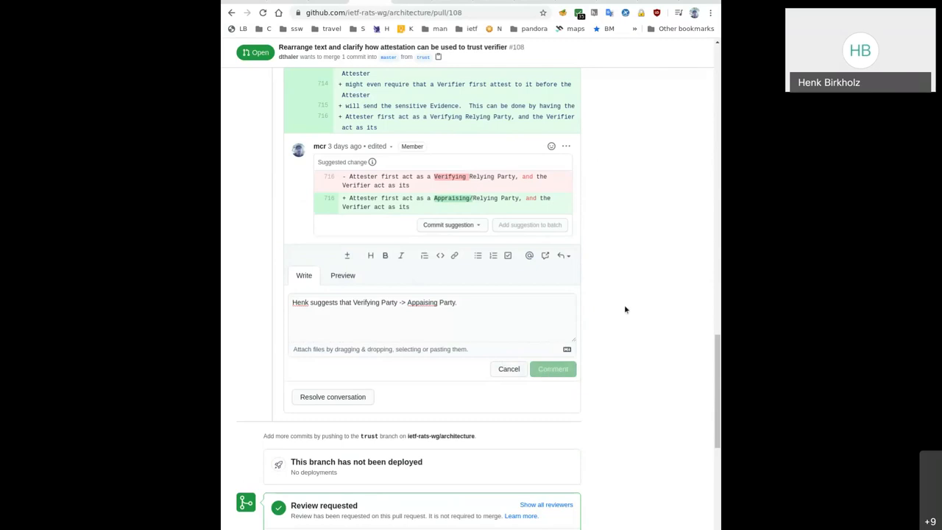
mouse_move(636, 312)
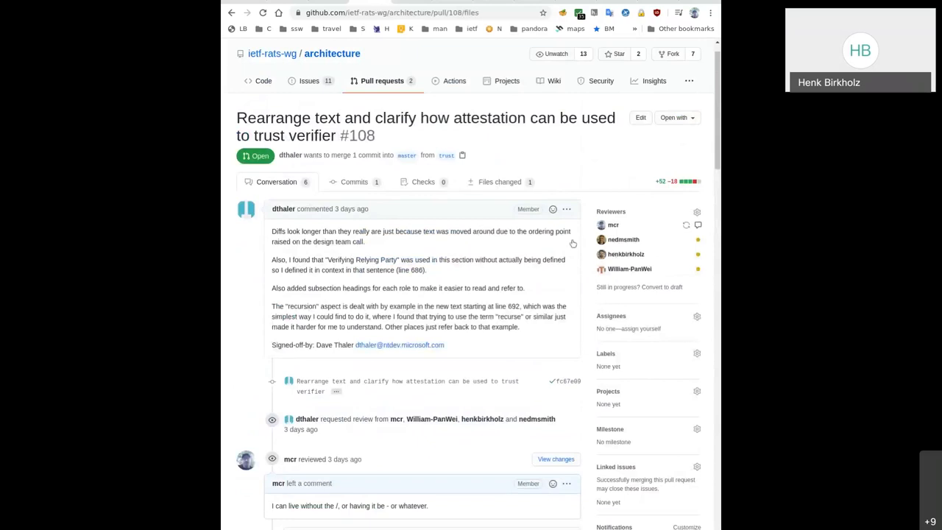
View PR #108's changed-files diff and read down through the remaining suggestion threads and 'attest' matches
click(497, 182)
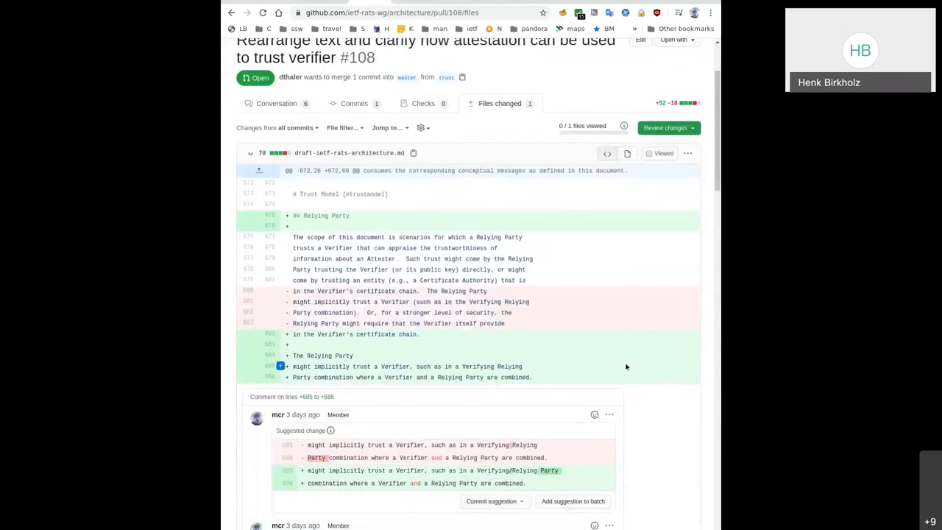
mouse_move(412, 344)
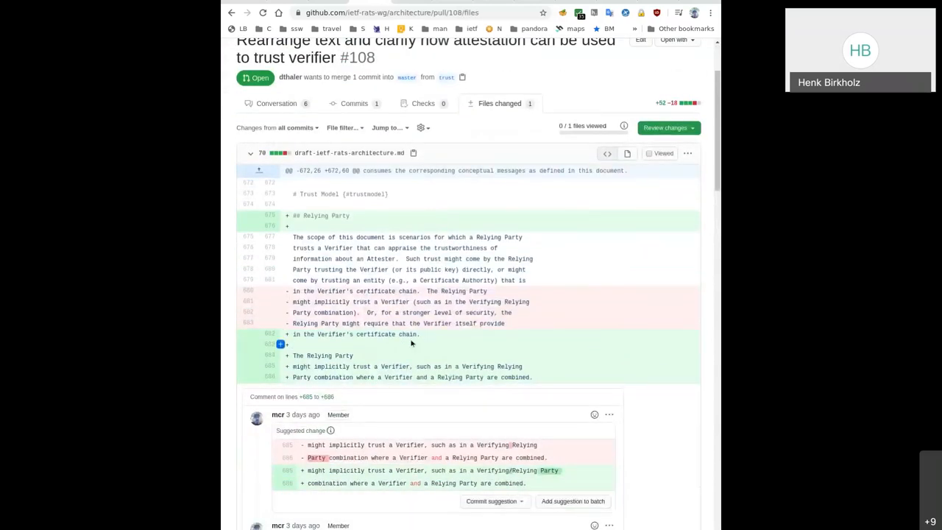
mouse_move(546, 377)
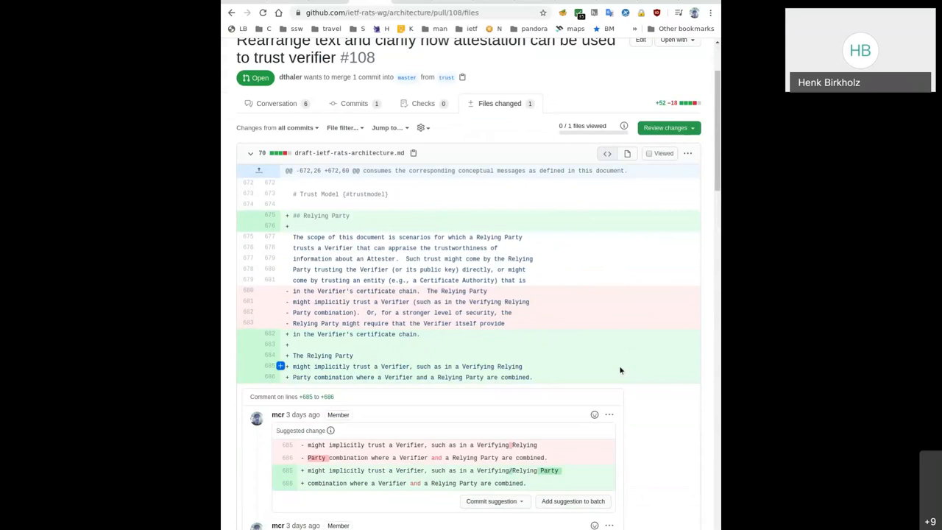
scroll(down, 3)
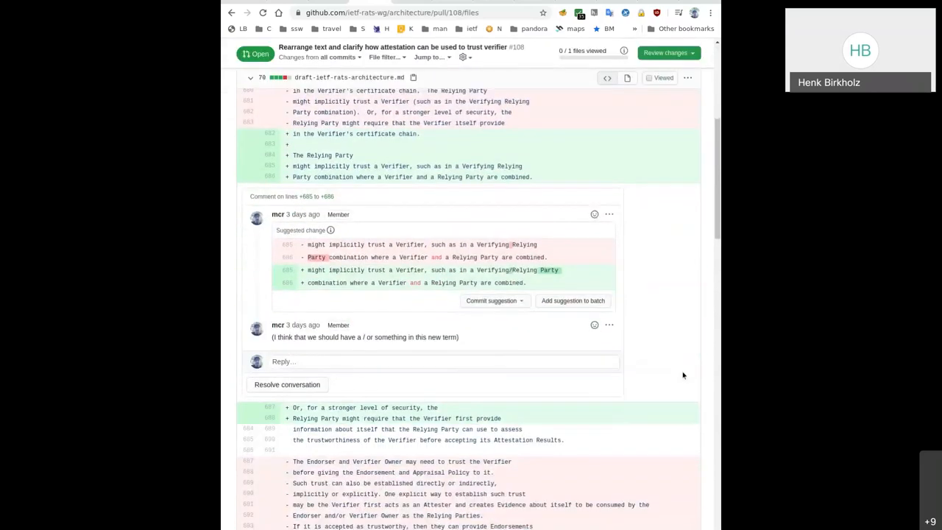
scroll(down, 3)
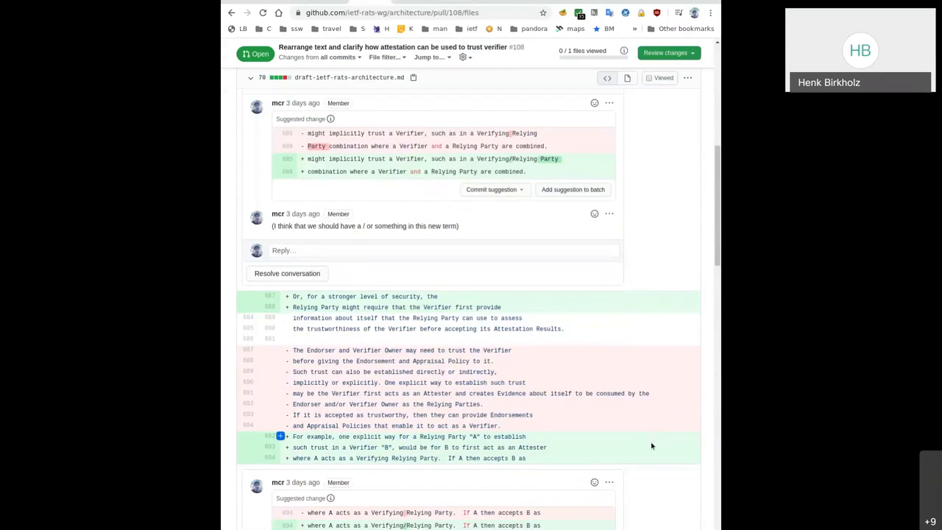
scroll(down, 3)
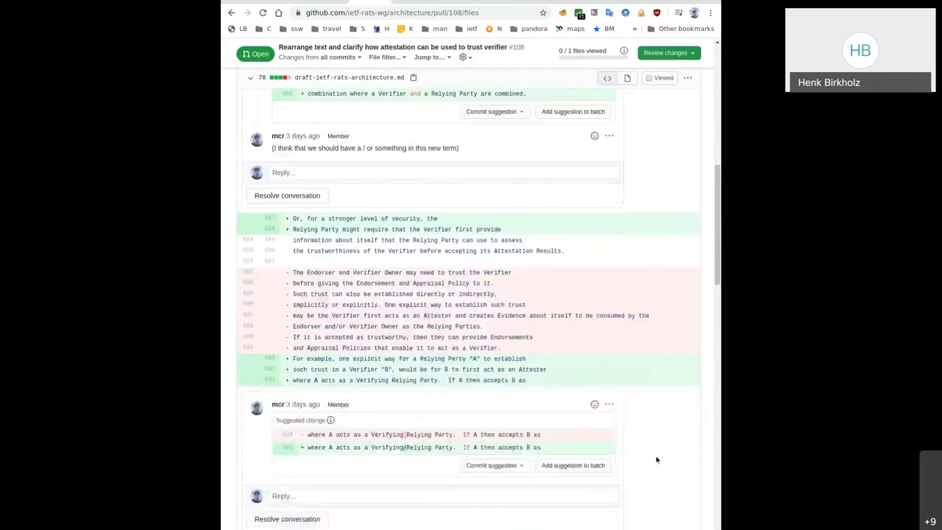
scroll(down, 3)
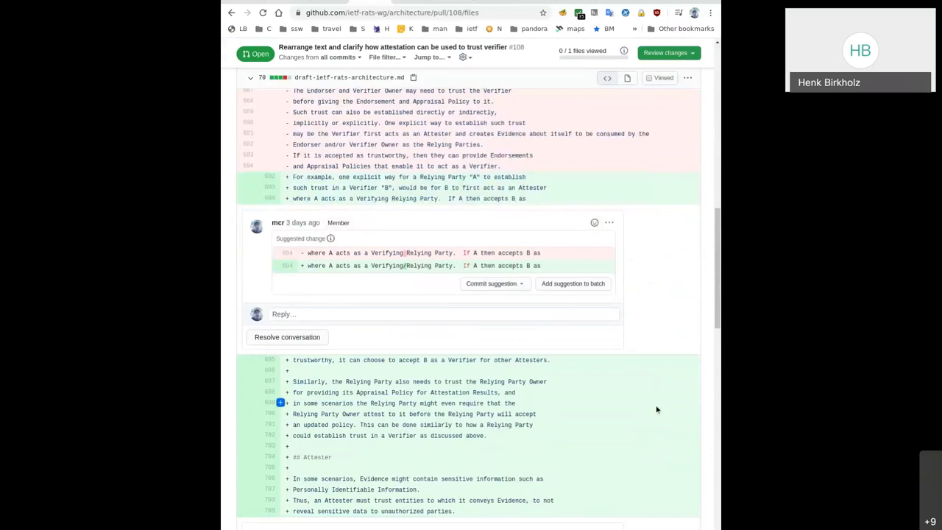
mouse_move(659, 394)
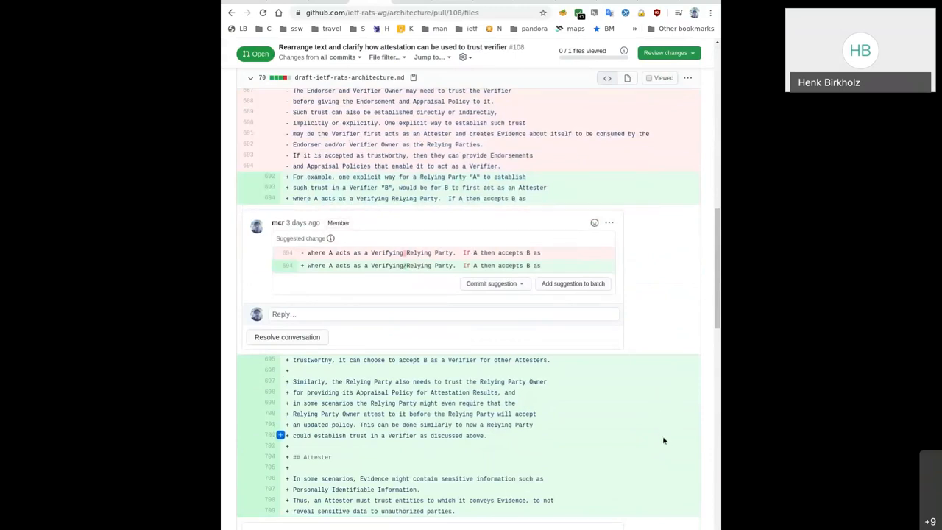
scroll(down, 3)
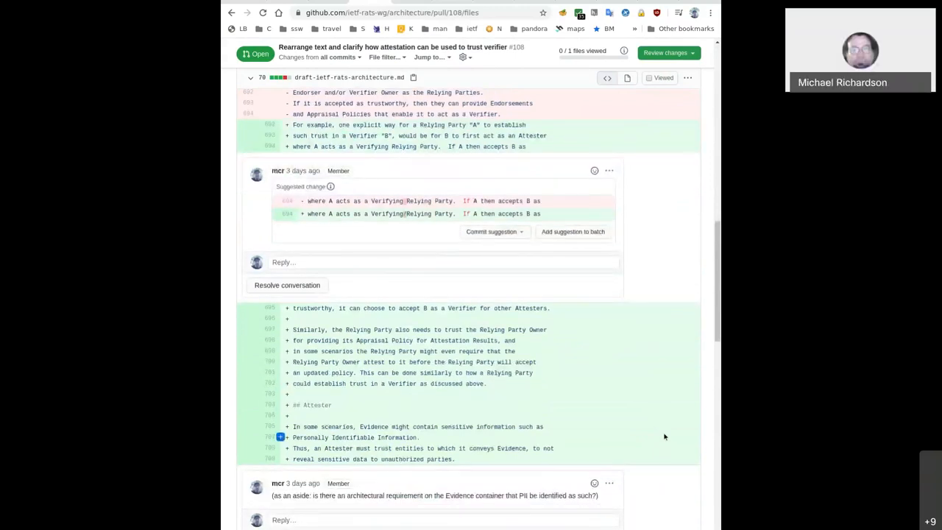
mouse_move(674, 456)
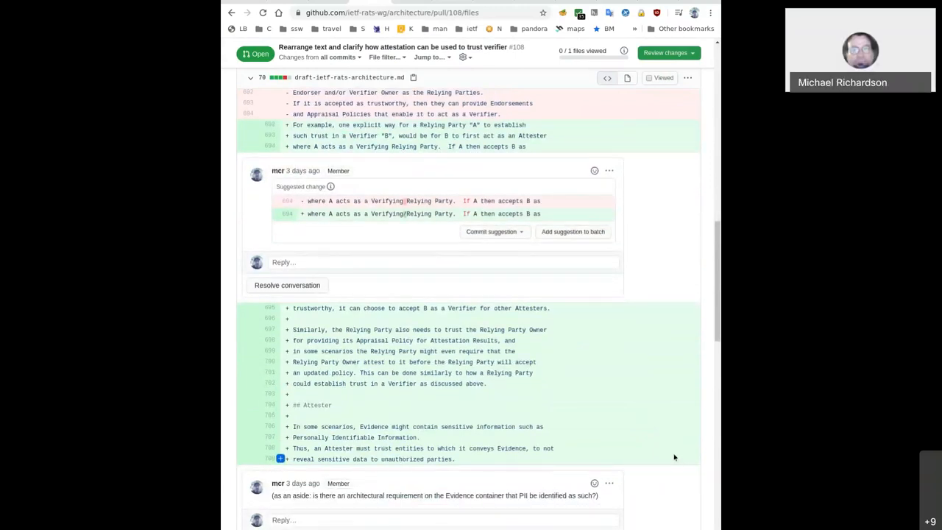
scroll(down, 3)
text(attest)
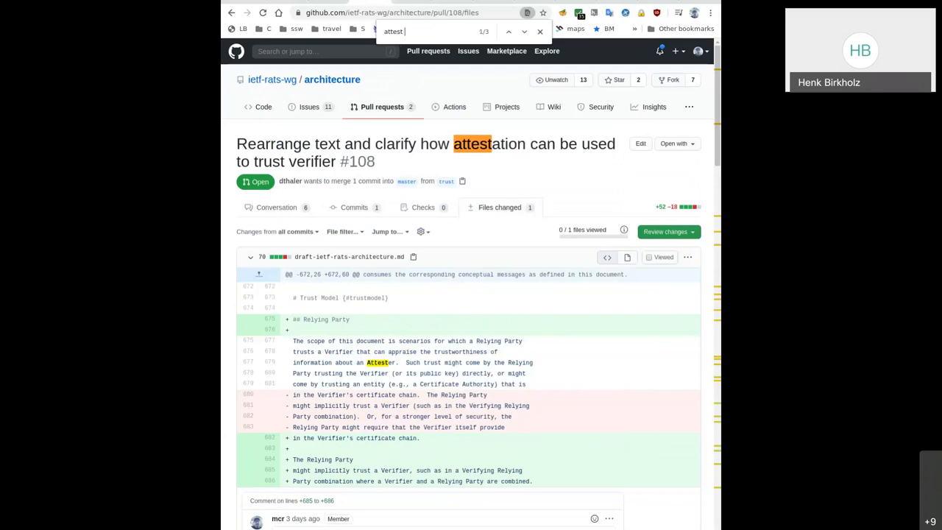
Start a review comment on the diff line about a Verifier first attesting before the Attester sends Evidence
scroll(down, 3)
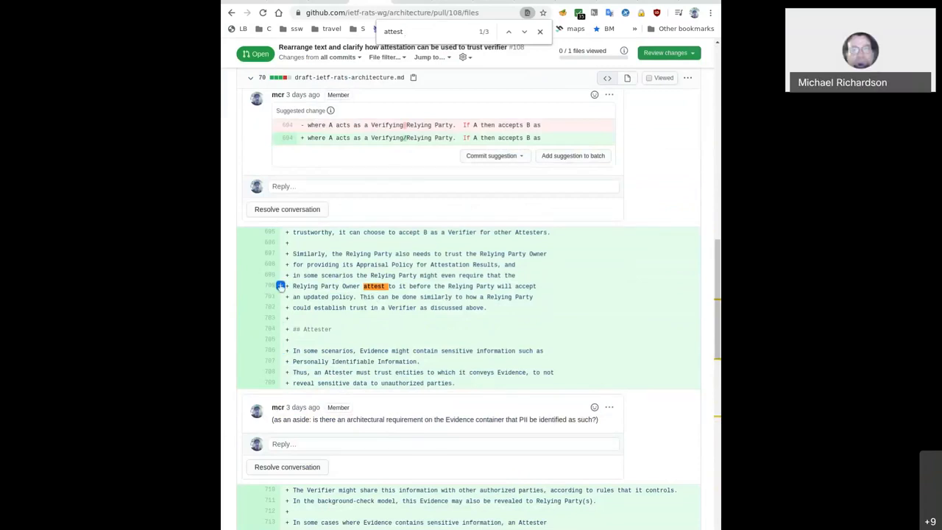
click(281, 286)
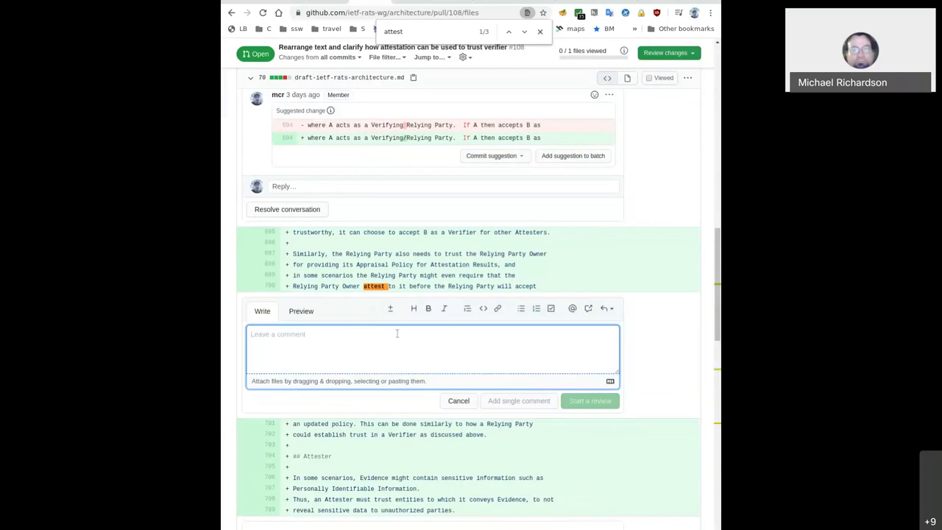
mouse_move(418, 362)
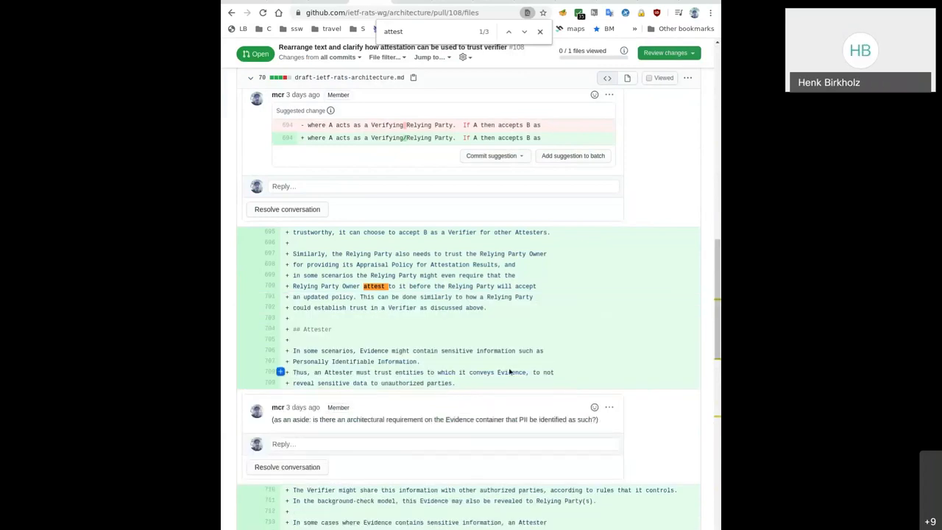
scroll(down, 3)
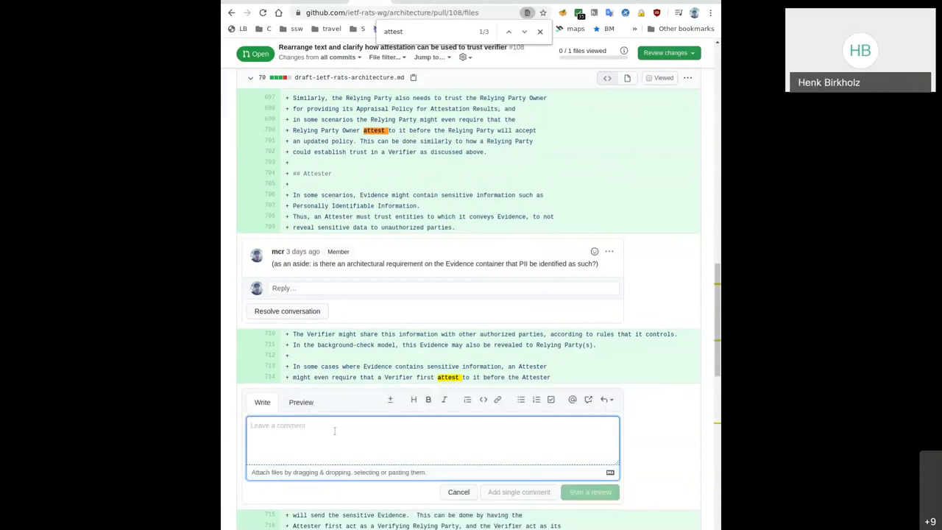
Write the review note advising against using 'attest' as a verb
text(note to avoid "attest)
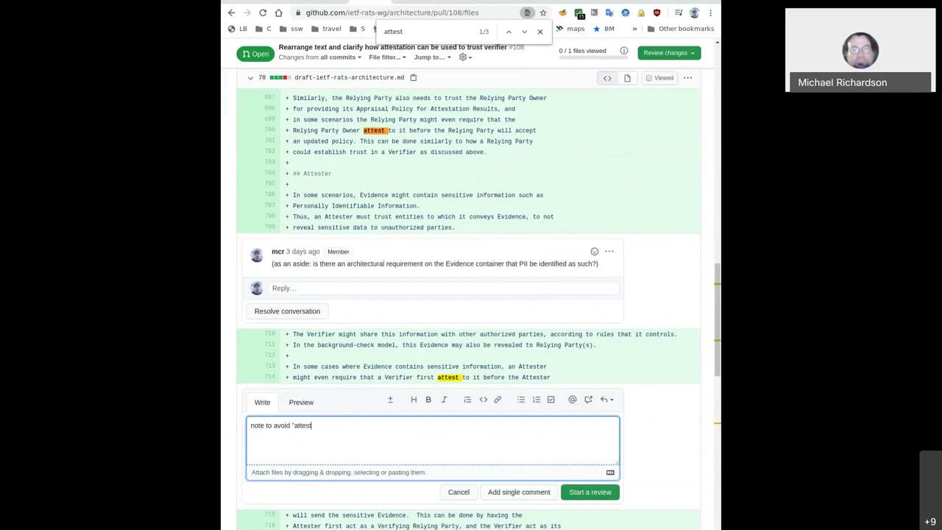
text(" as a ")
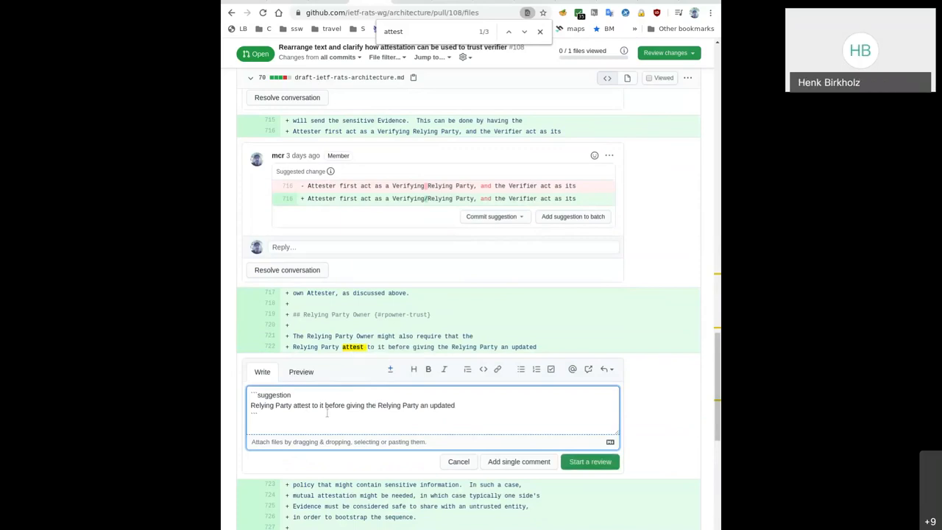
Change 'attest to it' to 'assert to it' in the Relying Party Owner suggestion and post it
double_click(300, 405)
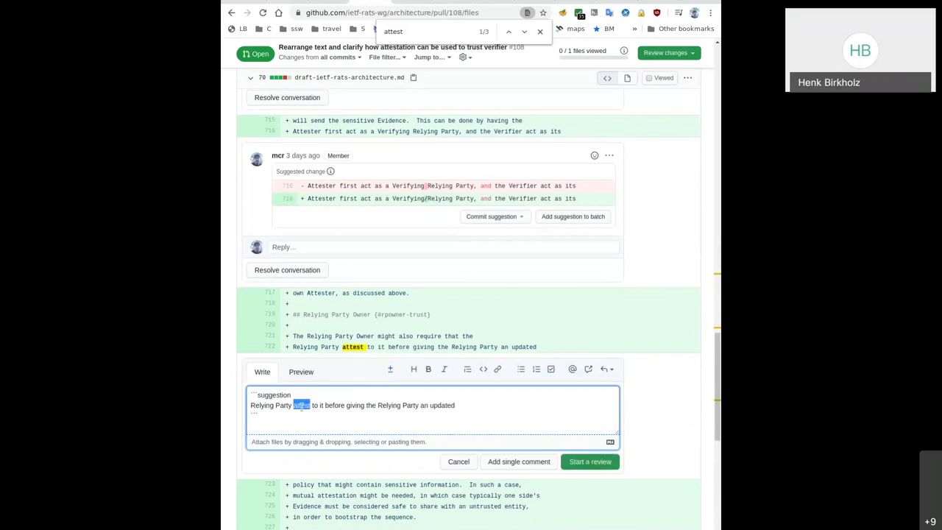
text(assertio)
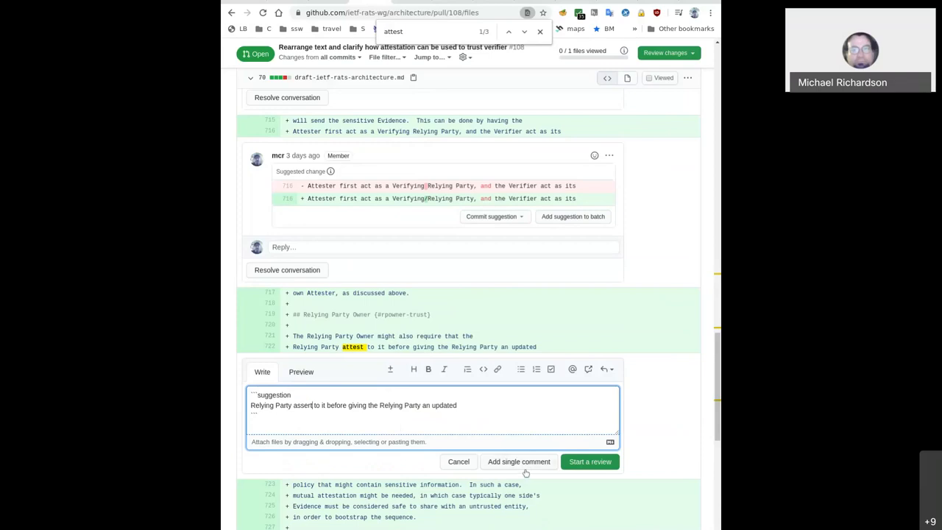
mouse_move(491, 444)
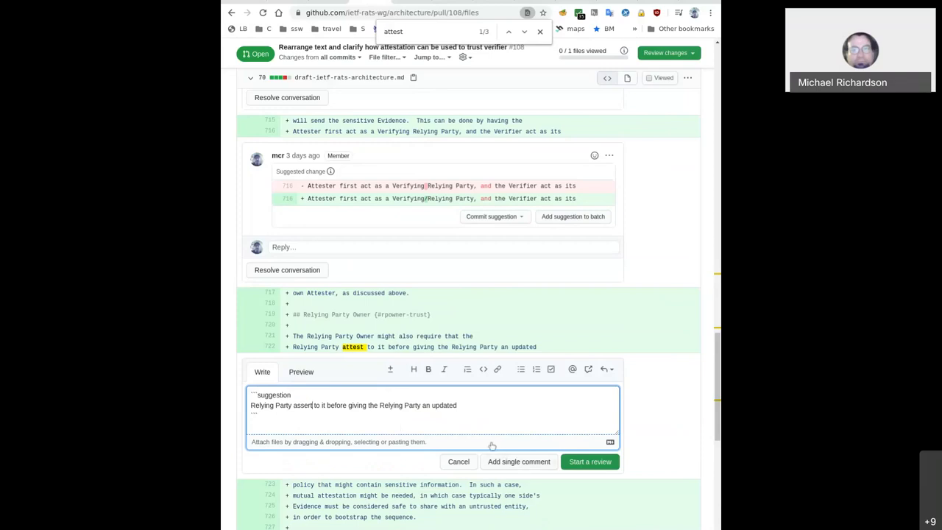
mouse_move(490, 435)
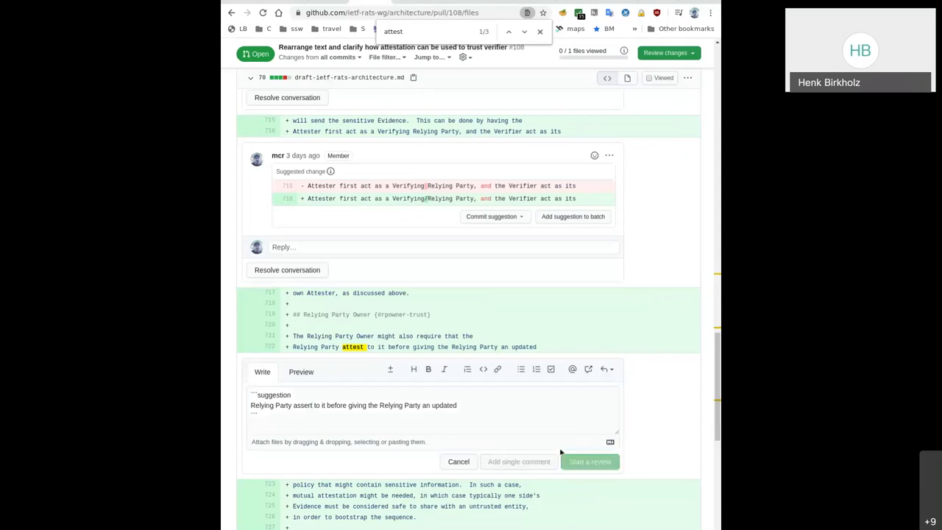
click(589, 462)
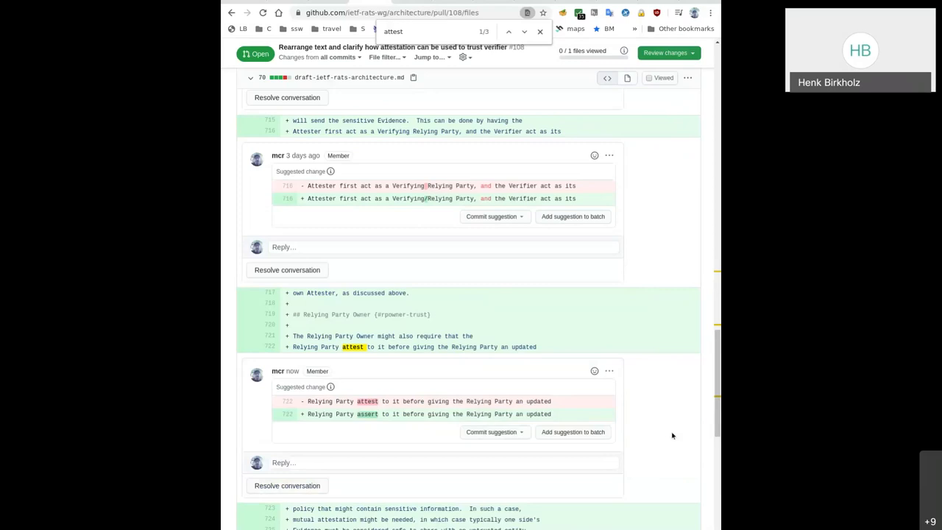
scroll(down, 3)
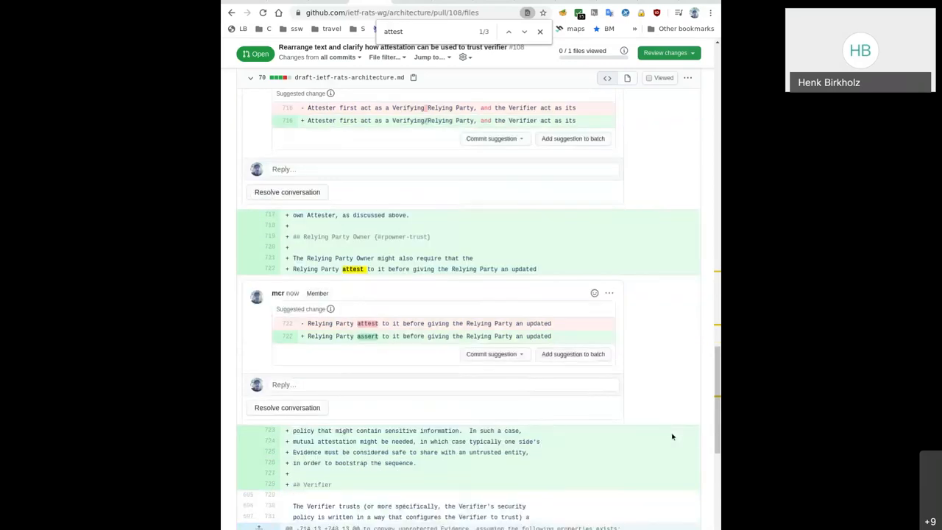
scroll(down, 3)
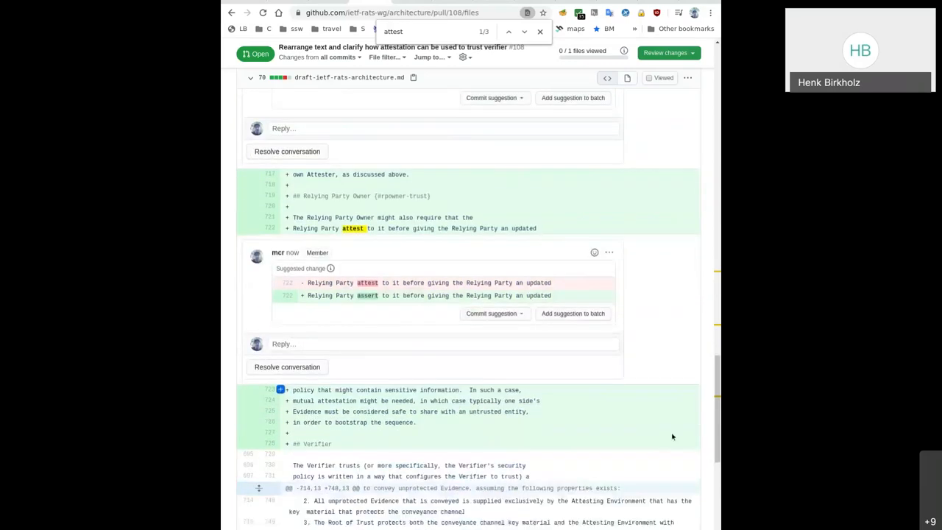
scroll(down, 3)
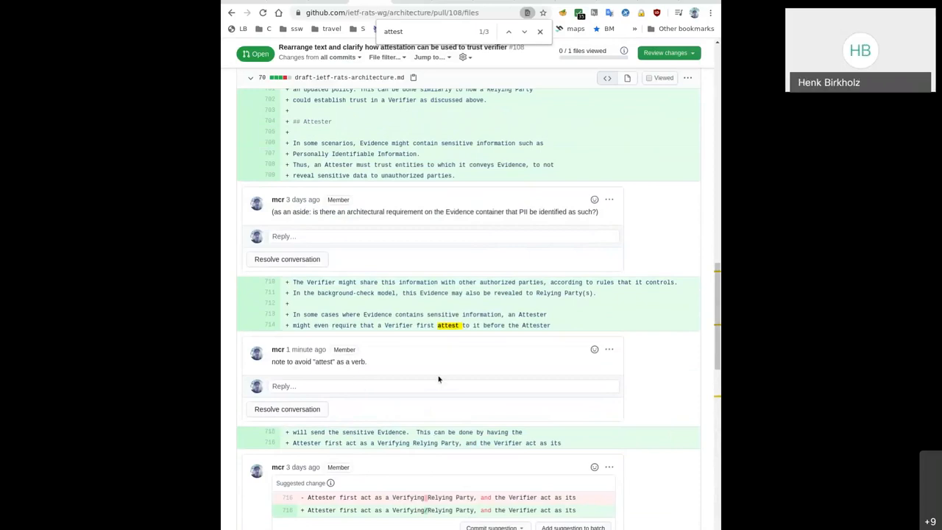
Edit the attest-as-verb note to add 'Do you mean to create Evidence?' and update it
click(609, 349)
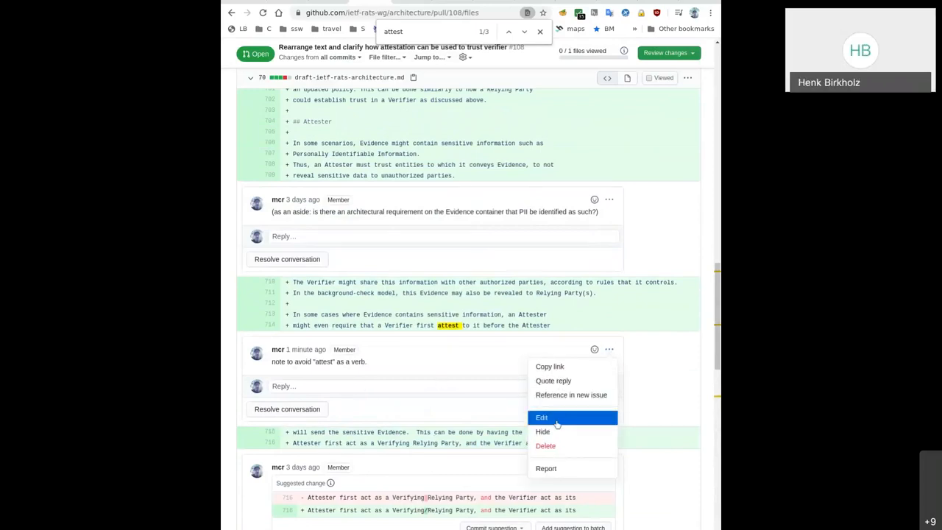
click(541, 418)
text(Do you mean to)
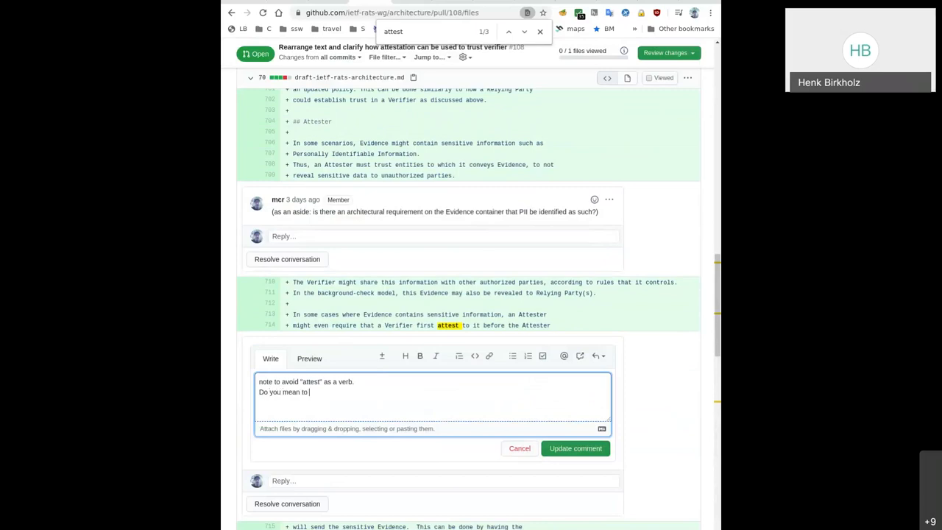
text(create Evid)
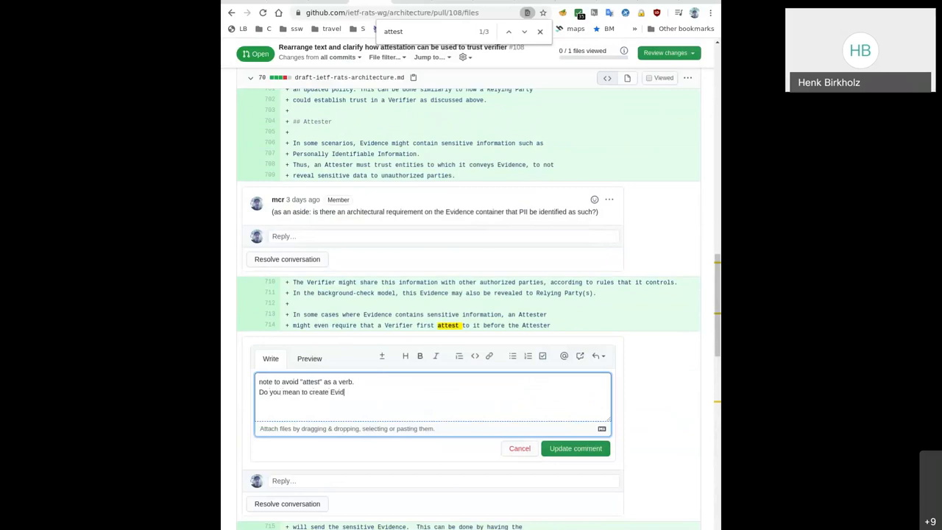
text(ence?)
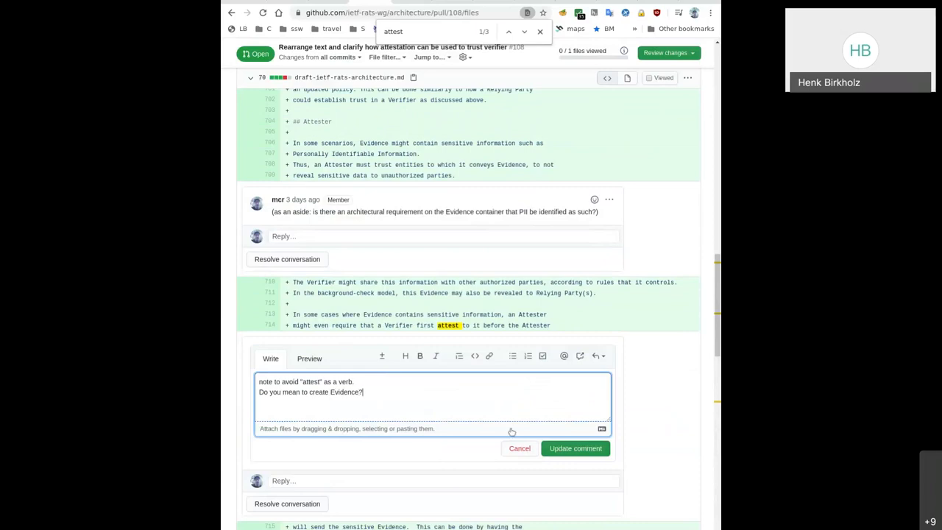
click(576, 447)
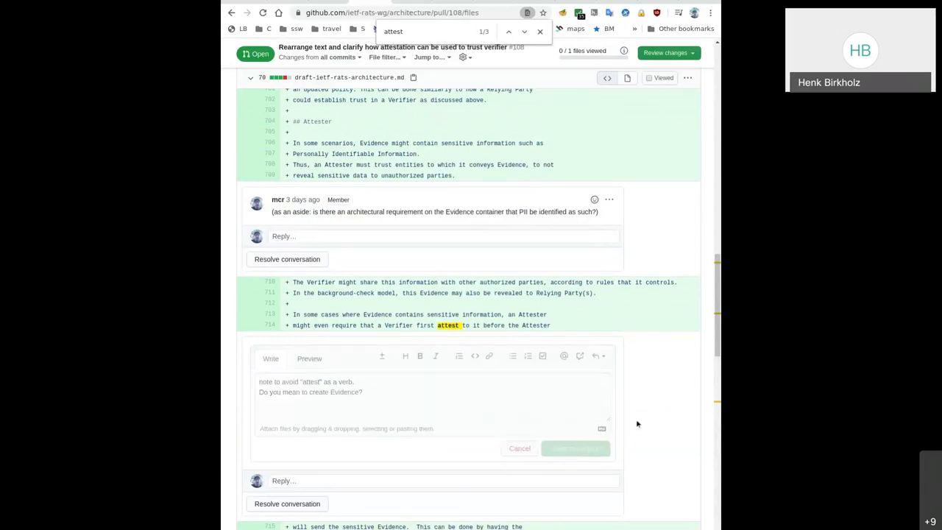
click(576, 447)
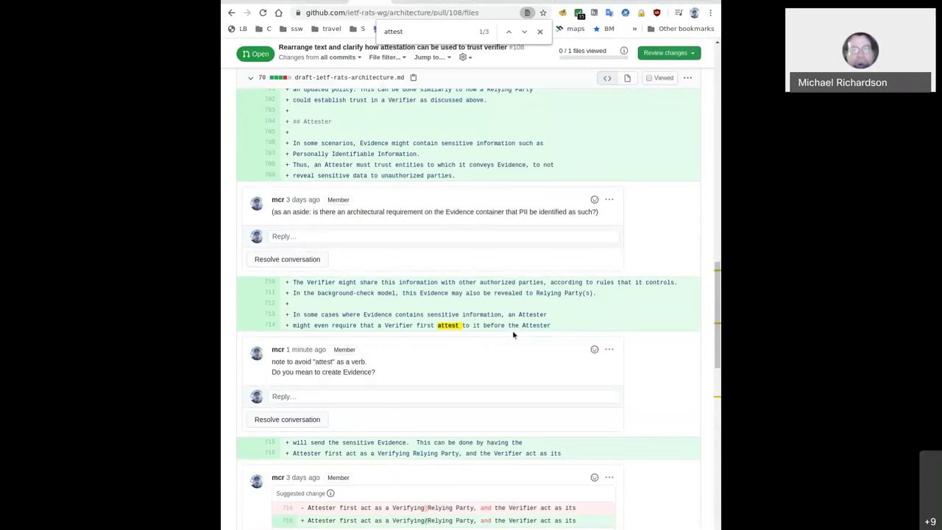
double_click(449, 325)
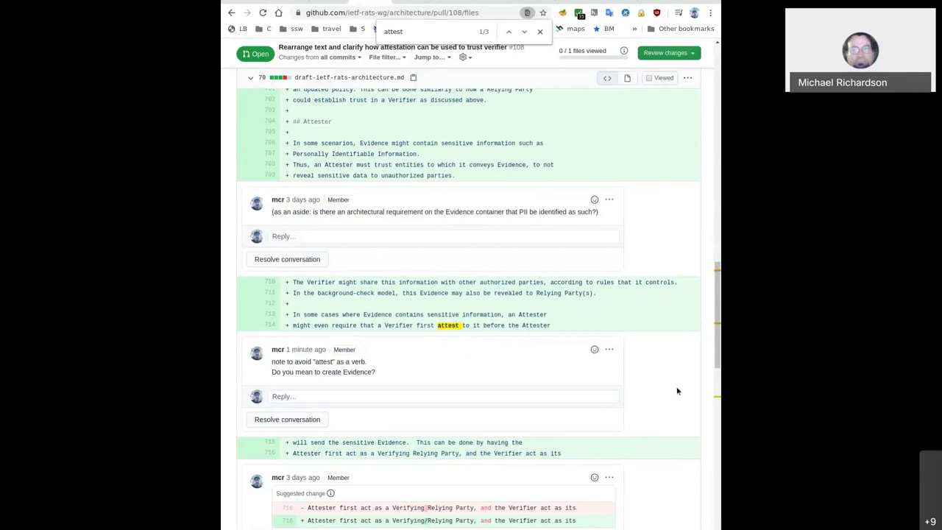
Return to the top of PR #108's changed files and close the in-page search for 'attest'
scroll(down, 3)
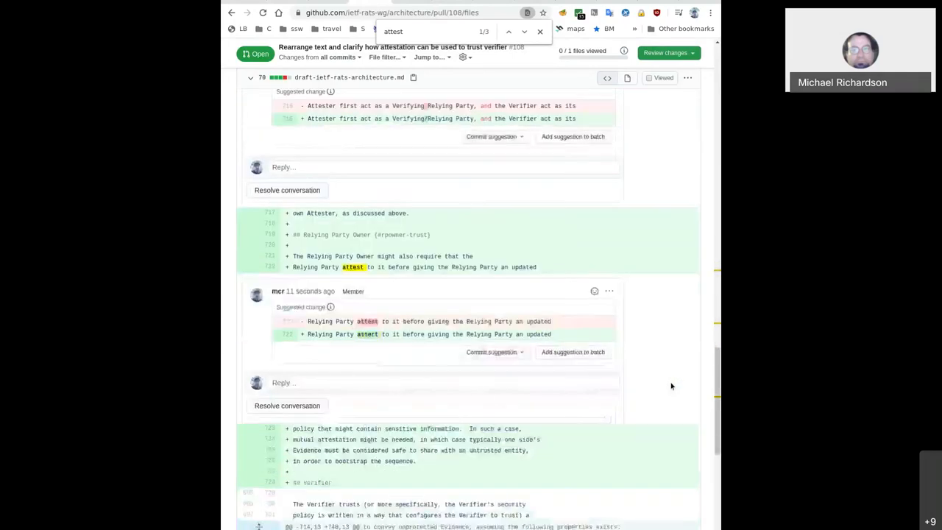
scroll(down, 3)
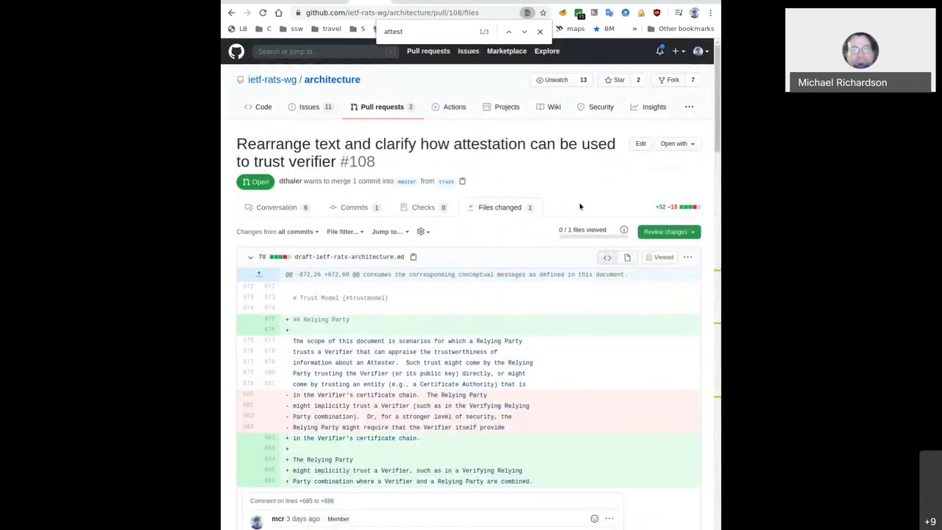
mouse_move(568, 197)
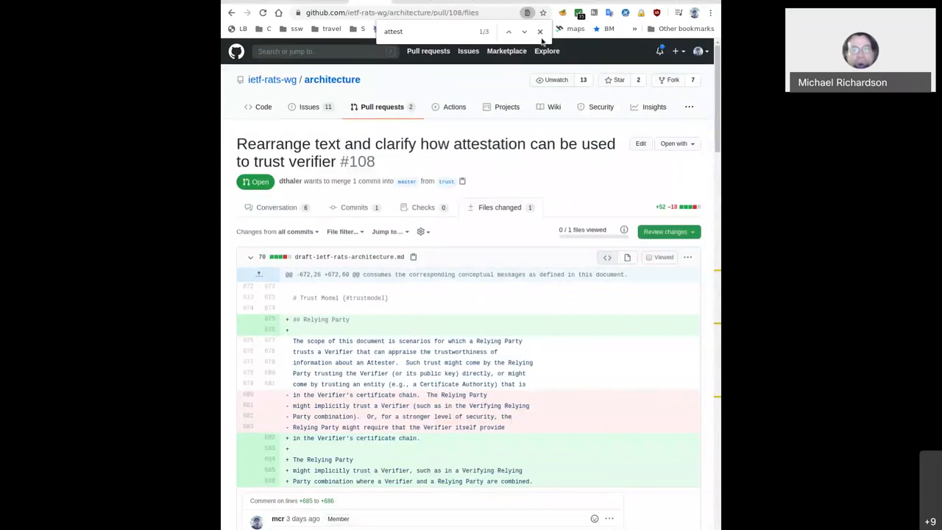
click(538, 33)
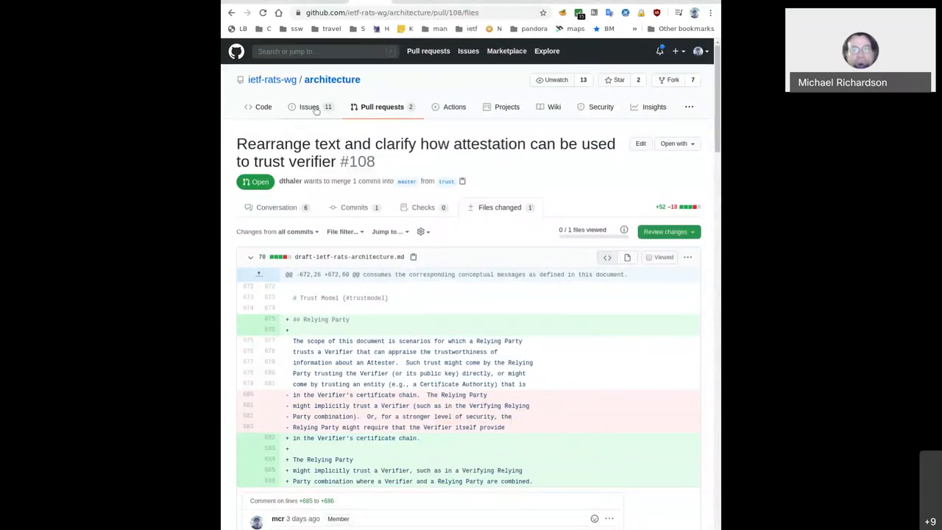